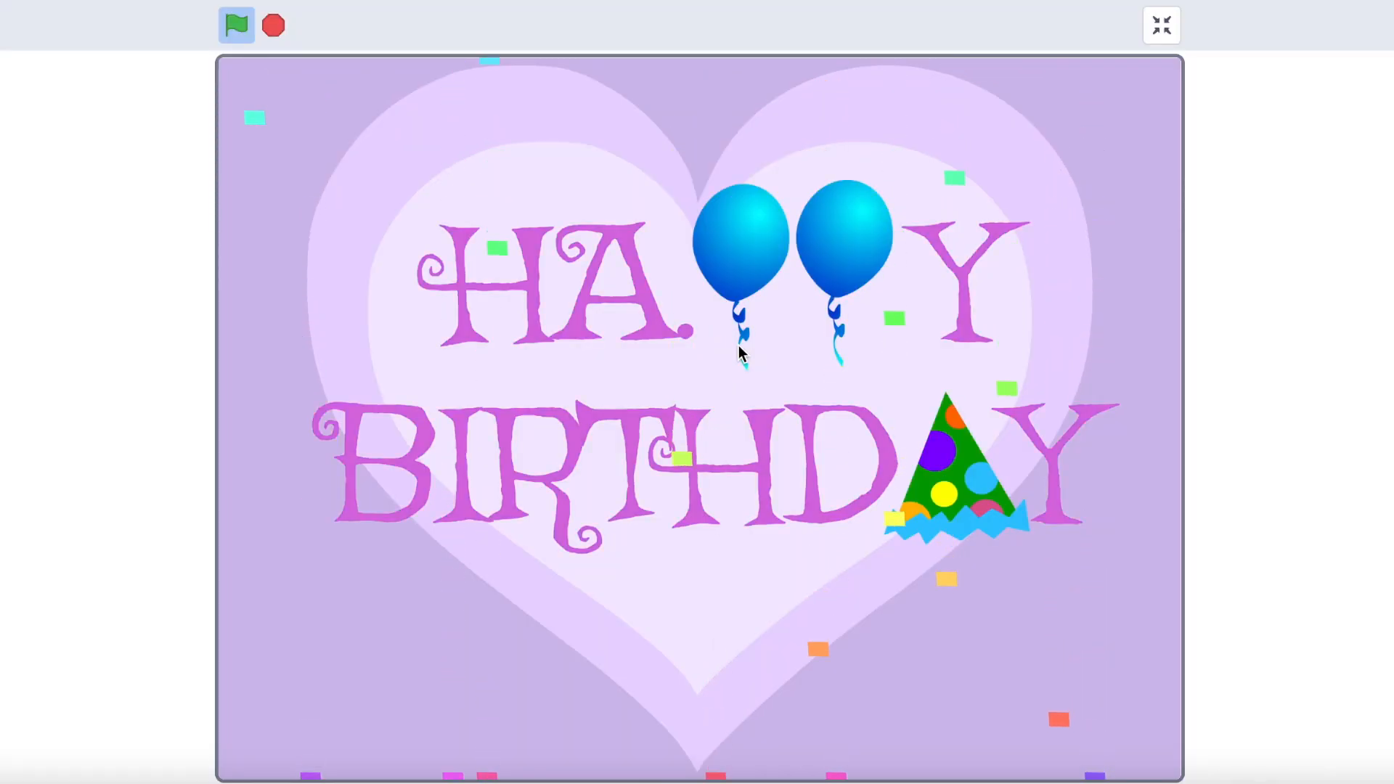
Run the Happy Birthday card animation with the green flag, then stop it.
click(273, 24)
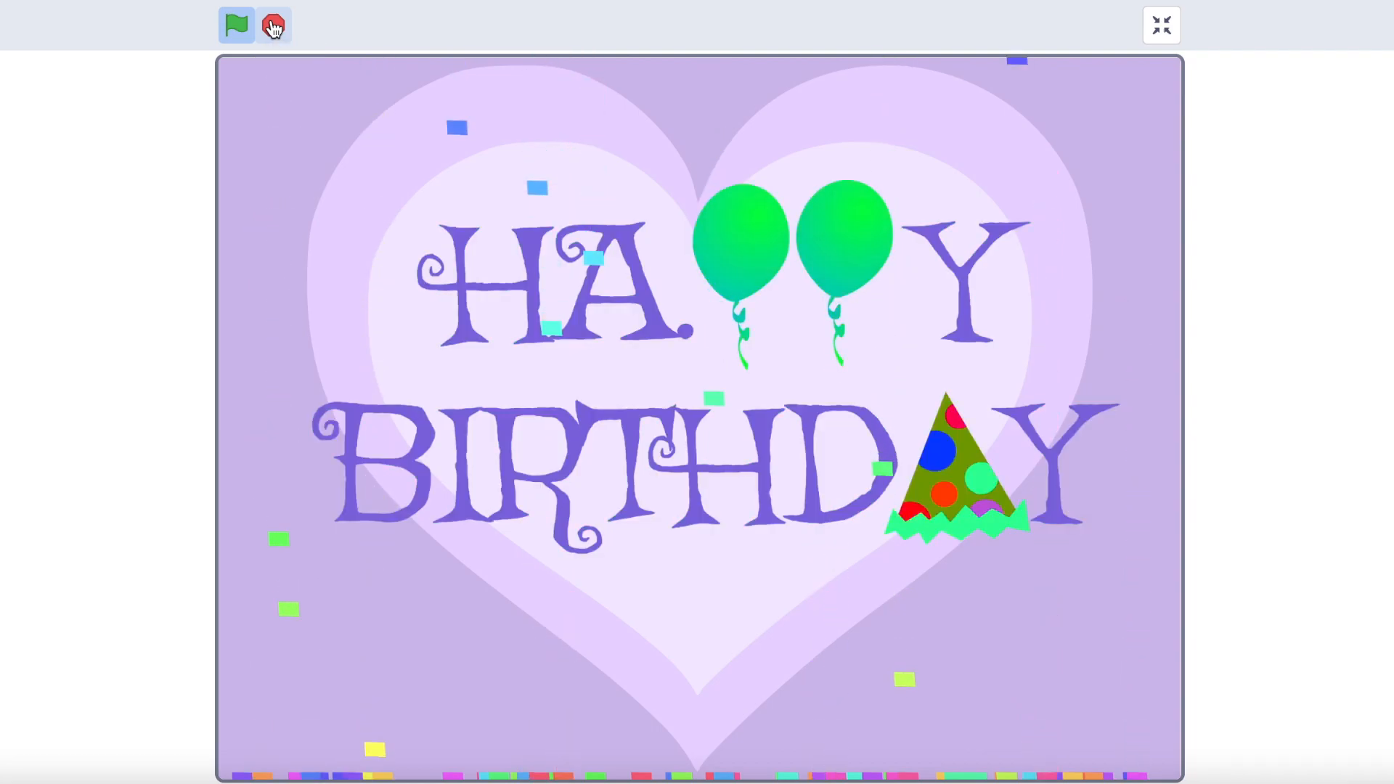
click(237, 24)
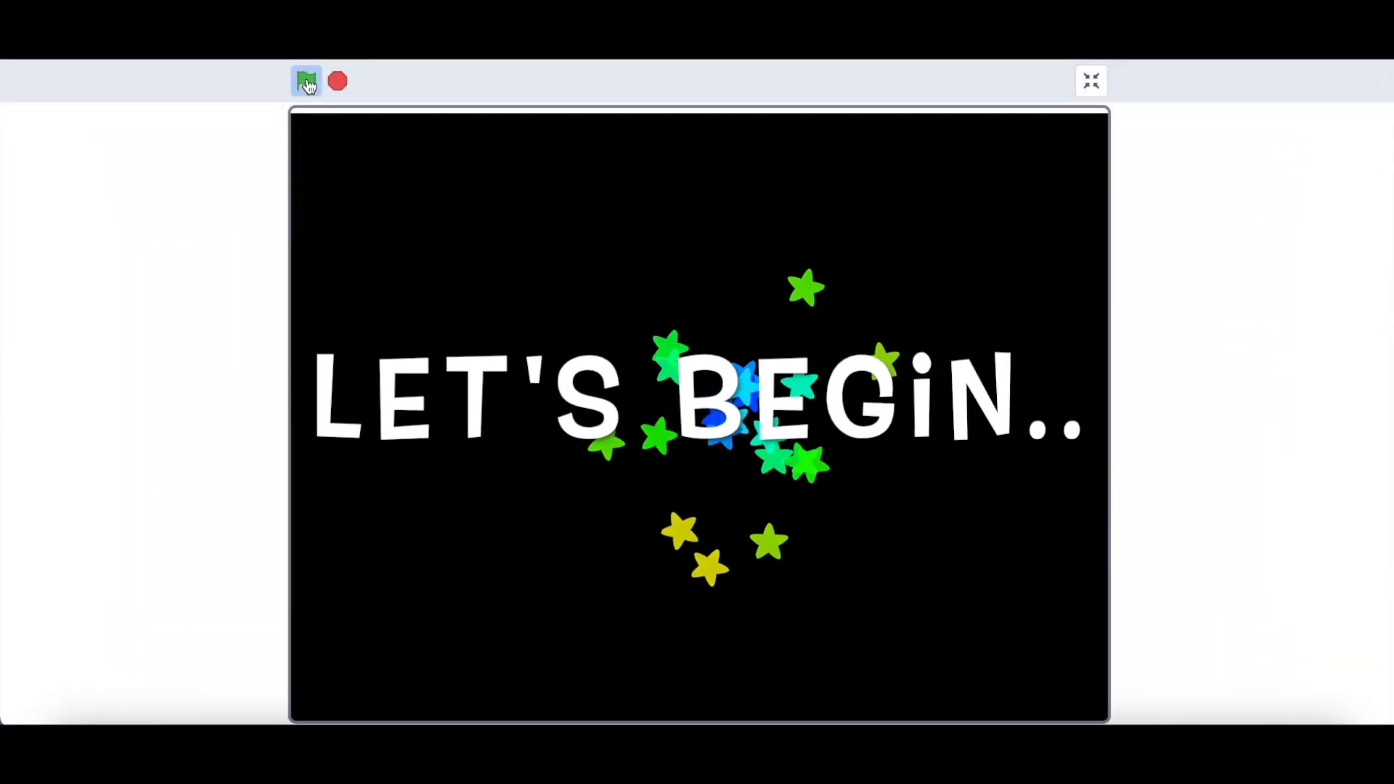
Run the bursting-stars demo with the green flag.
click(307, 81)
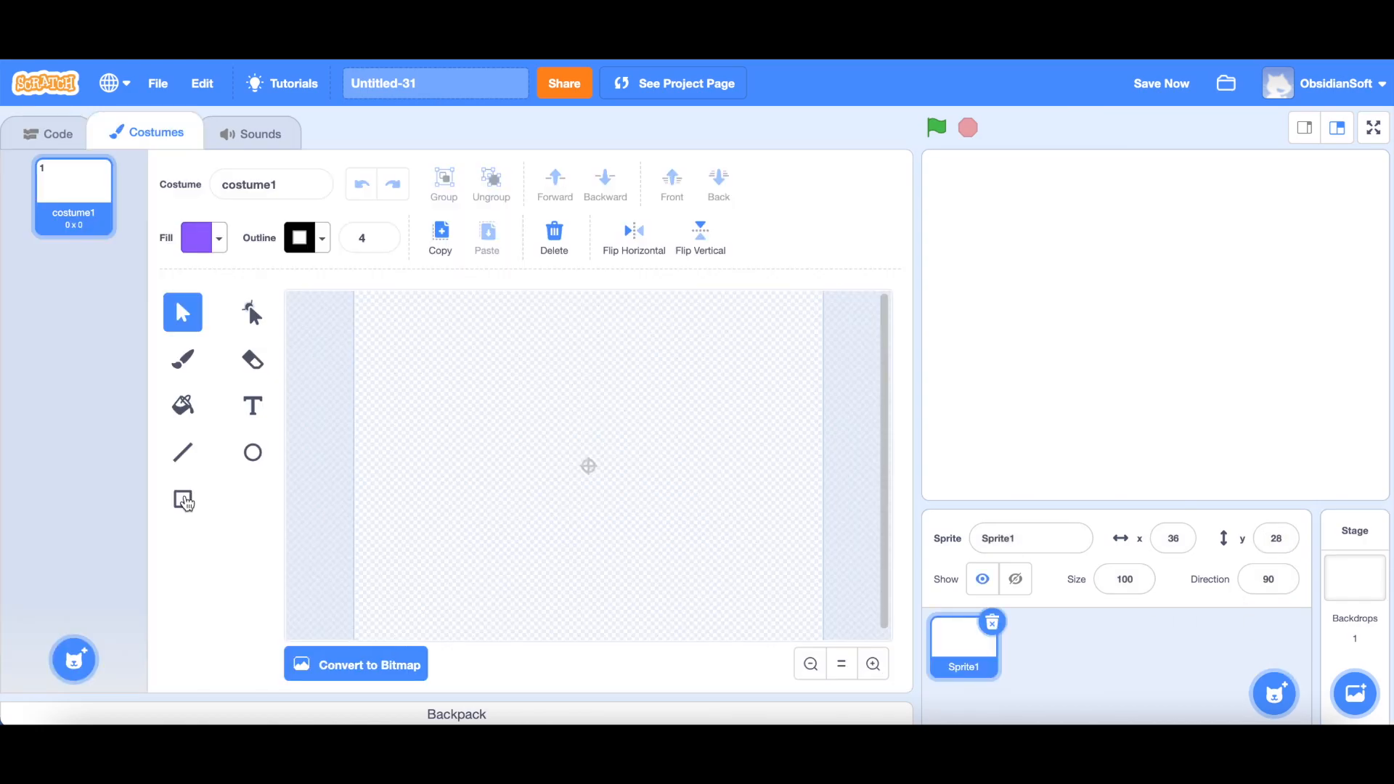
Draw a small purple rectangle at the canvas centre and remove its outline.
click(183, 499)
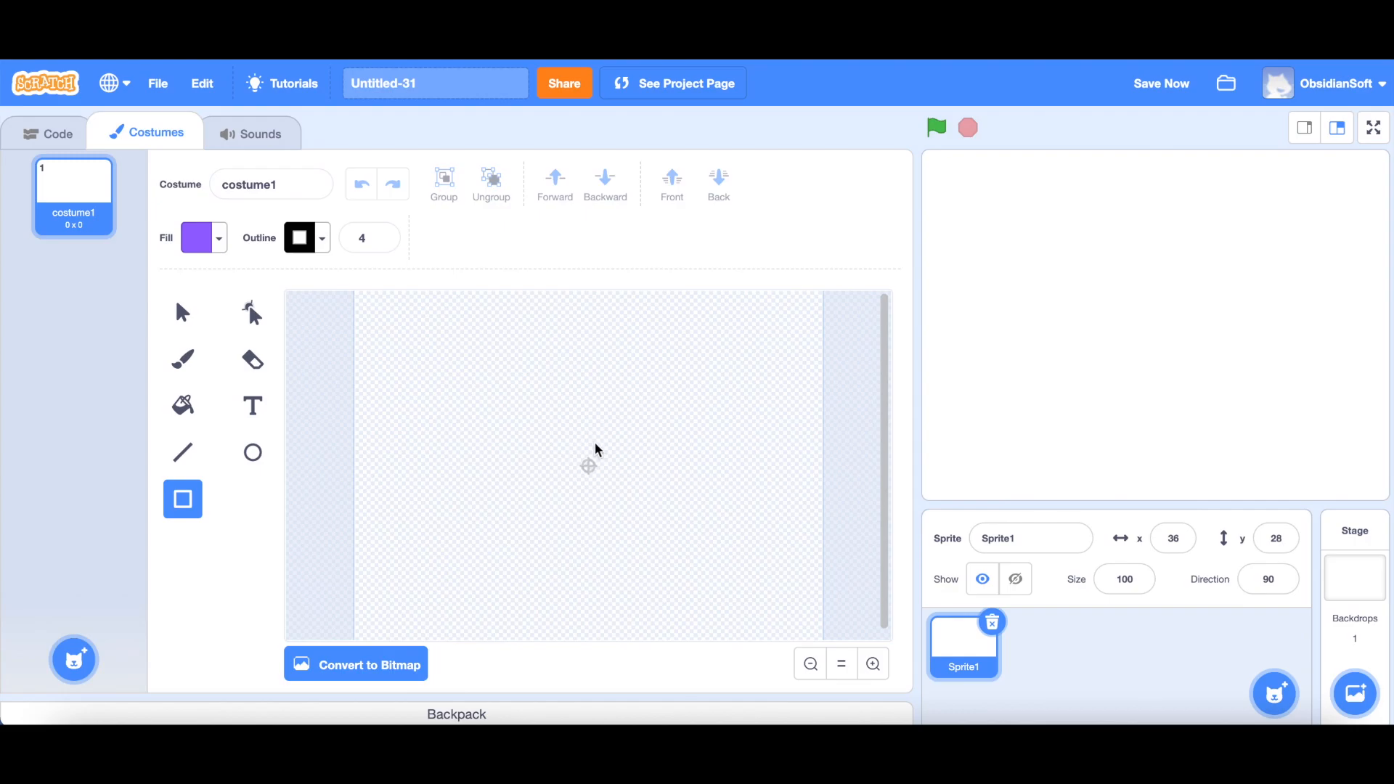
drag(579, 463, 599, 481)
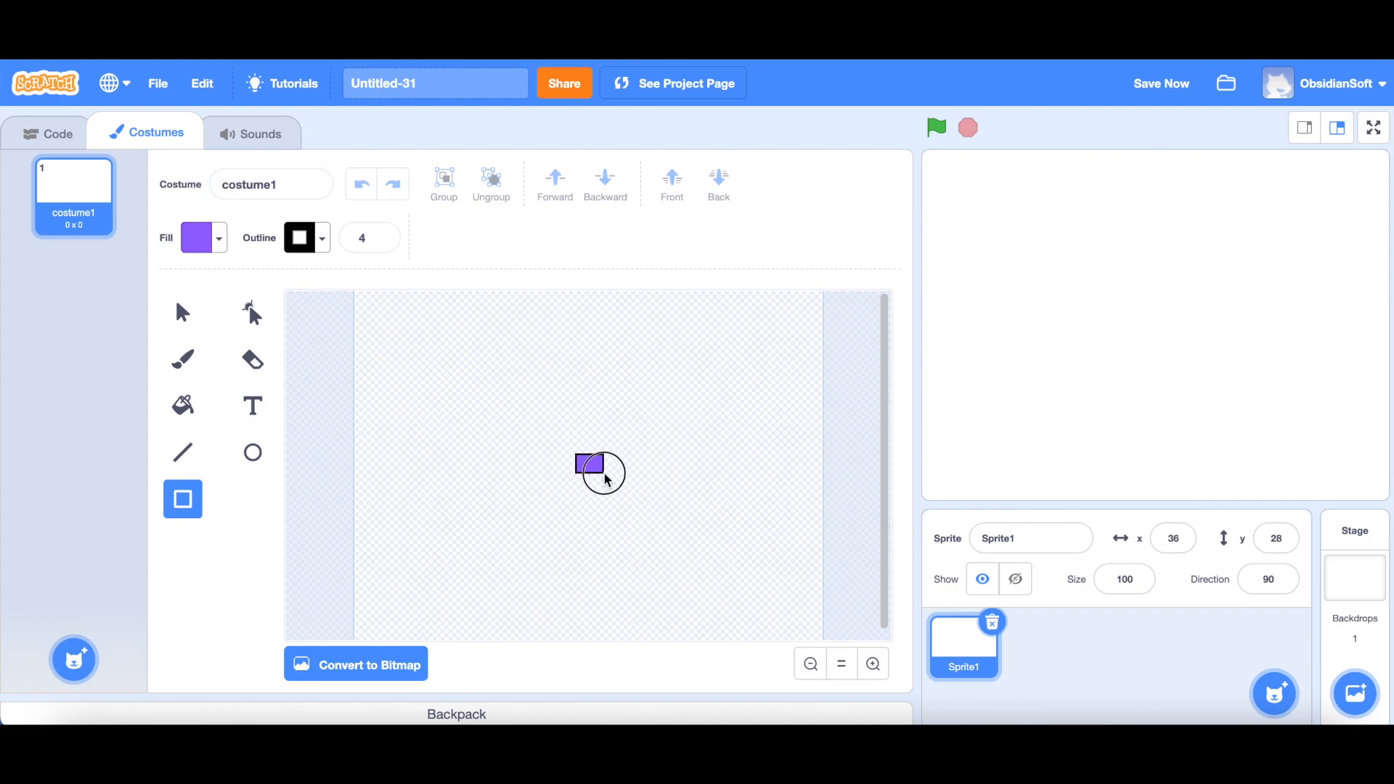
click(320, 237)
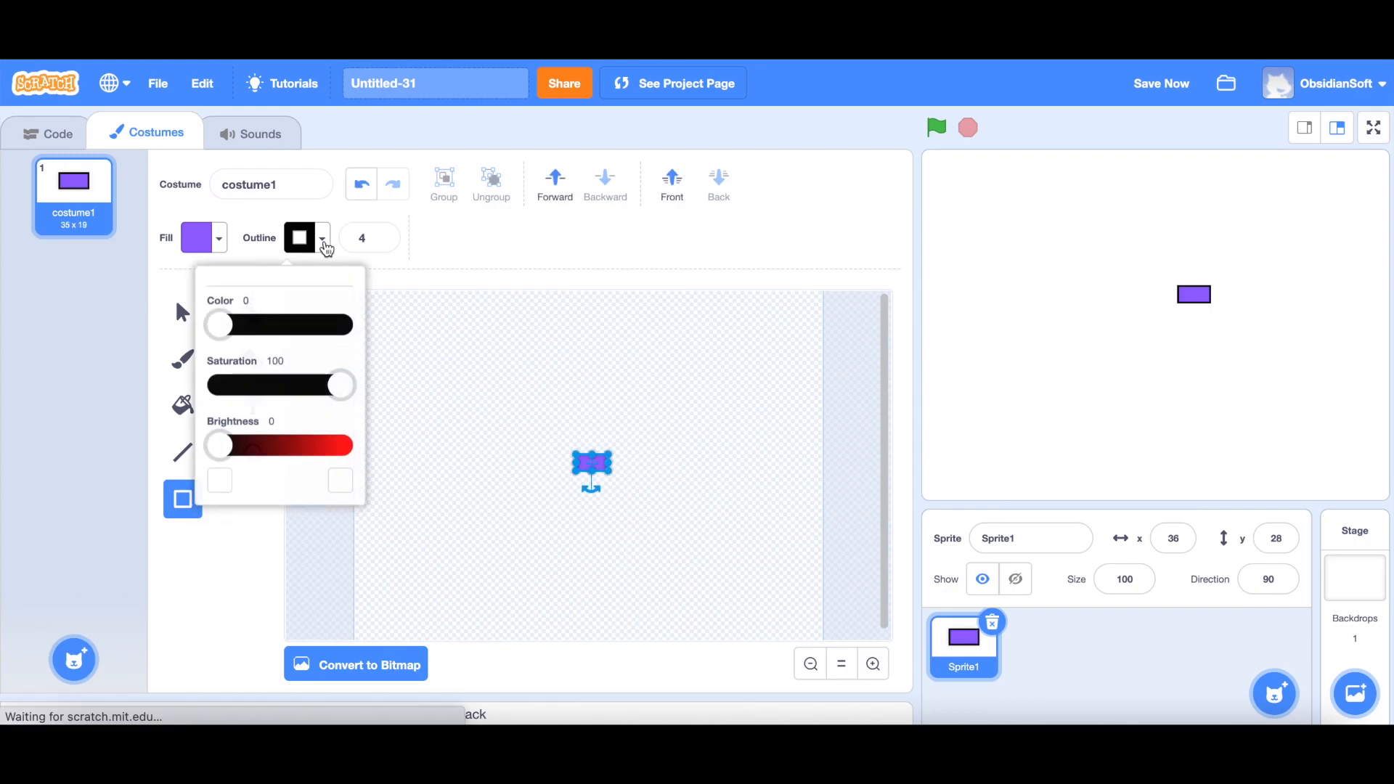
click(226, 498)
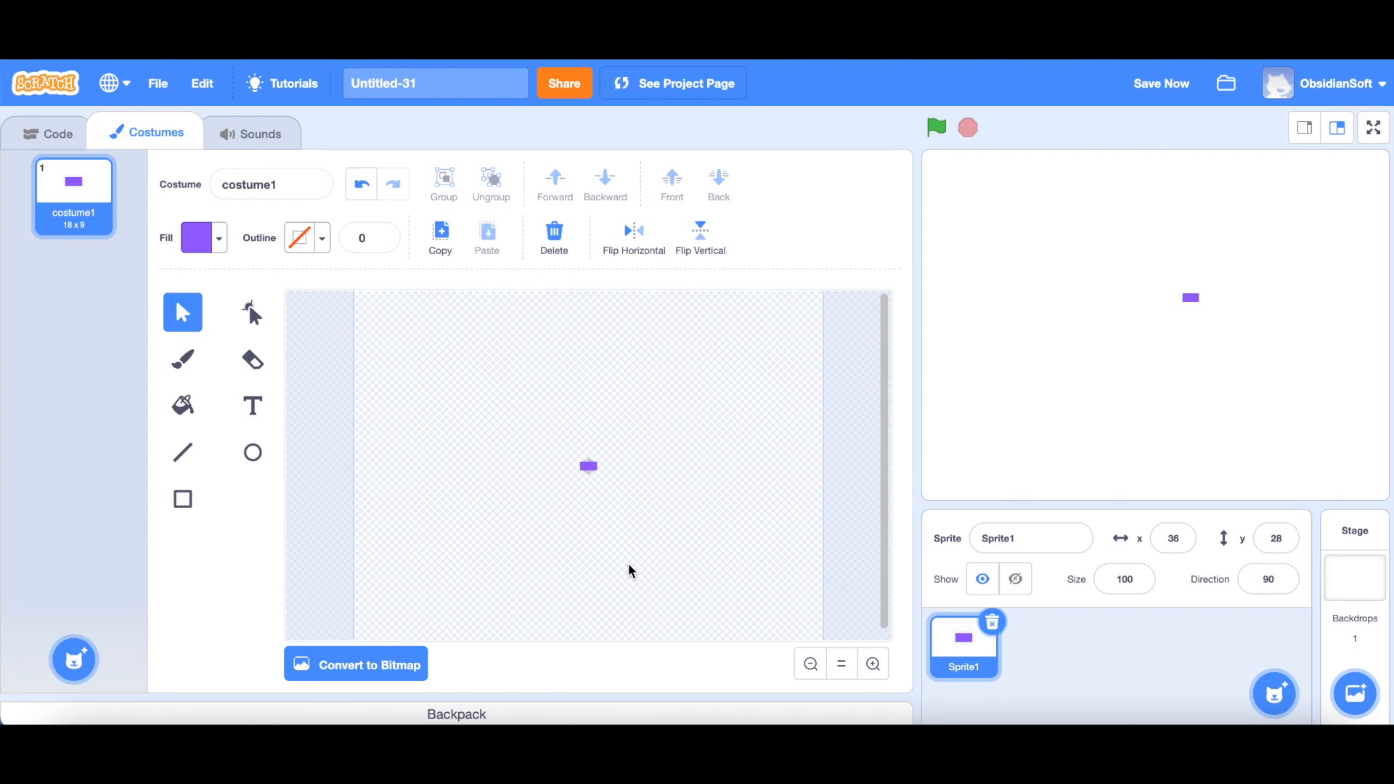
mouse_move(668, 471)
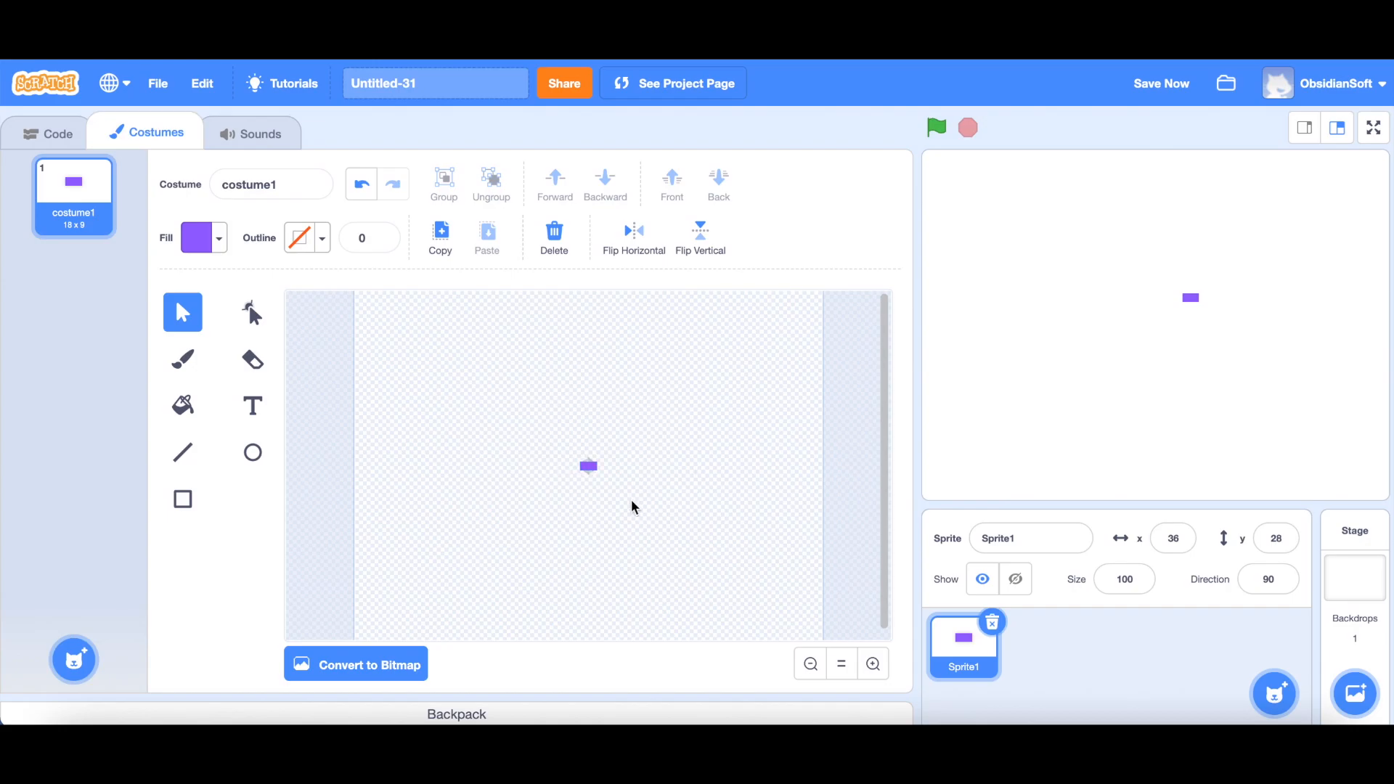
click(58, 132)
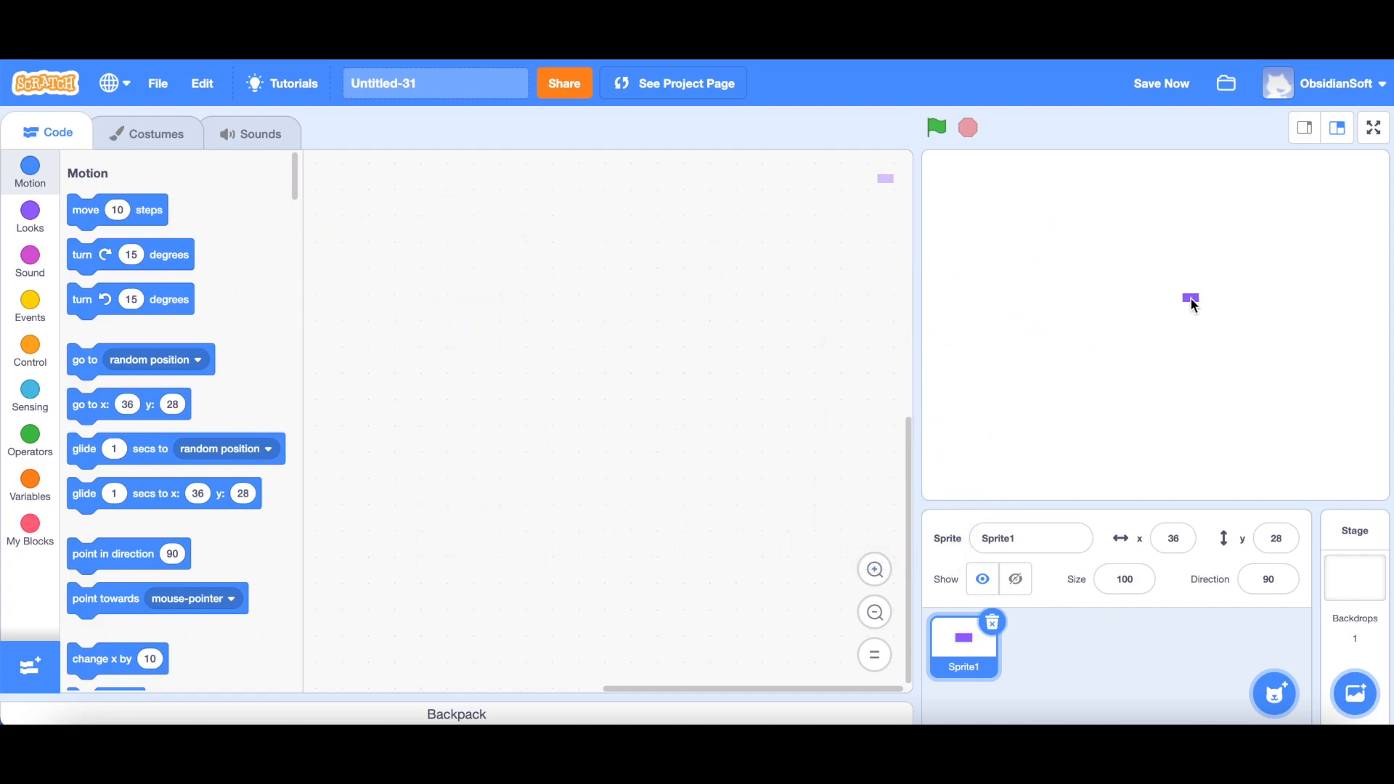
mouse_move(1195, 306)
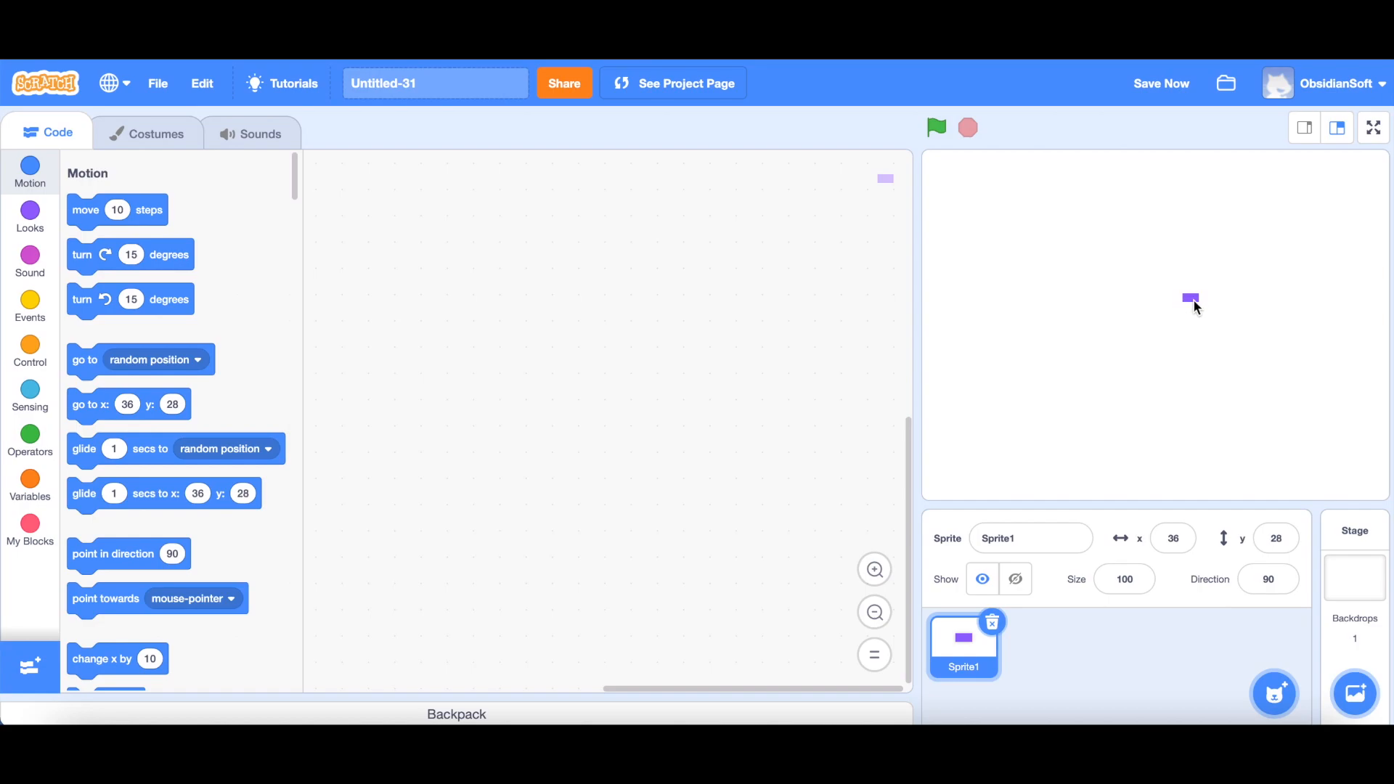
mouse_move(1188, 158)
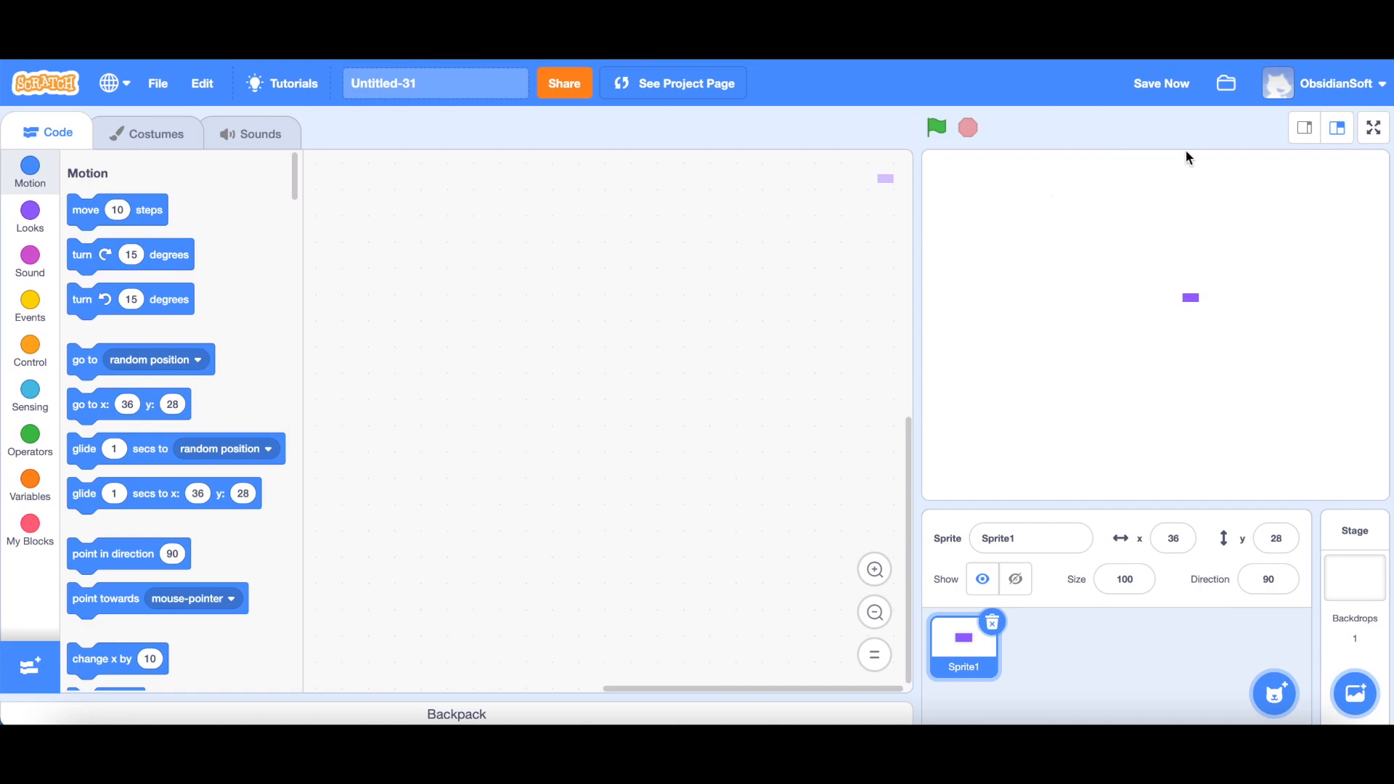
mouse_move(1248, 471)
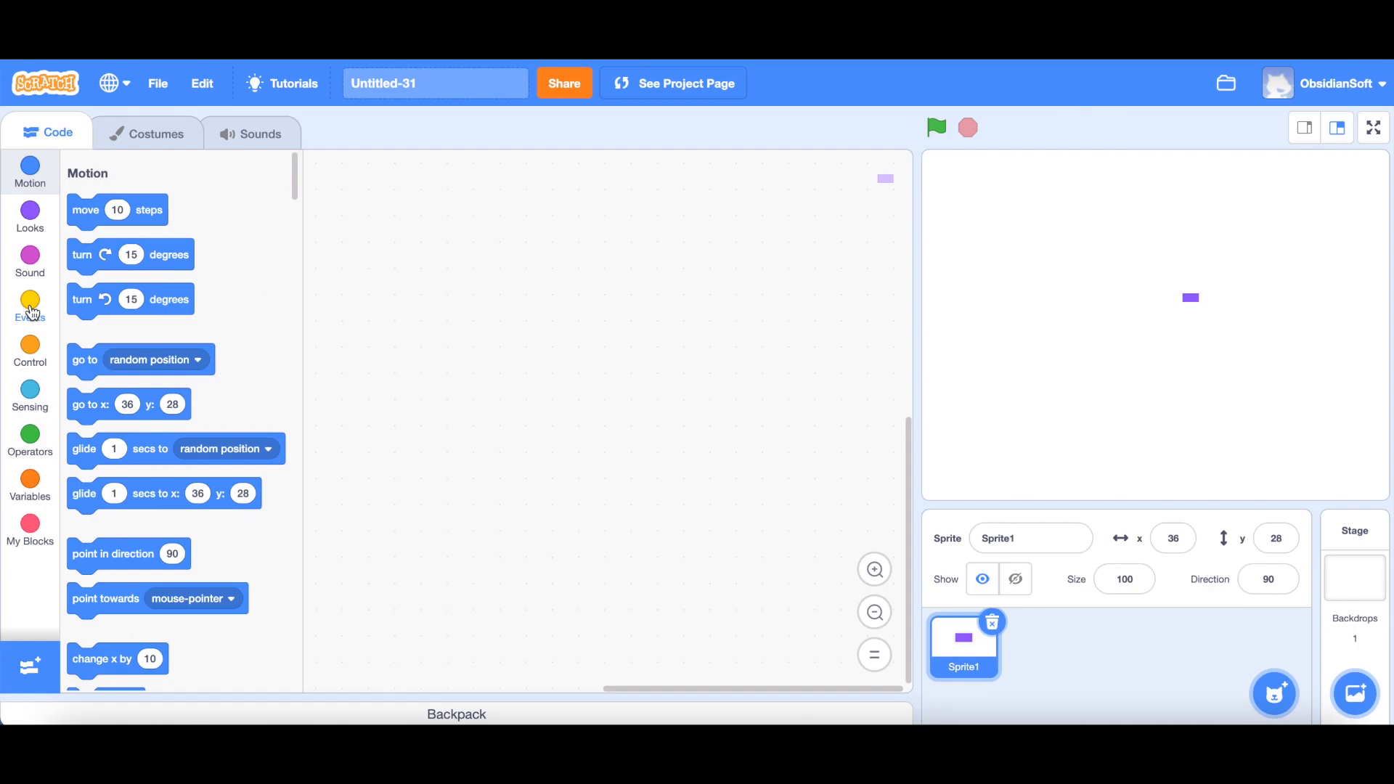
Place a 'when green flag clicked' hat block from Events into Sprite1's script area.
click(29, 306)
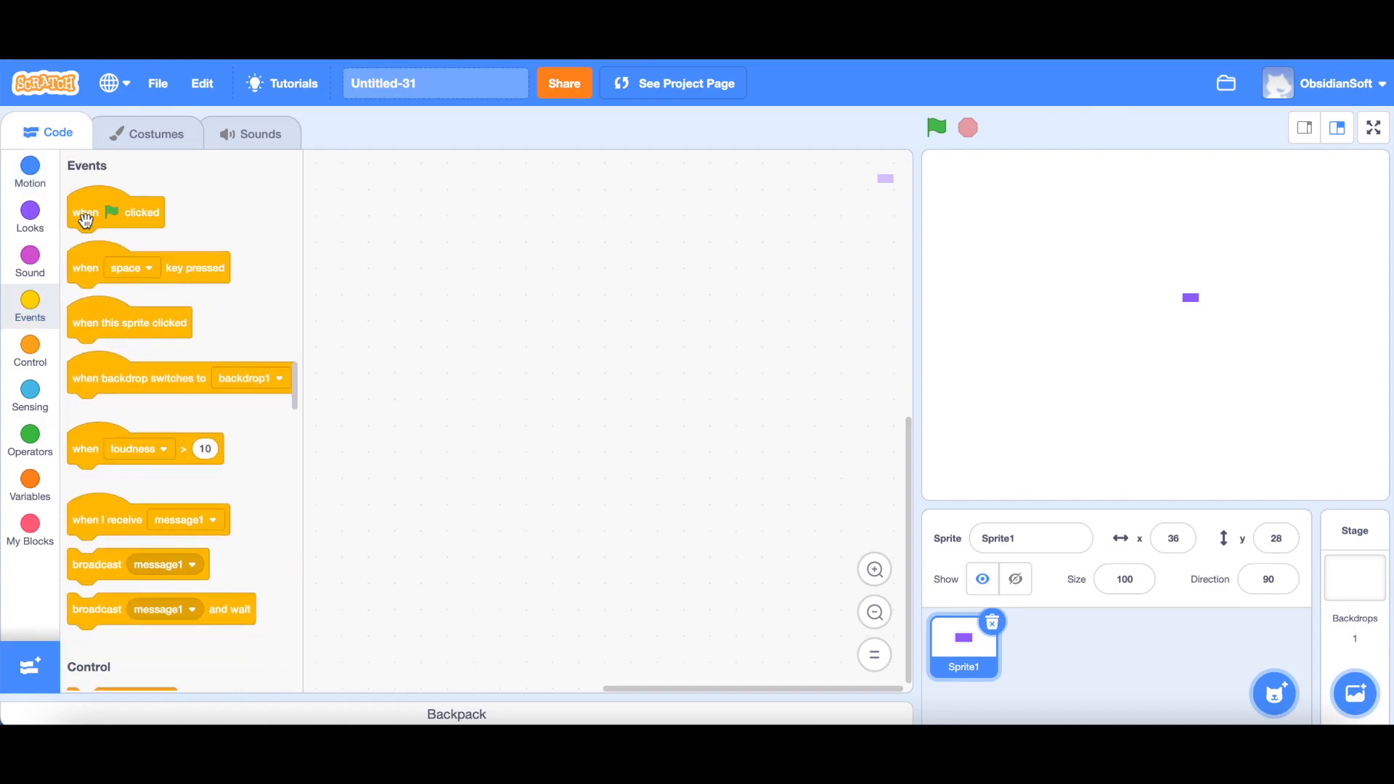
drag(116, 212, 471, 248)
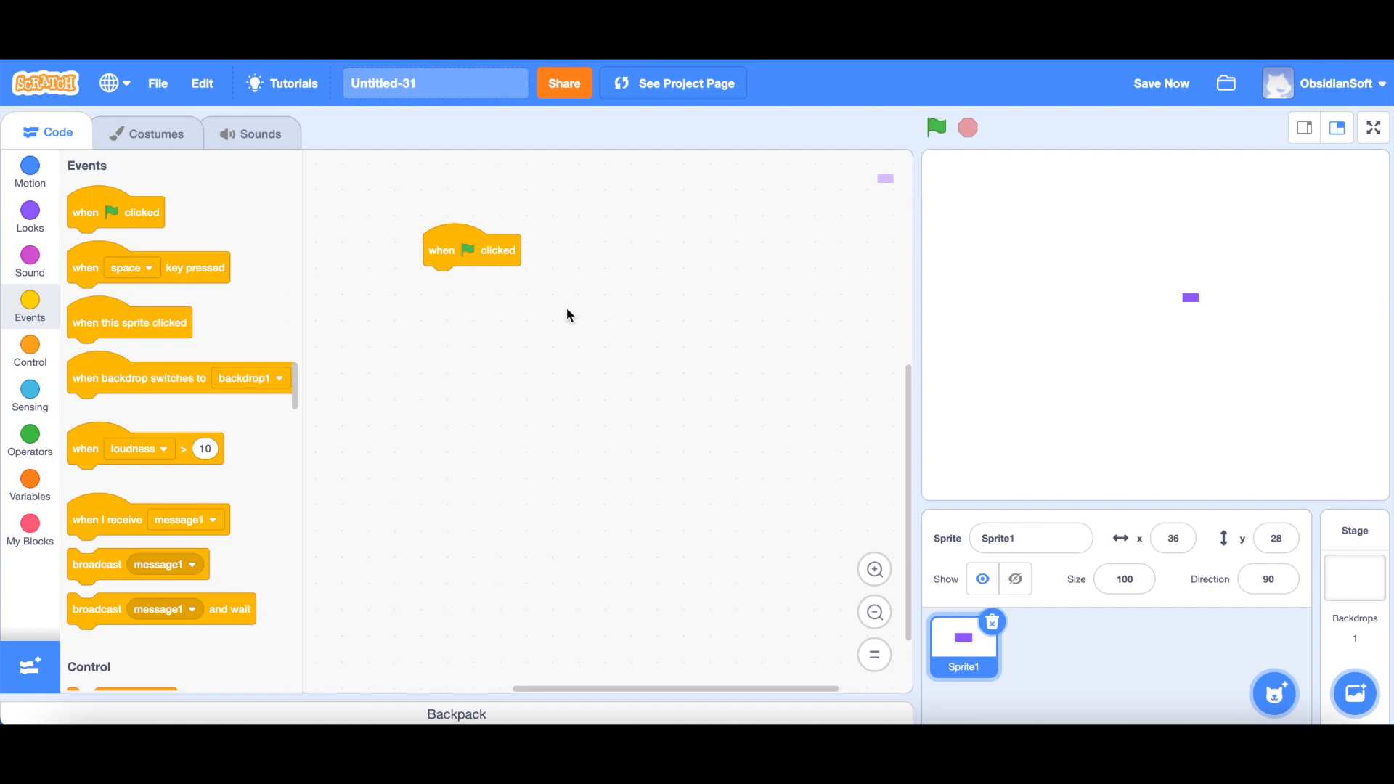
mouse_move(585, 326)
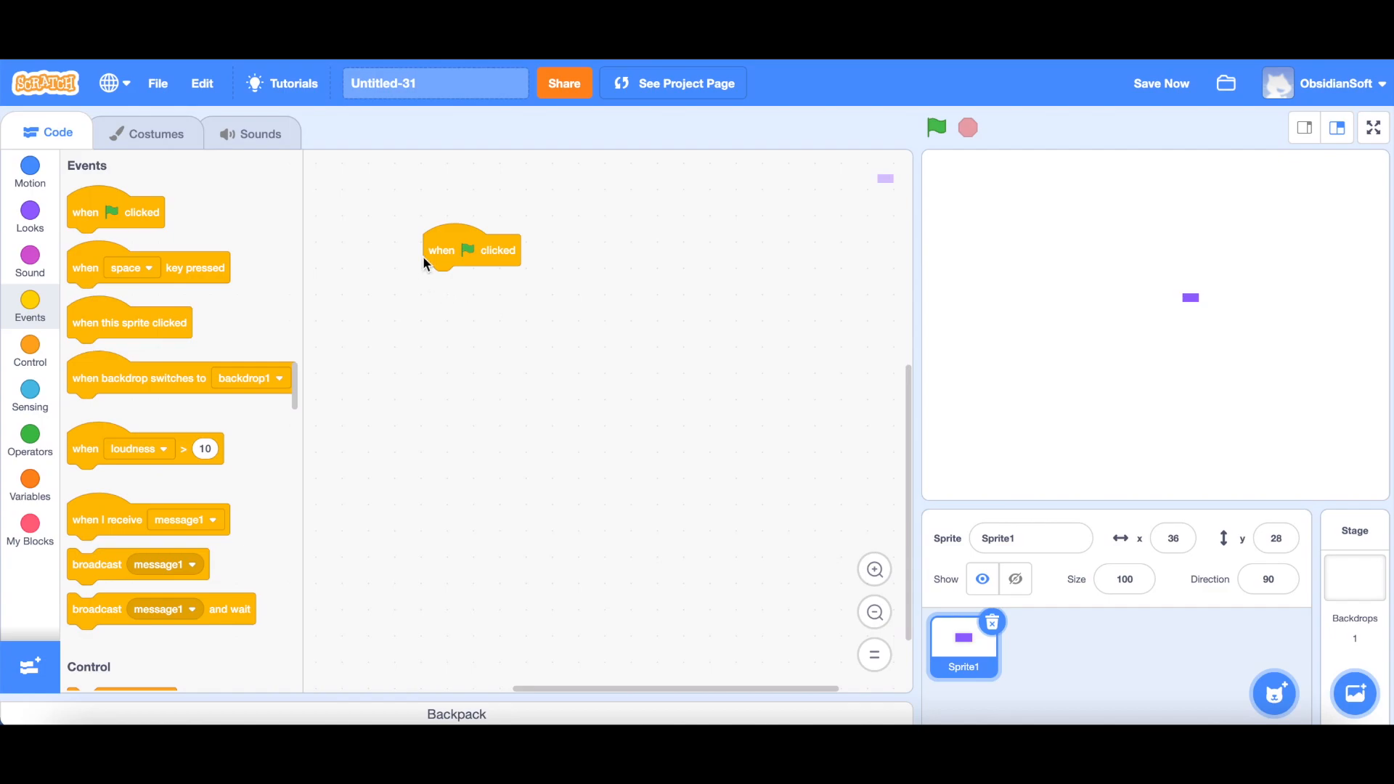
mouse_move(618, 287)
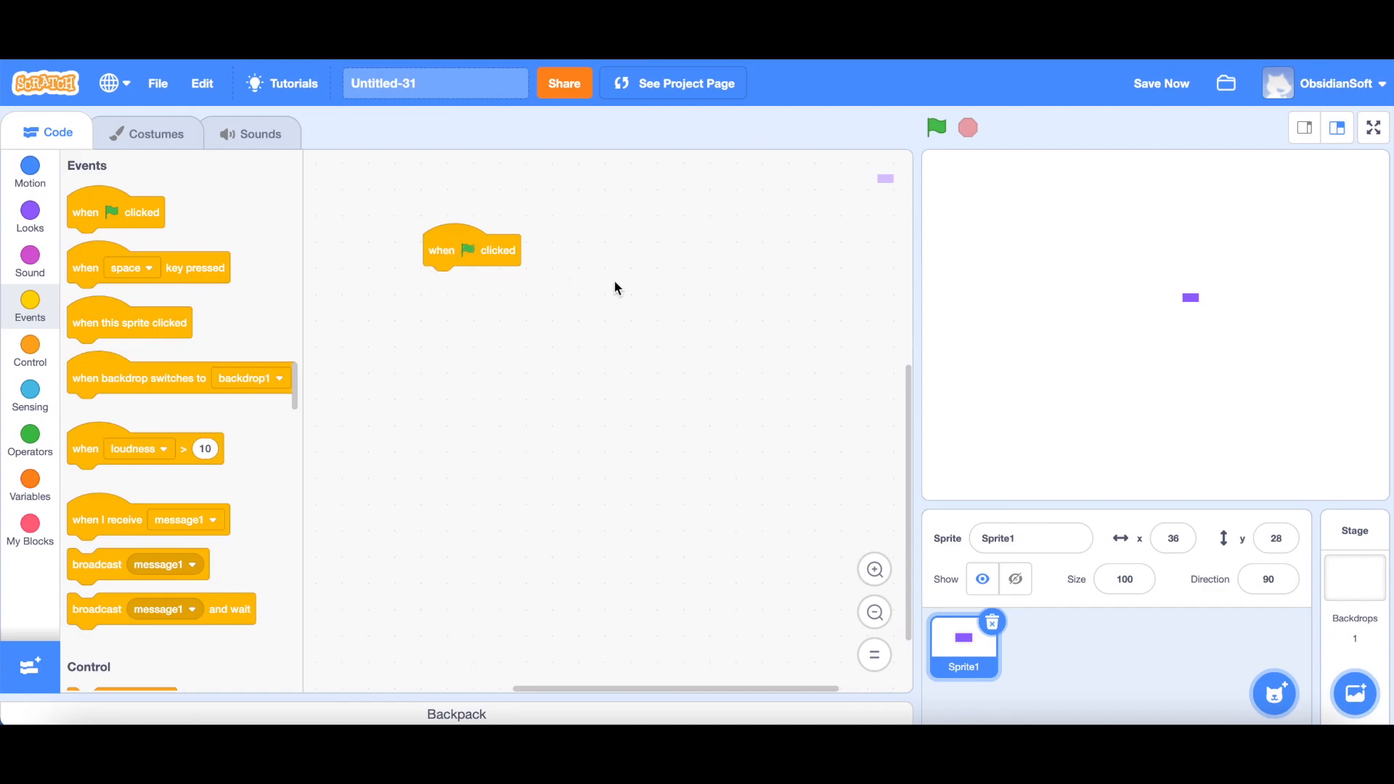
mouse_move(1190, 306)
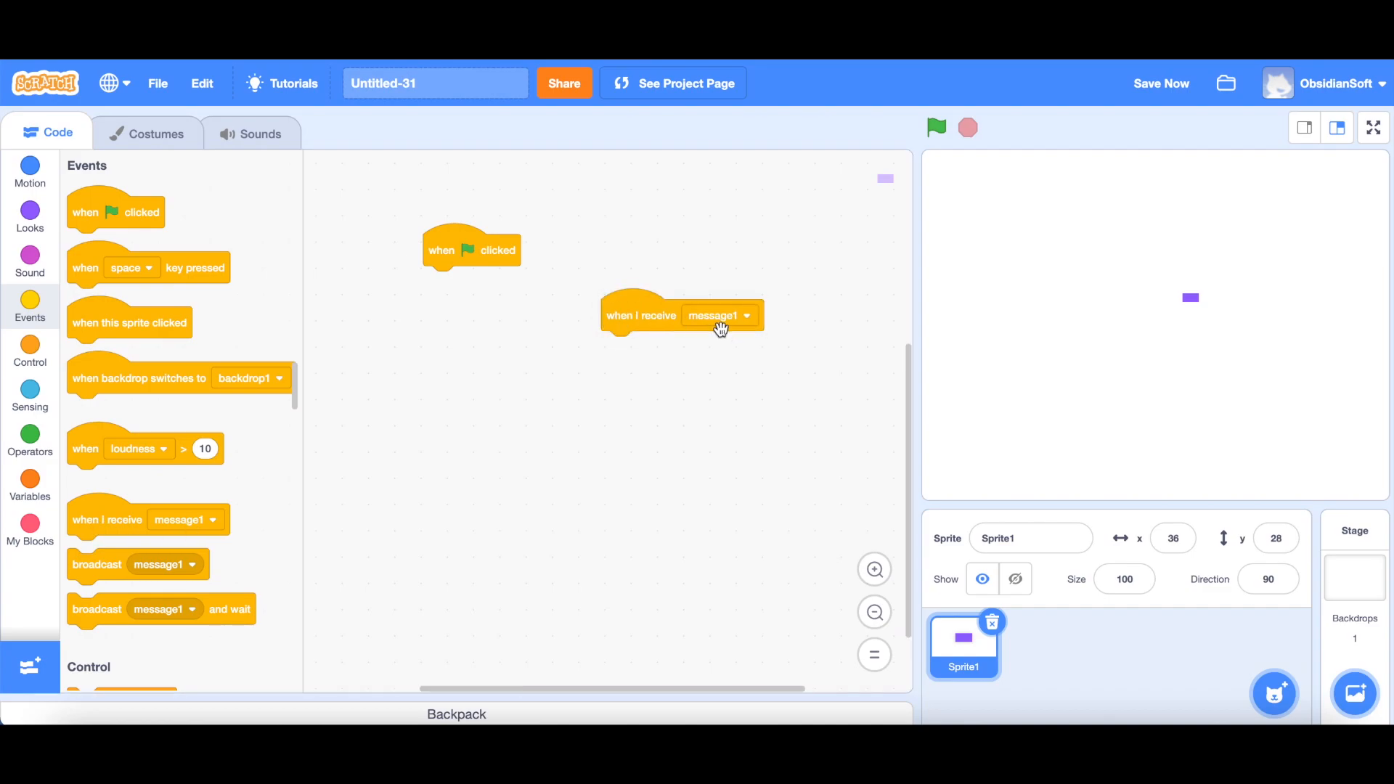
mouse_move(481, 253)
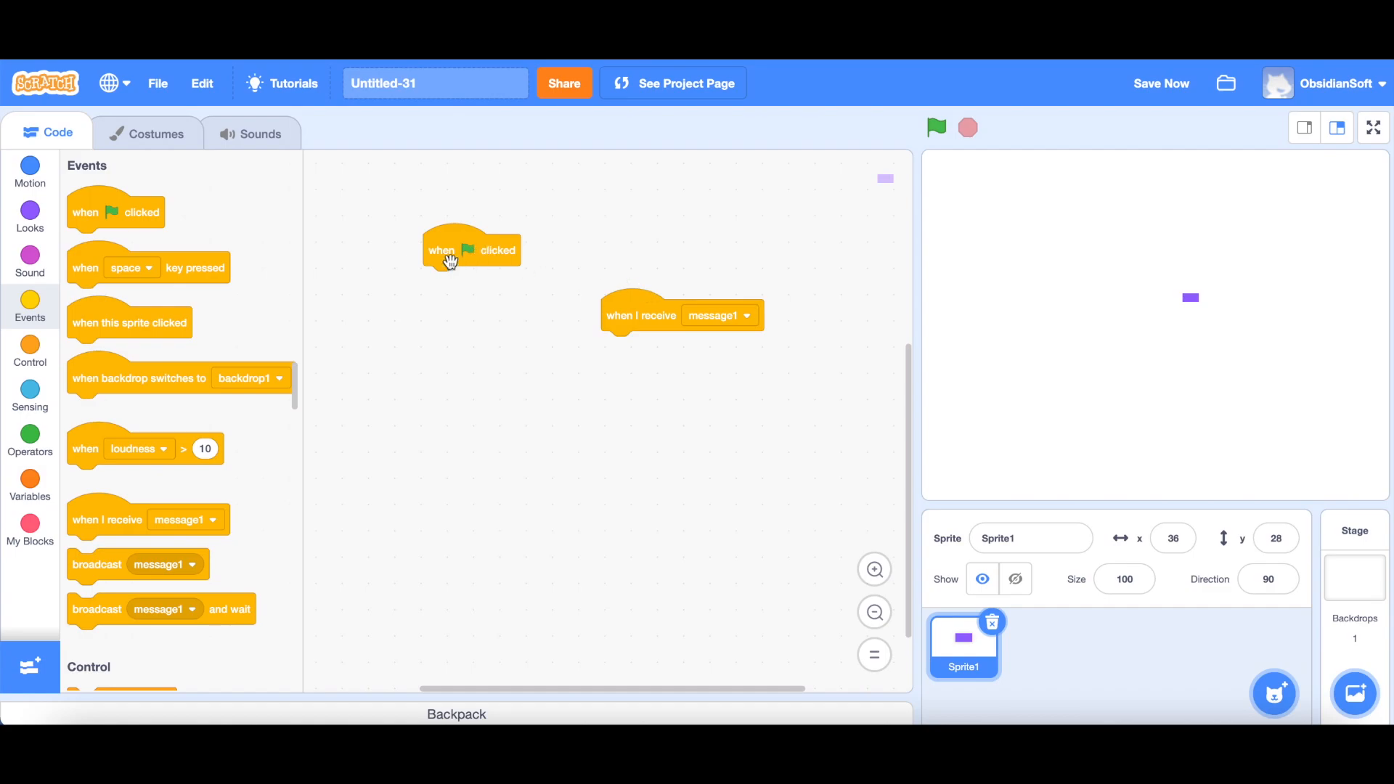
mouse_move(463, 244)
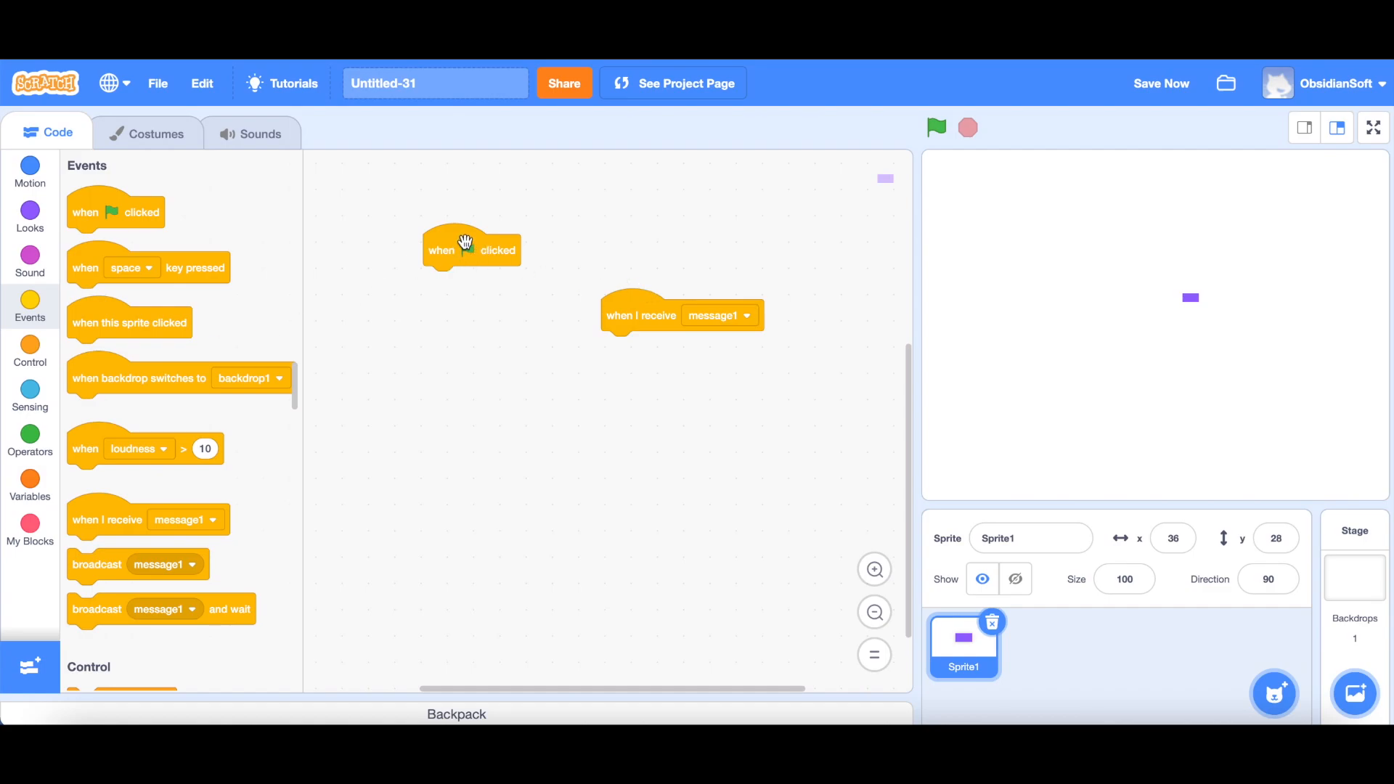
mouse_move(386, 334)
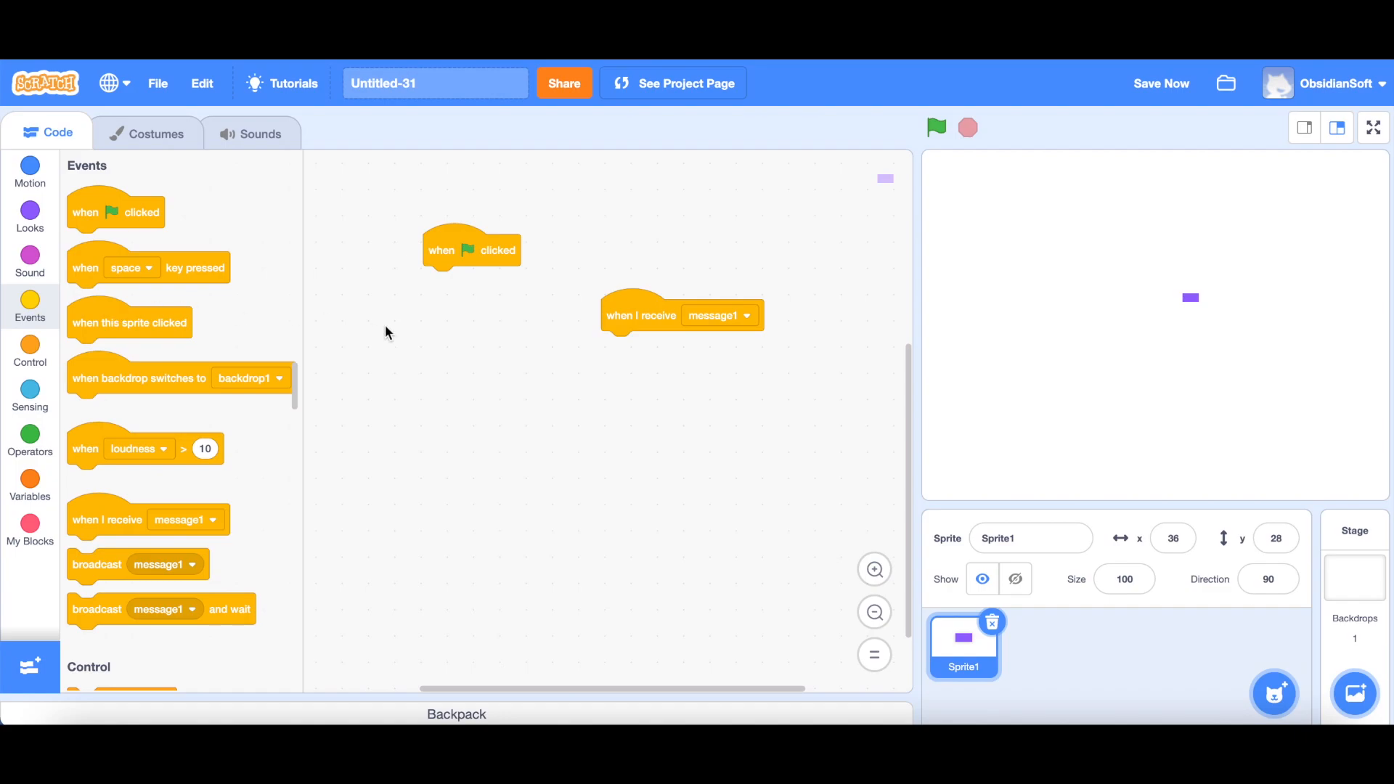
mouse_move(415, 350)
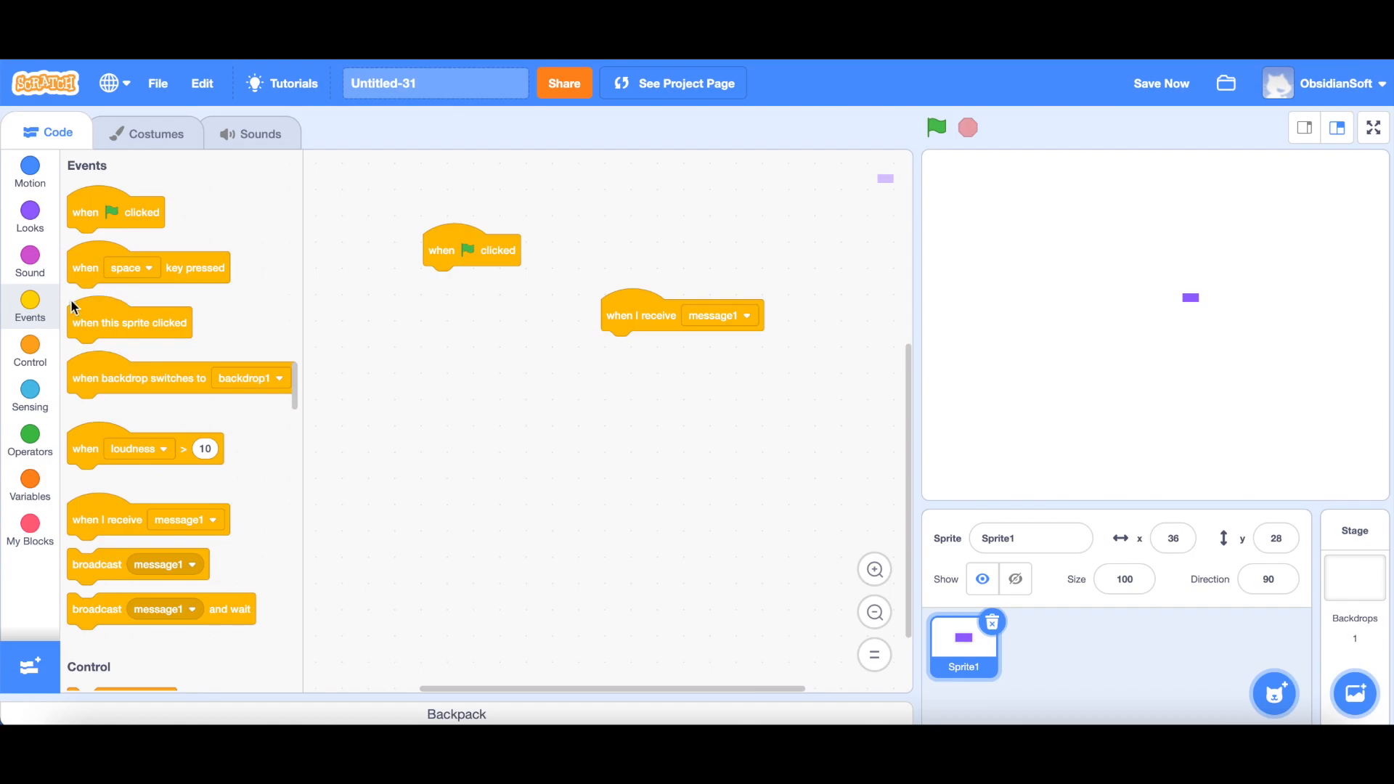
mouse_move(49, 317)
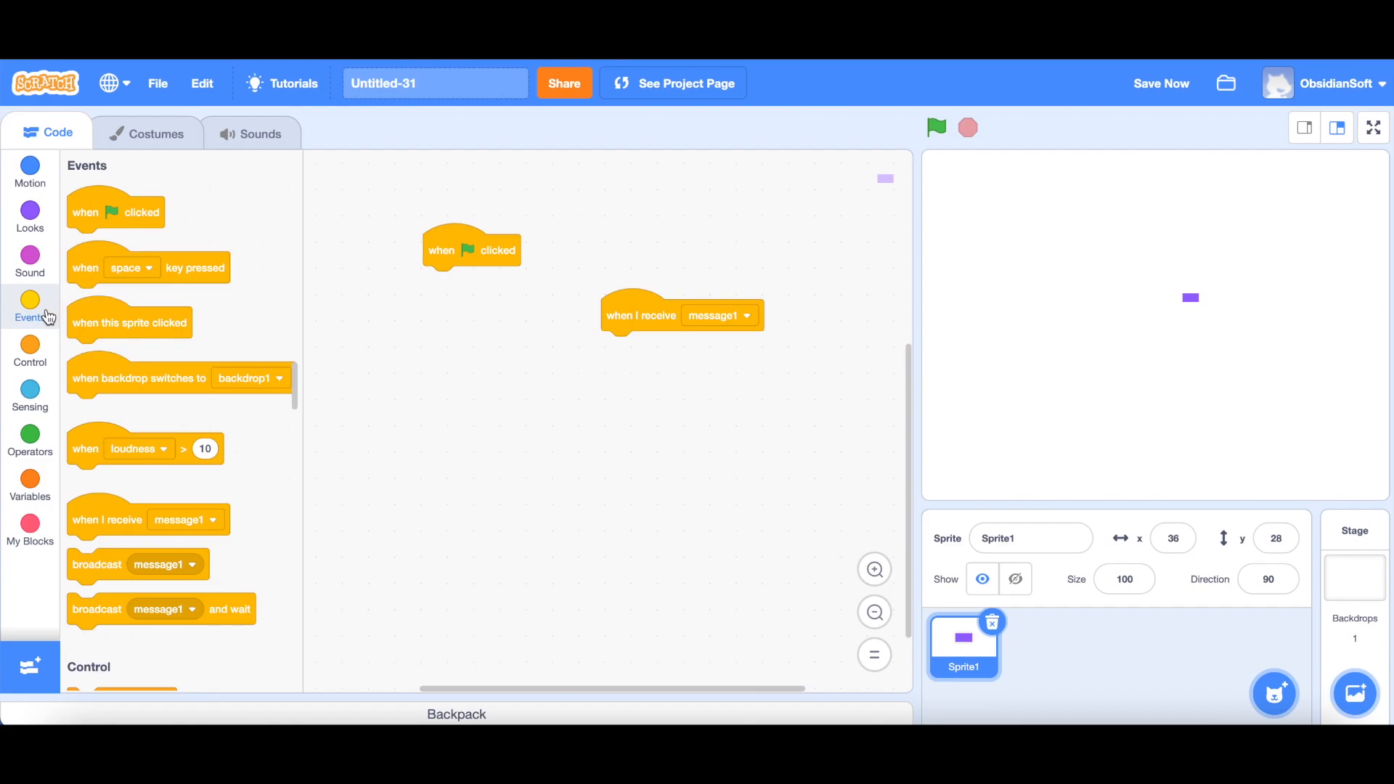
Attach a repeat 200 loop under the flag hat with 'create clone of myself' inside.
click(29, 352)
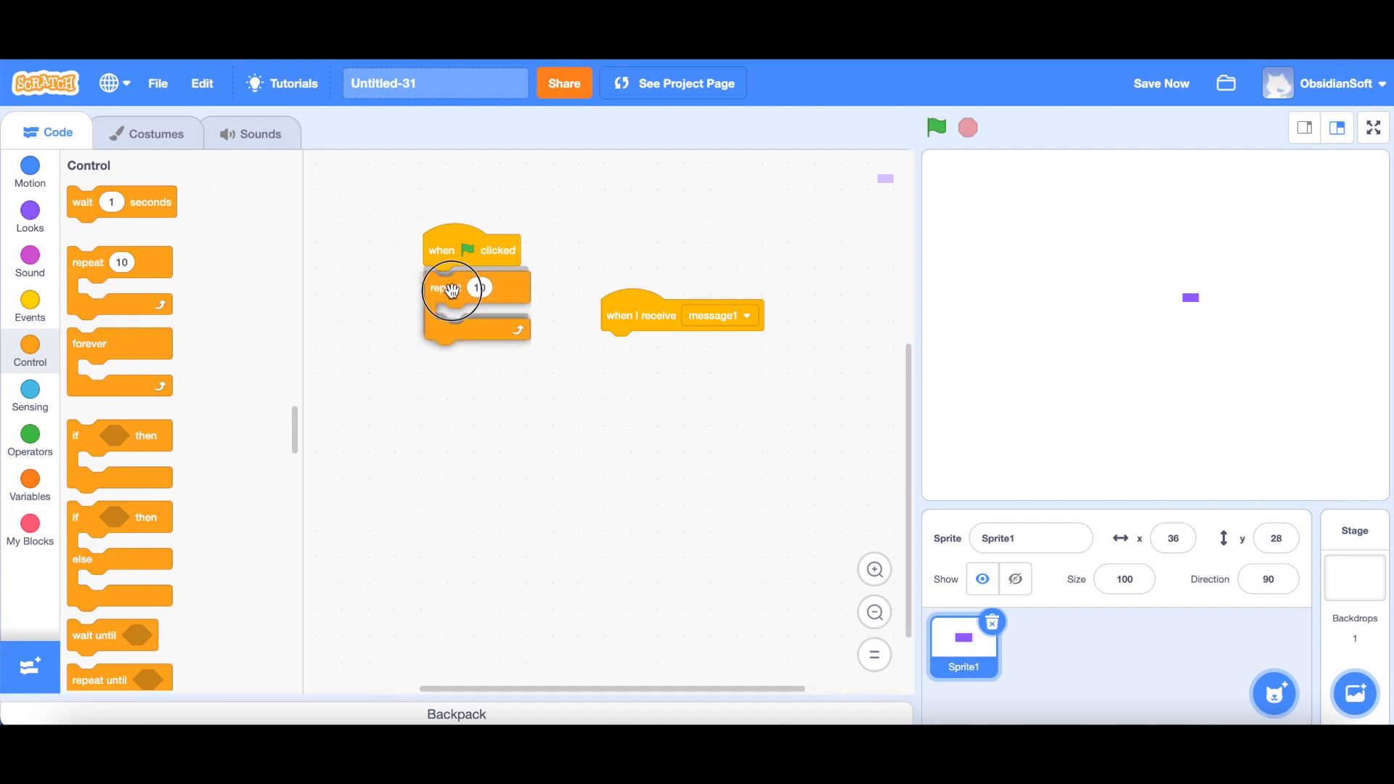
text(200)
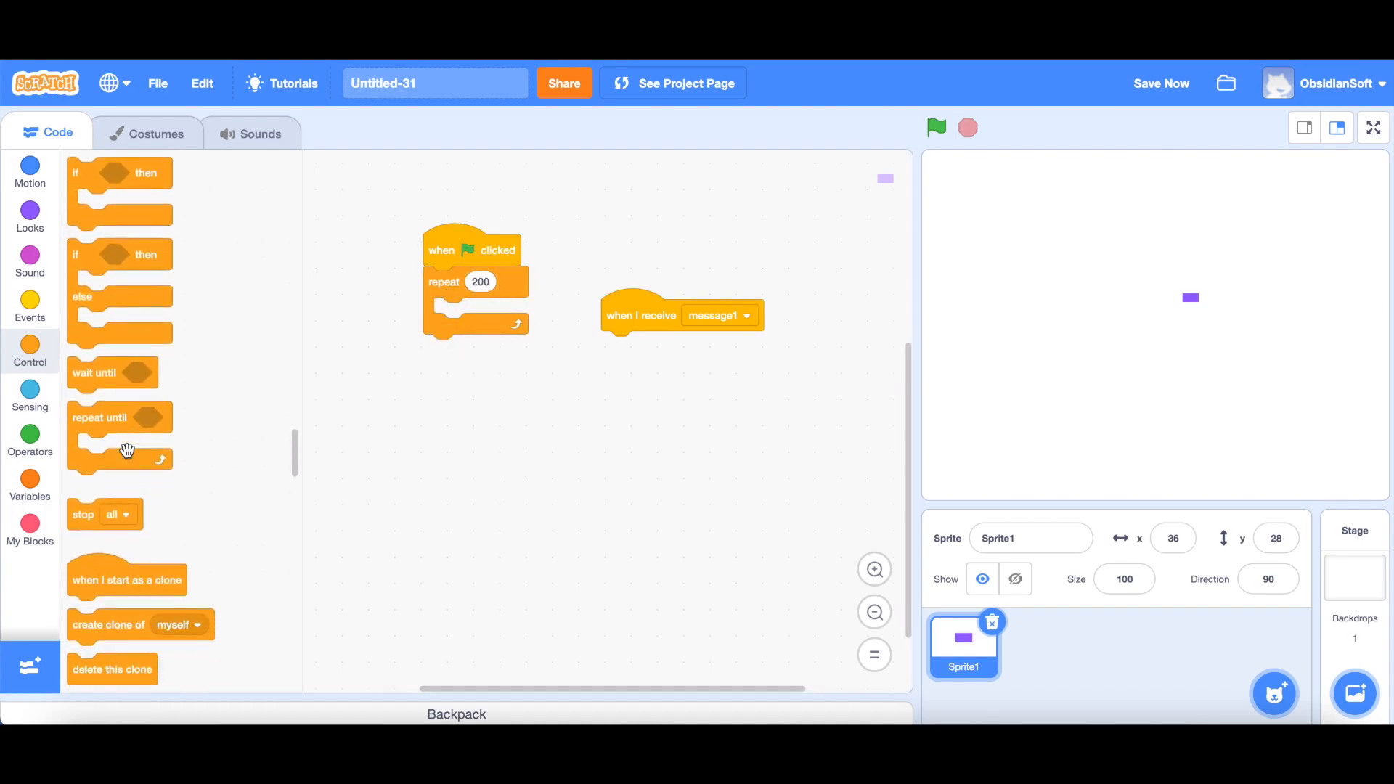
scroll(down, 3)
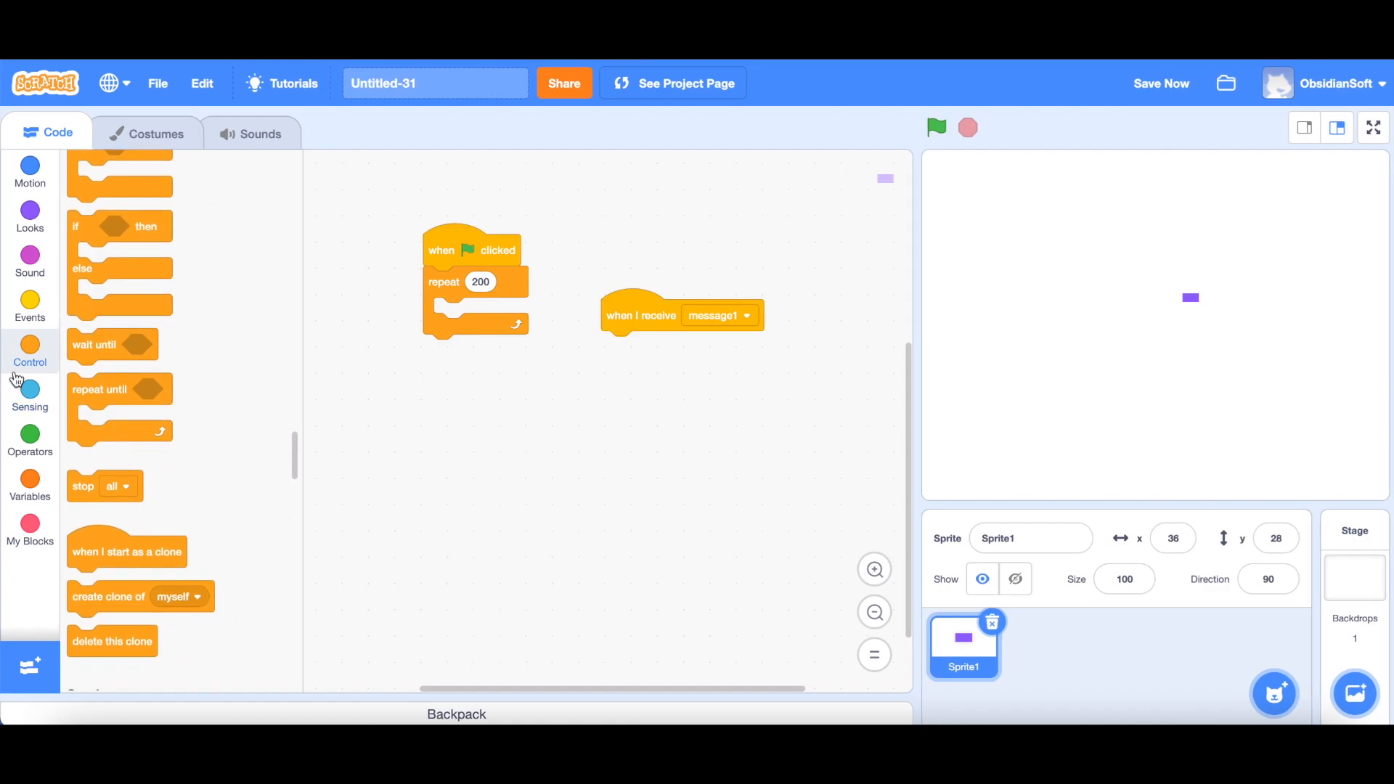
mouse_move(91, 612)
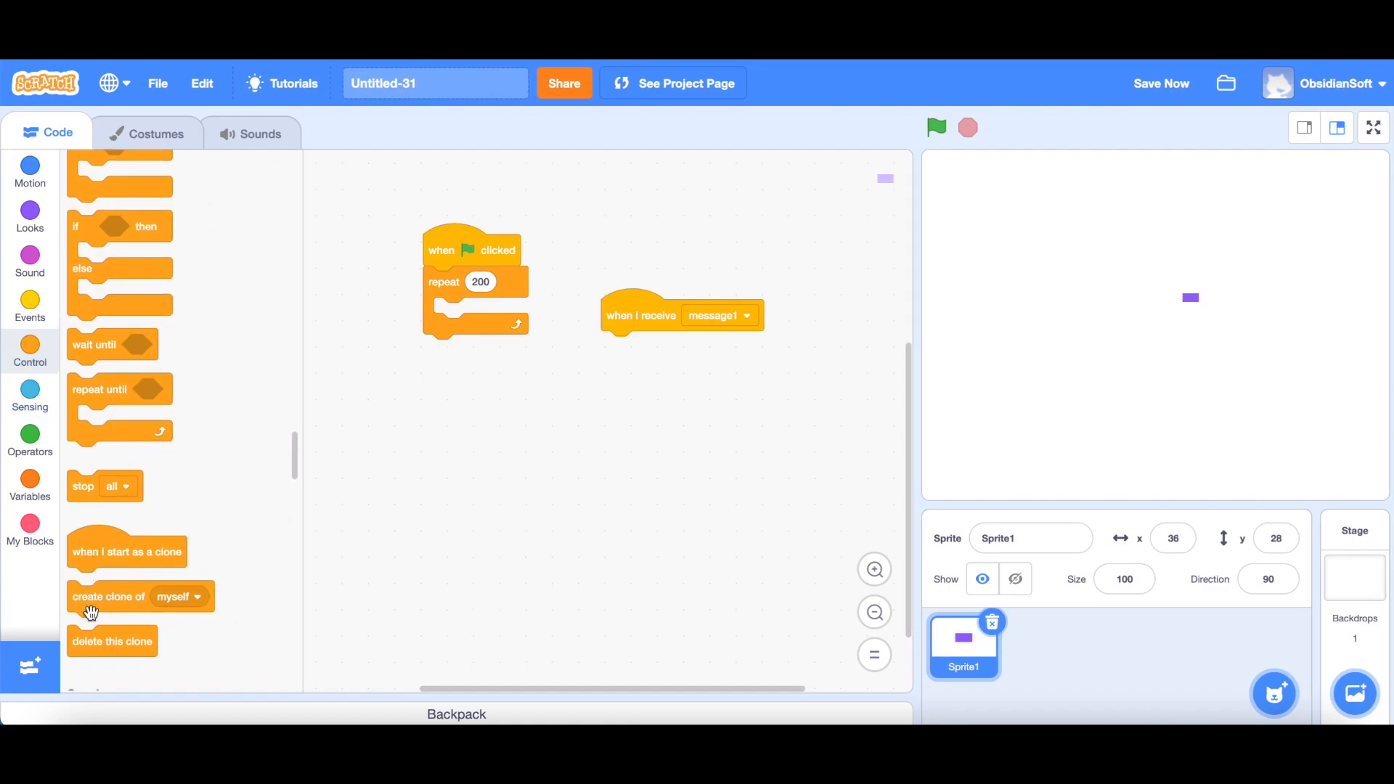
drag(109, 596, 471, 324)
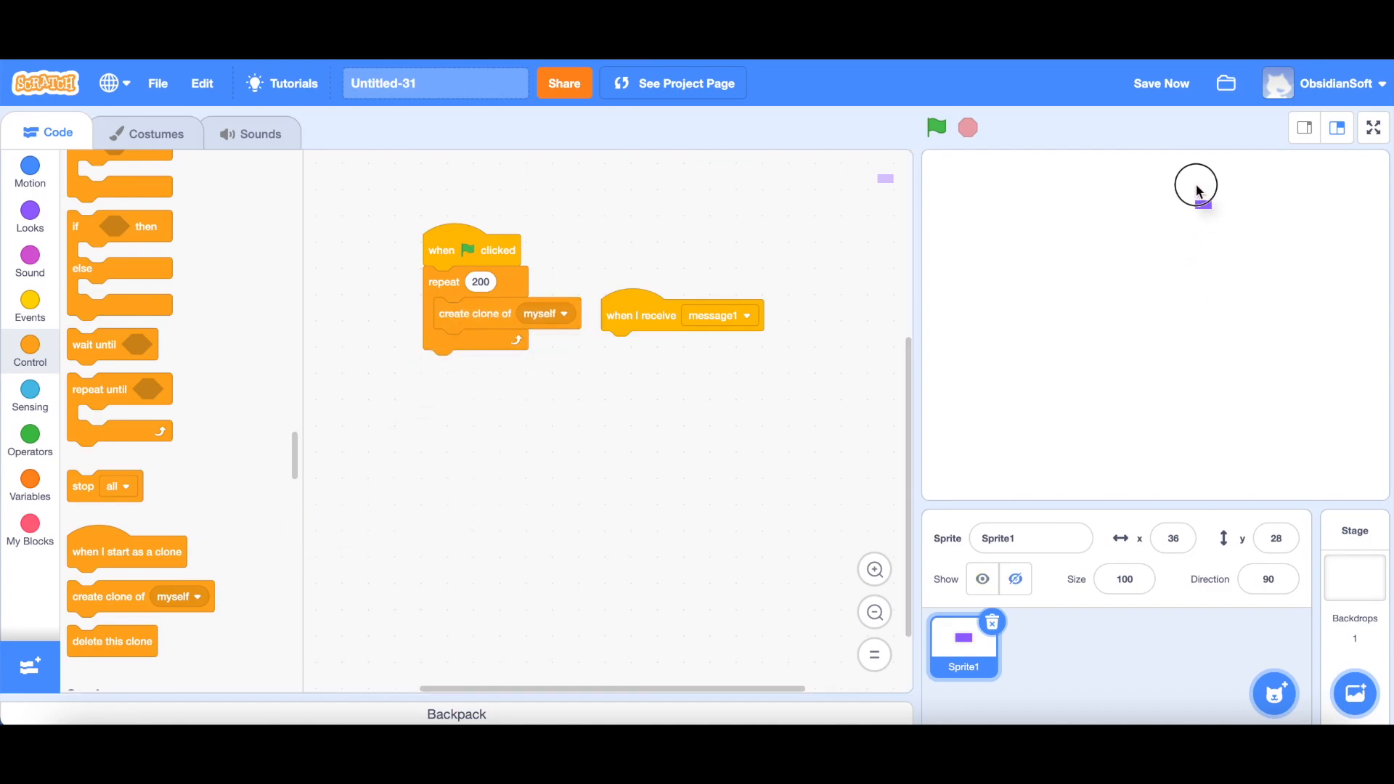
mouse_move(1155, 152)
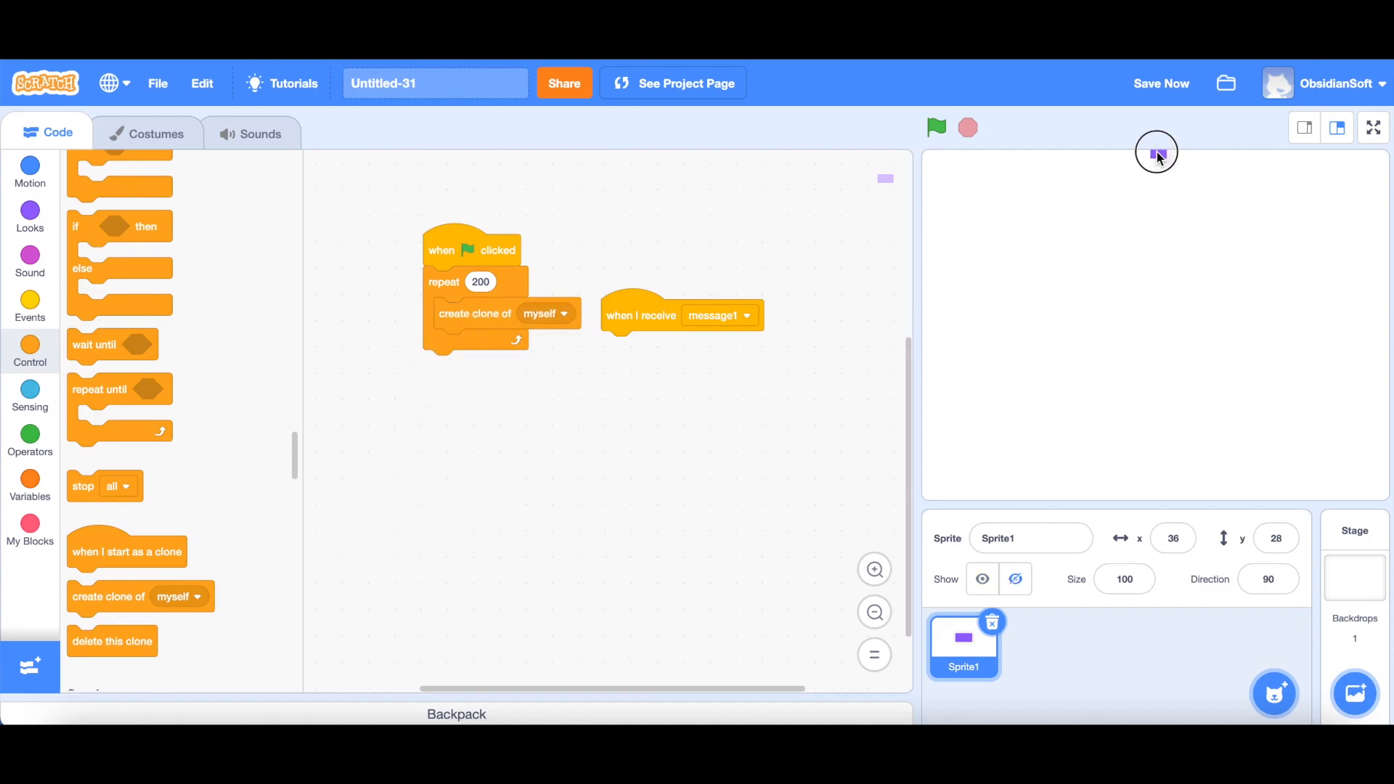
Drag Sprite1 to the top centre of the stage and show the Motion blocks.
drag(1156, 151, 1160, 158)
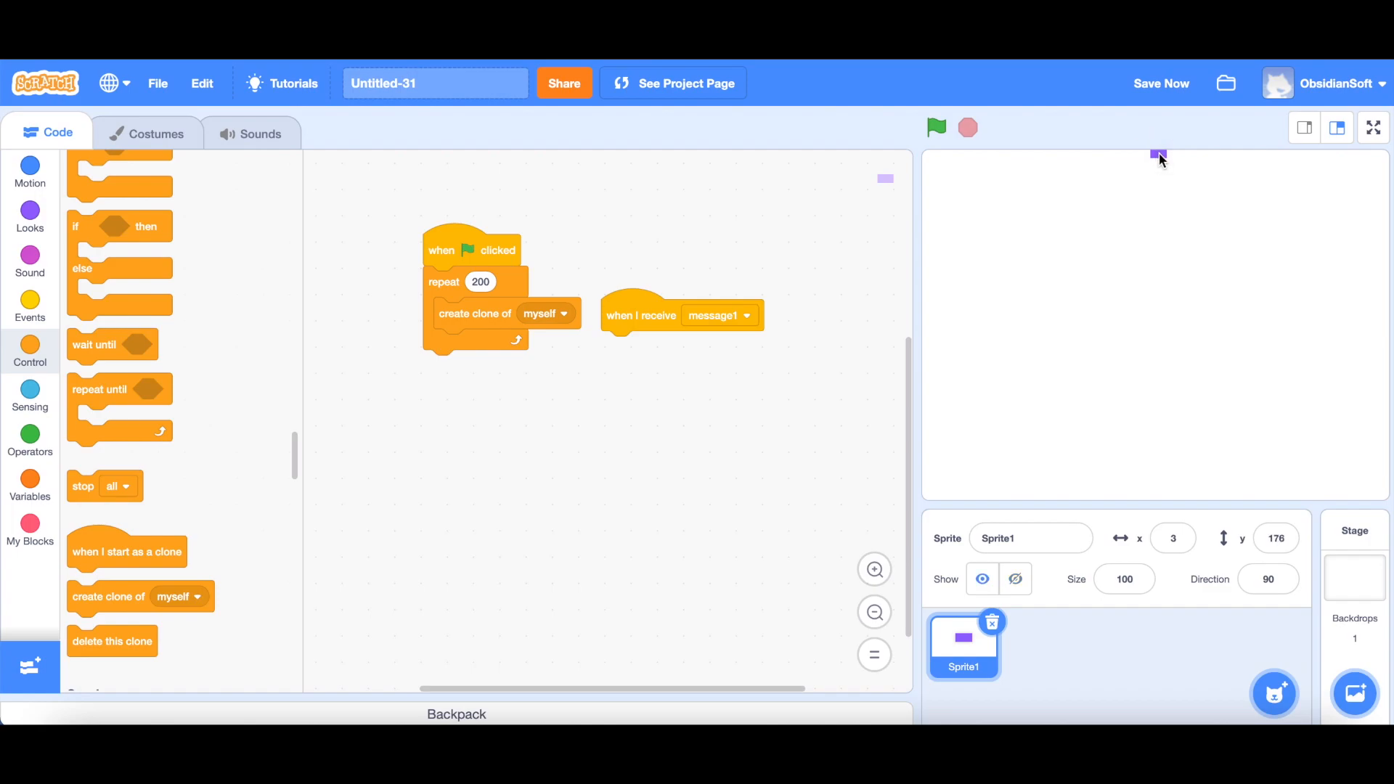
mouse_move(1158, 165)
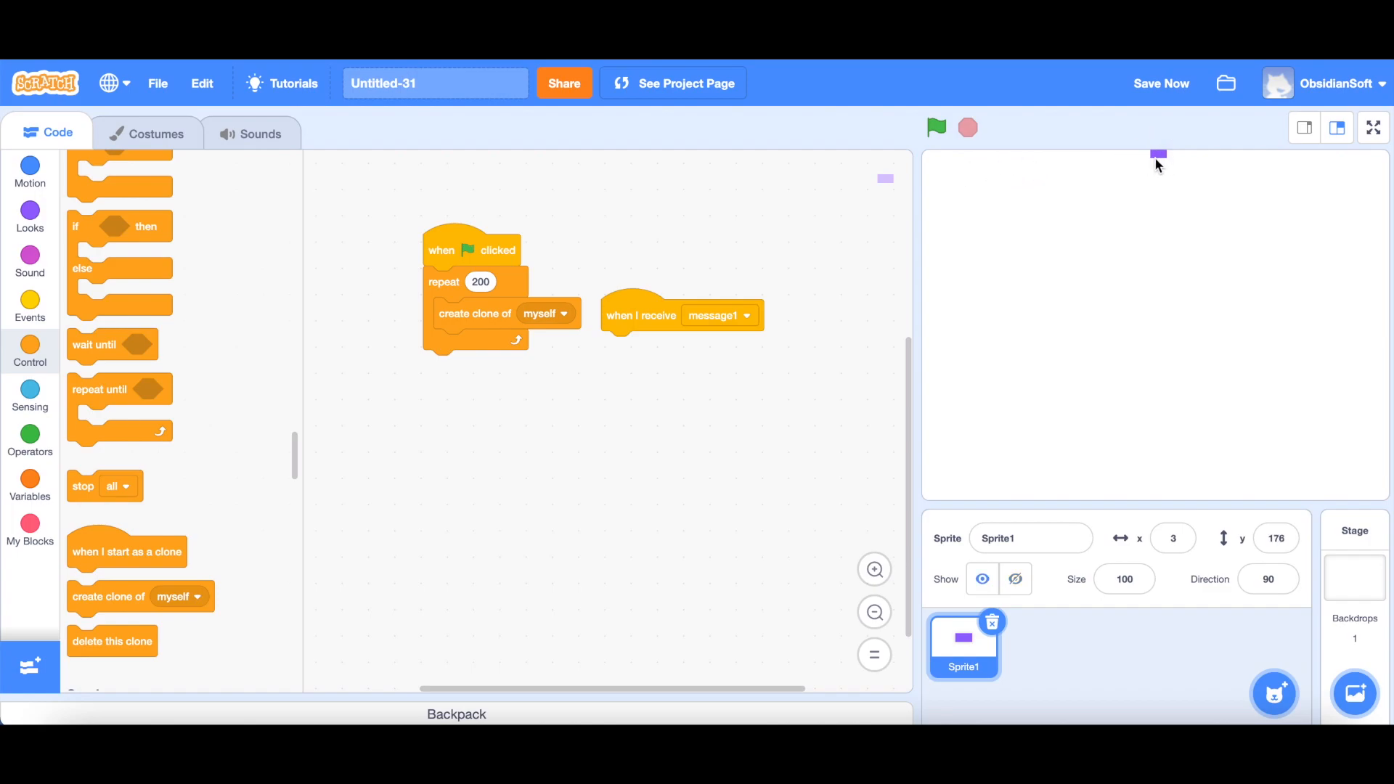
mouse_move(1171, 177)
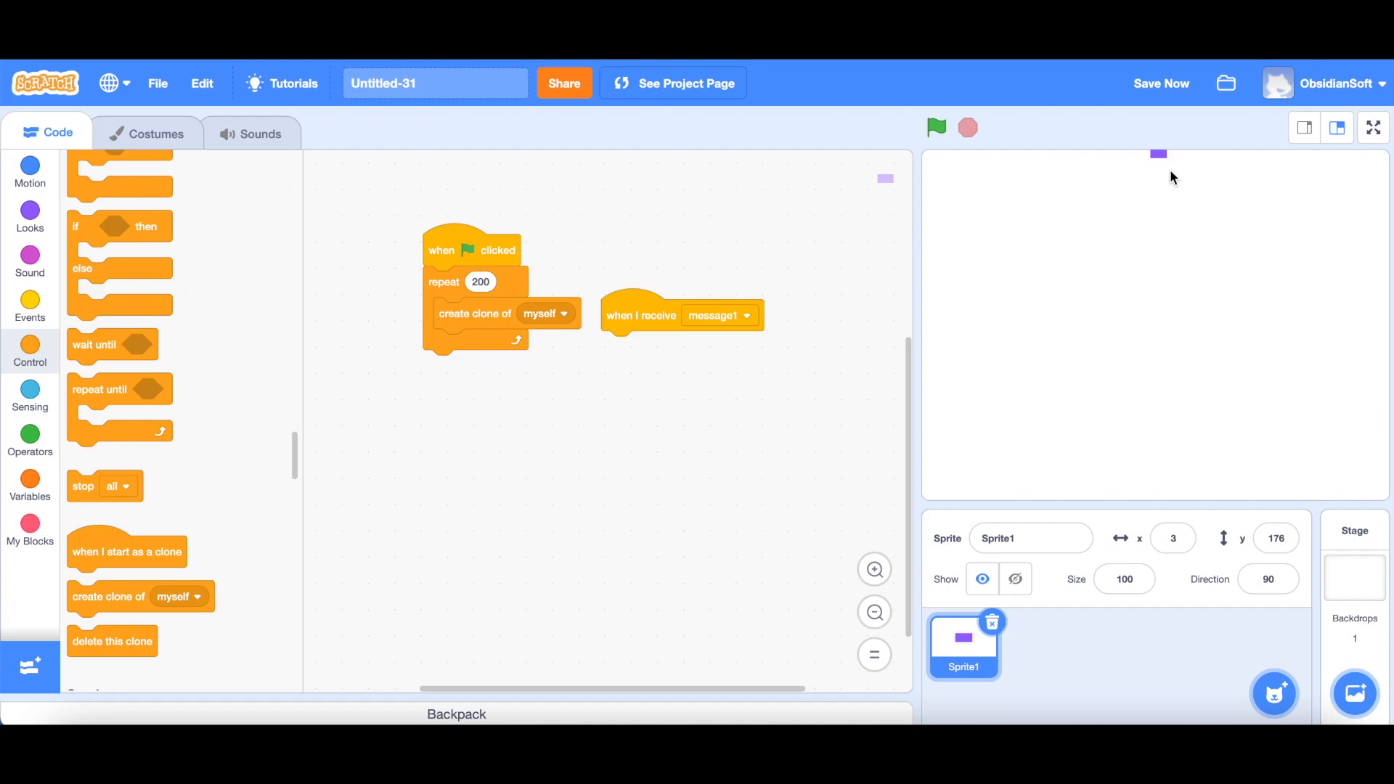
mouse_move(941, 163)
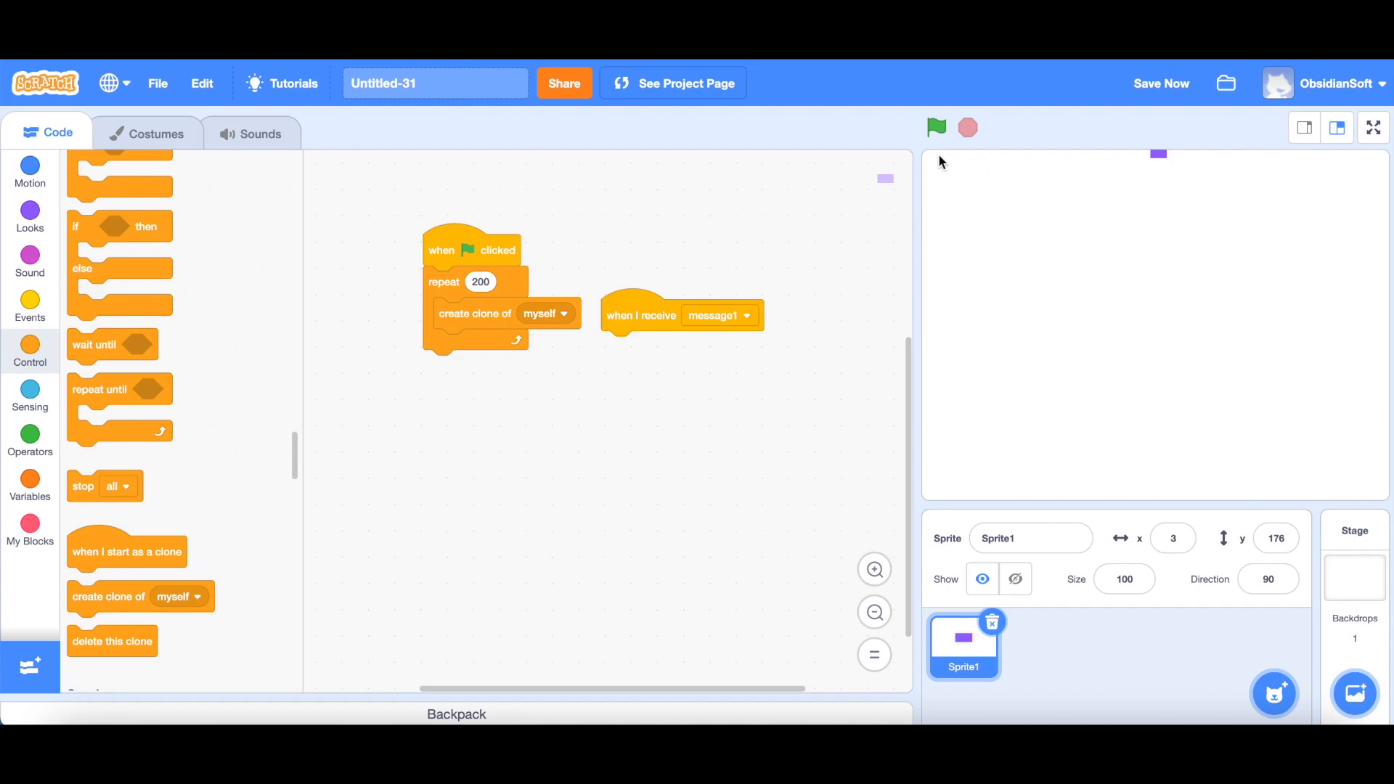
mouse_move(1372, 160)
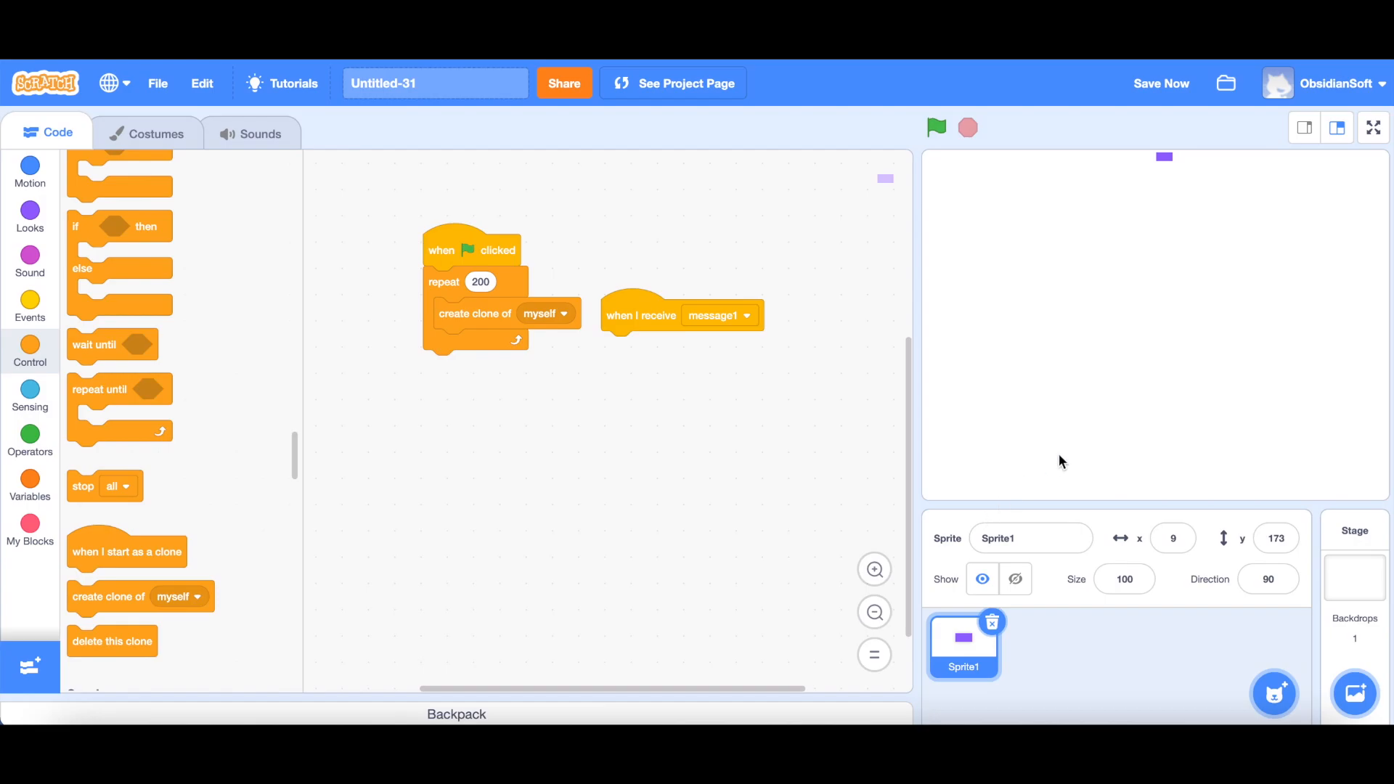
click(29, 172)
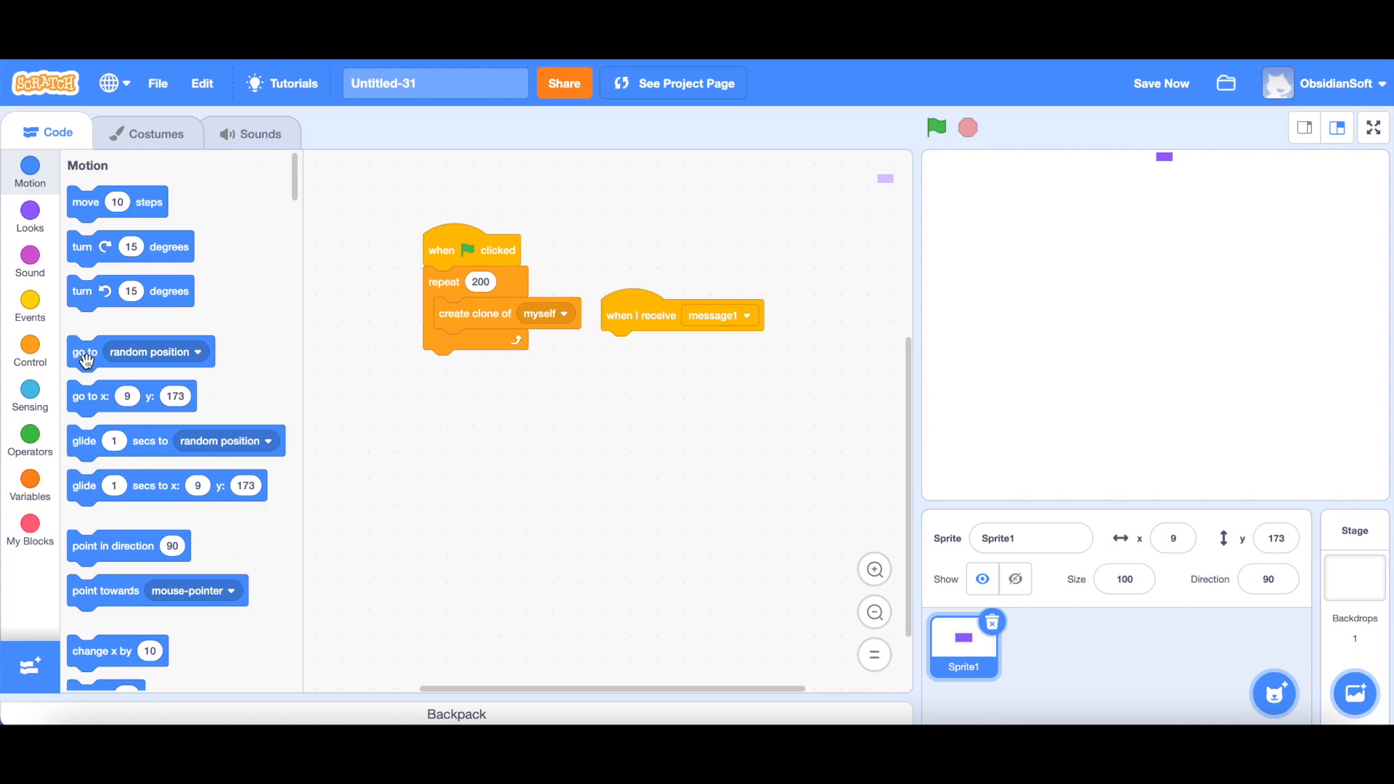
mouse_move(1129, 165)
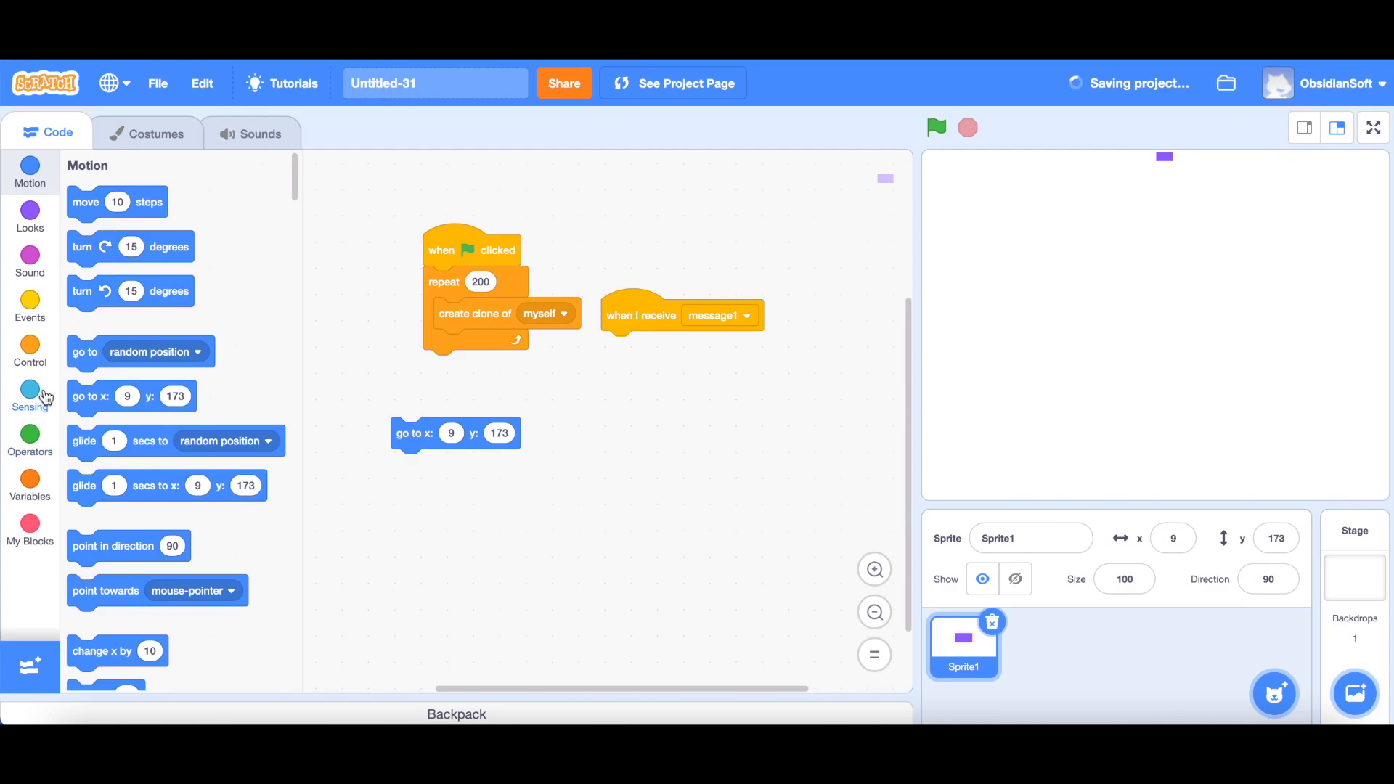
Send each clone to a random x between -233 and 233 at its current y position.
scroll(down, 3)
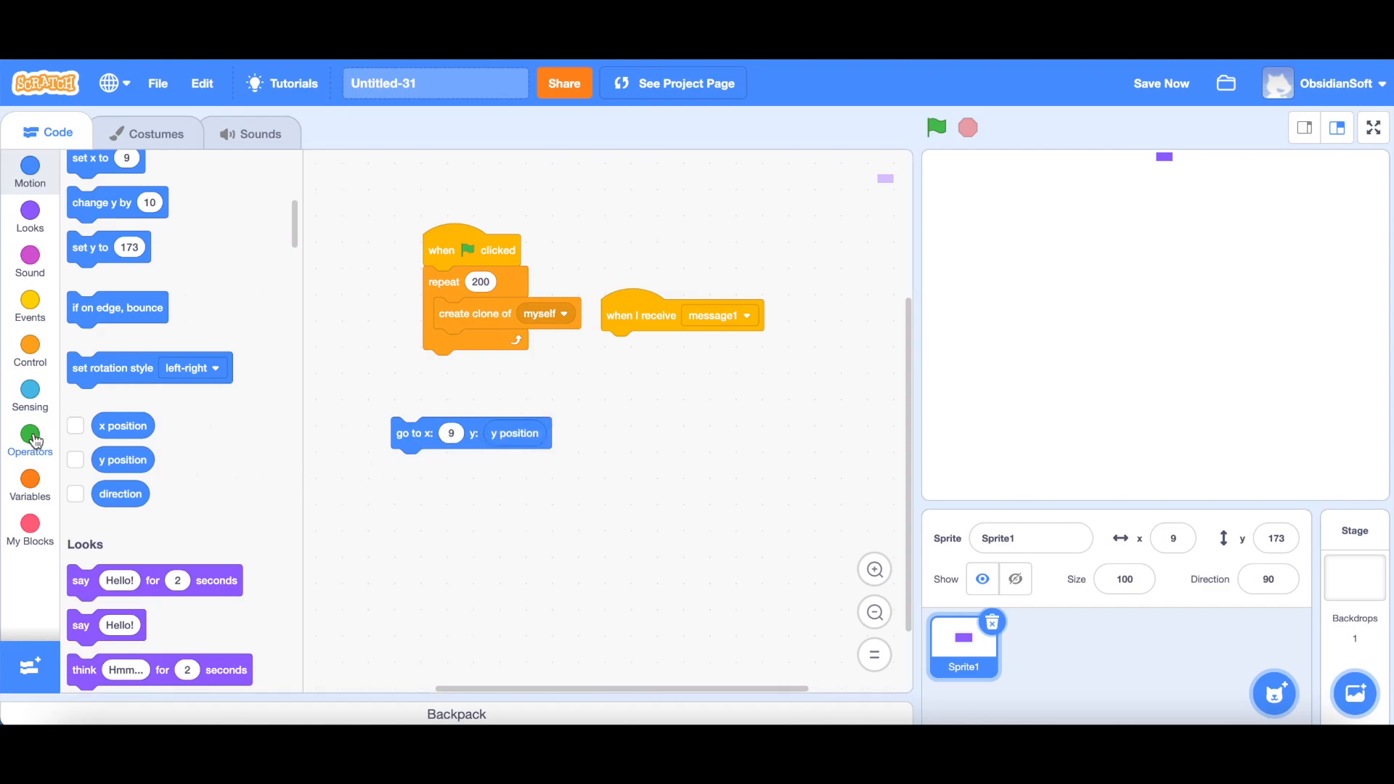
click(29, 440)
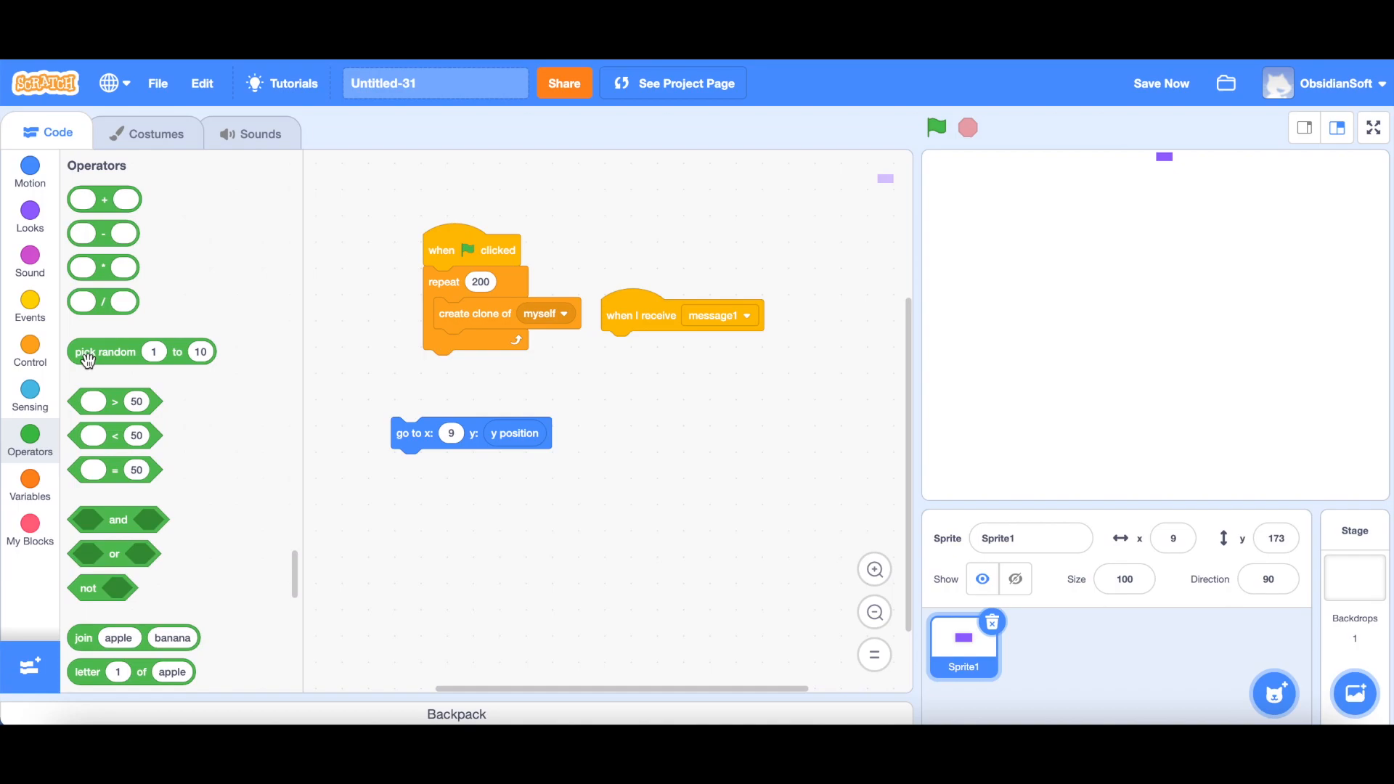
drag(105, 351, 462, 524)
text(-)
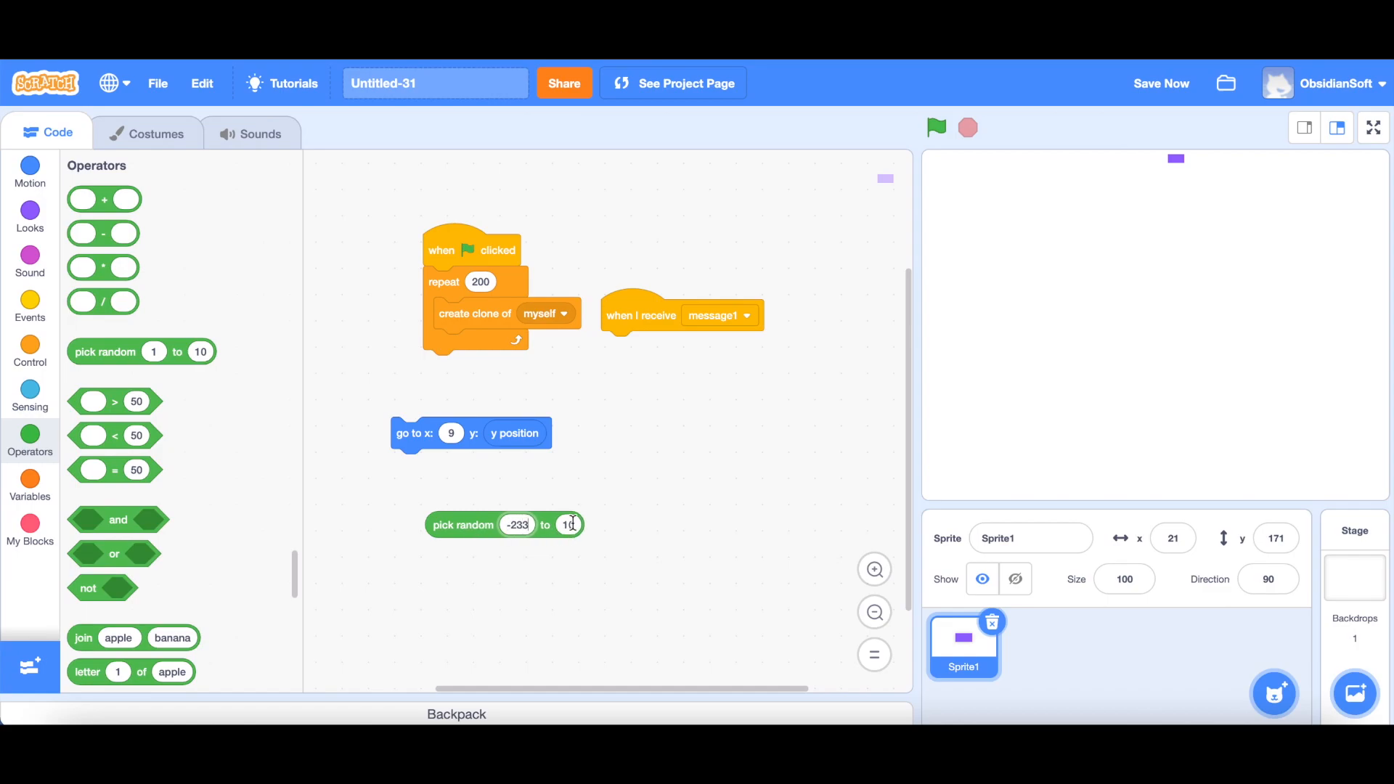
text(233)
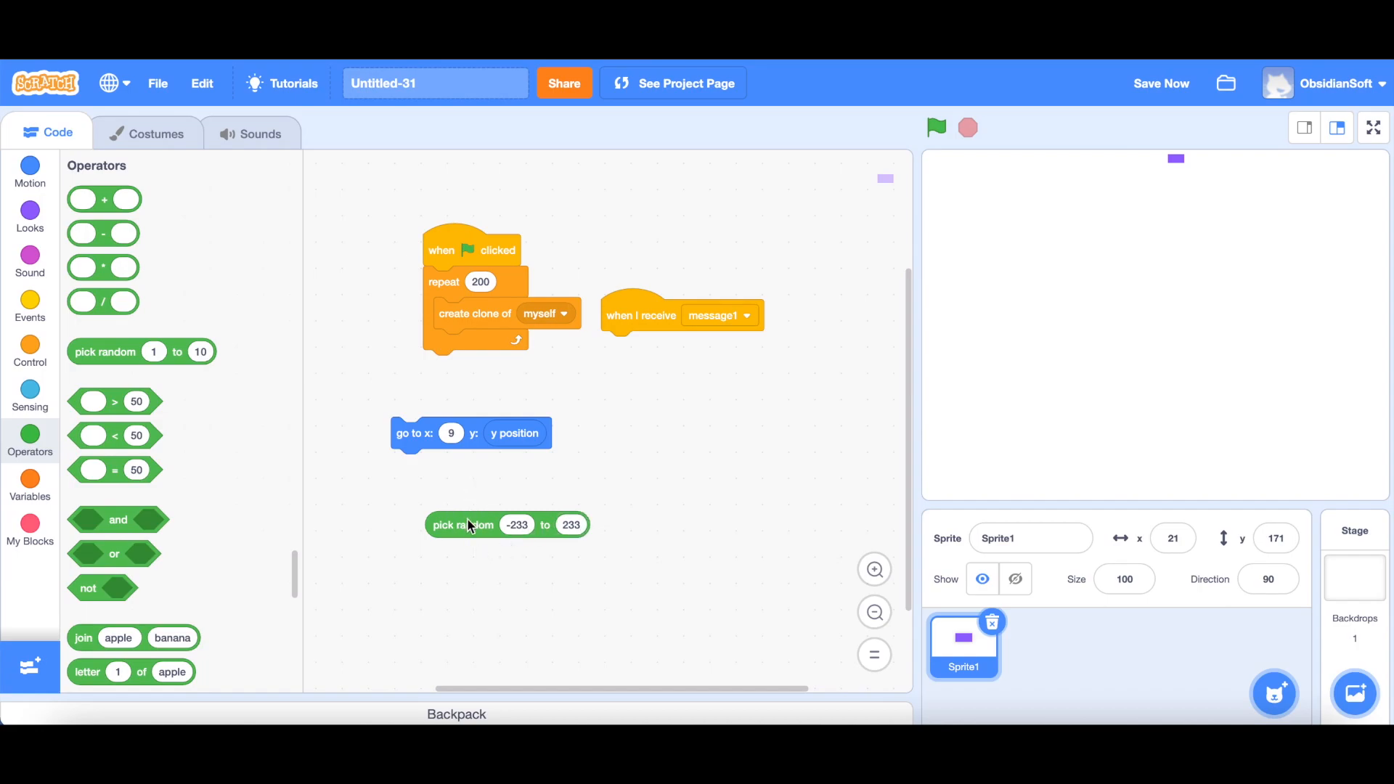
drag(469, 524, 461, 432)
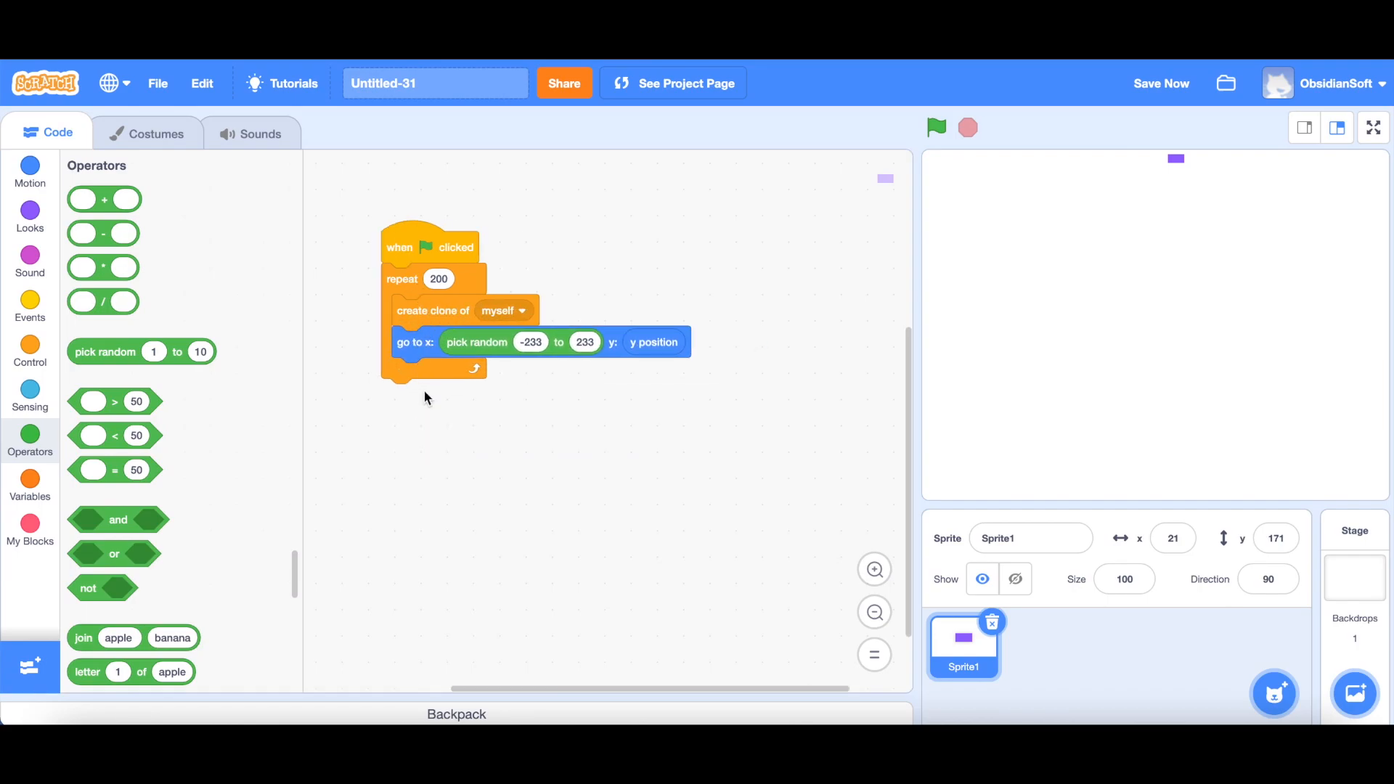
mouse_move(421, 364)
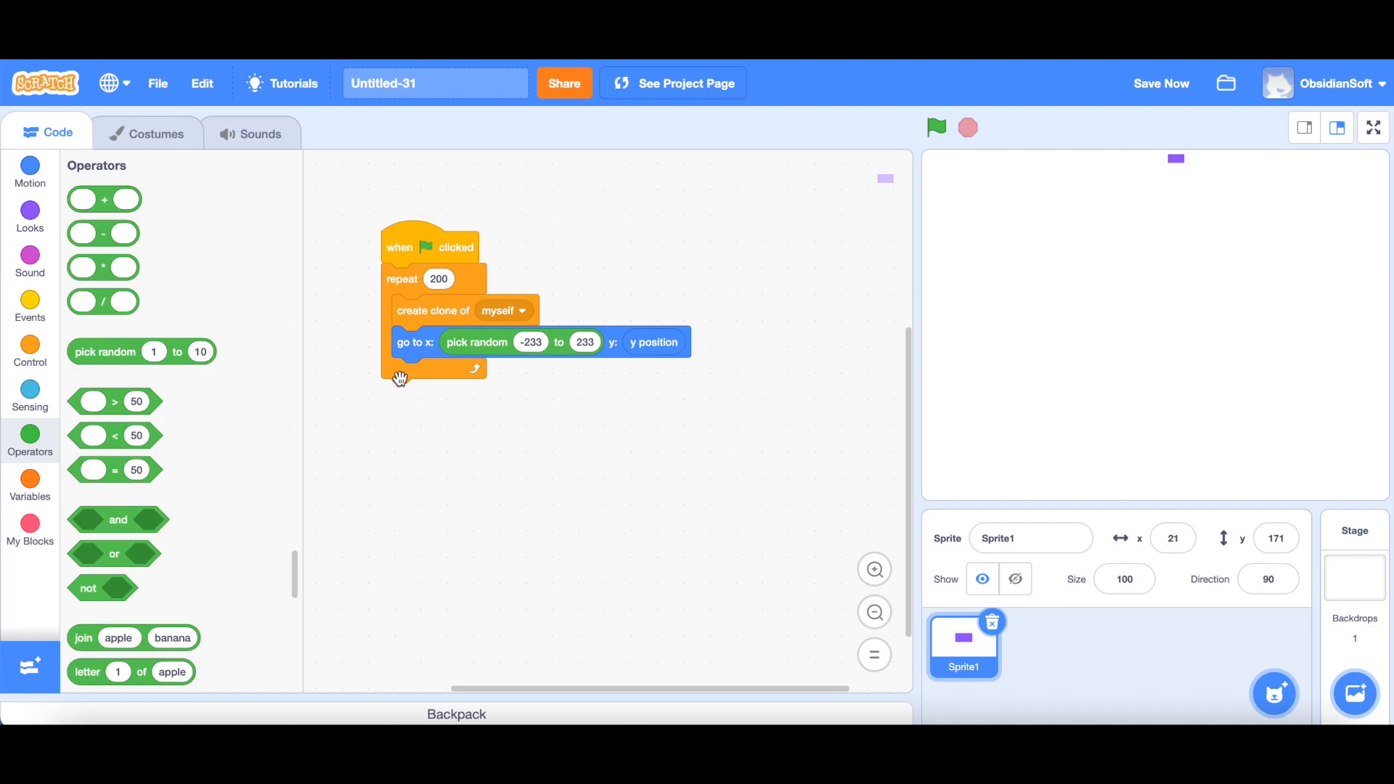
Add a 0.01-second wait after the go-to block inside the repeat loop.
click(29, 351)
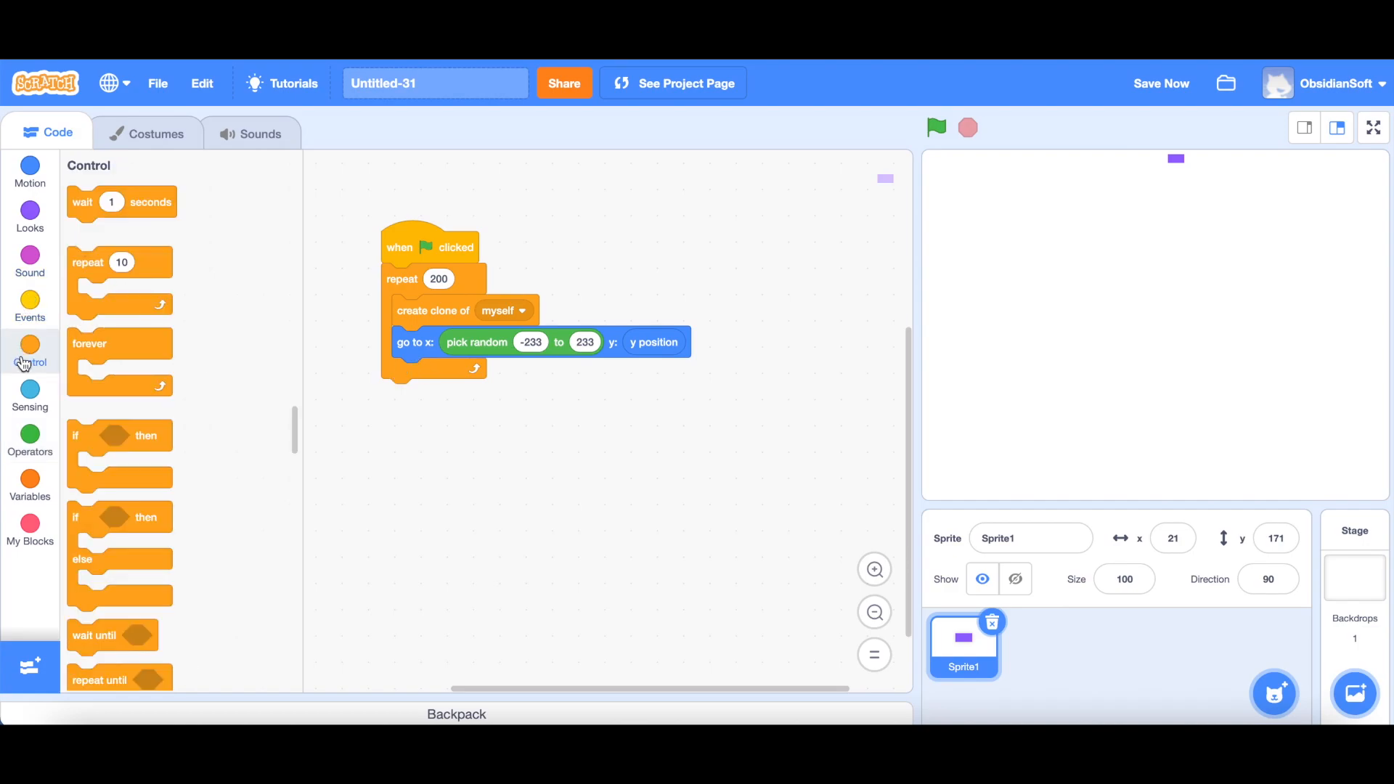
drag(121, 202, 453, 437)
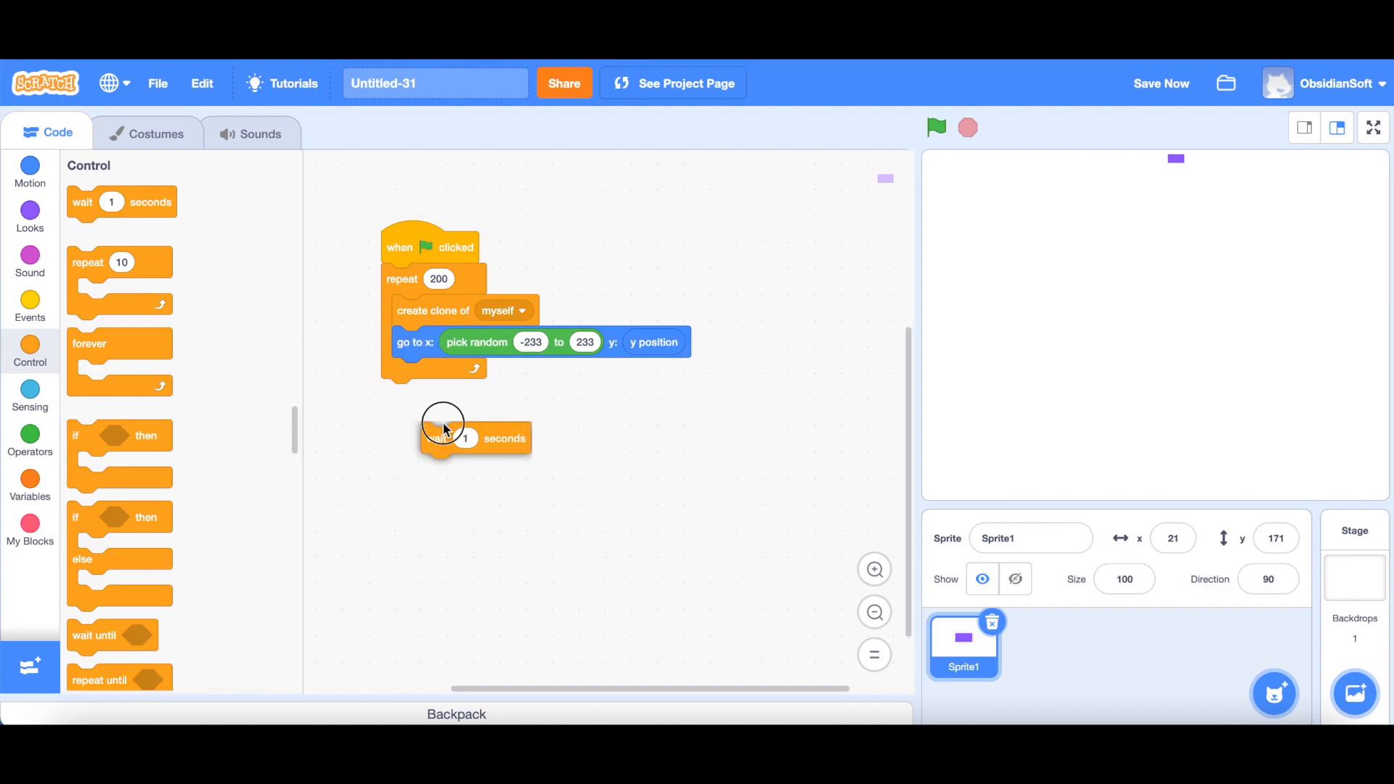
drag(473, 437, 444, 373)
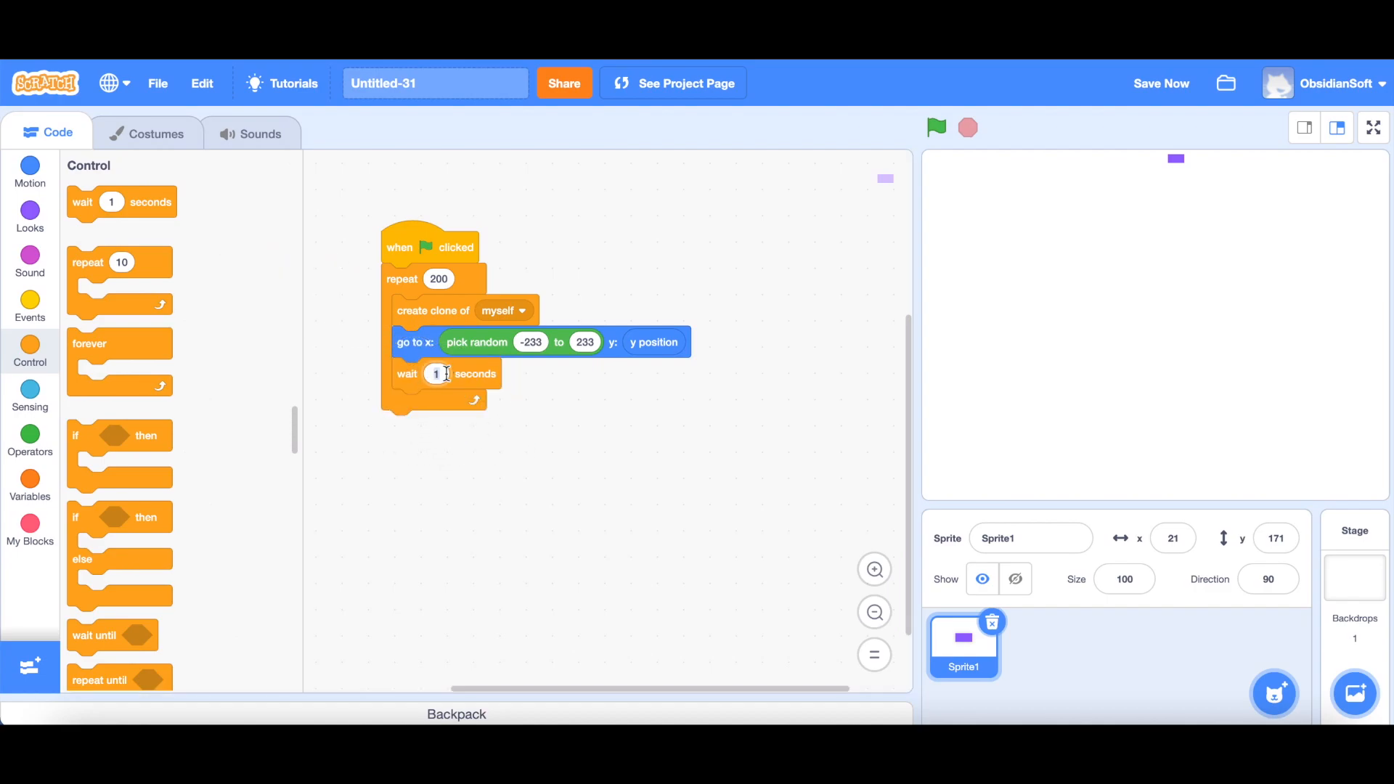
text(0.01)
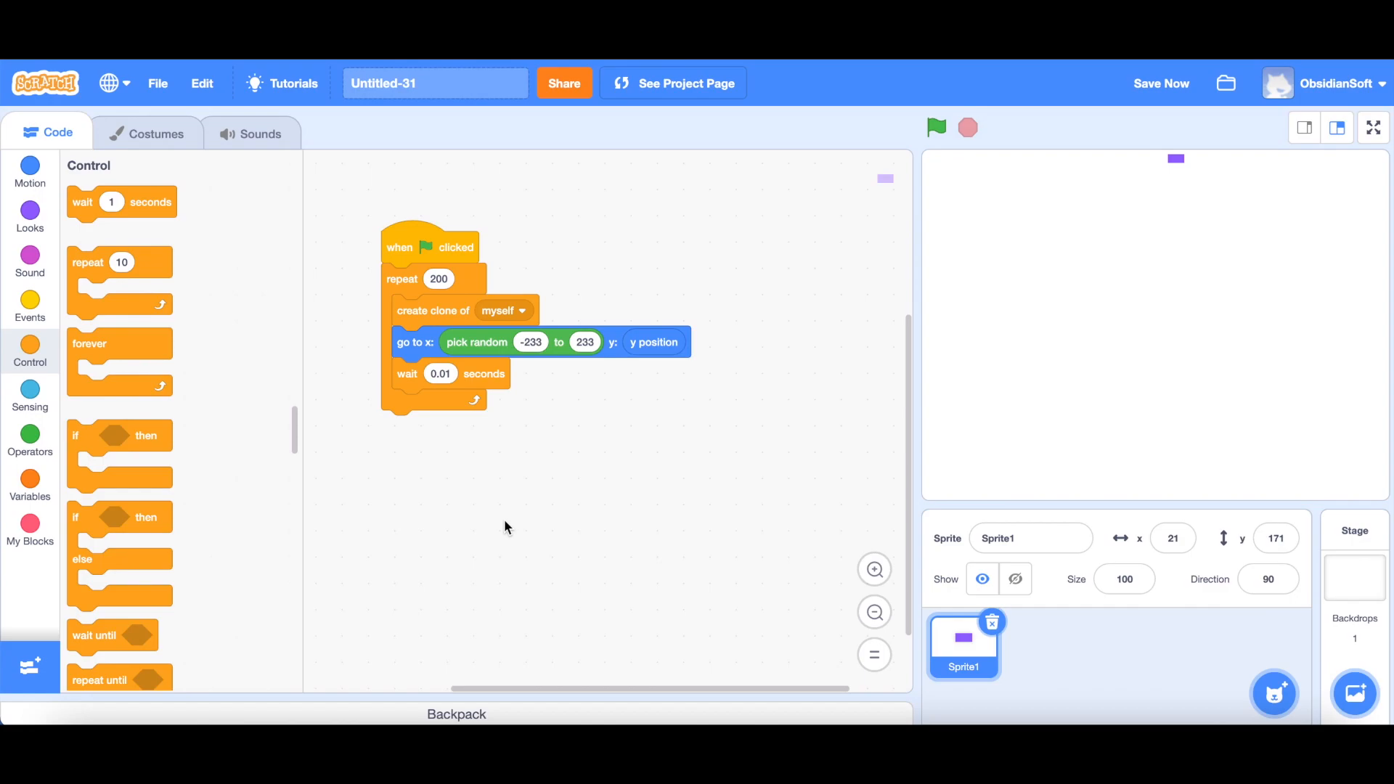
mouse_move(1159, 442)
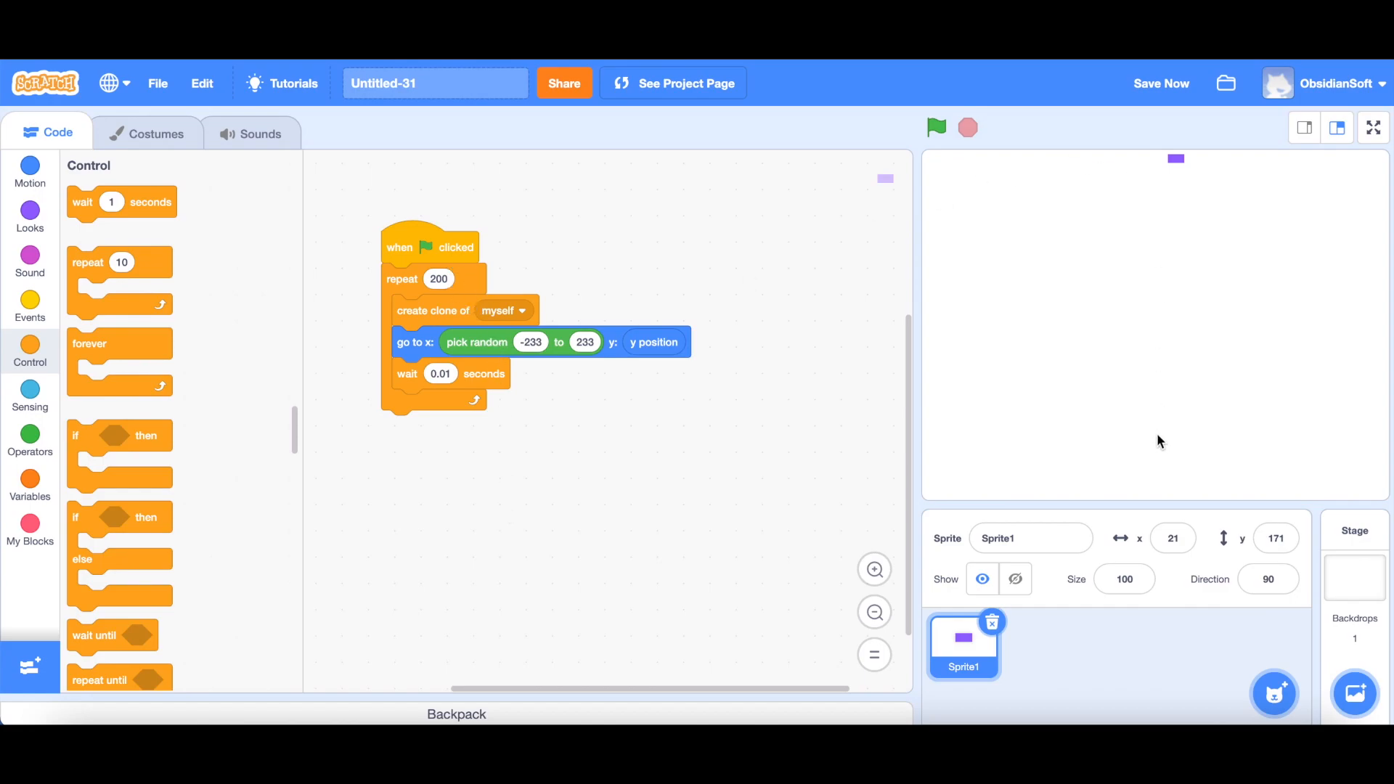
mouse_move(29, 361)
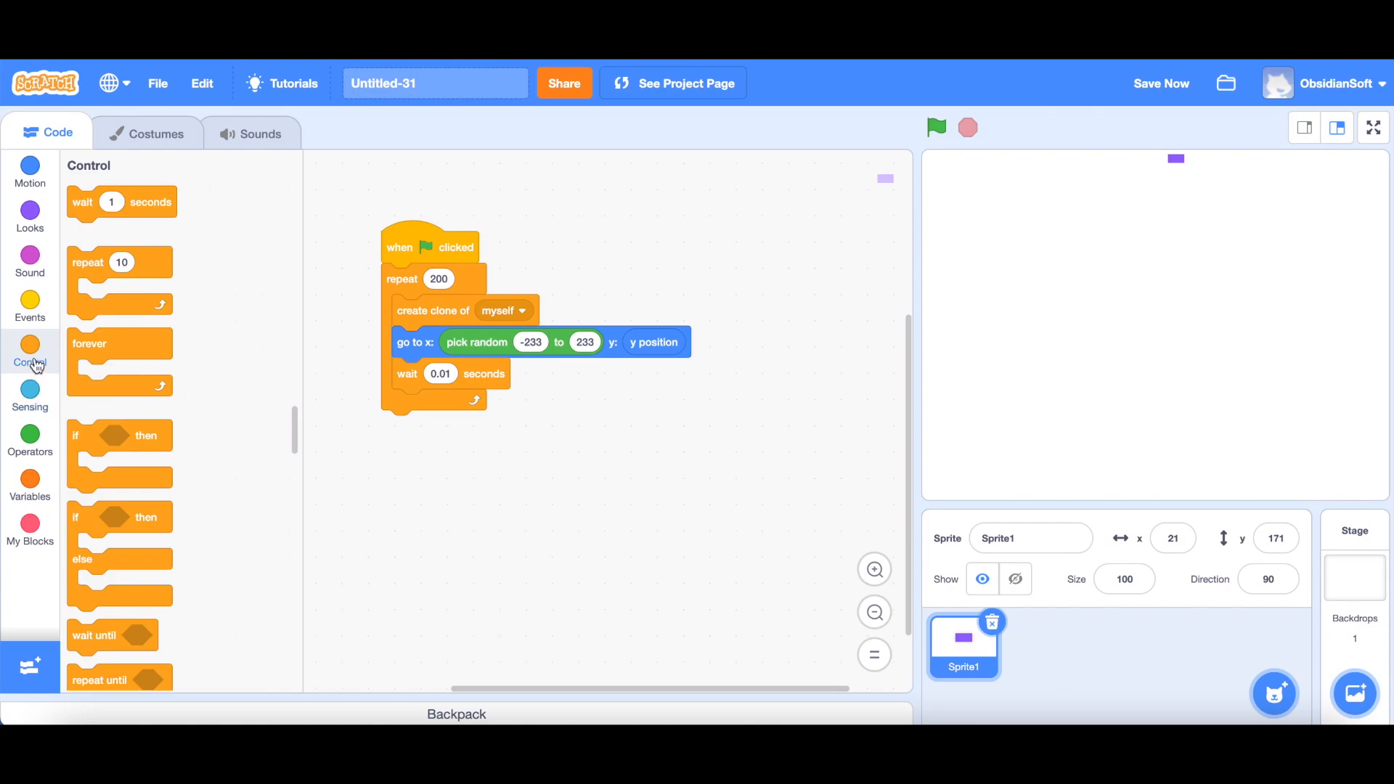
Place a 'when I start as a clone' hat beside the main script.
scroll(down, 3)
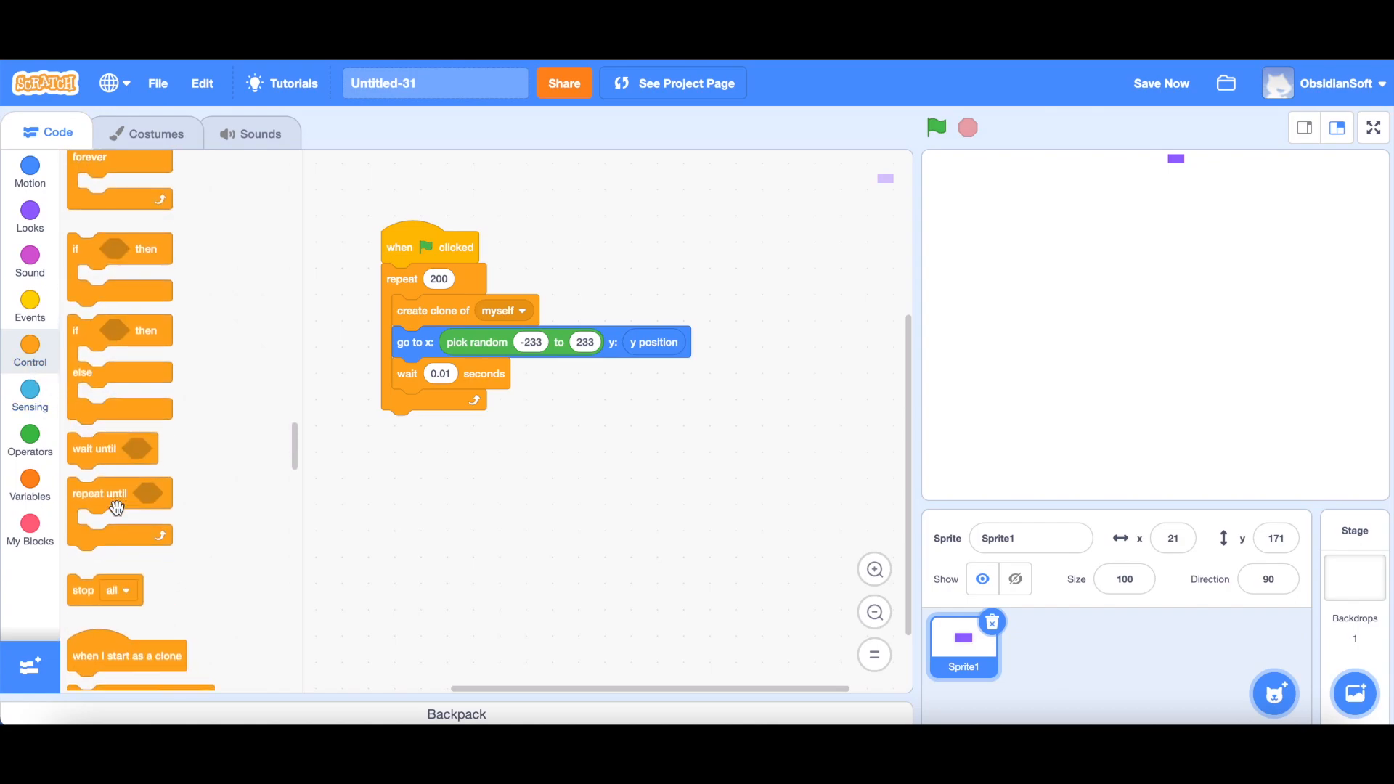
drag(126, 655, 664, 296)
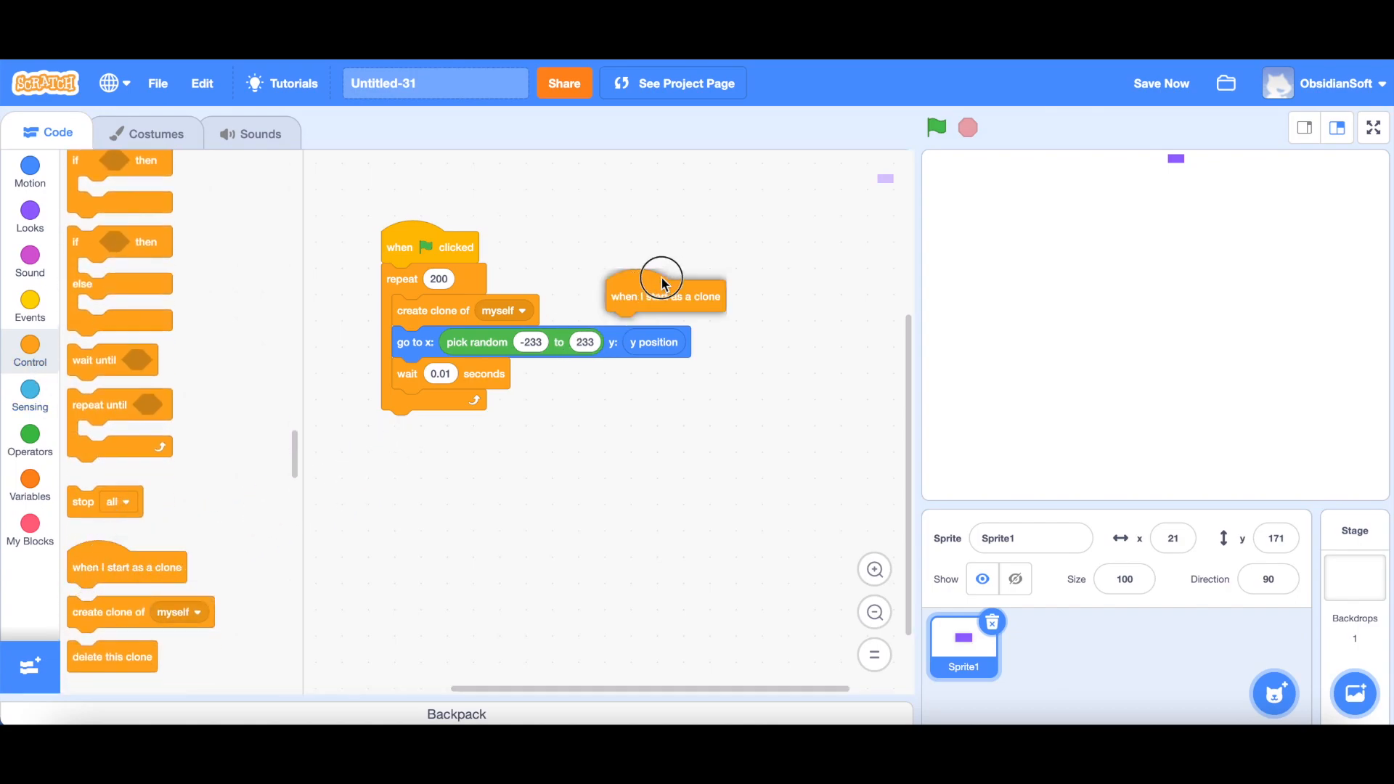
drag(663, 296, 763, 254)
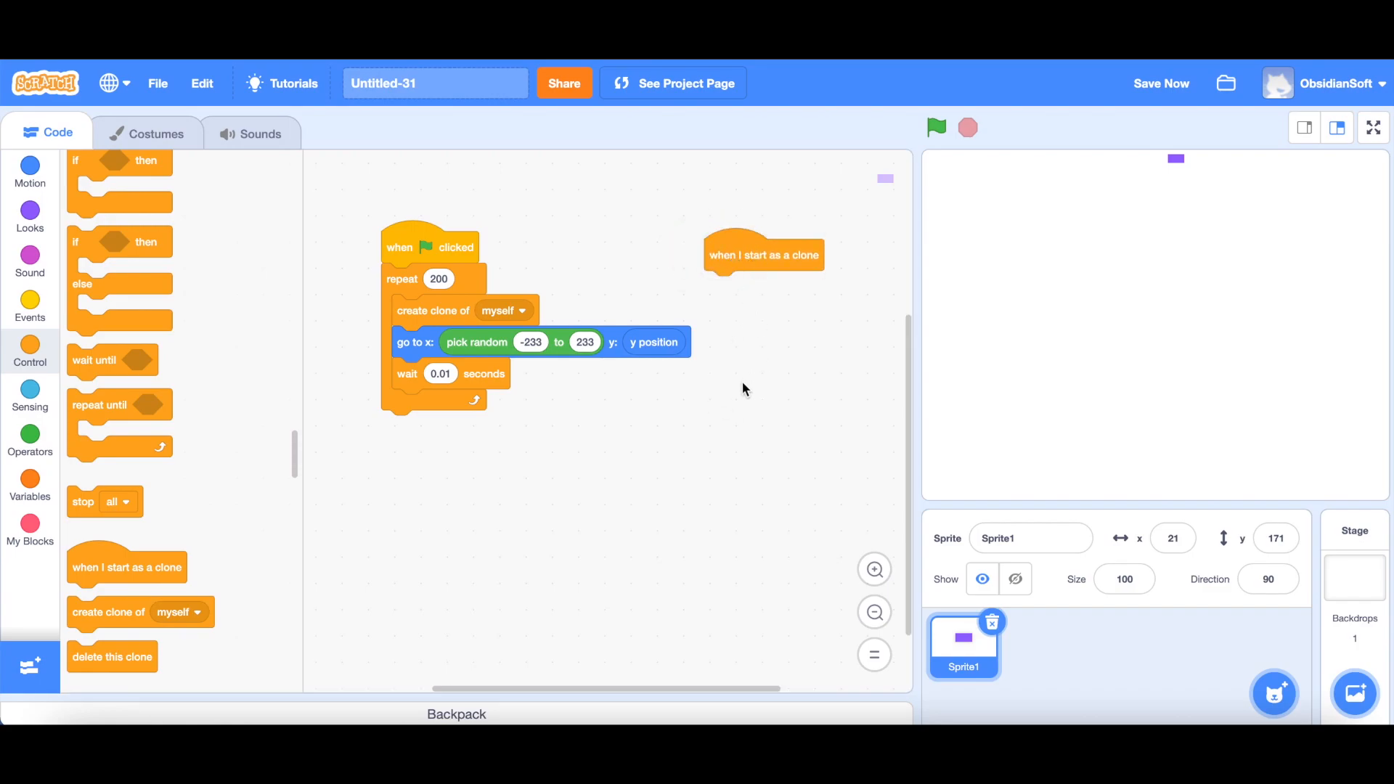
mouse_move(1314, 117)
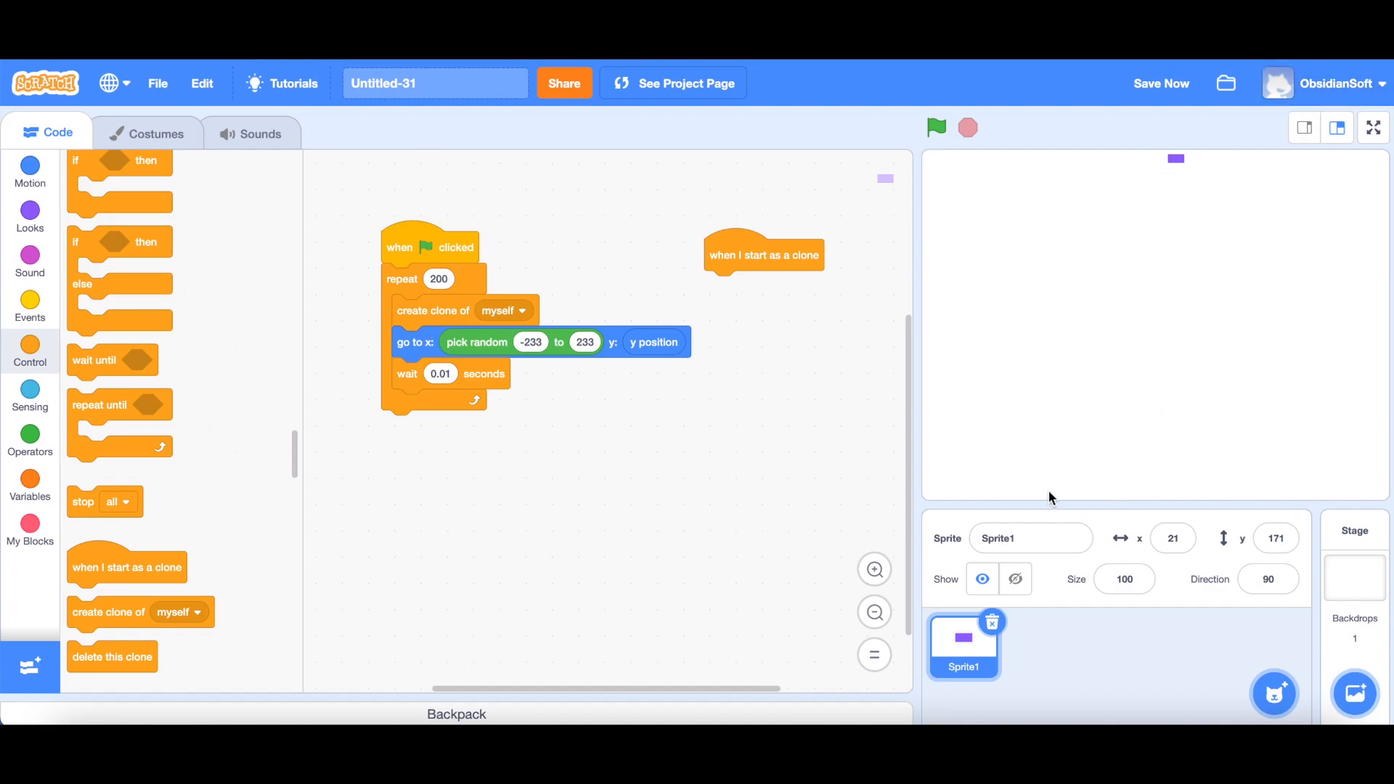
mouse_move(1216, 505)
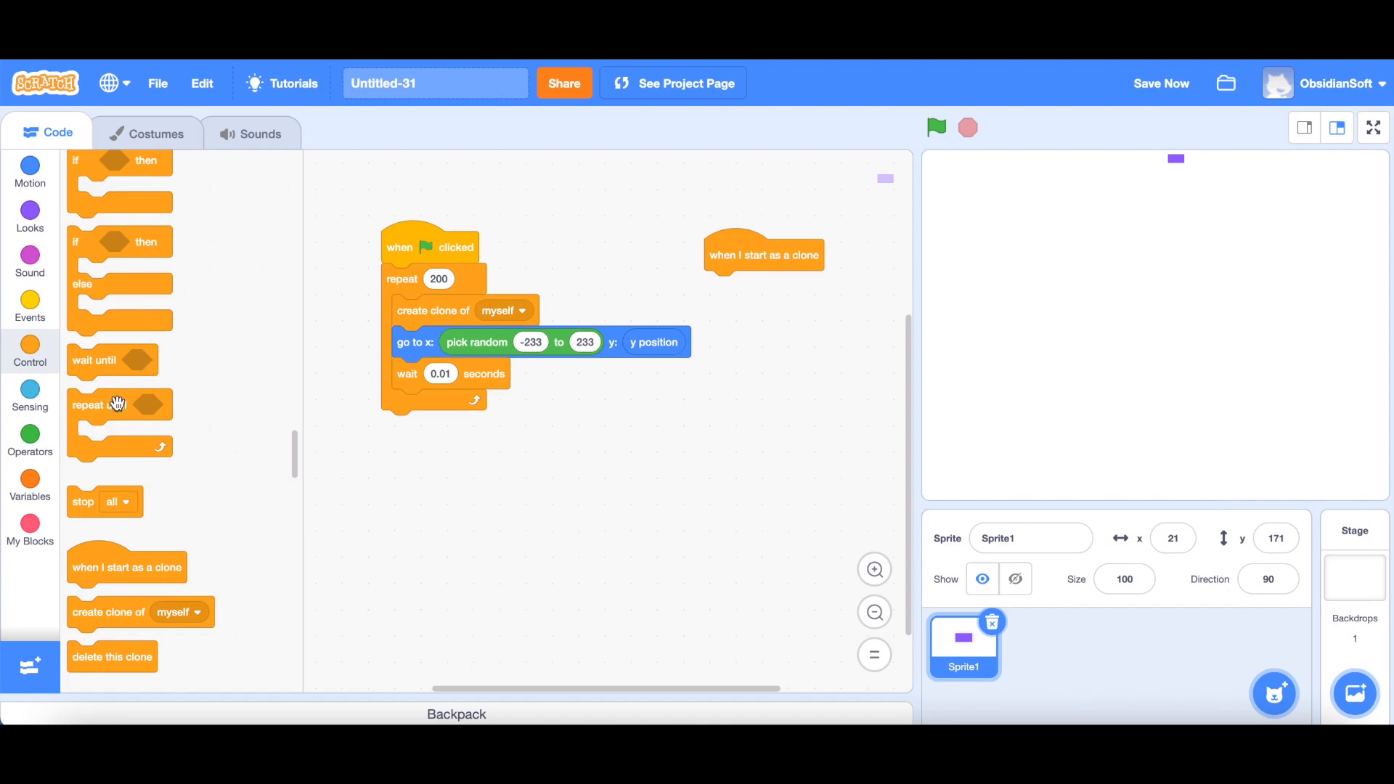
Attach a repeat-until loop with Sensing's 'touching edge?' as its condition.
drag(118, 405, 733, 289)
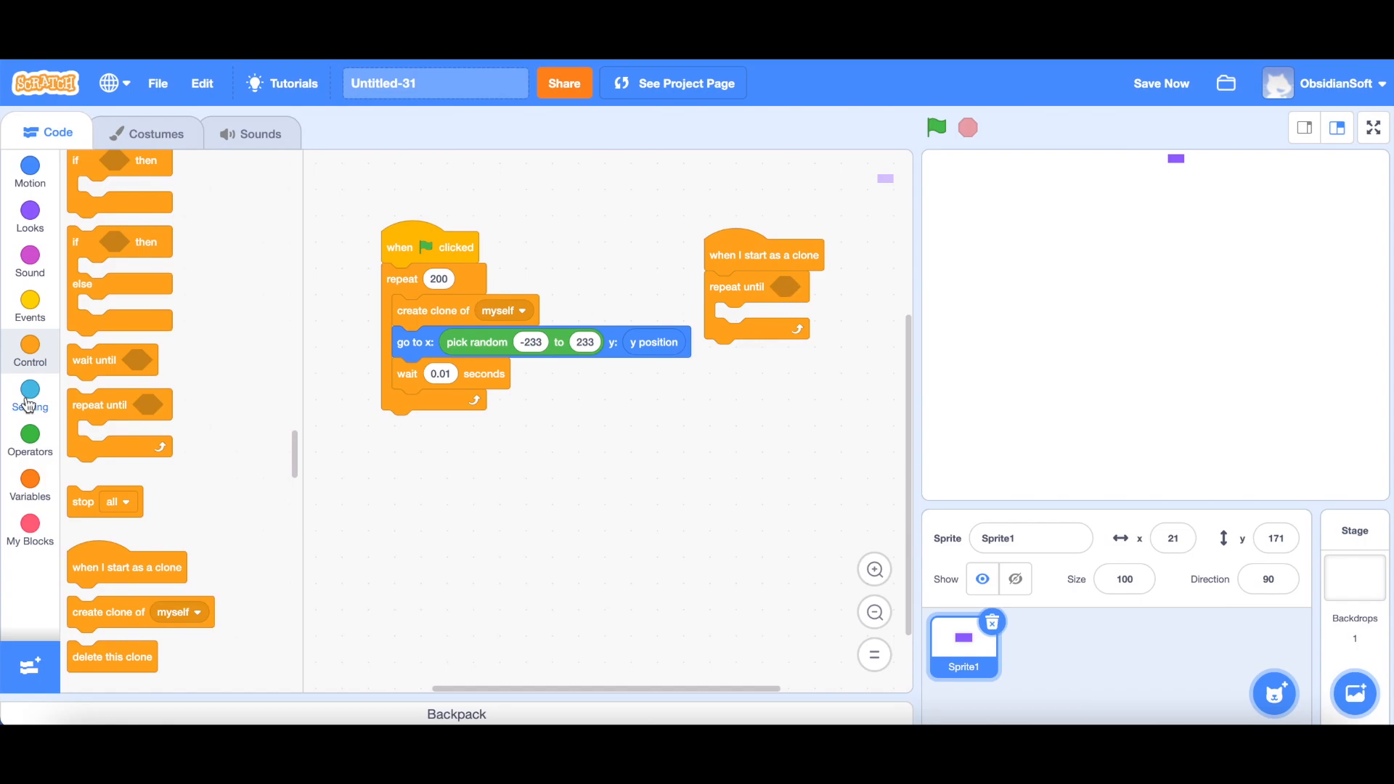
click(29, 398)
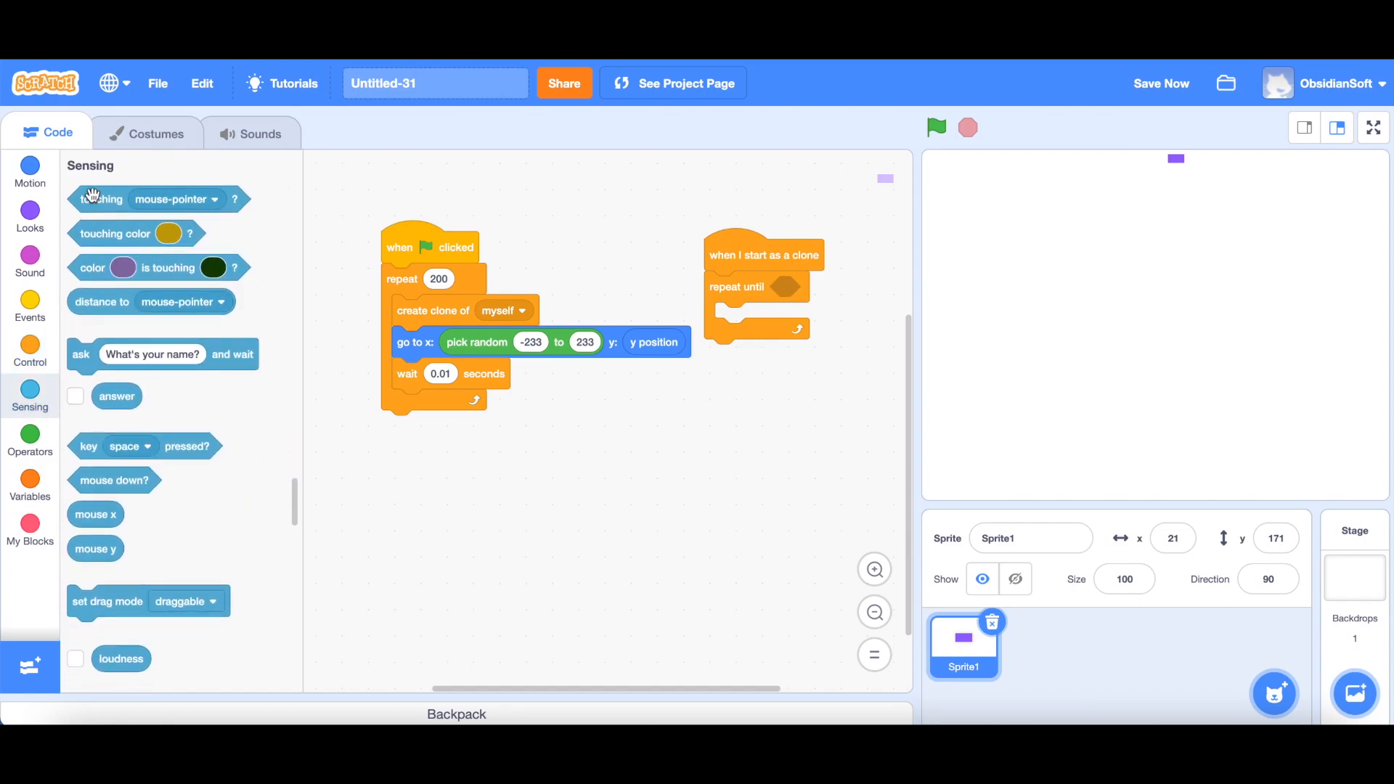
drag(98, 198, 769, 293)
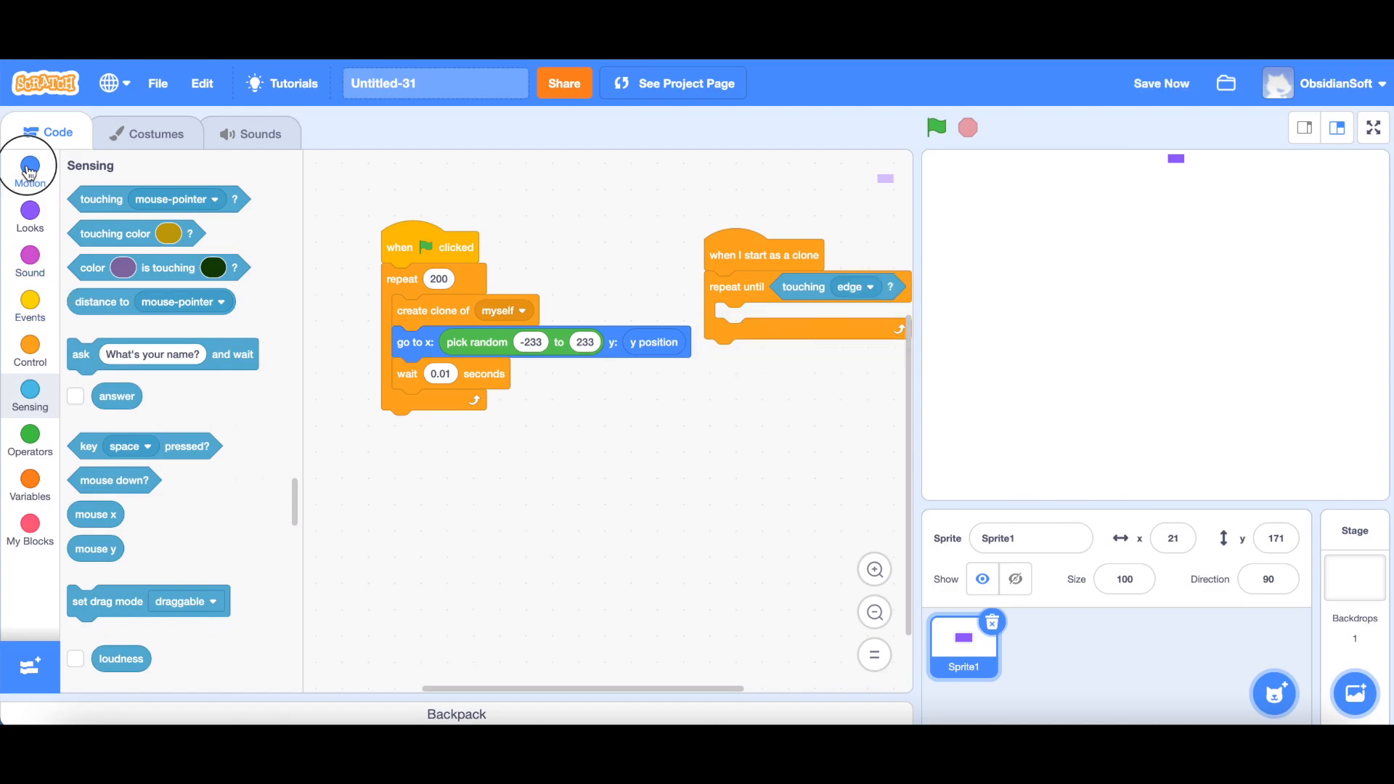
click(29, 171)
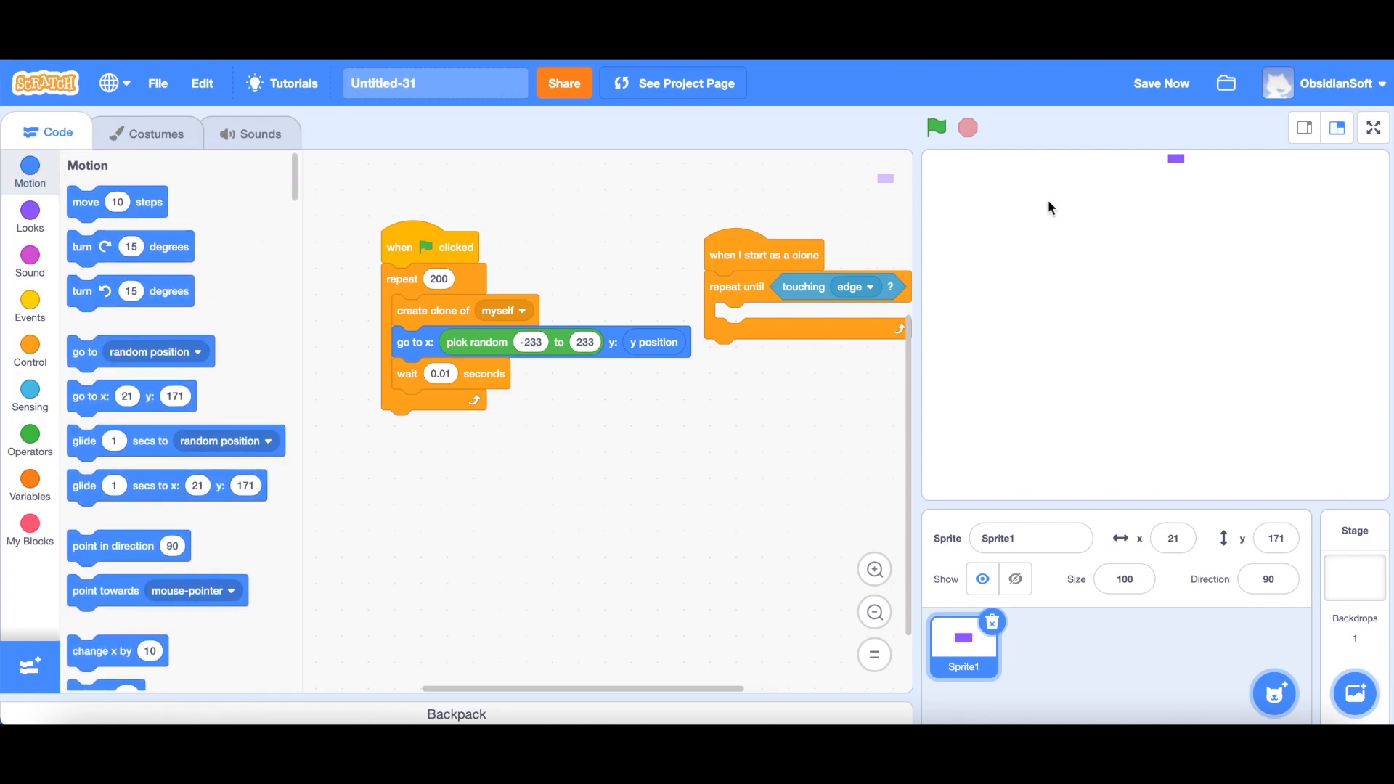
mouse_move(1070, 357)
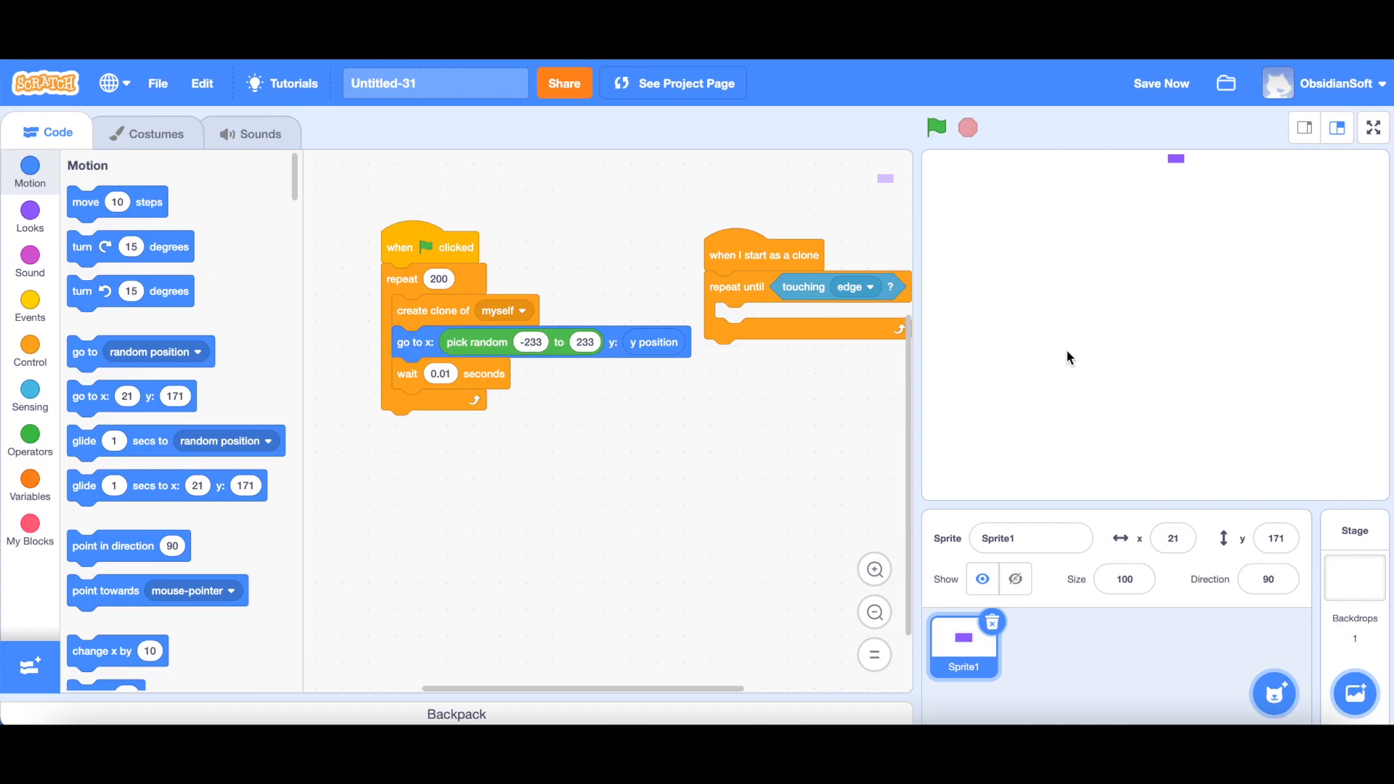
mouse_move(1065, 453)
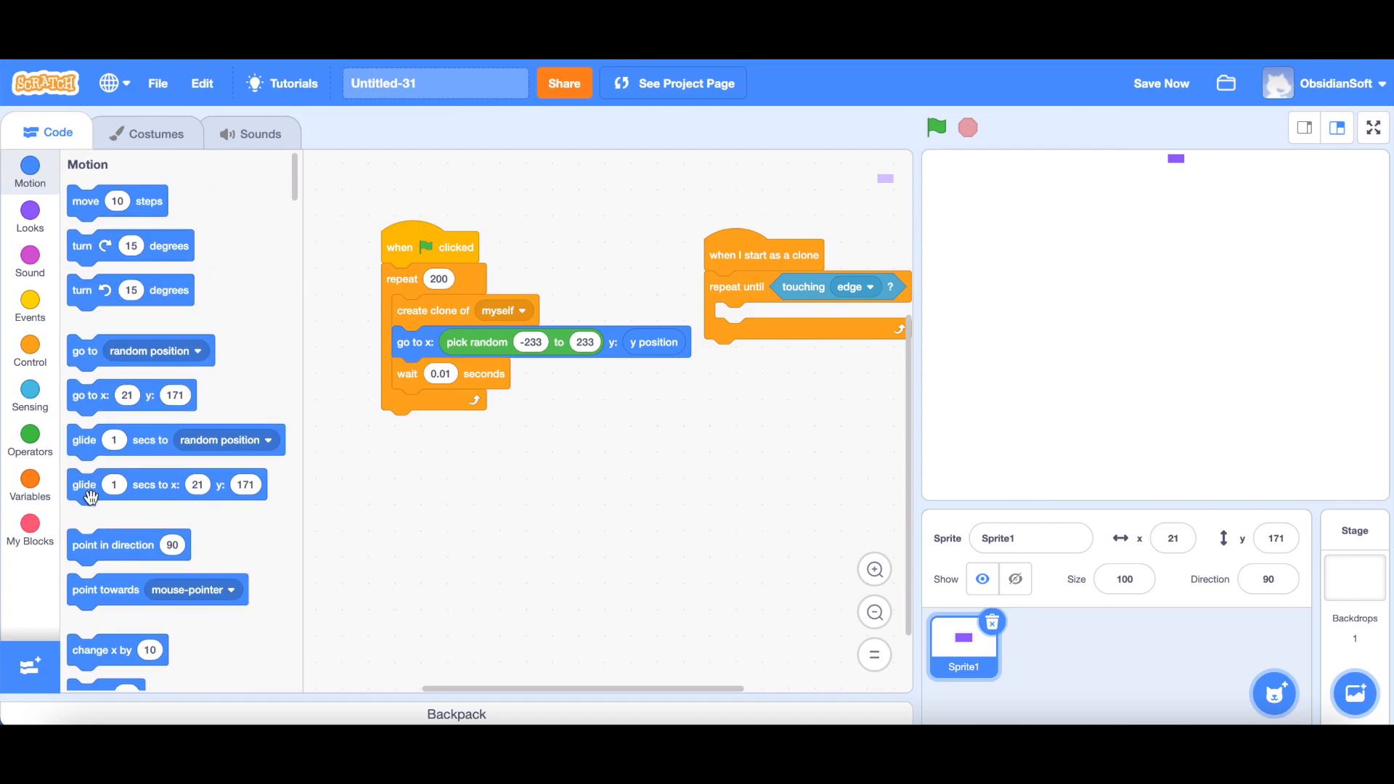
drag(102, 569, 762, 317)
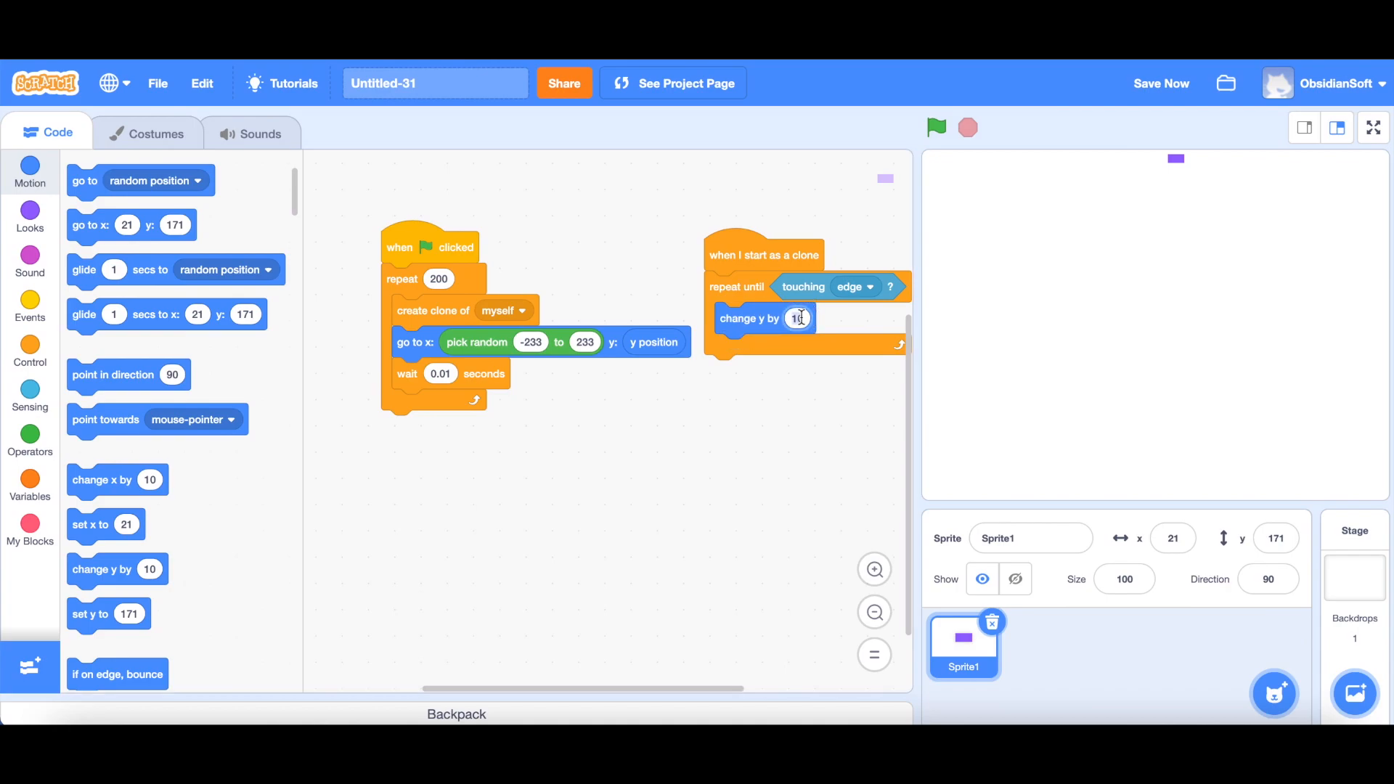
text(-5)
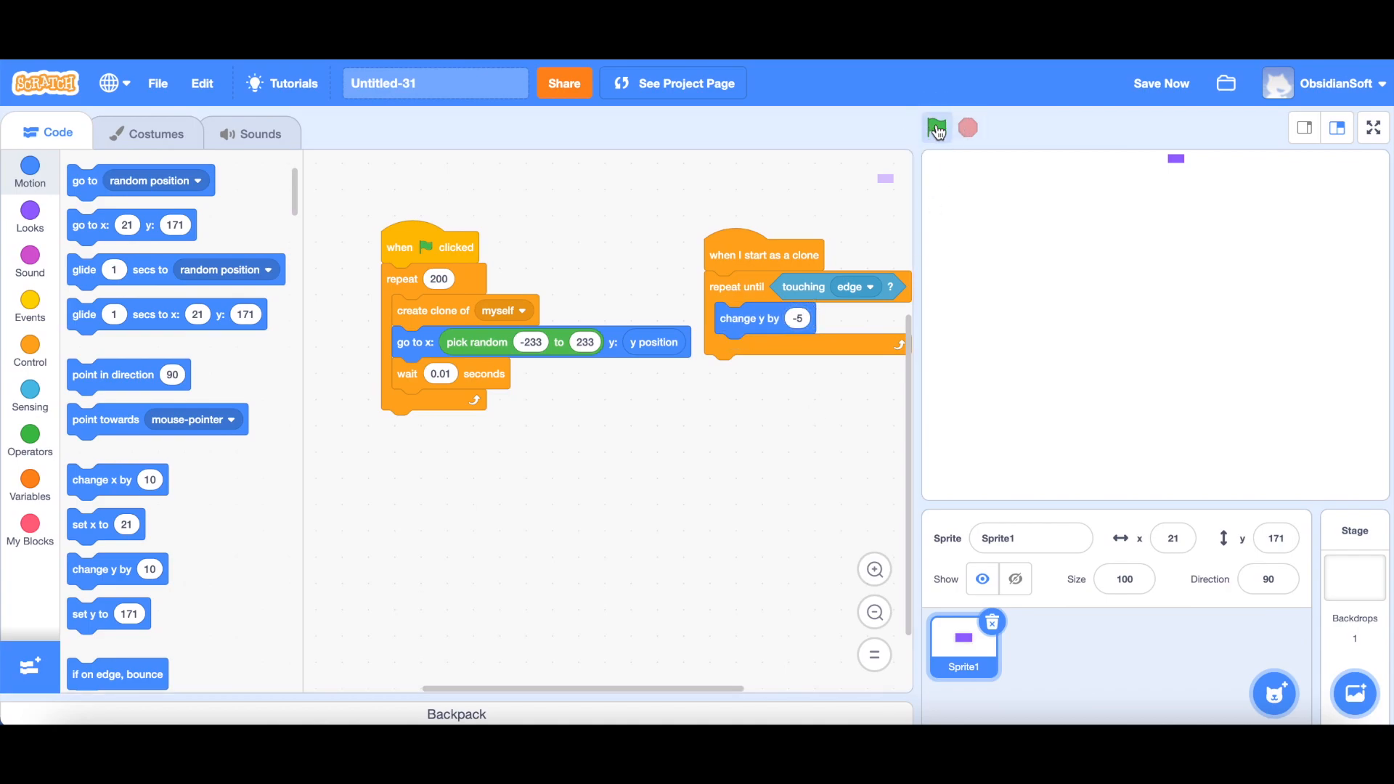
click(934, 128)
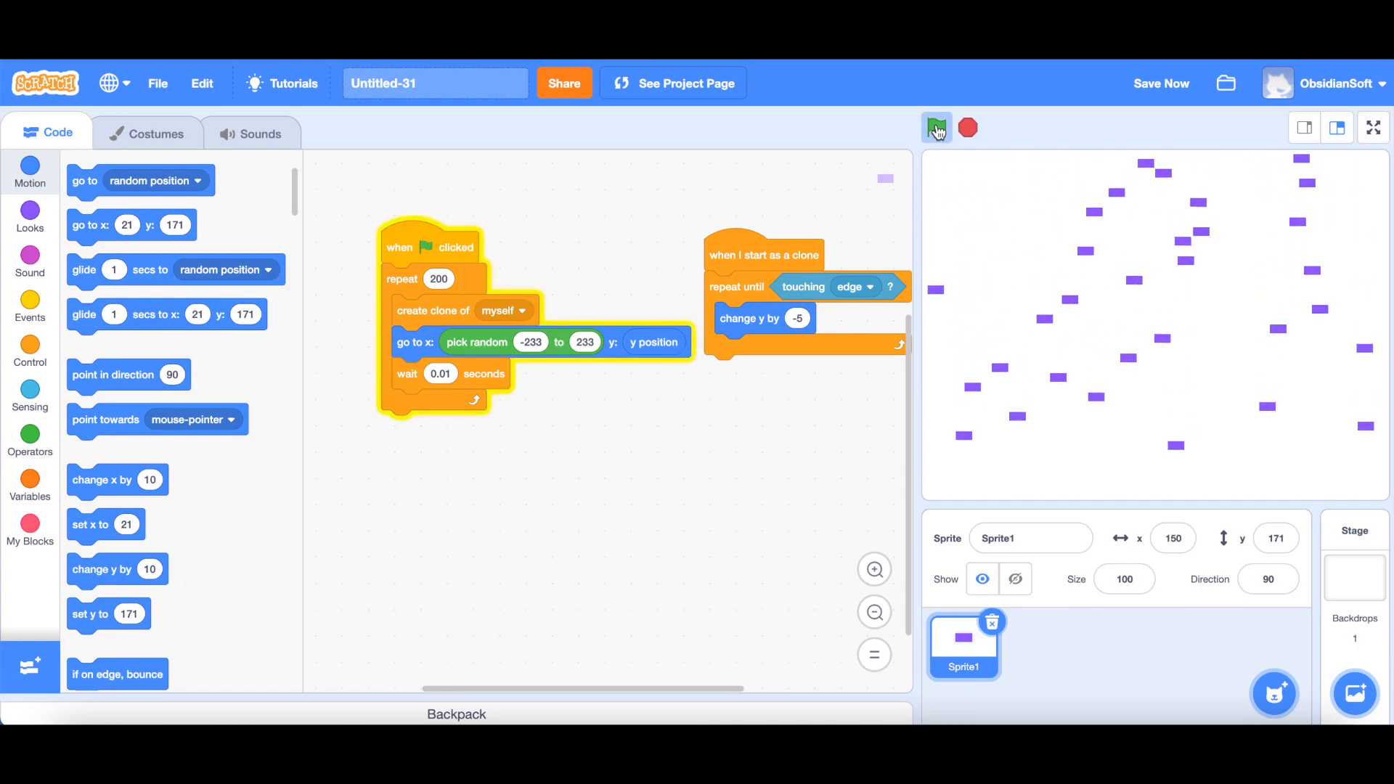
click(934, 127)
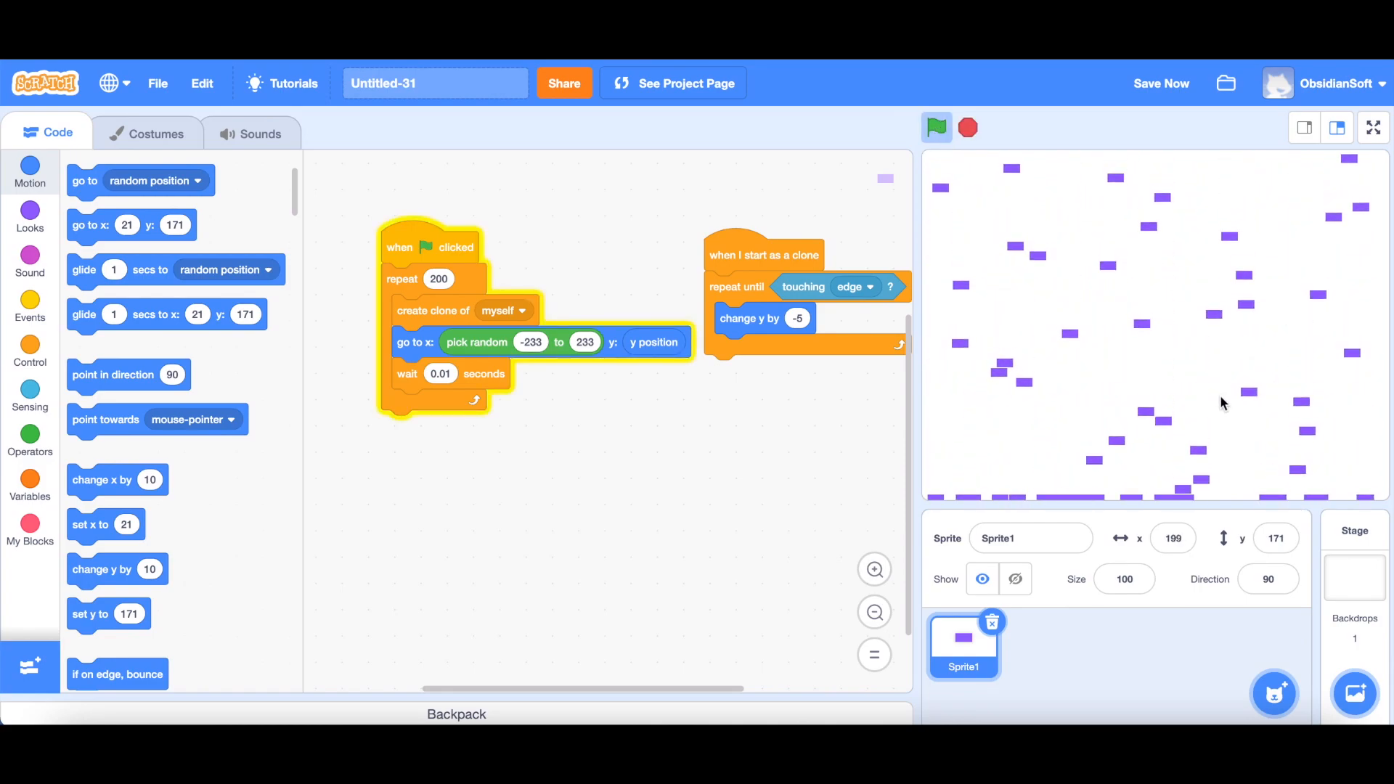
click(934, 128)
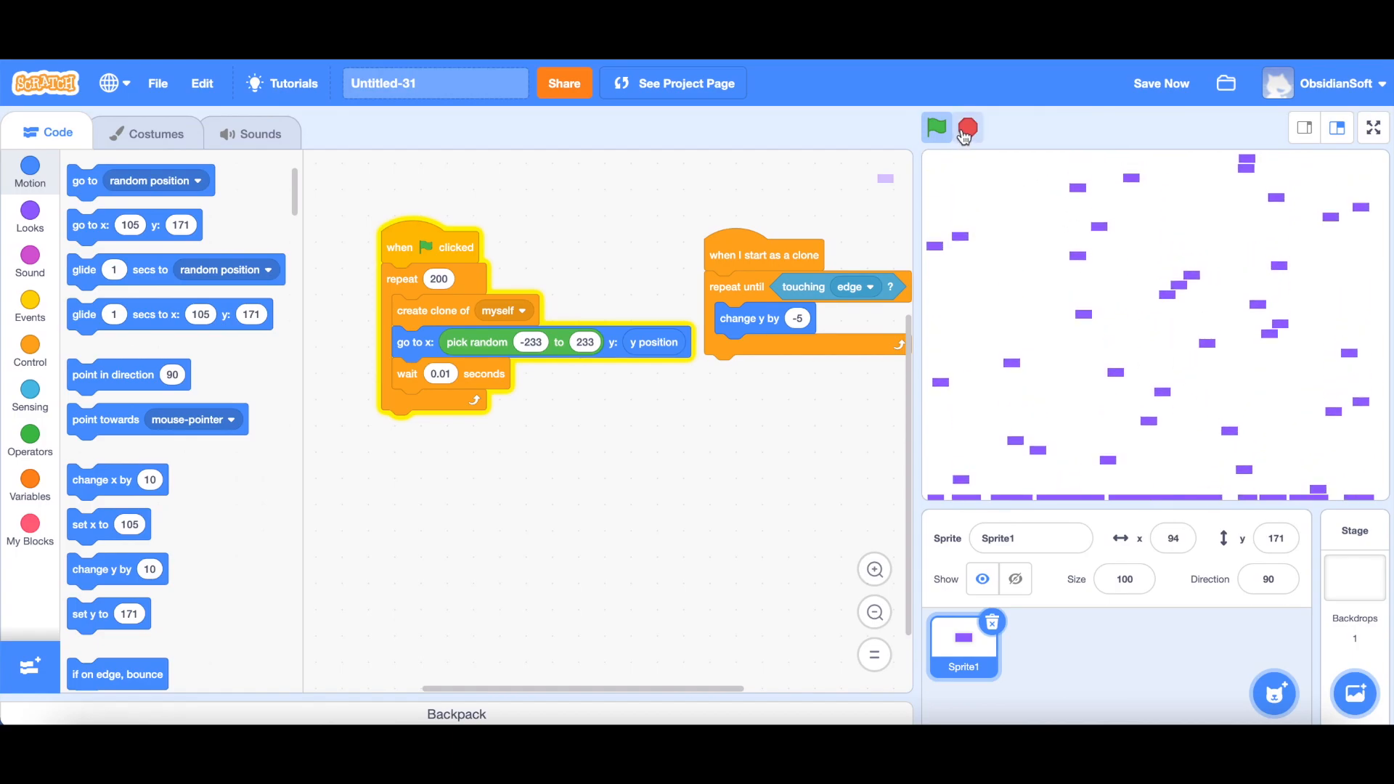
click(967, 127)
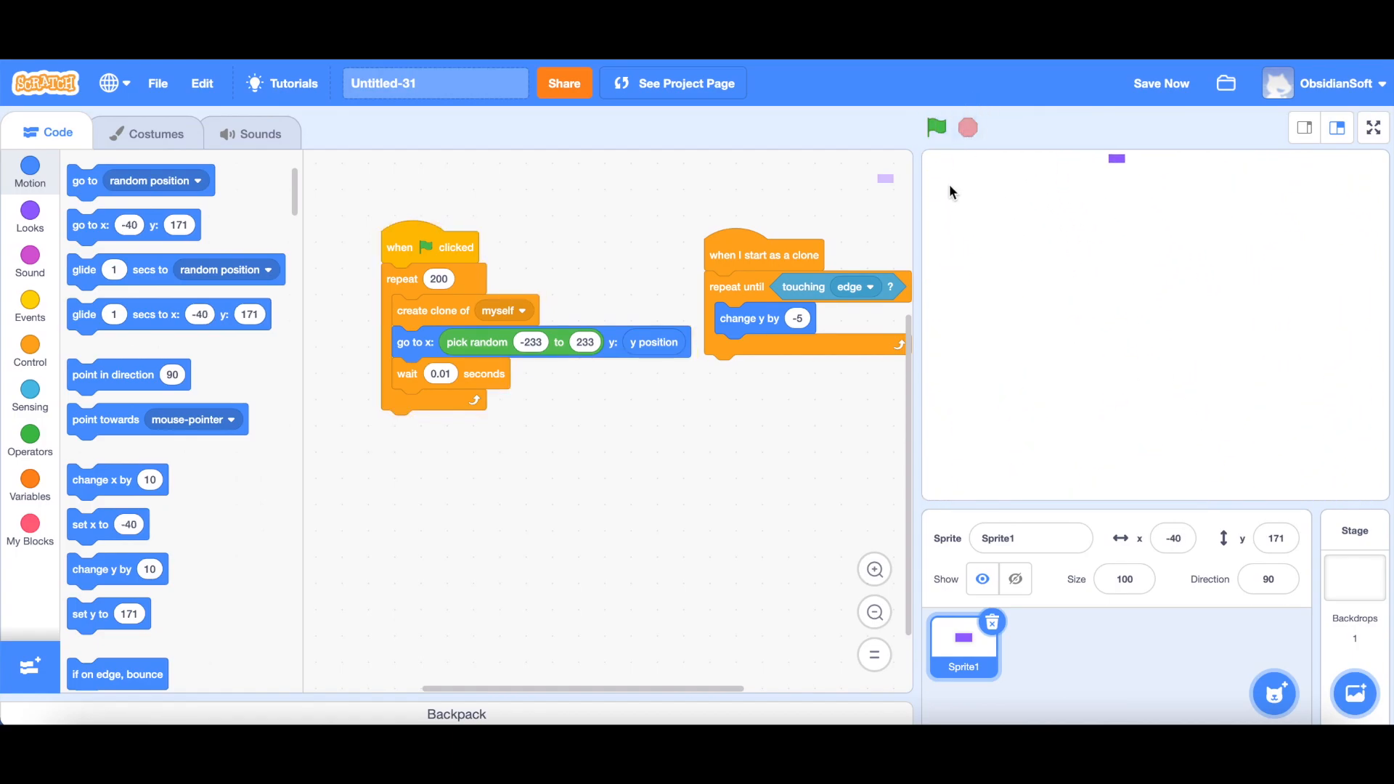
mouse_move(301, 298)
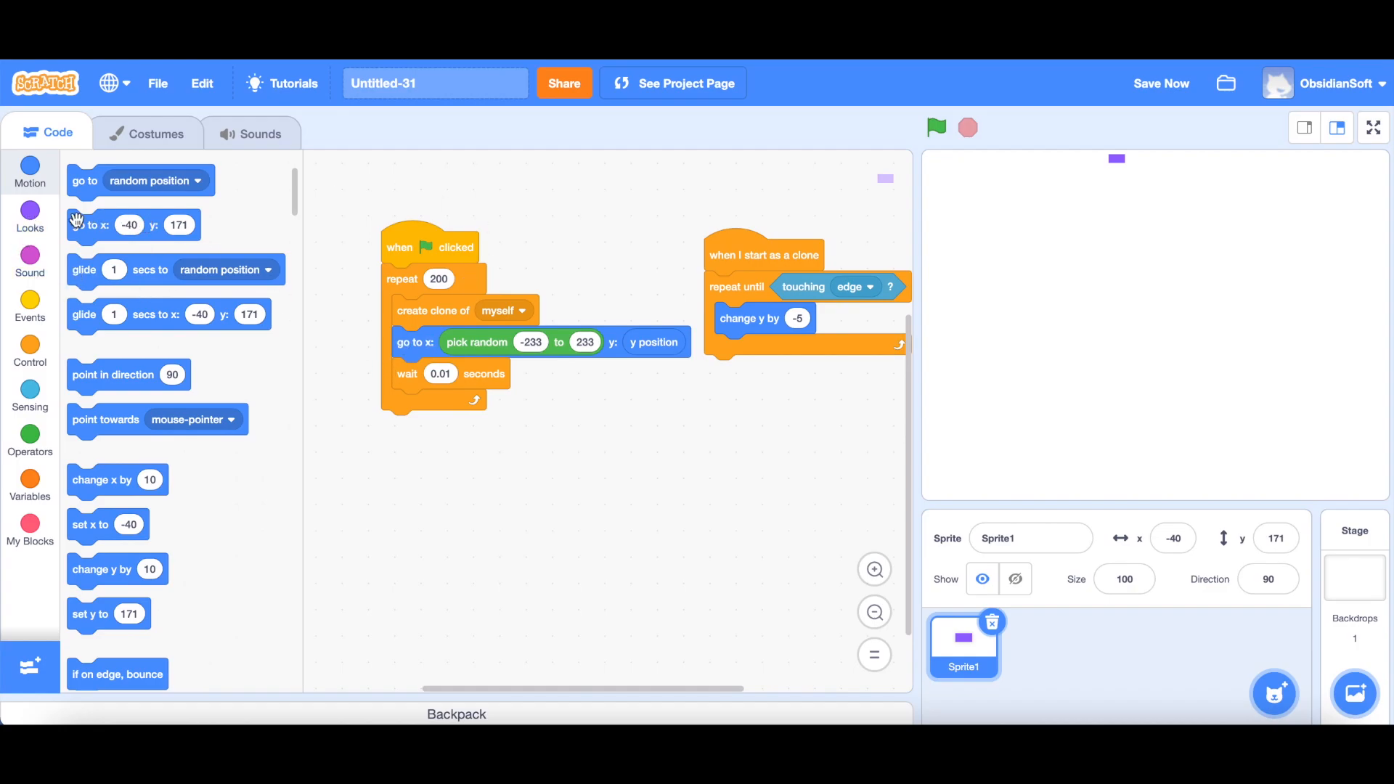
Show the Looks blocks to add a colour-effect change.
click(29, 216)
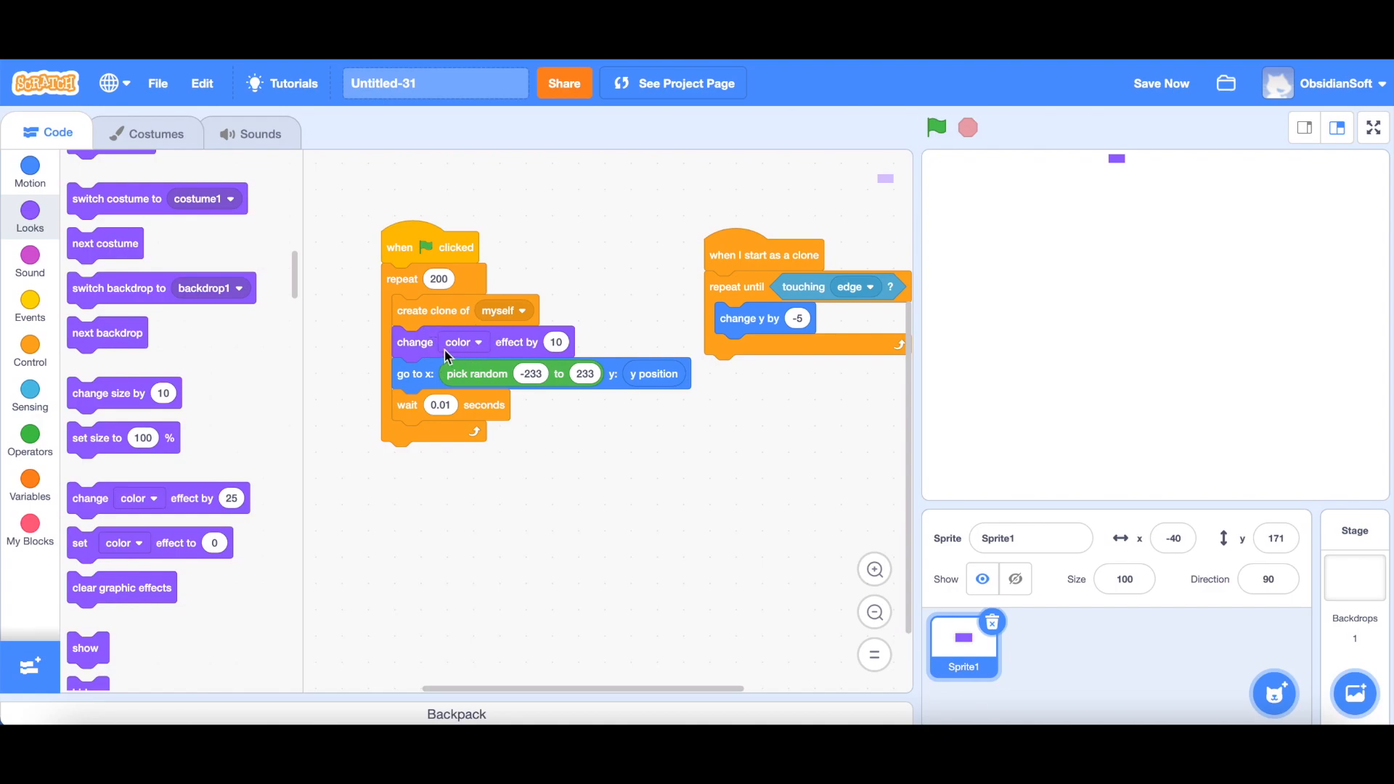
mouse_move(656, 373)
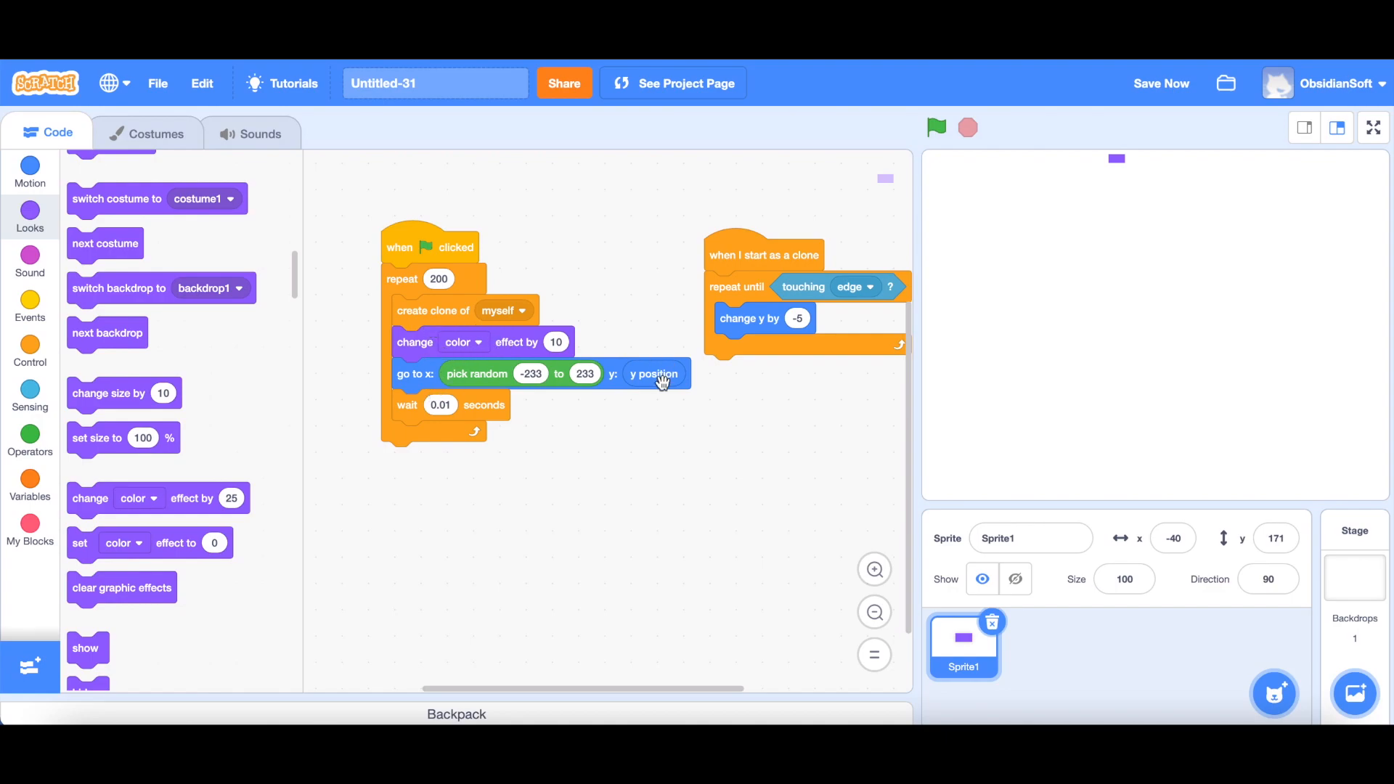
mouse_move(1155, 152)
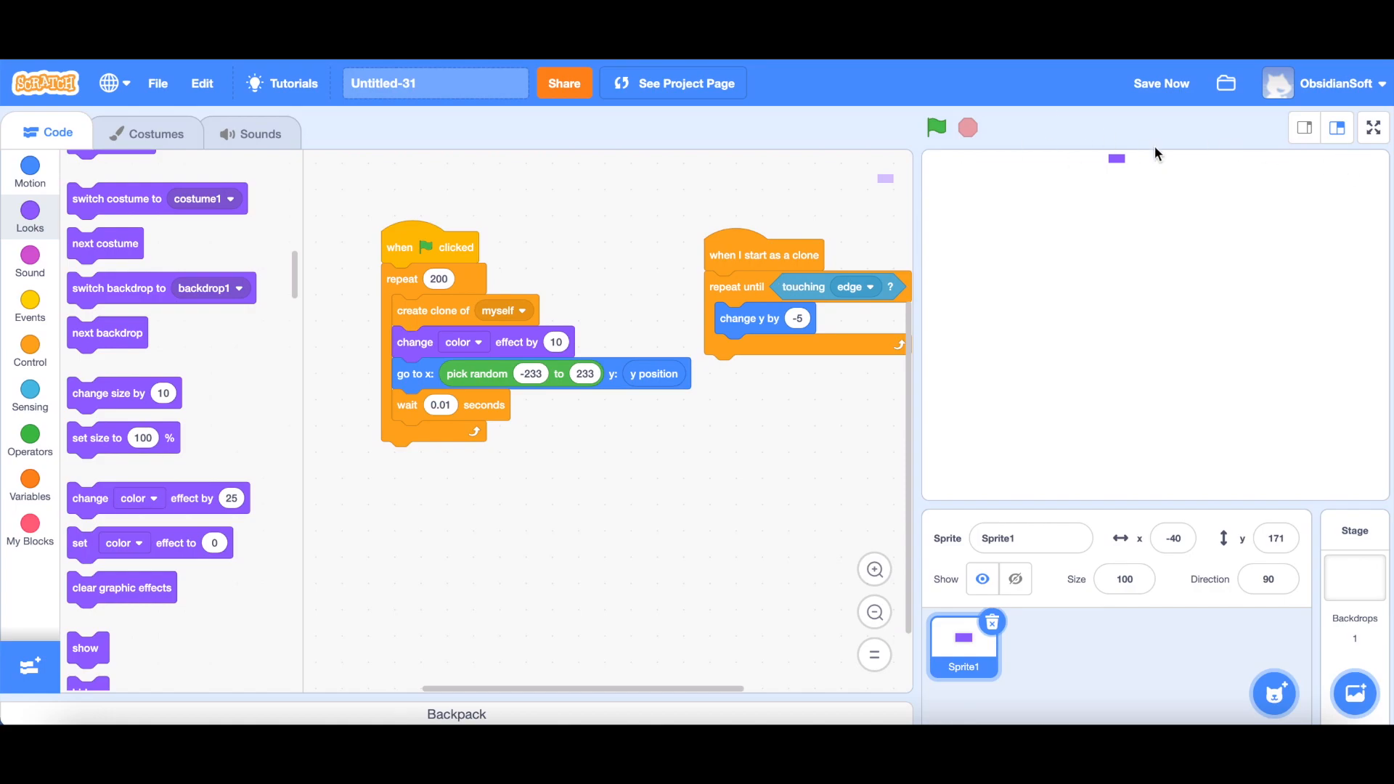
mouse_move(718, 339)
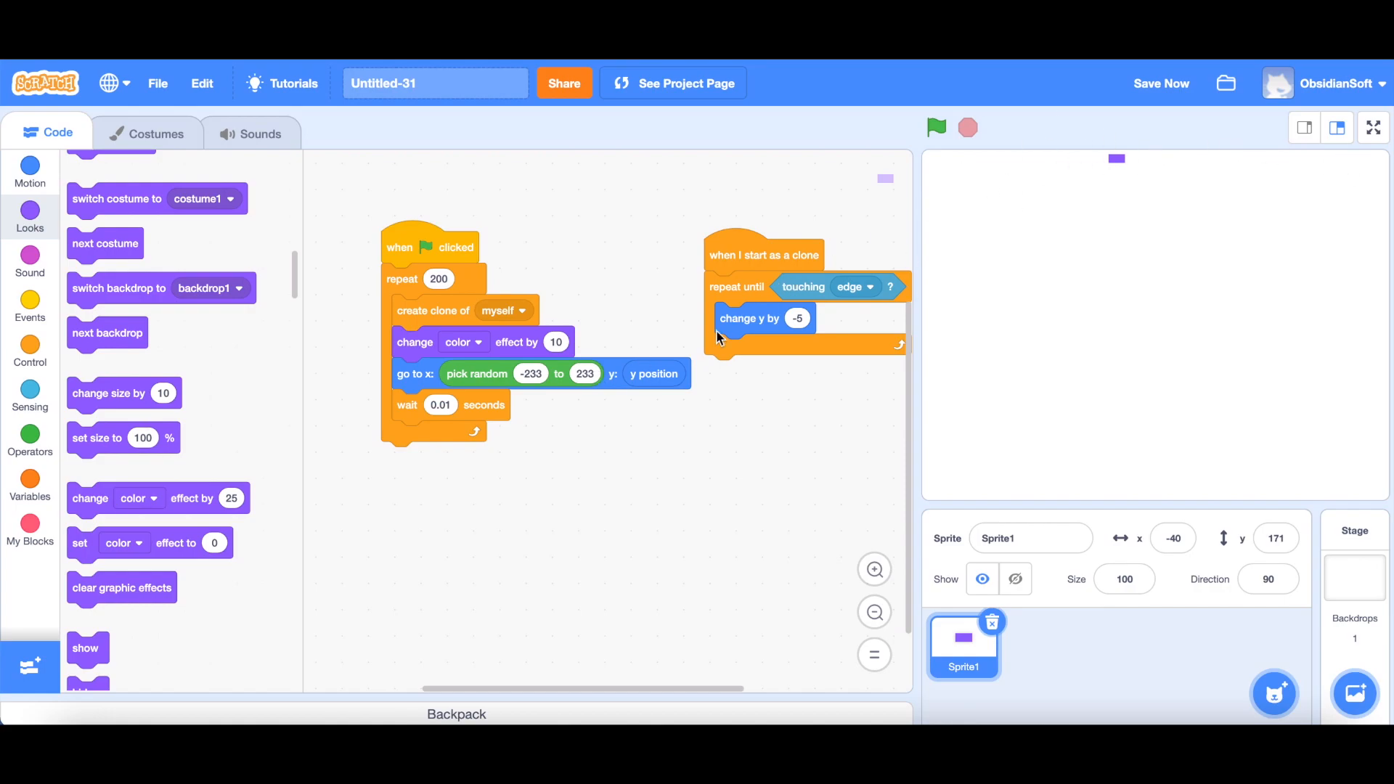
mouse_move(437, 366)
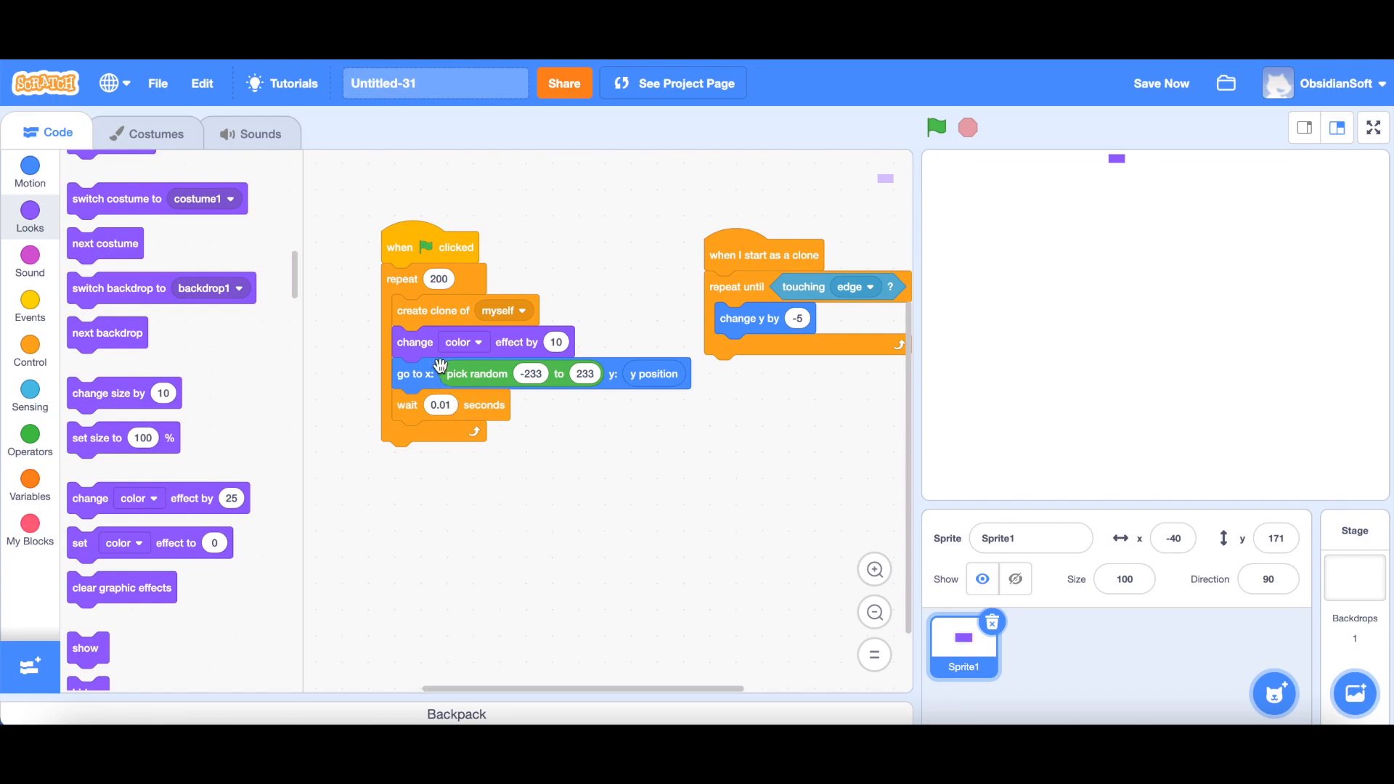
mouse_move(769, 240)
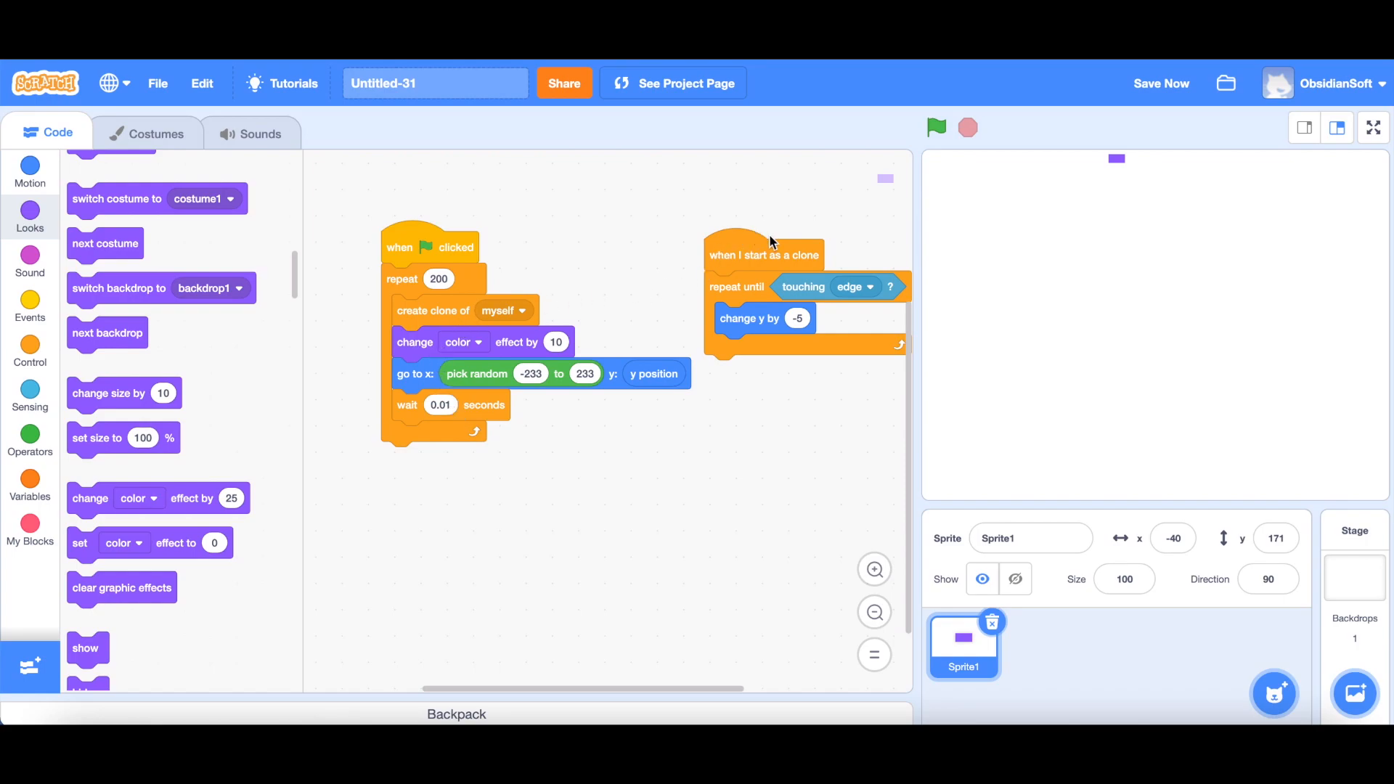
mouse_move(929, 293)
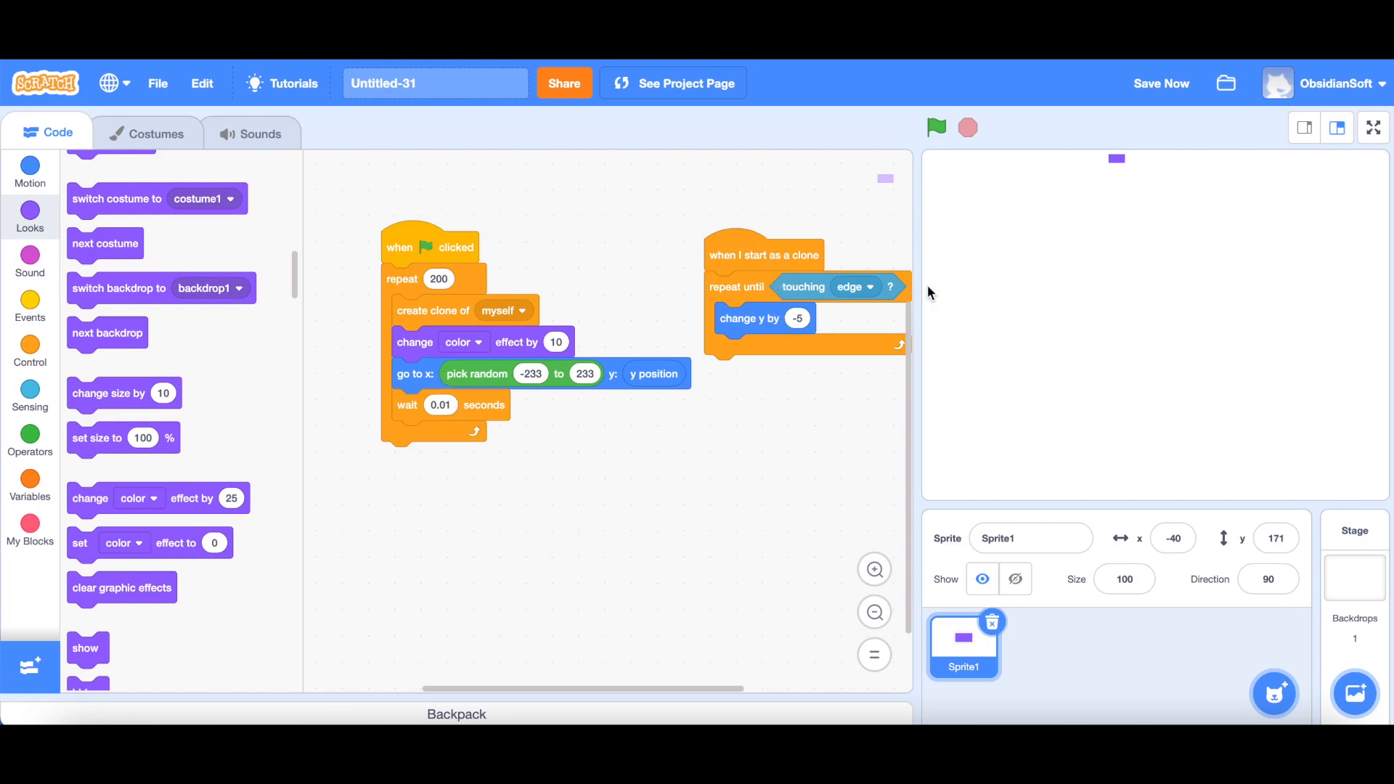
mouse_move(1064, 494)
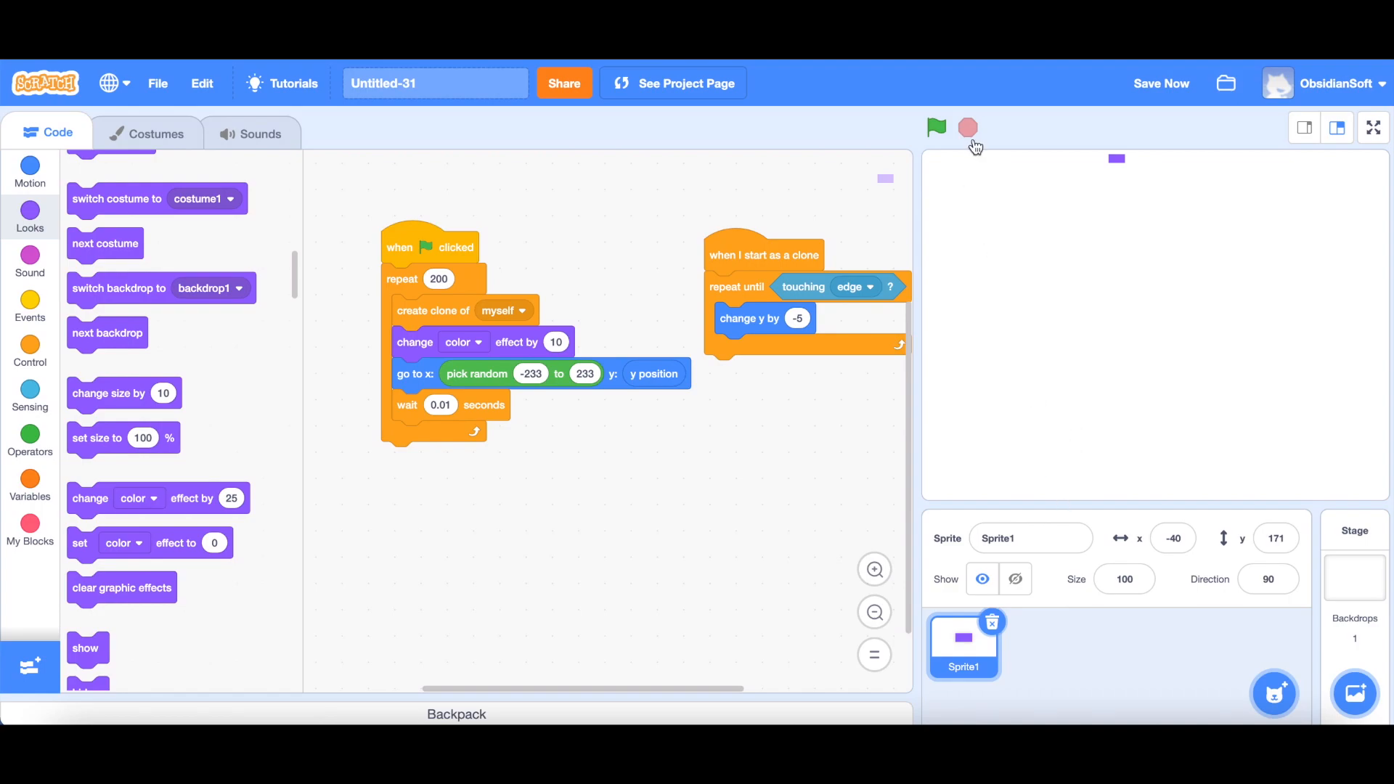
Run the project, change the clones' downward step from -5 to -8, and rerun to check the faster fall.
click(936, 128)
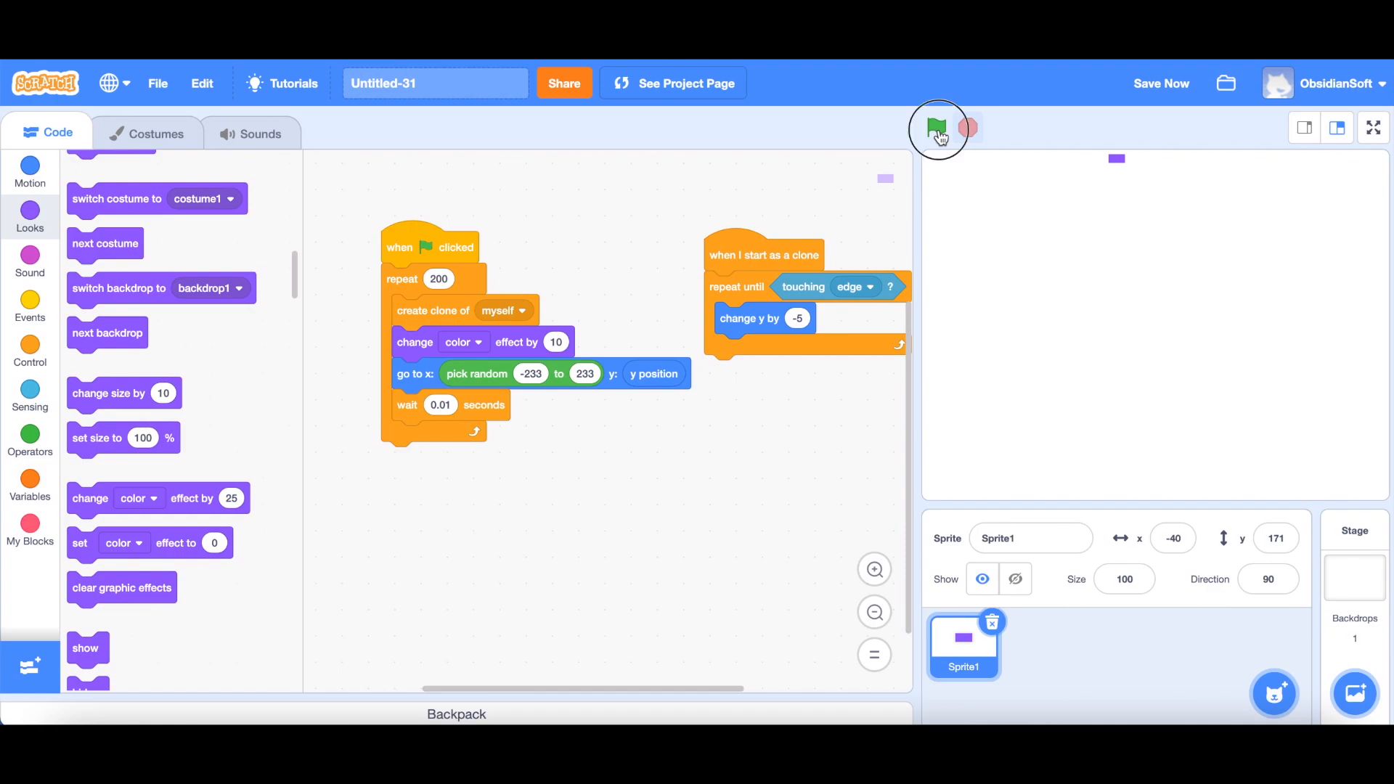
click(936, 128)
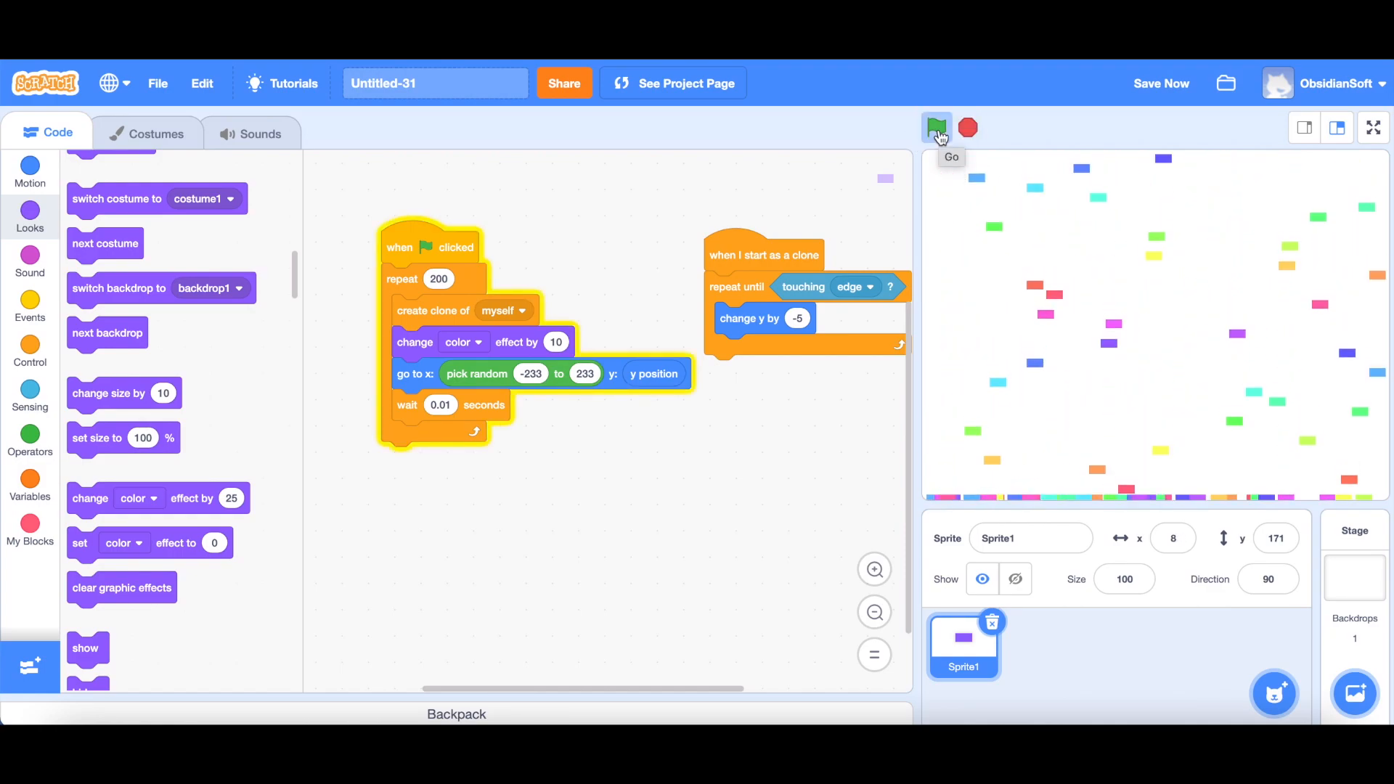
click(934, 128)
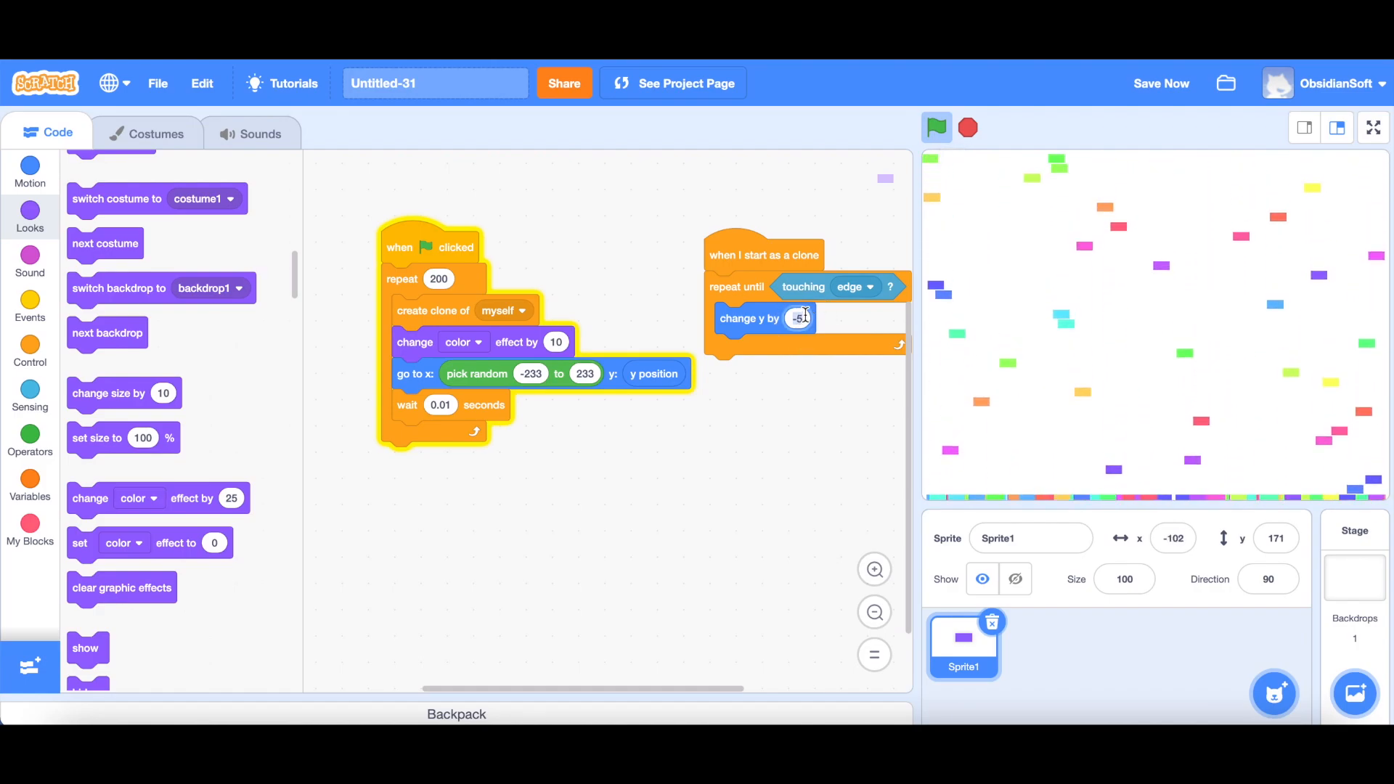
click(968, 128)
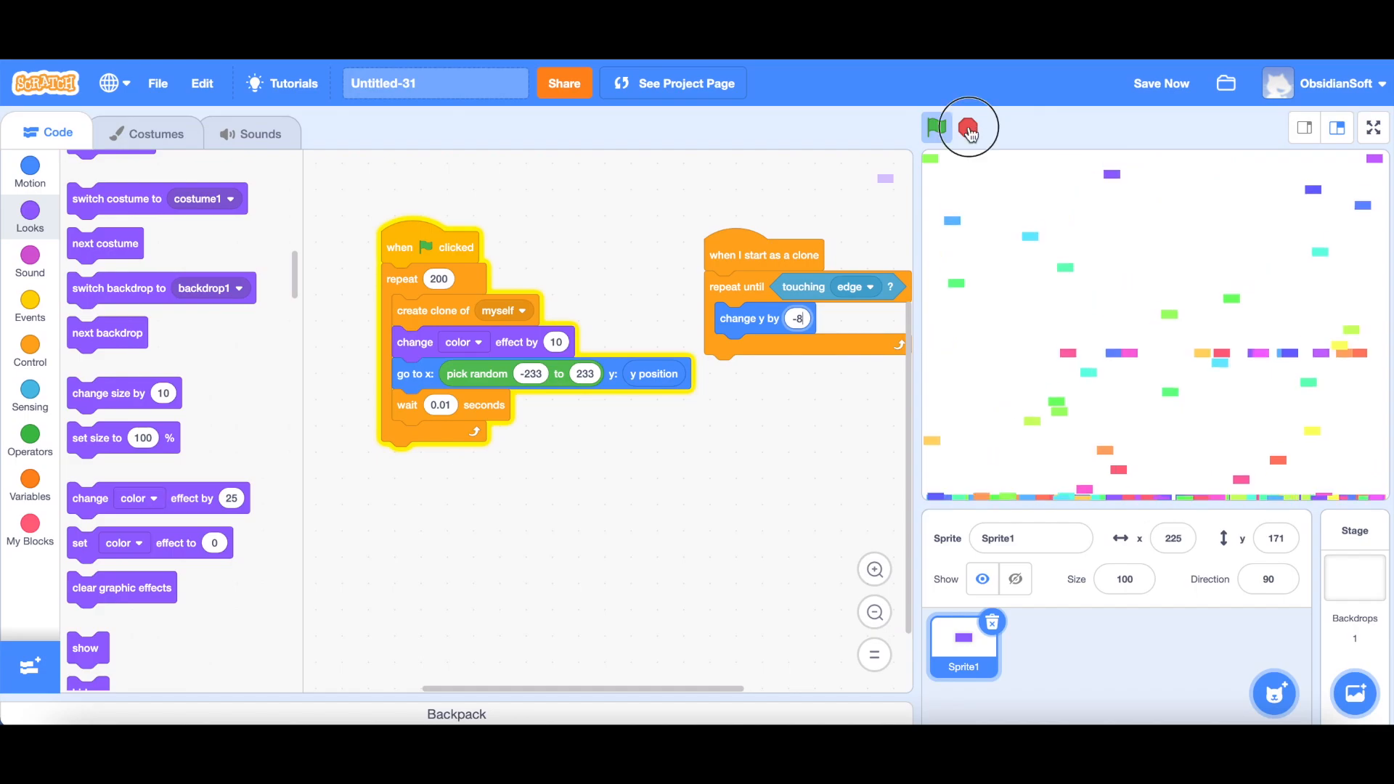
click(935, 128)
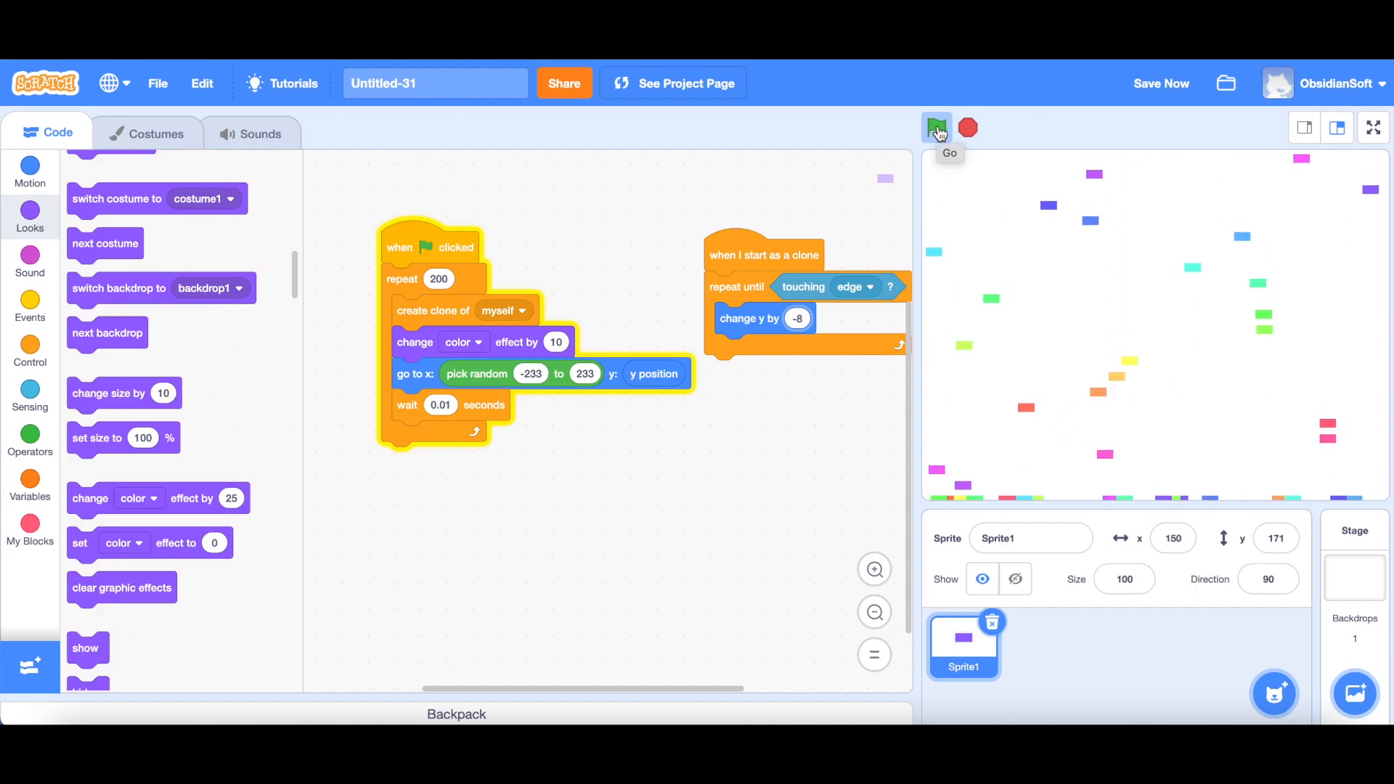
click(935, 128)
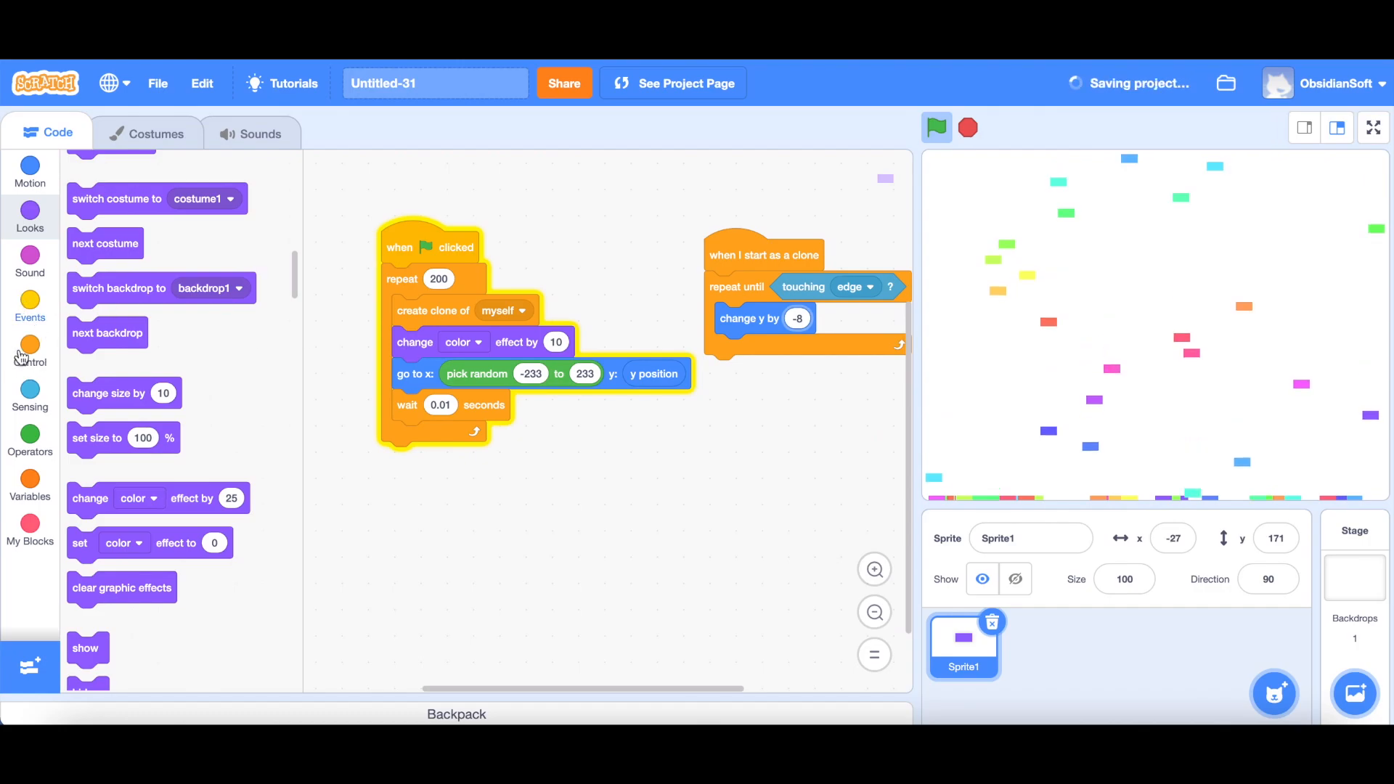
Add 'delete this clone' after the edge check, set size 100 with random -5 to 0 shrink, and test it.
click(29, 351)
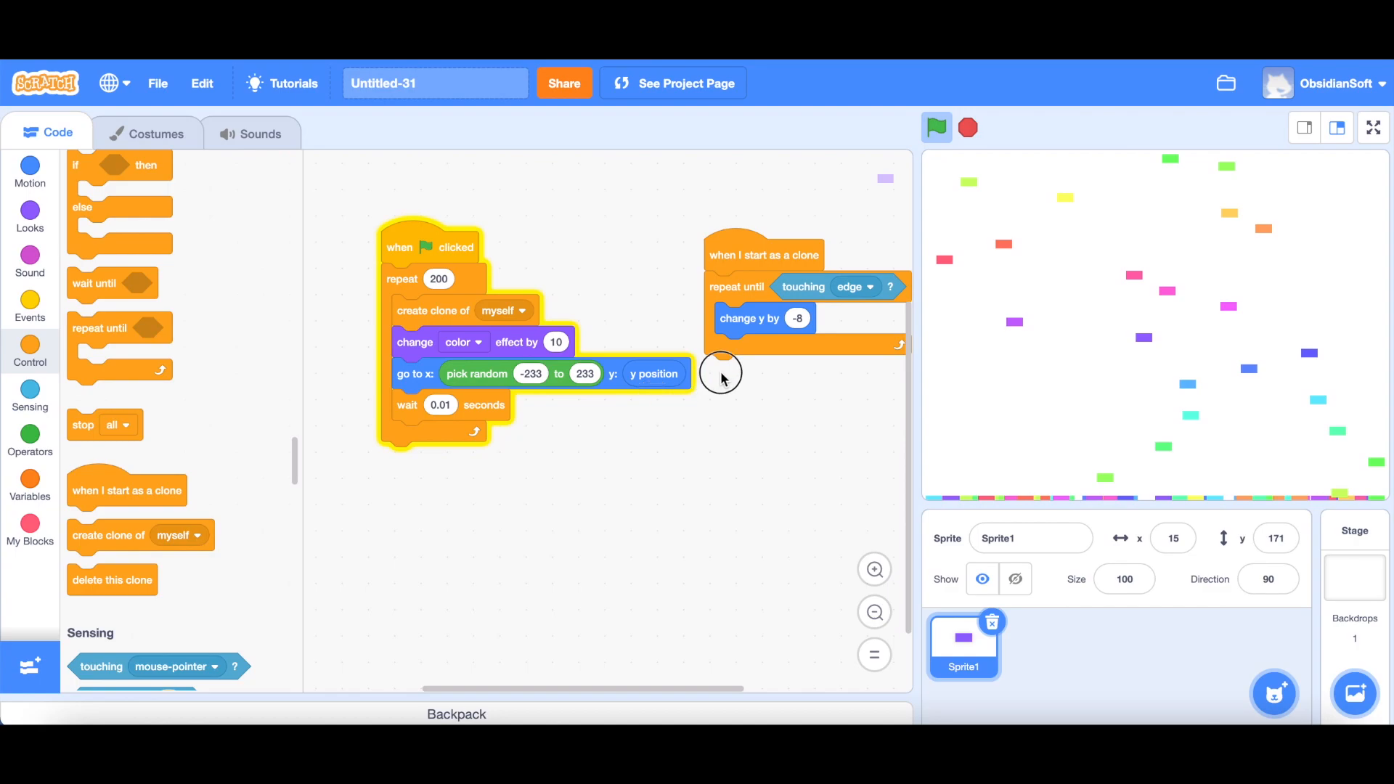
click(937, 128)
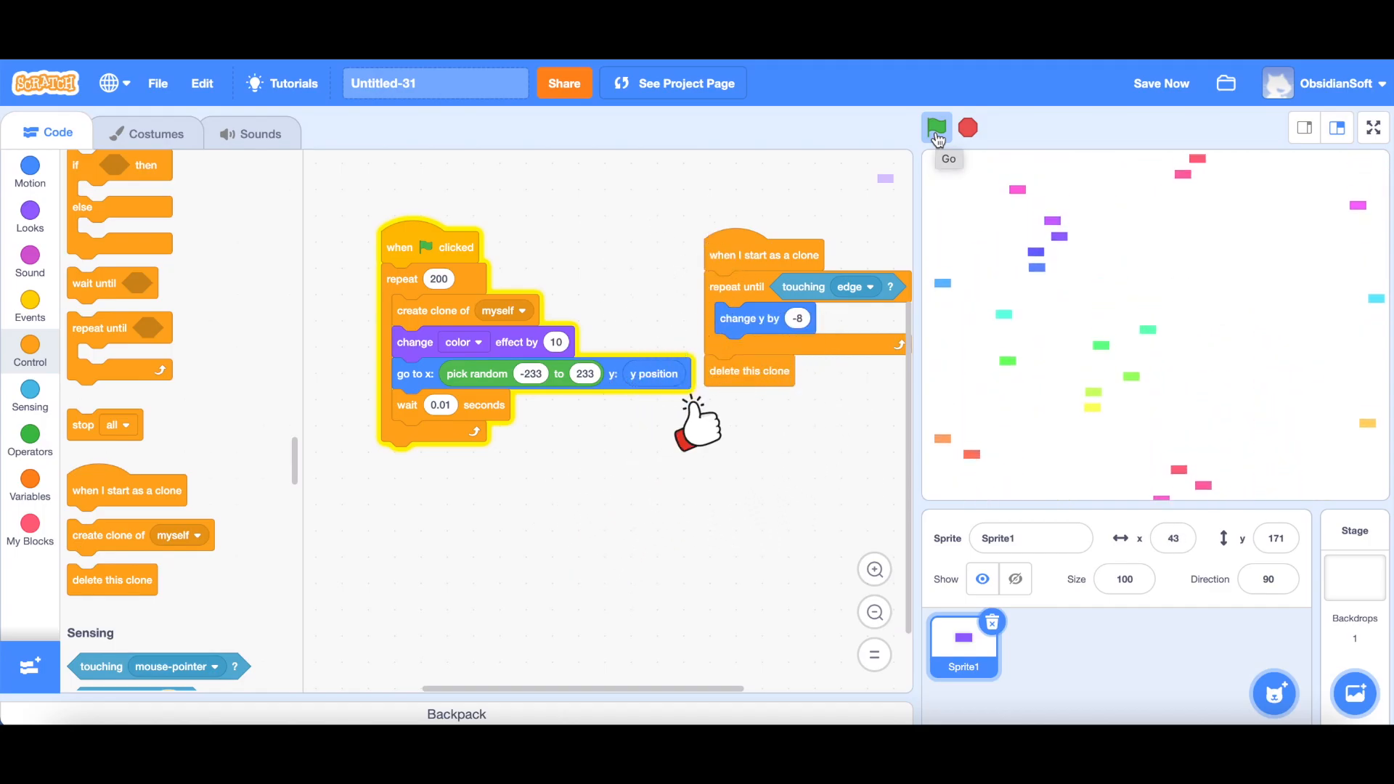
click(935, 128)
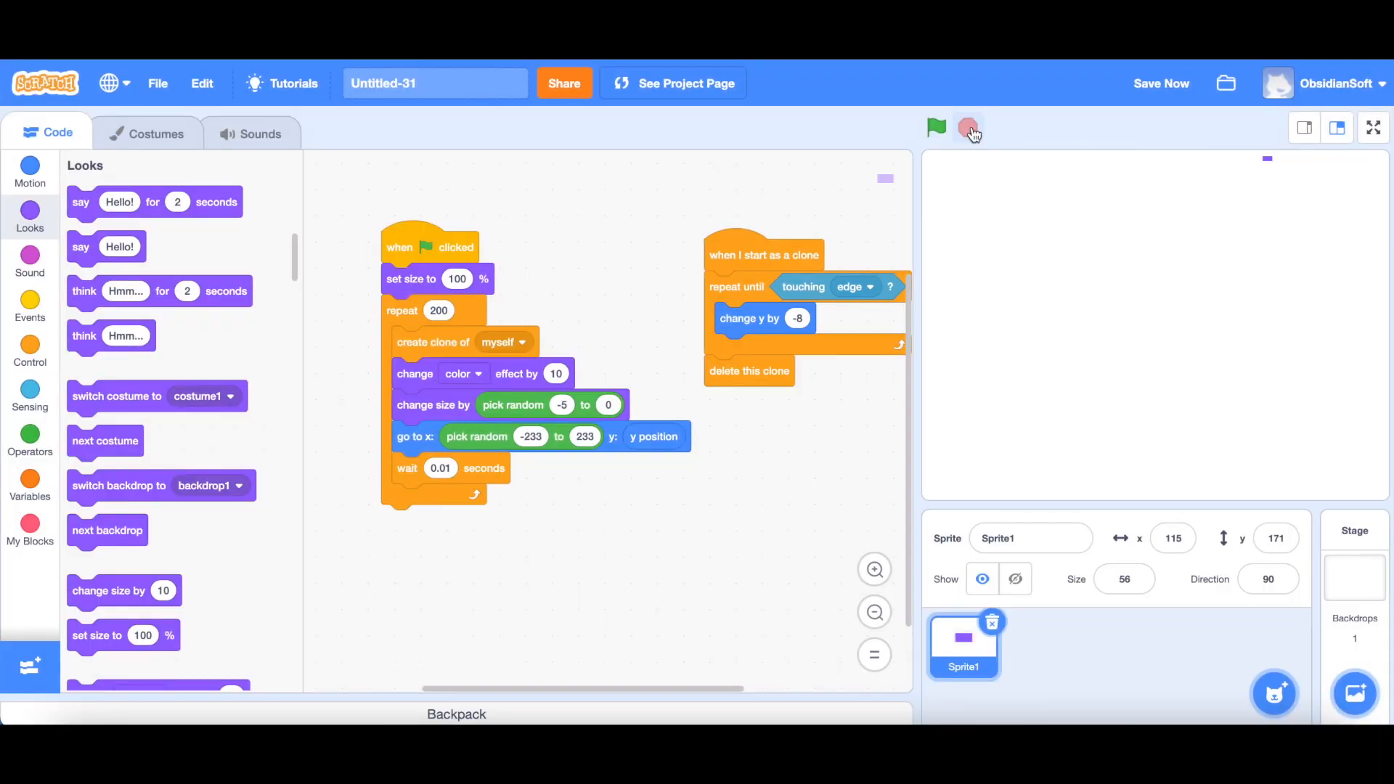
Stop the project and delete the default cat sprite from the new project.
click(935, 128)
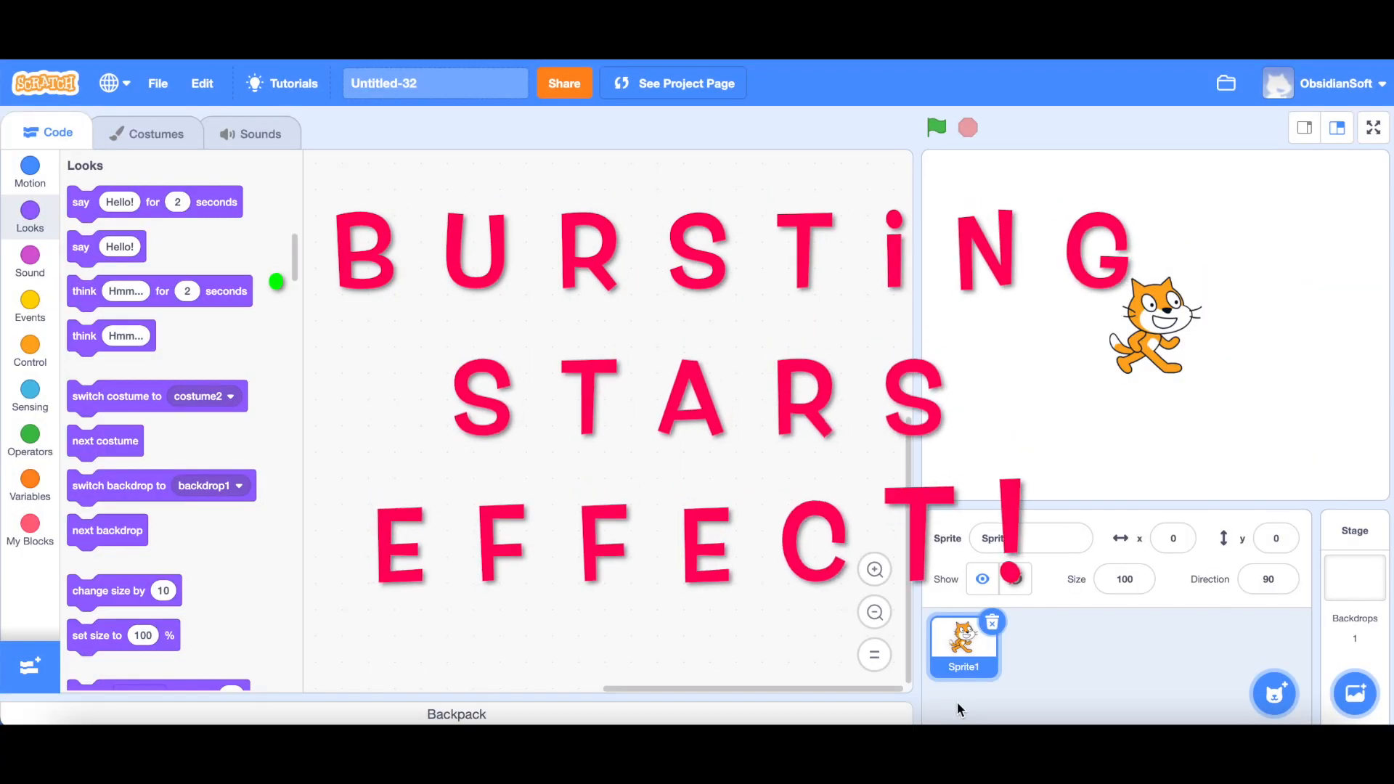
click(1014, 579)
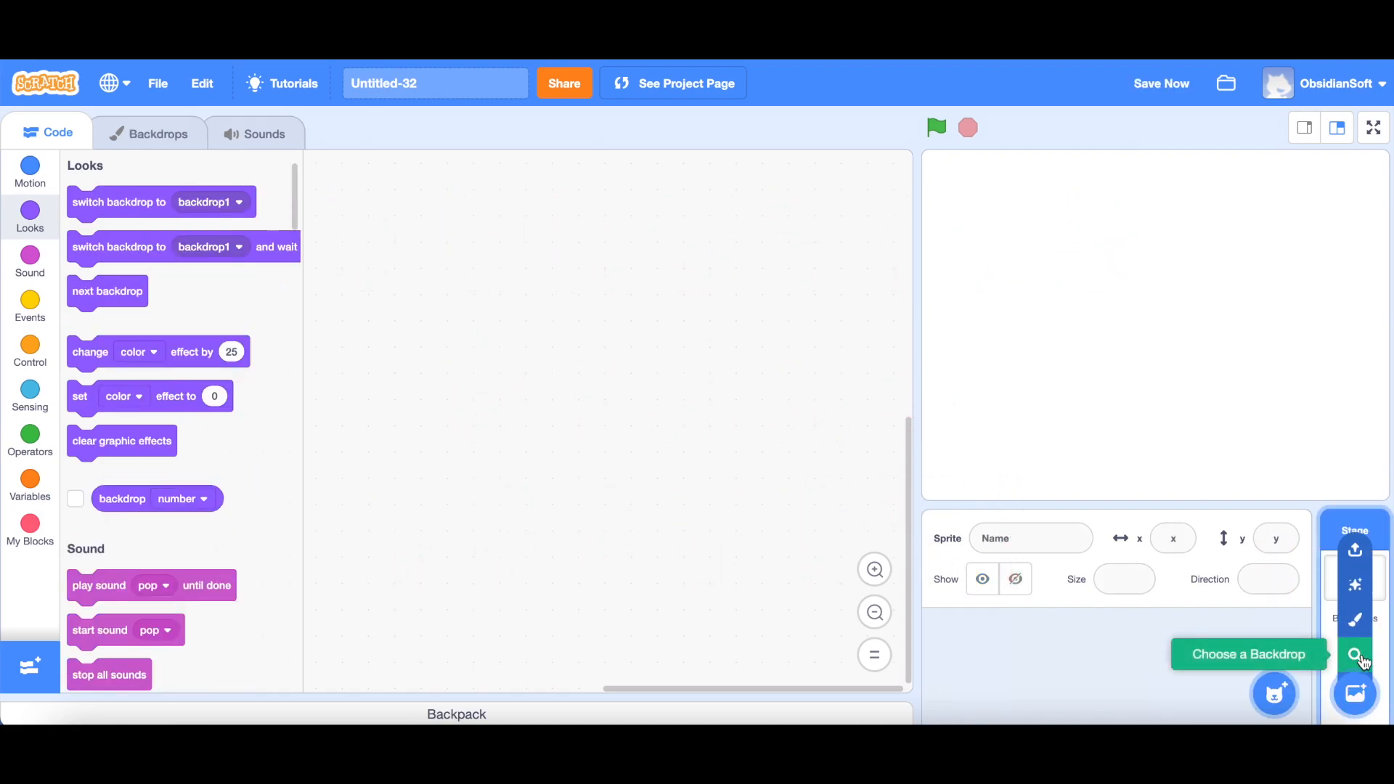
Paint a full-size black rectangle backdrop and search the library for the 'star' sprite.
click(157, 134)
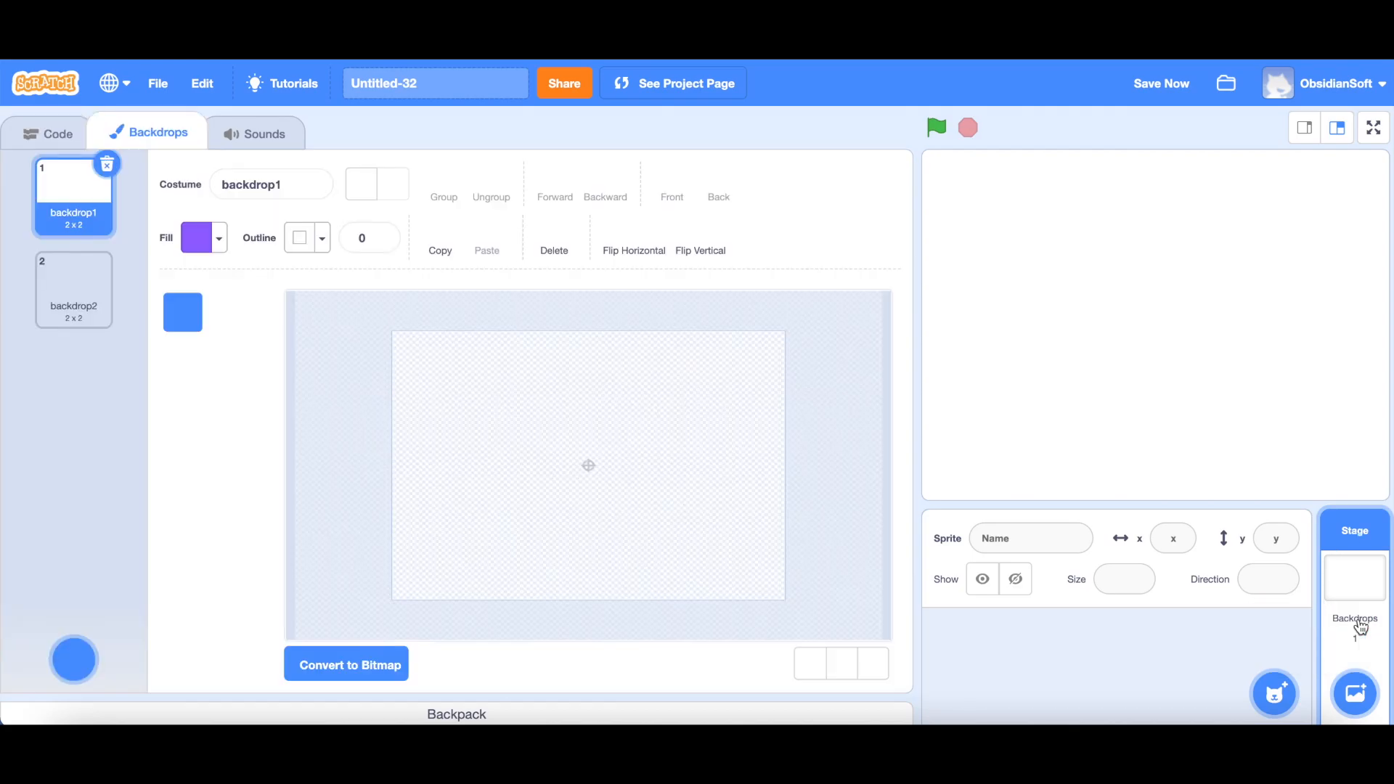
click(73, 289)
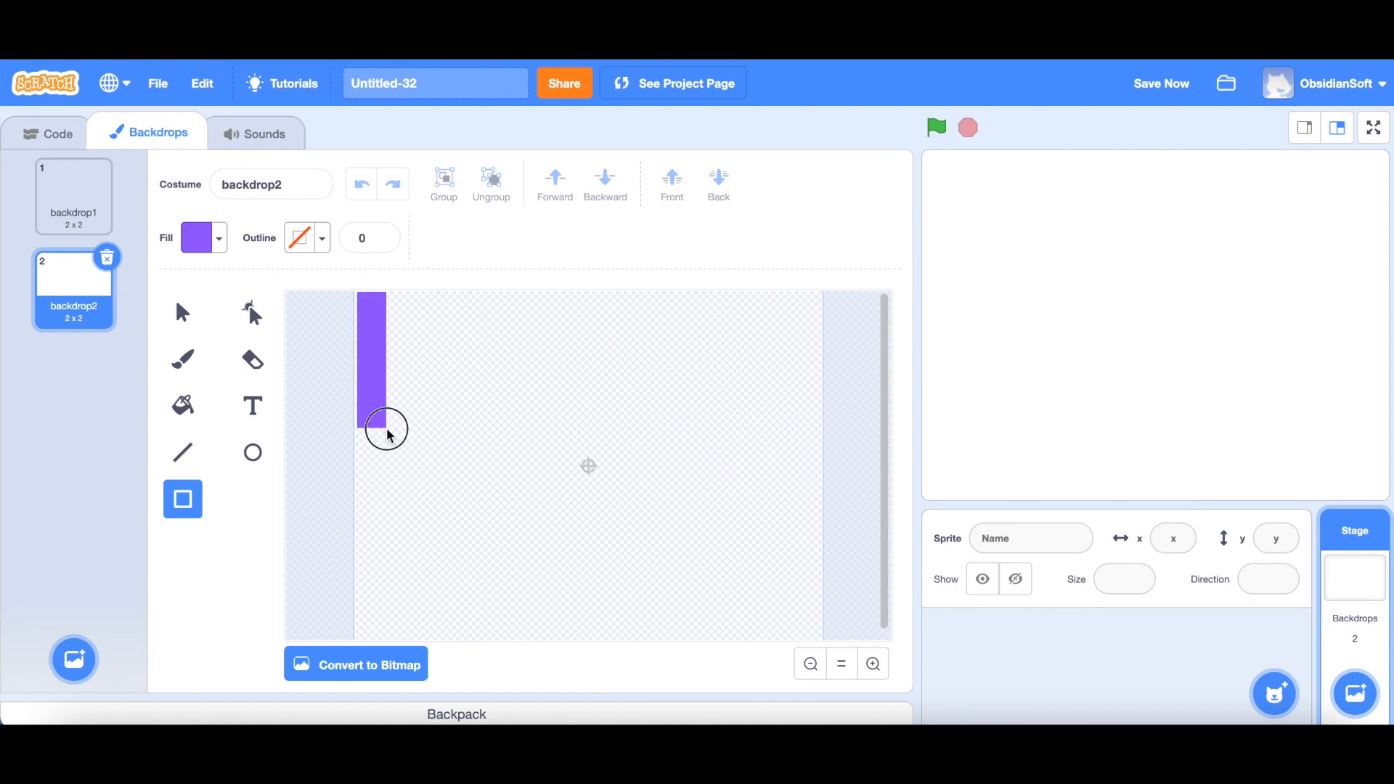
drag(384, 427, 826, 640)
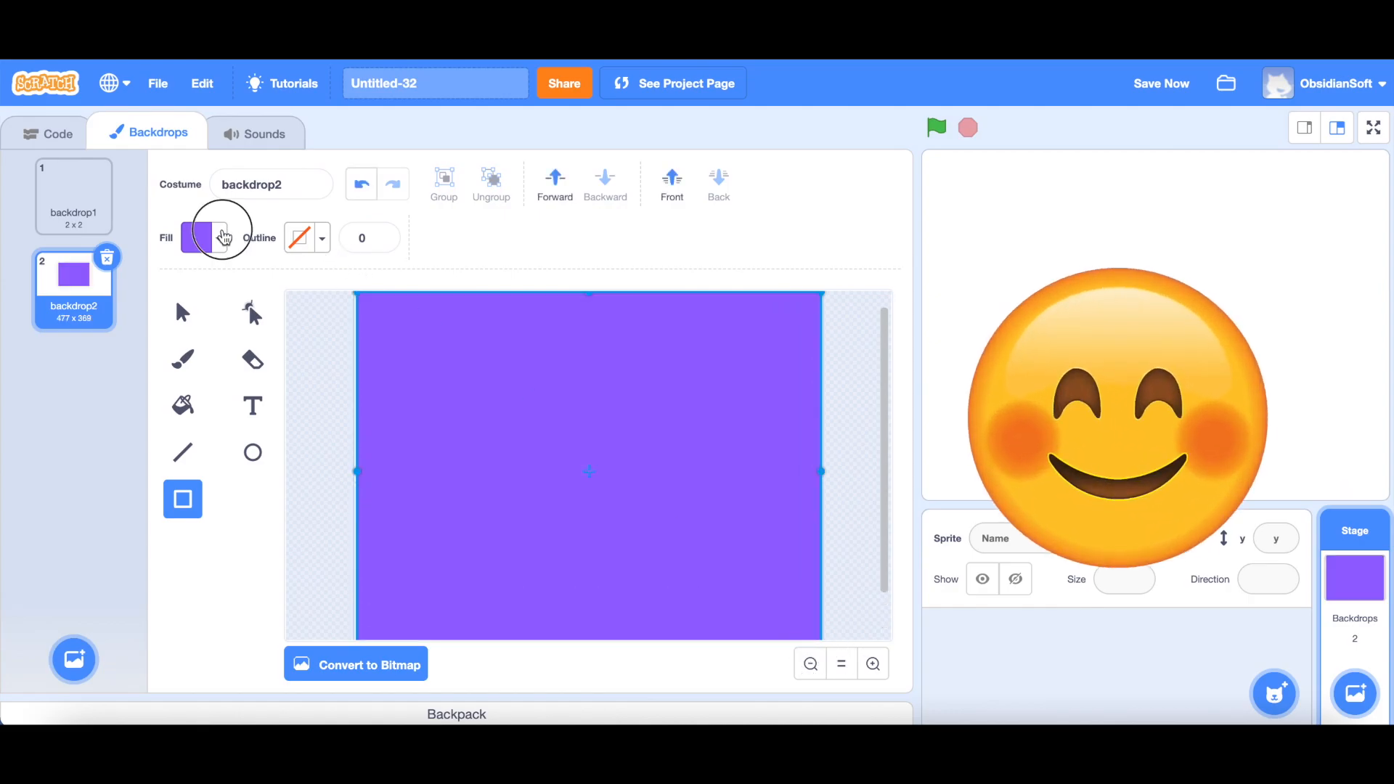
click(200, 237)
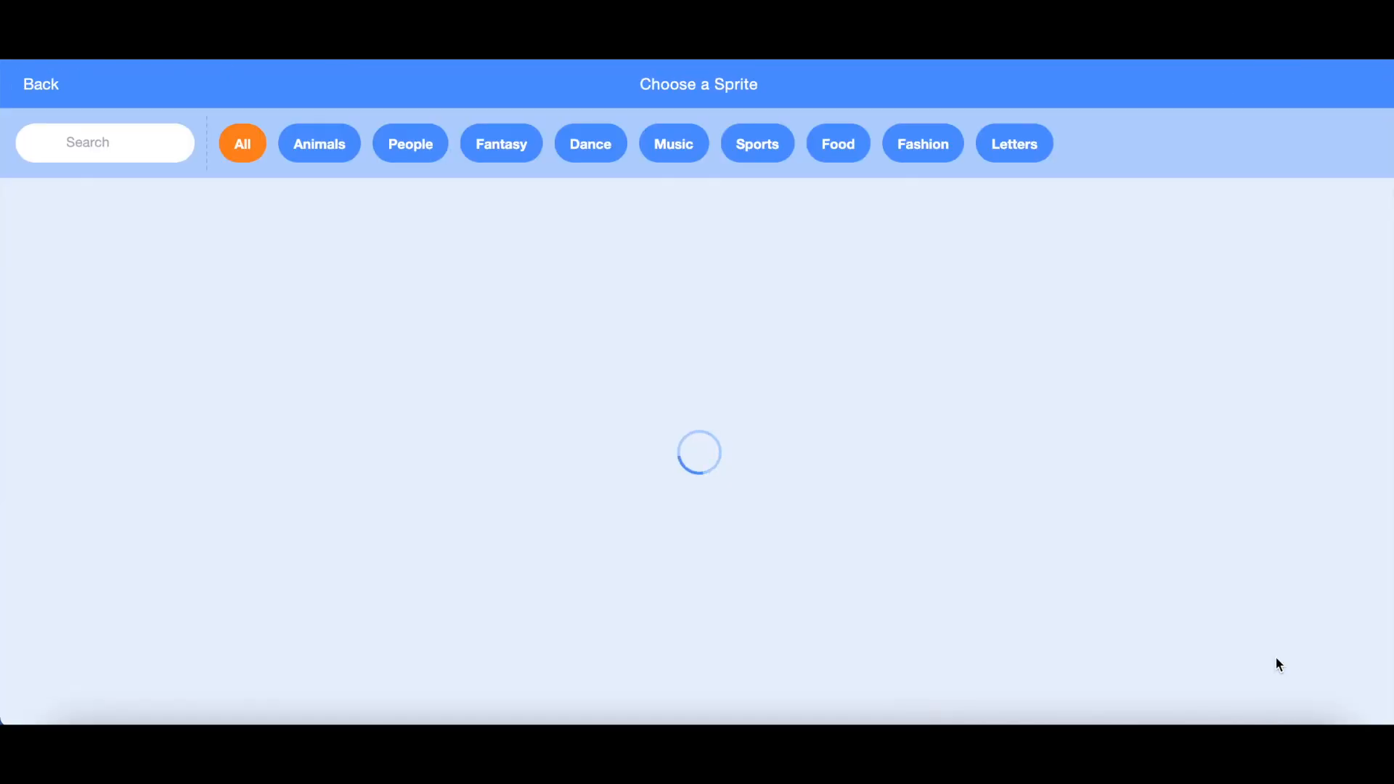
text(star)
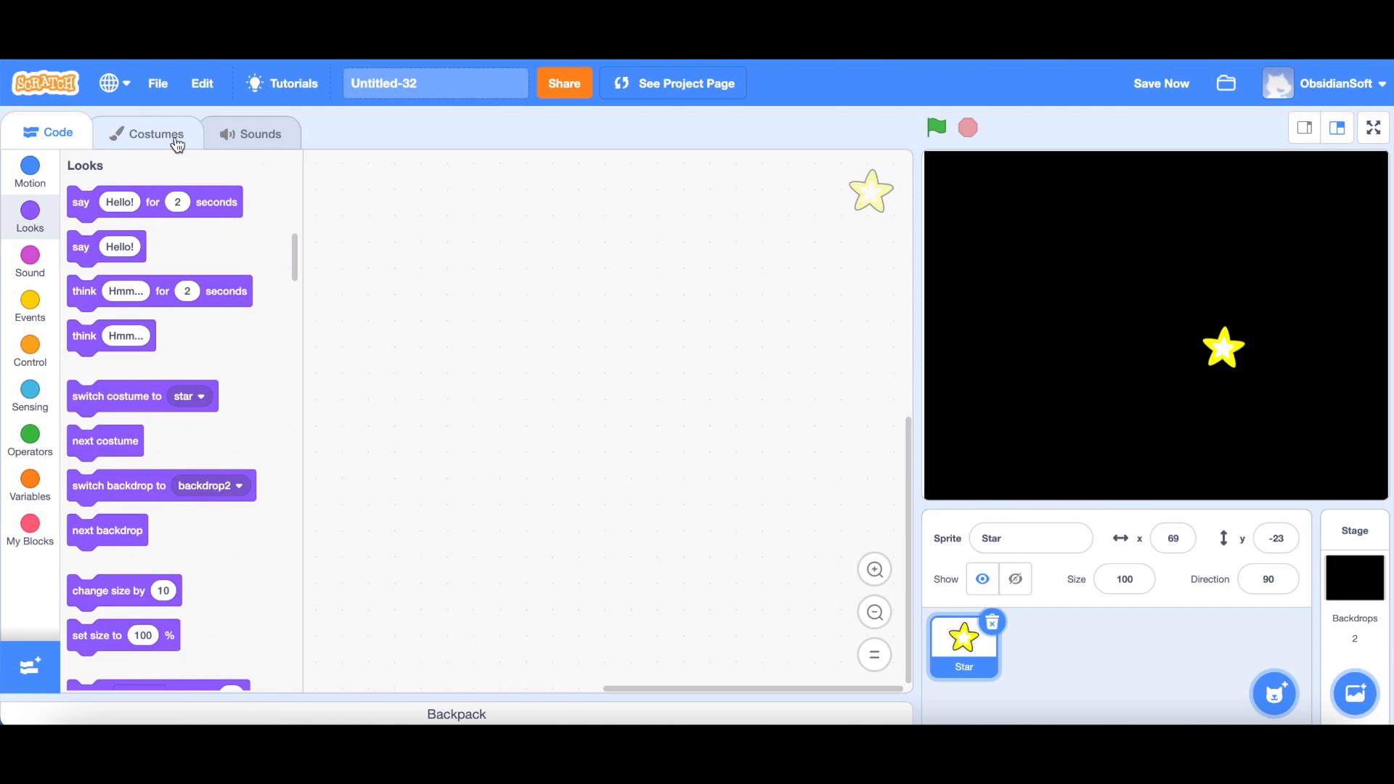
Remove the outlined outer star leaving the small yellow star, then return to the sprite's scripts.
click(156, 132)
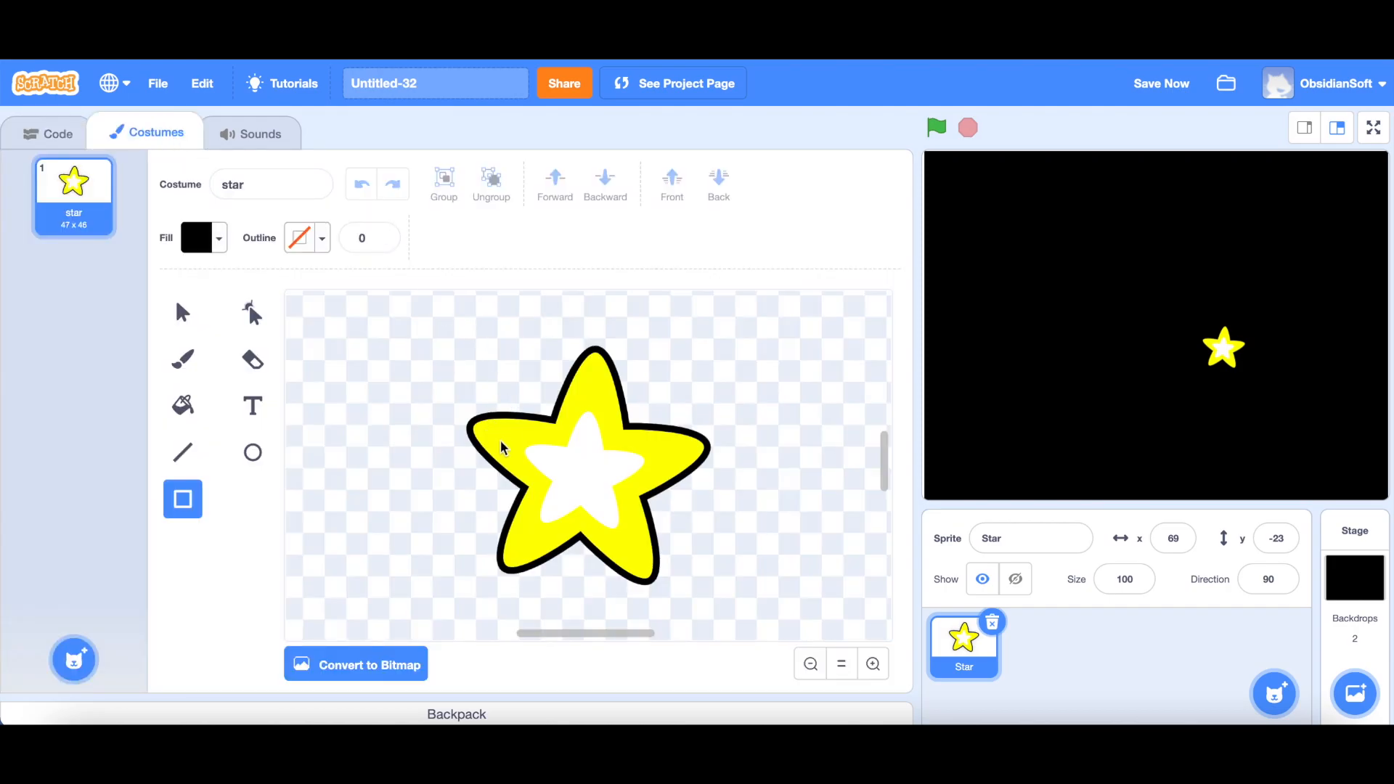
mouse_move(434, 427)
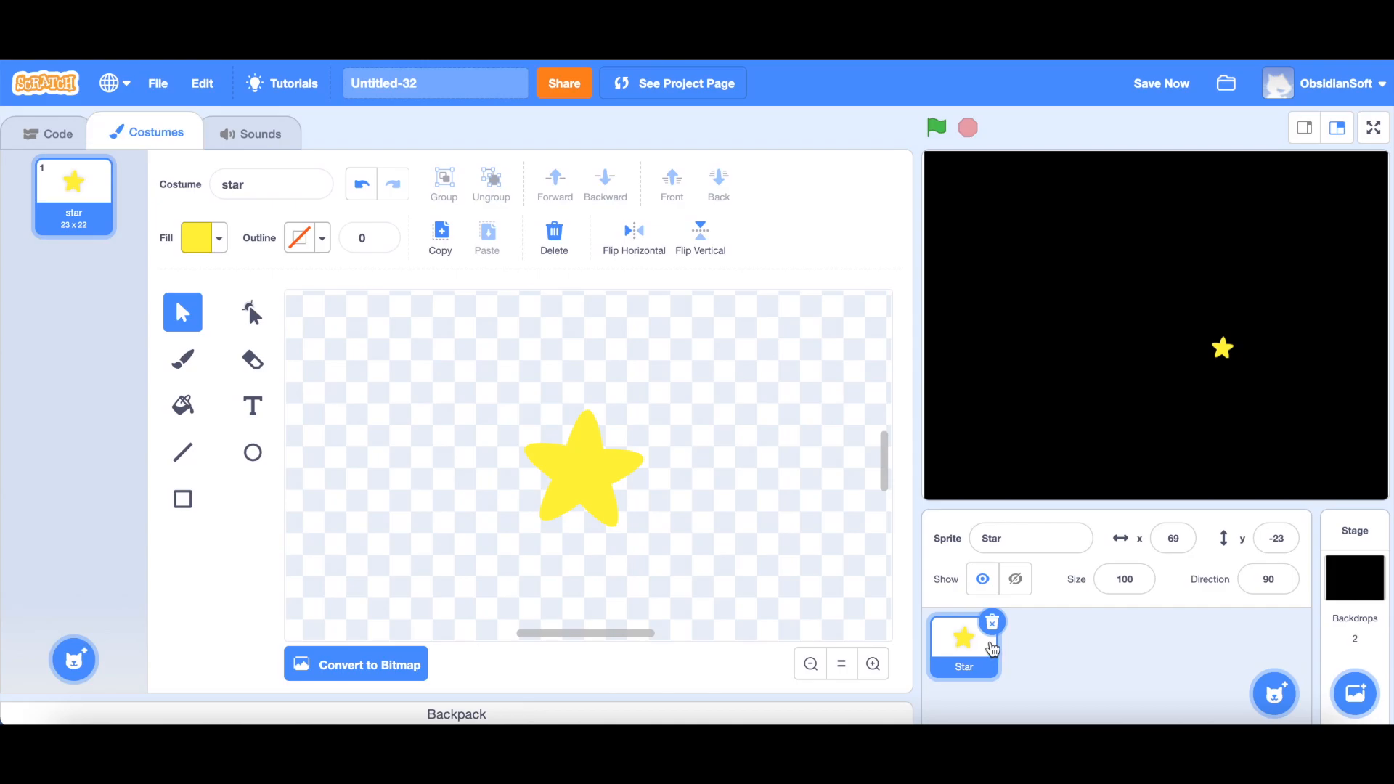
click(58, 132)
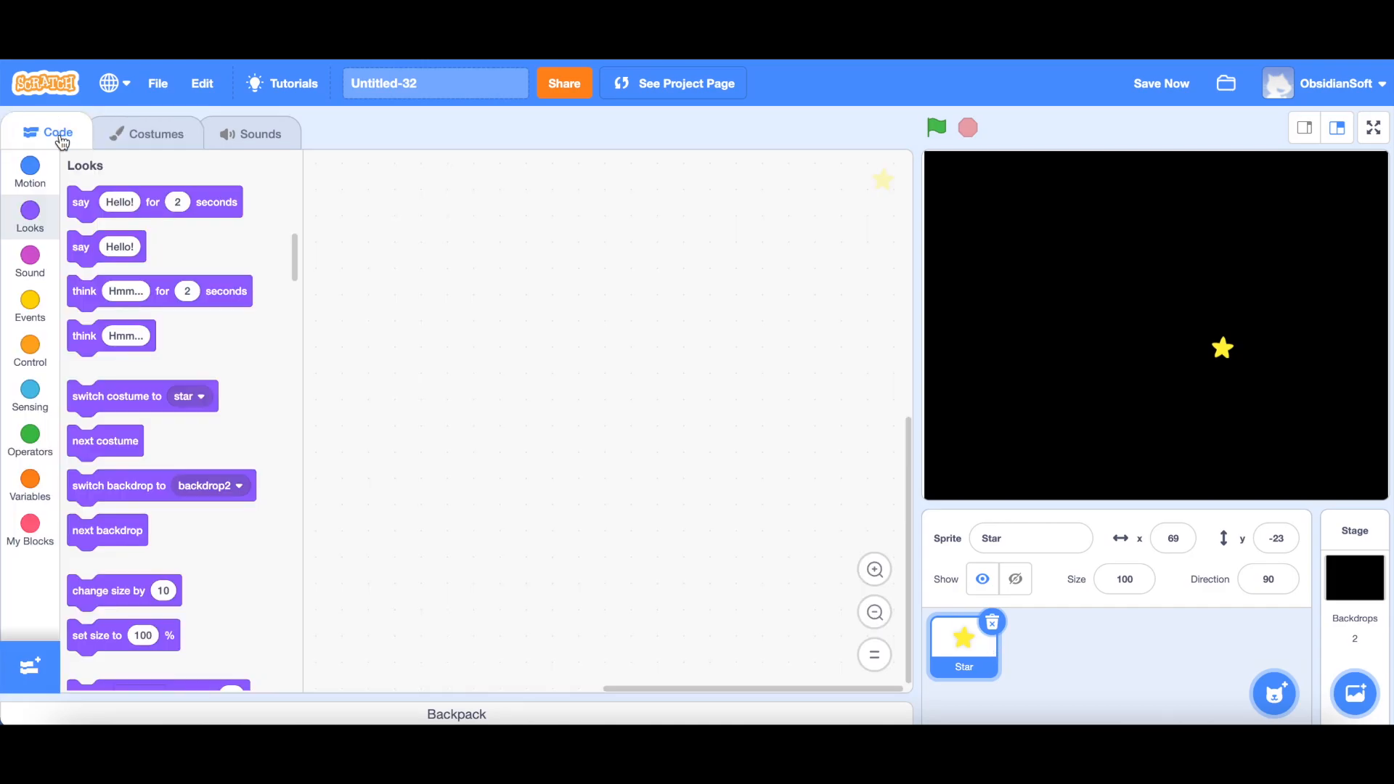
Attach a repeat 200 loop under the flag block with 'create clone of myself' inside it.
click(29, 351)
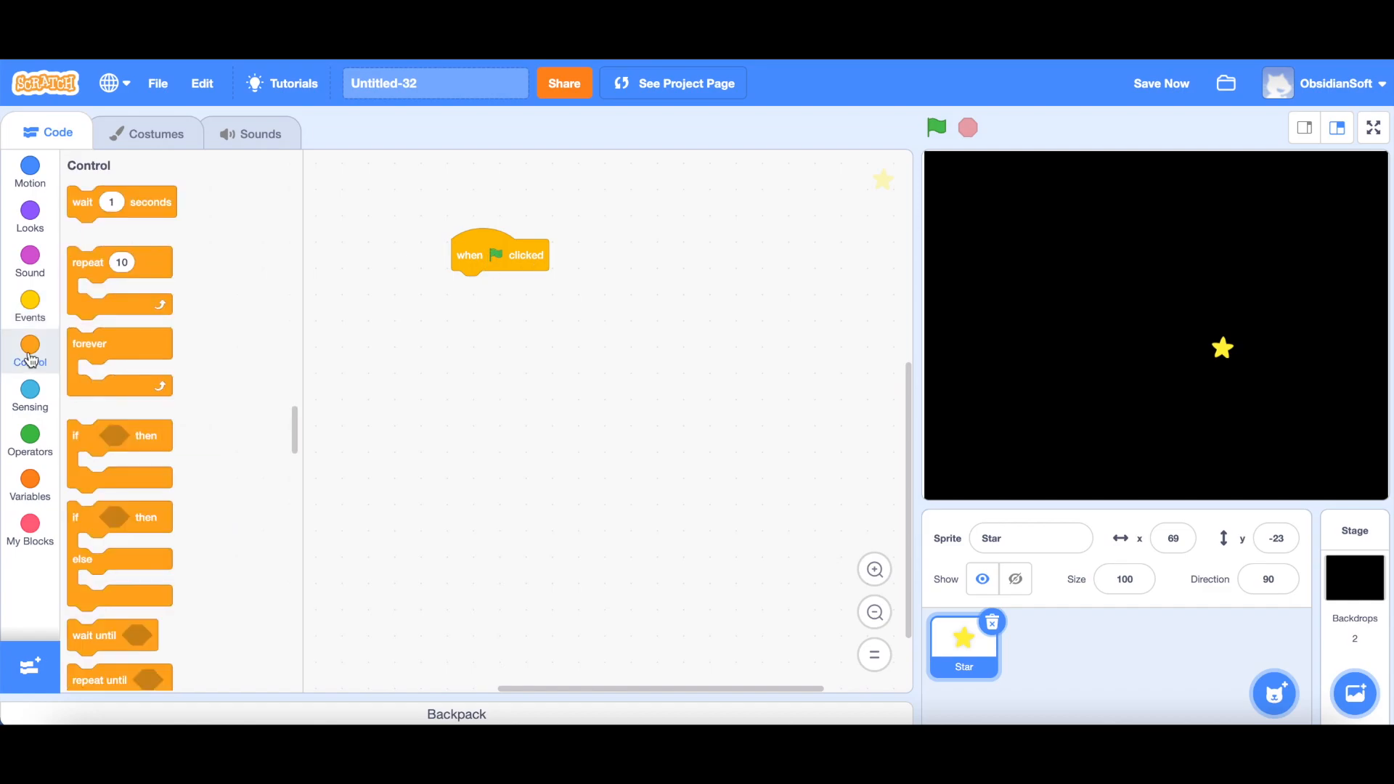
mouse_move(87, 271)
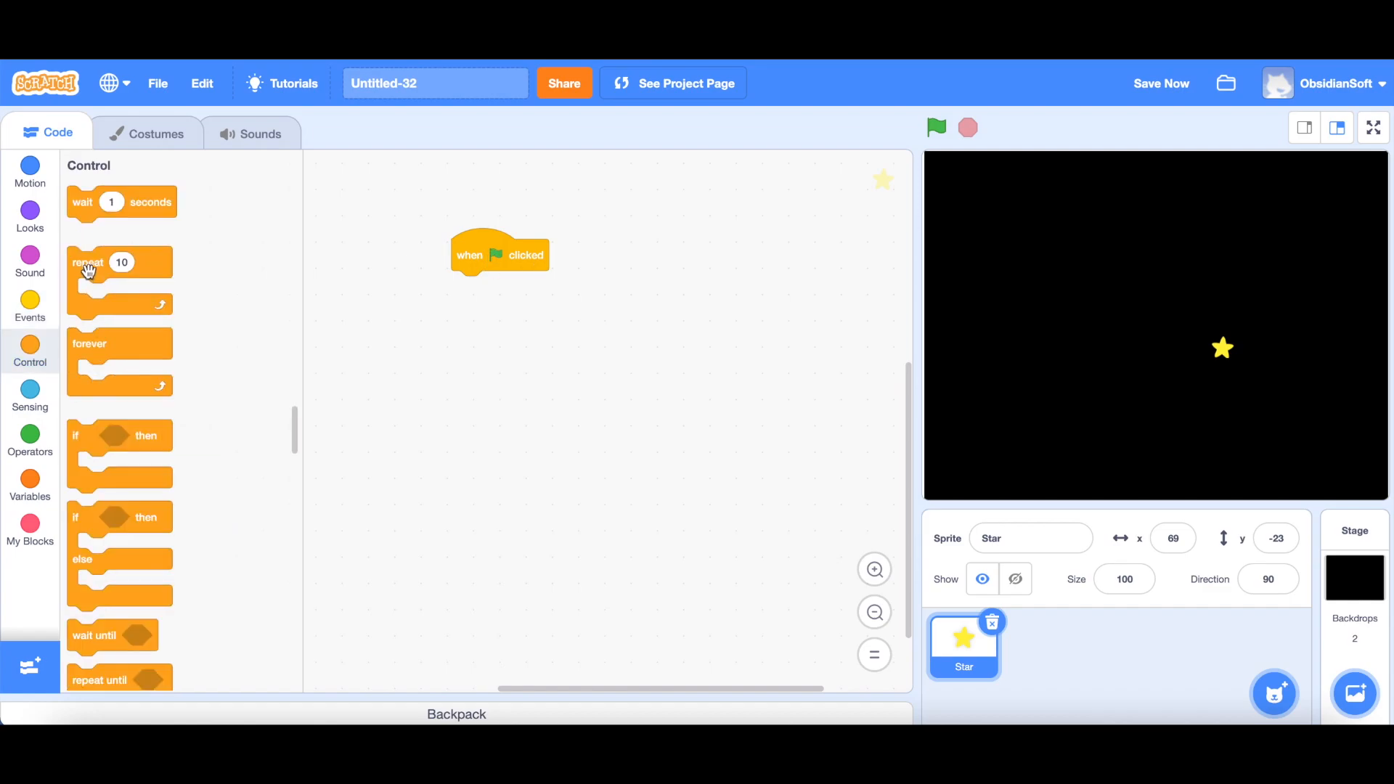
drag(87, 263, 504, 286)
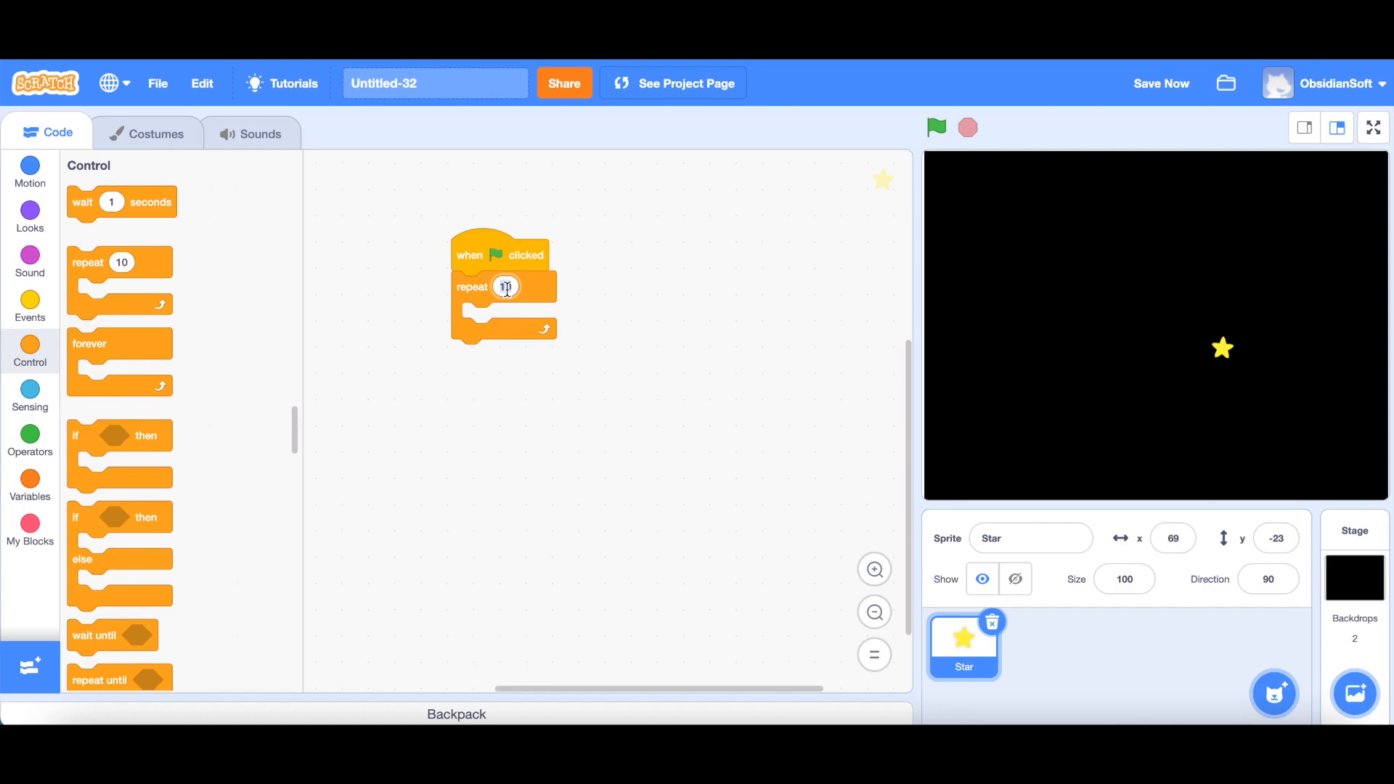
text(200)
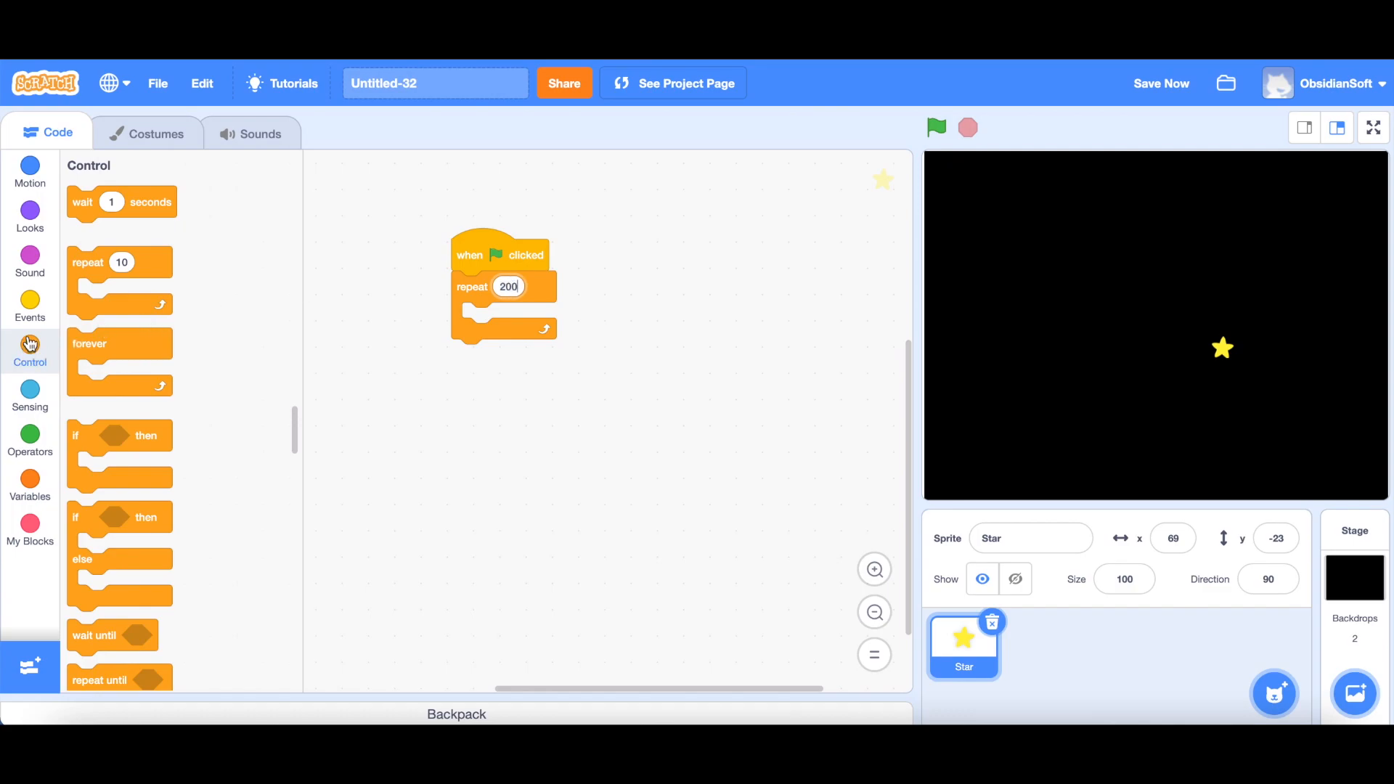
click(29, 306)
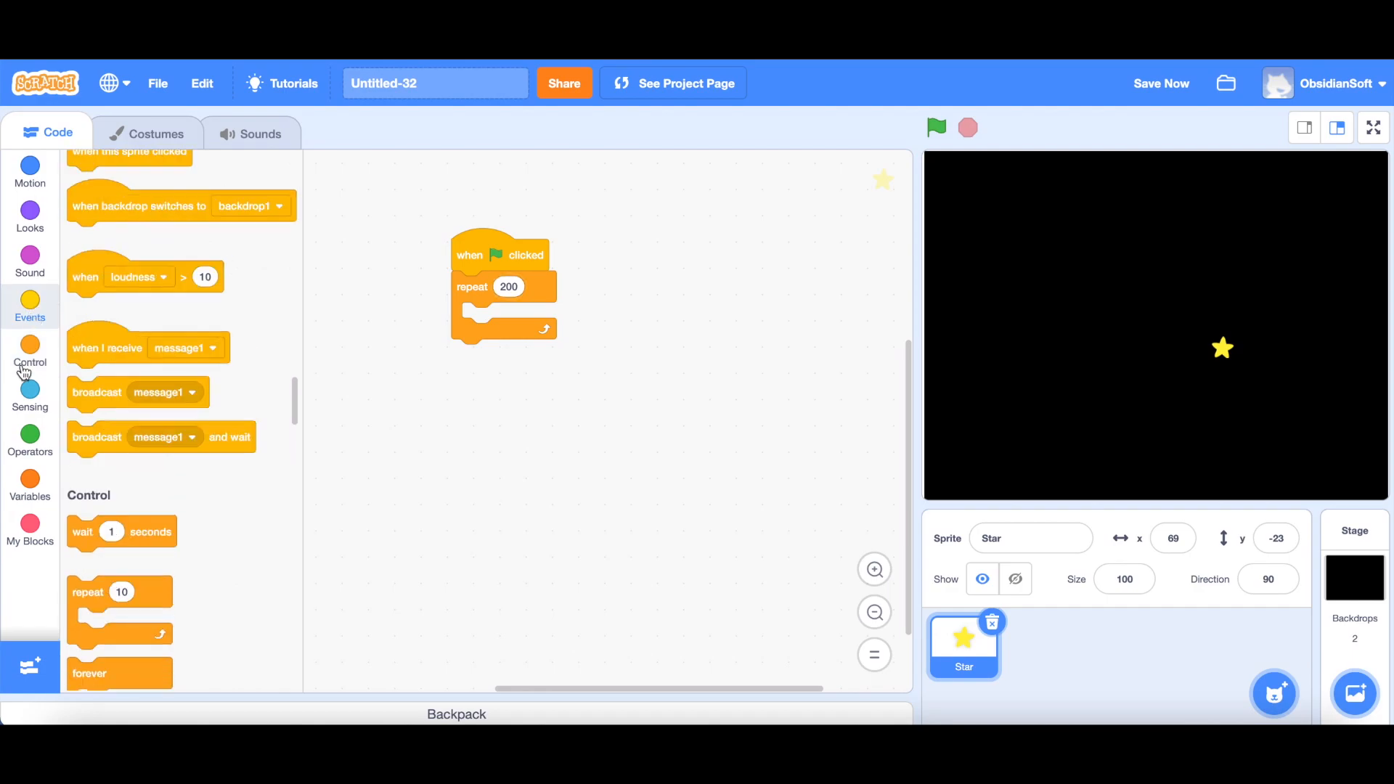
click(29, 351)
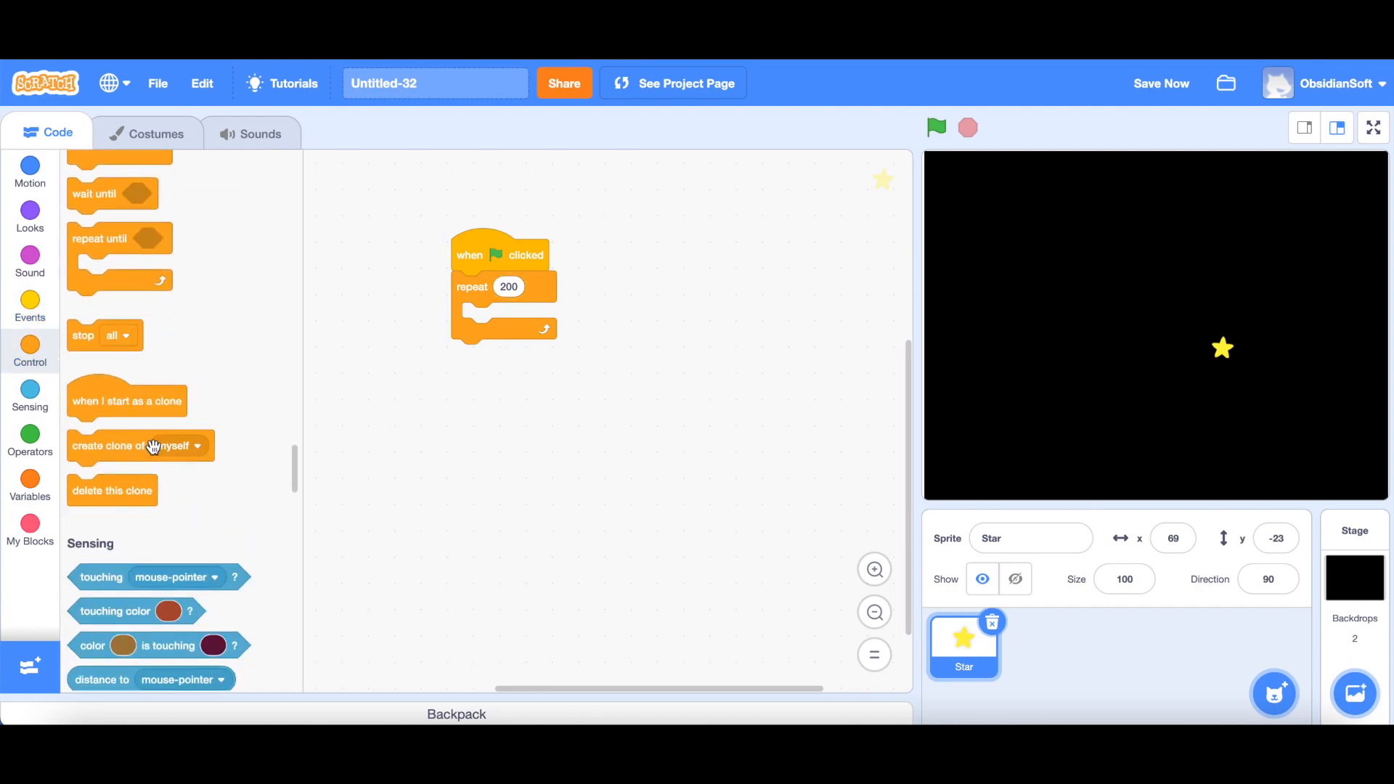
drag(137, 445, 498, 330)
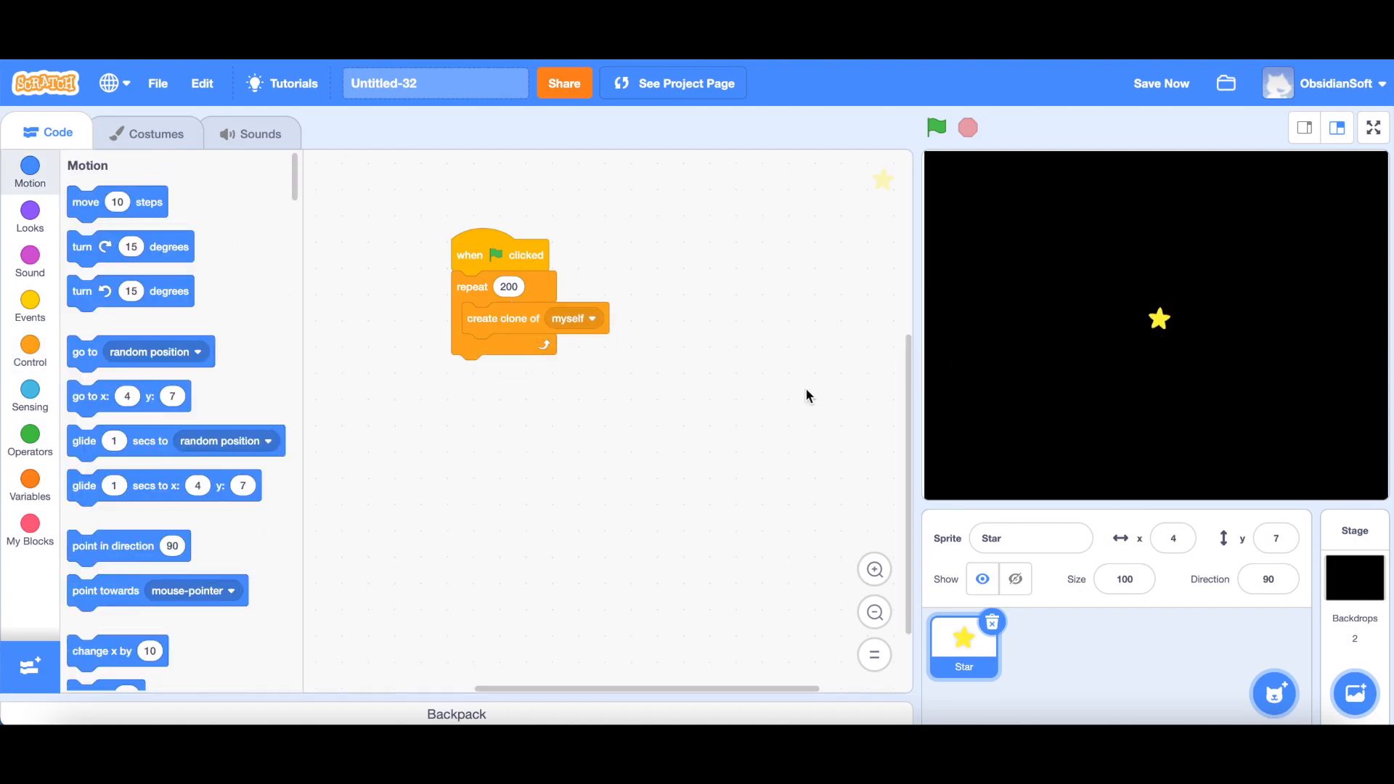
mouse_move(1161, 329)
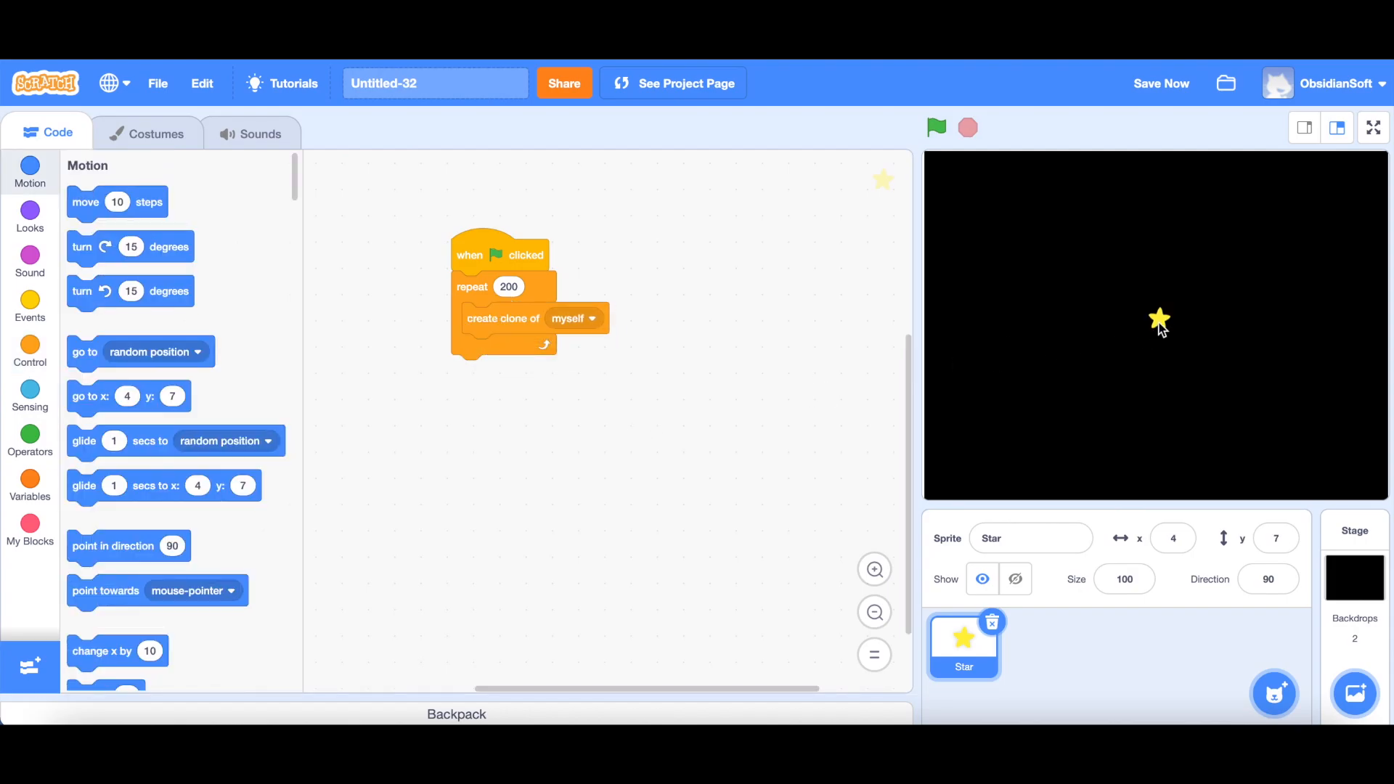
mouse_move(1150, 302)
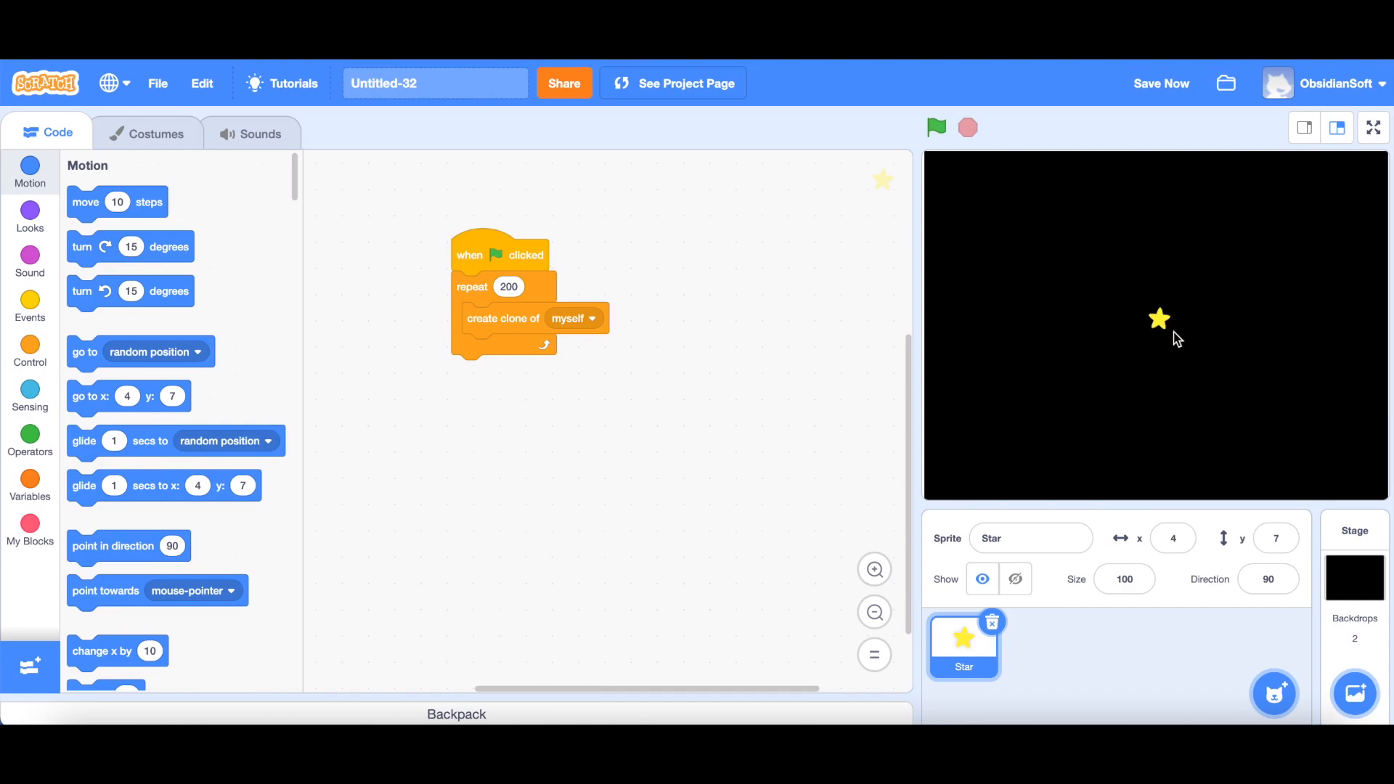
mouse_move(369, 239)
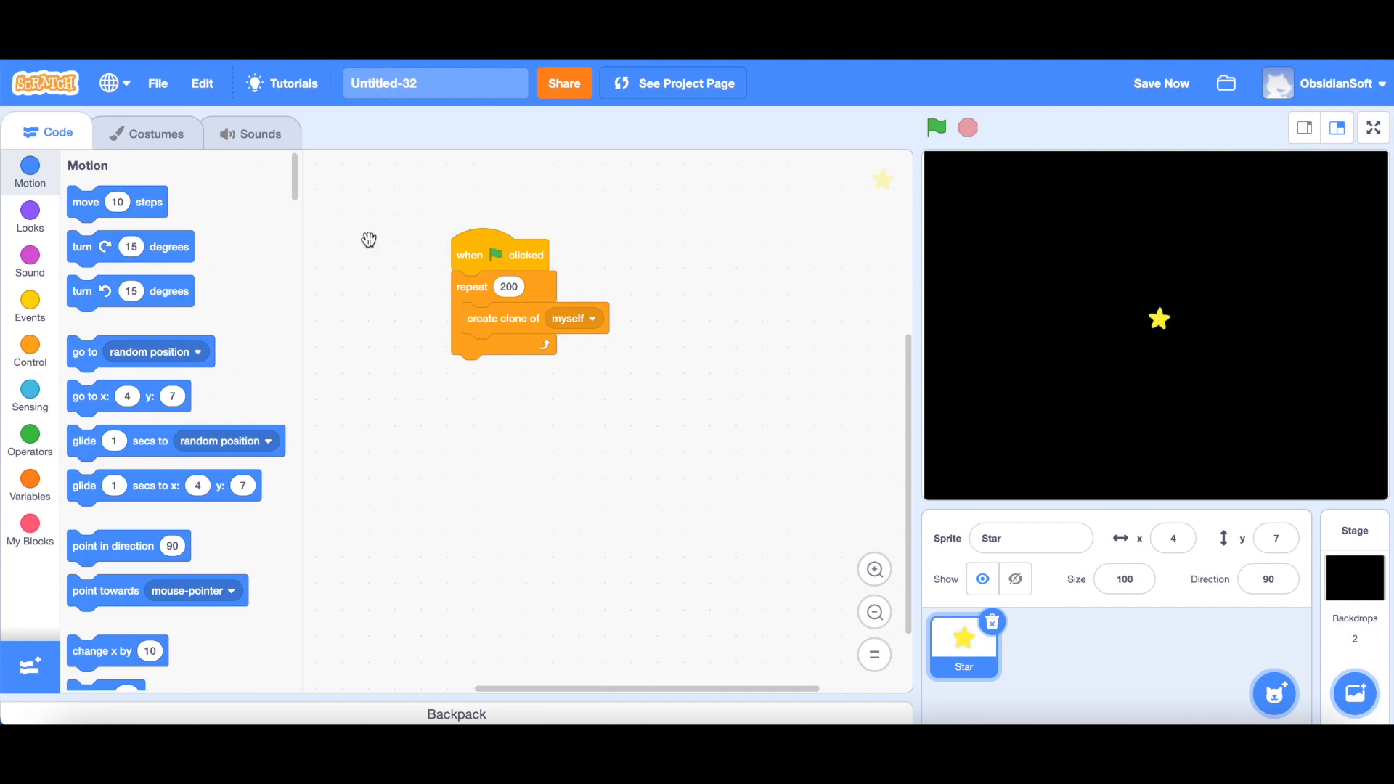
mouse_move(81, 249)
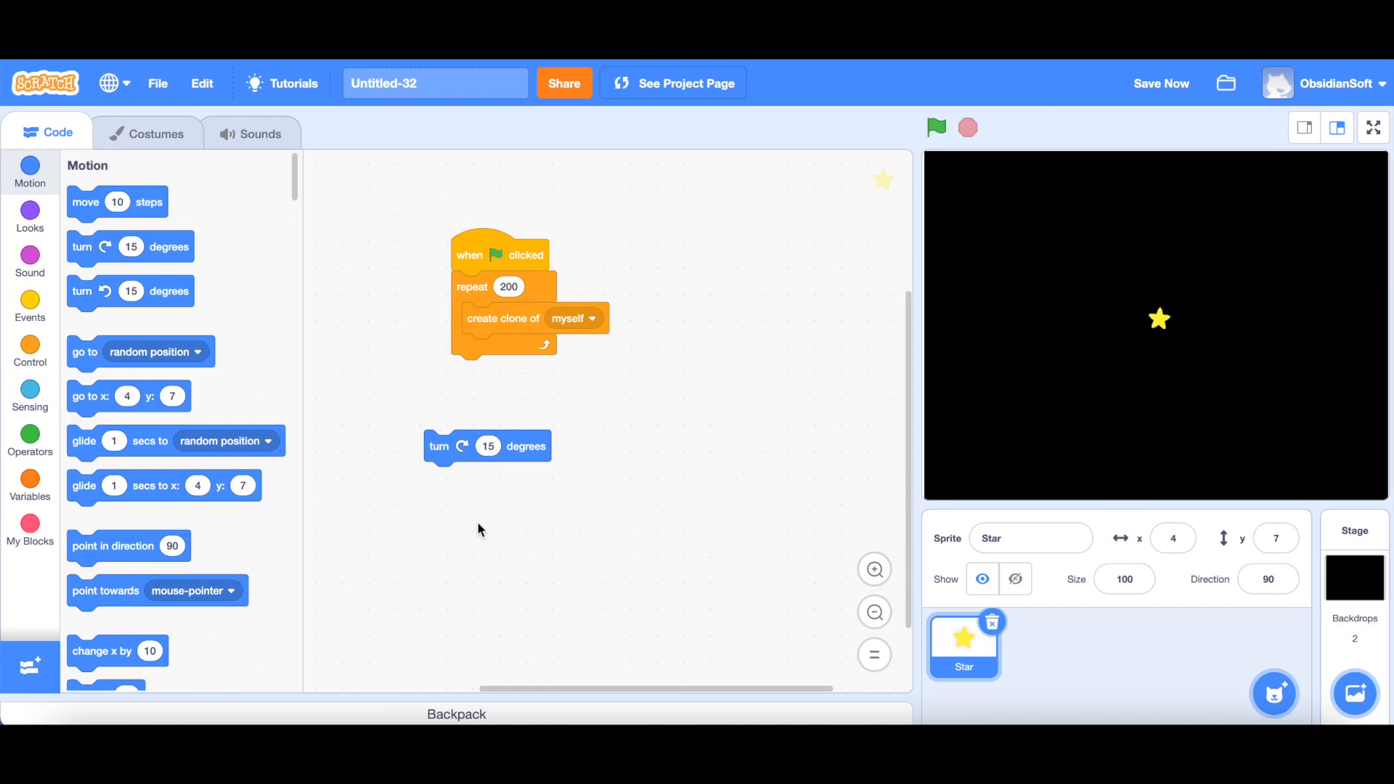
mouse_move(482, 540)
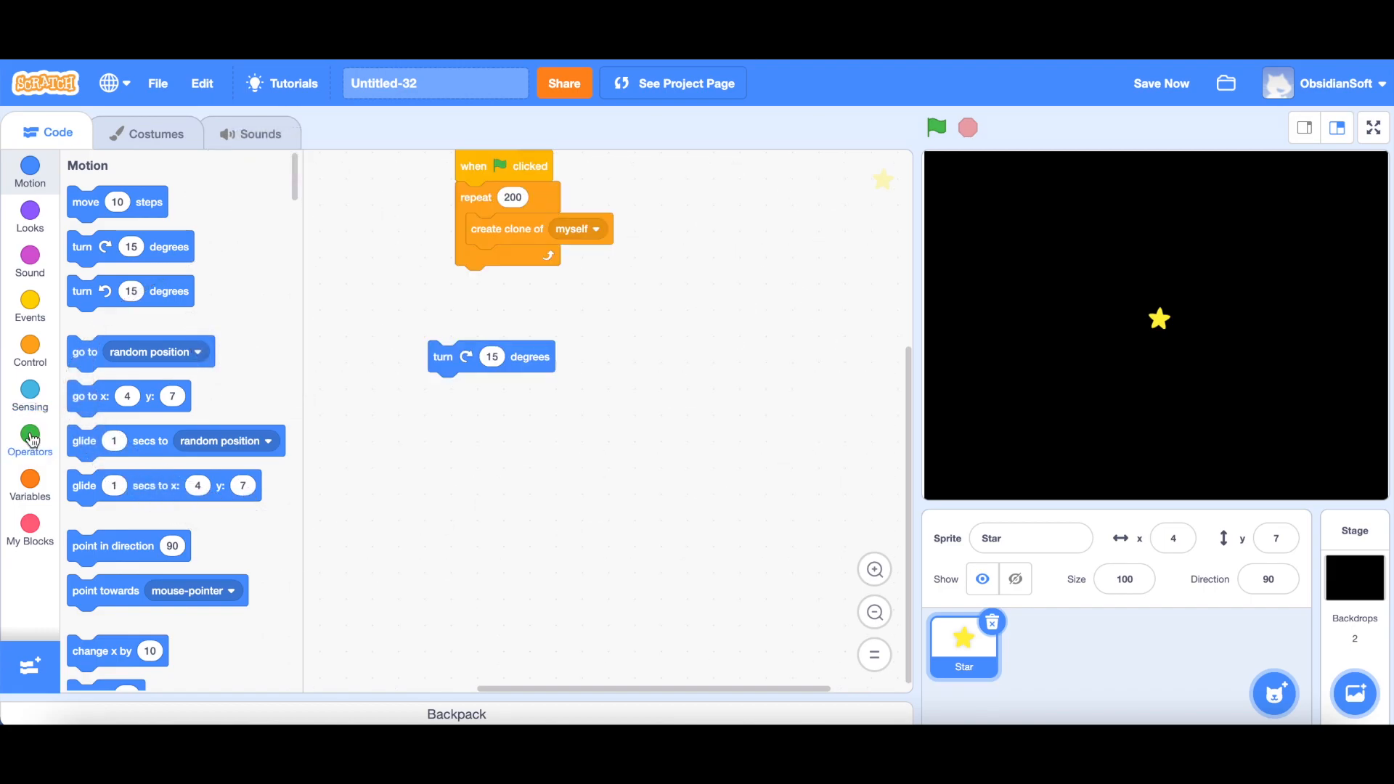
Insert 'pick random 0 to 360' into the turn block and place it in the loop after cloning.
click(29, 435)
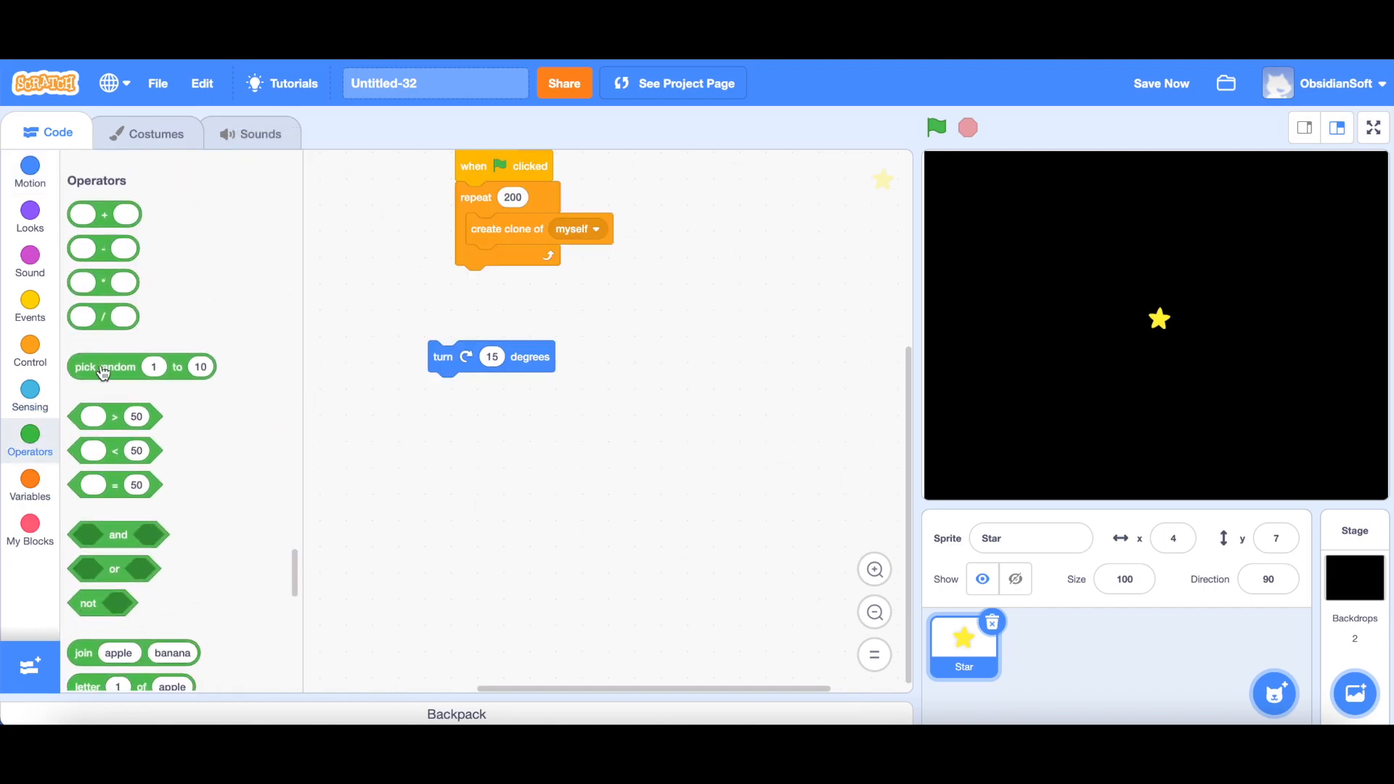
drag(105, 366, 498, 470)
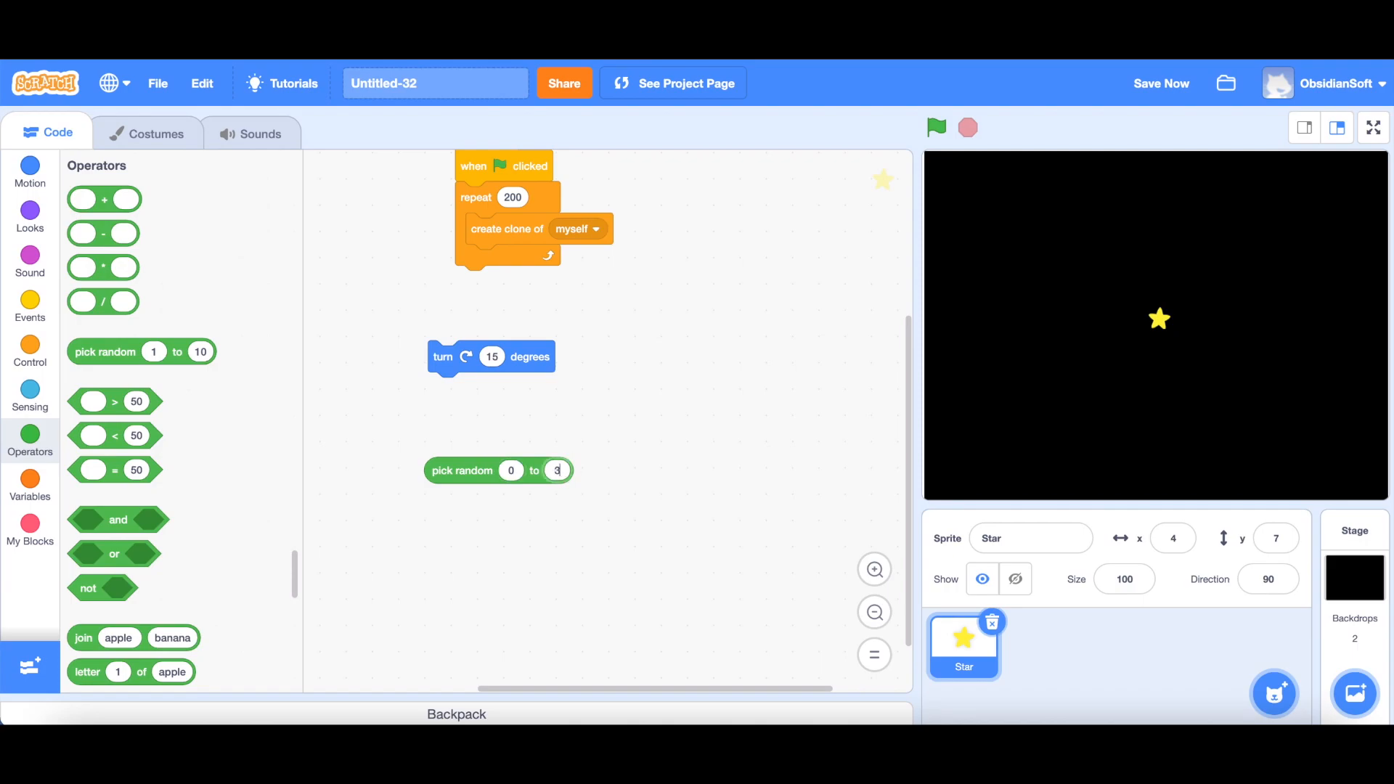
text(360)
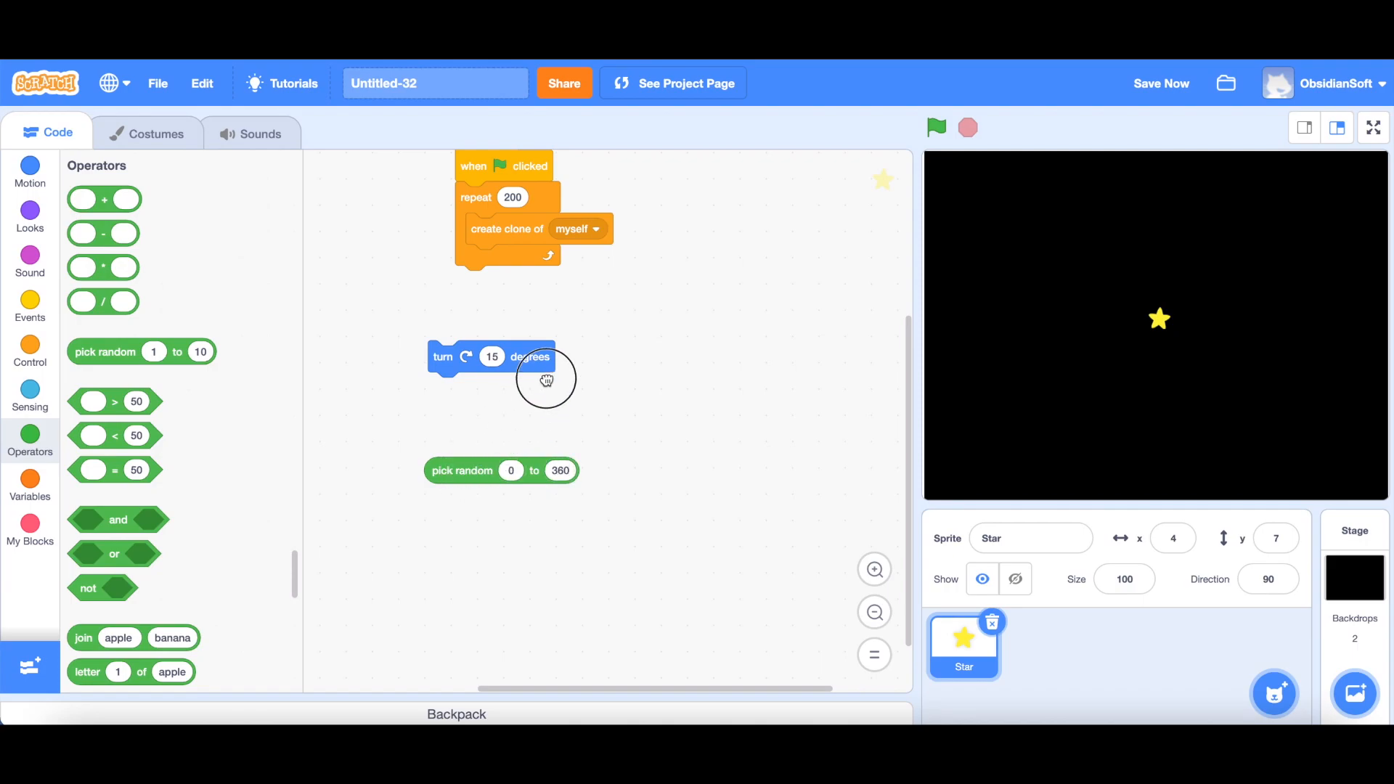
drag(461, 470, 519, 360)
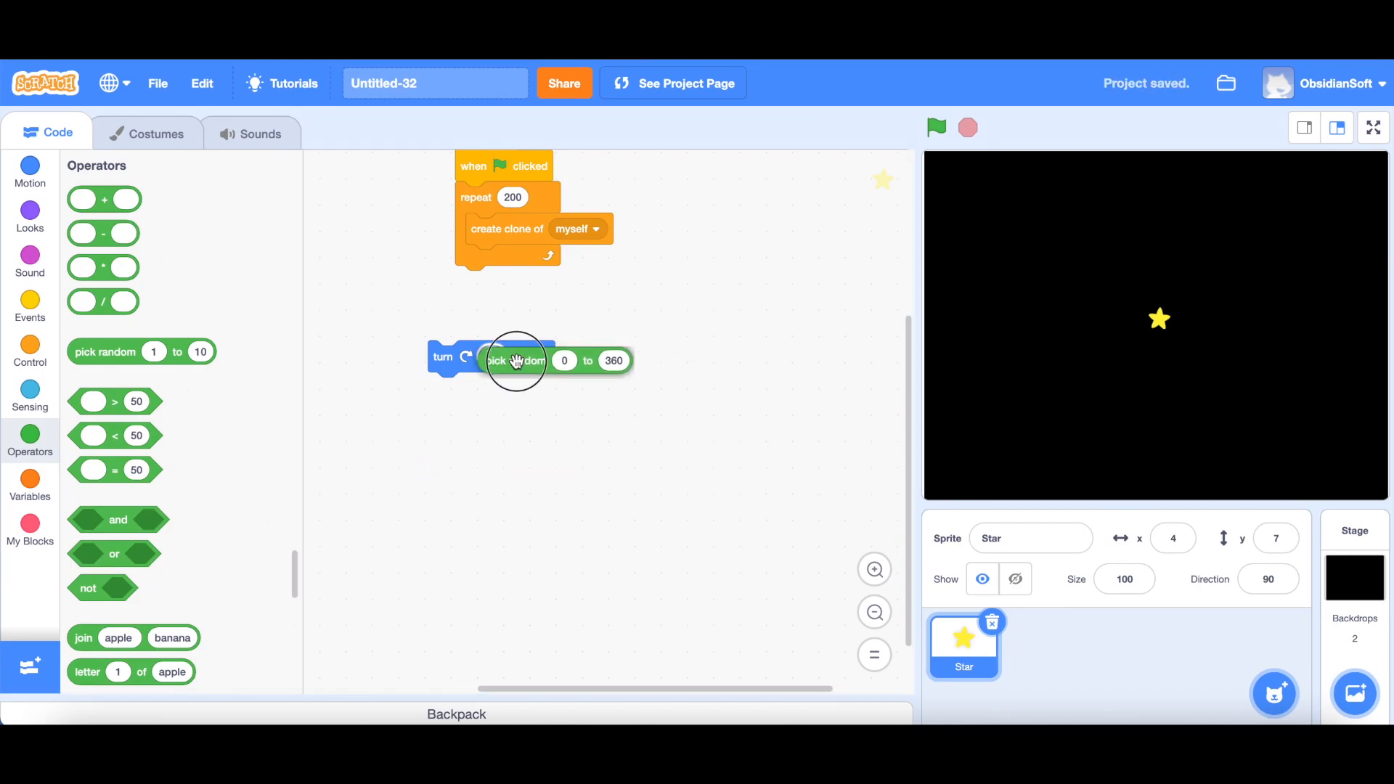
drag(516, 360, 524, 280)
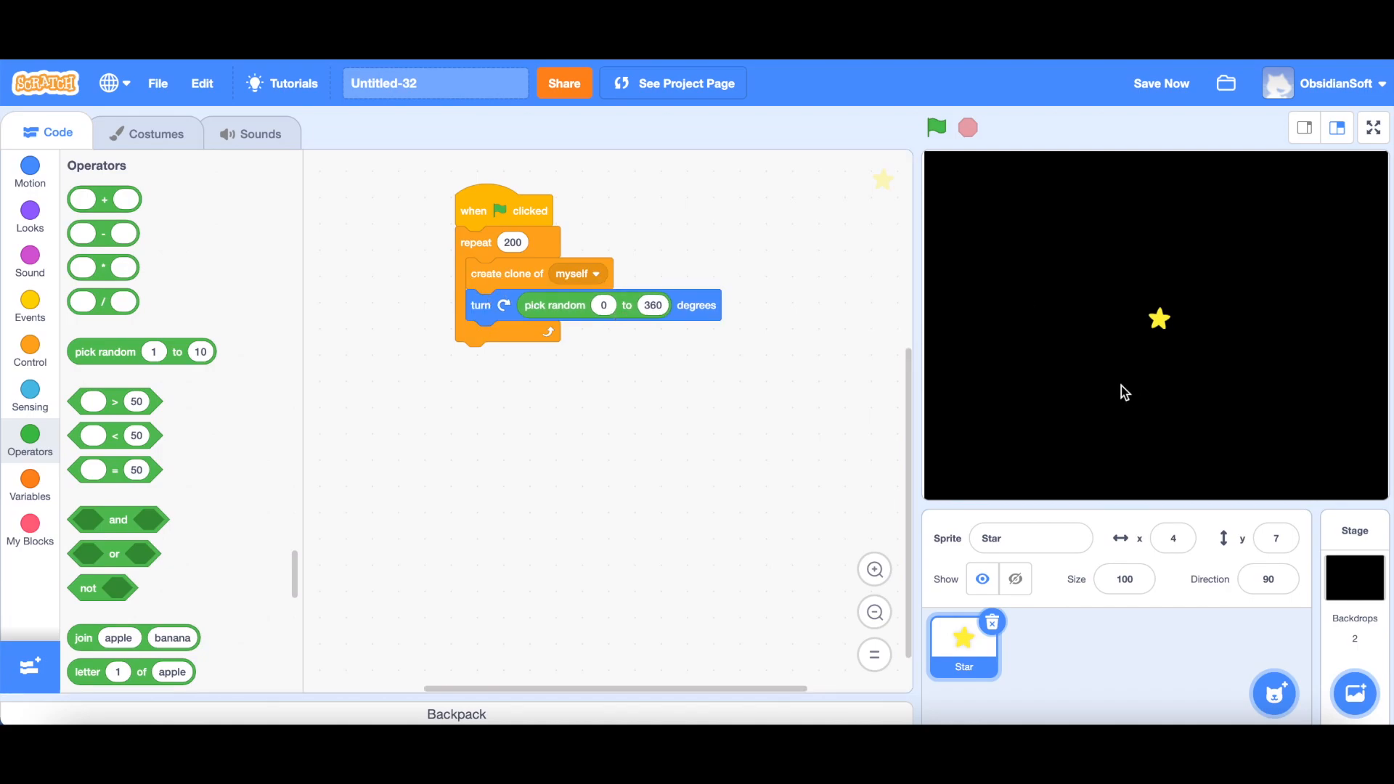
Add a 0.01-second wait after the random turn inside the repeat loop.
click(29, 350)
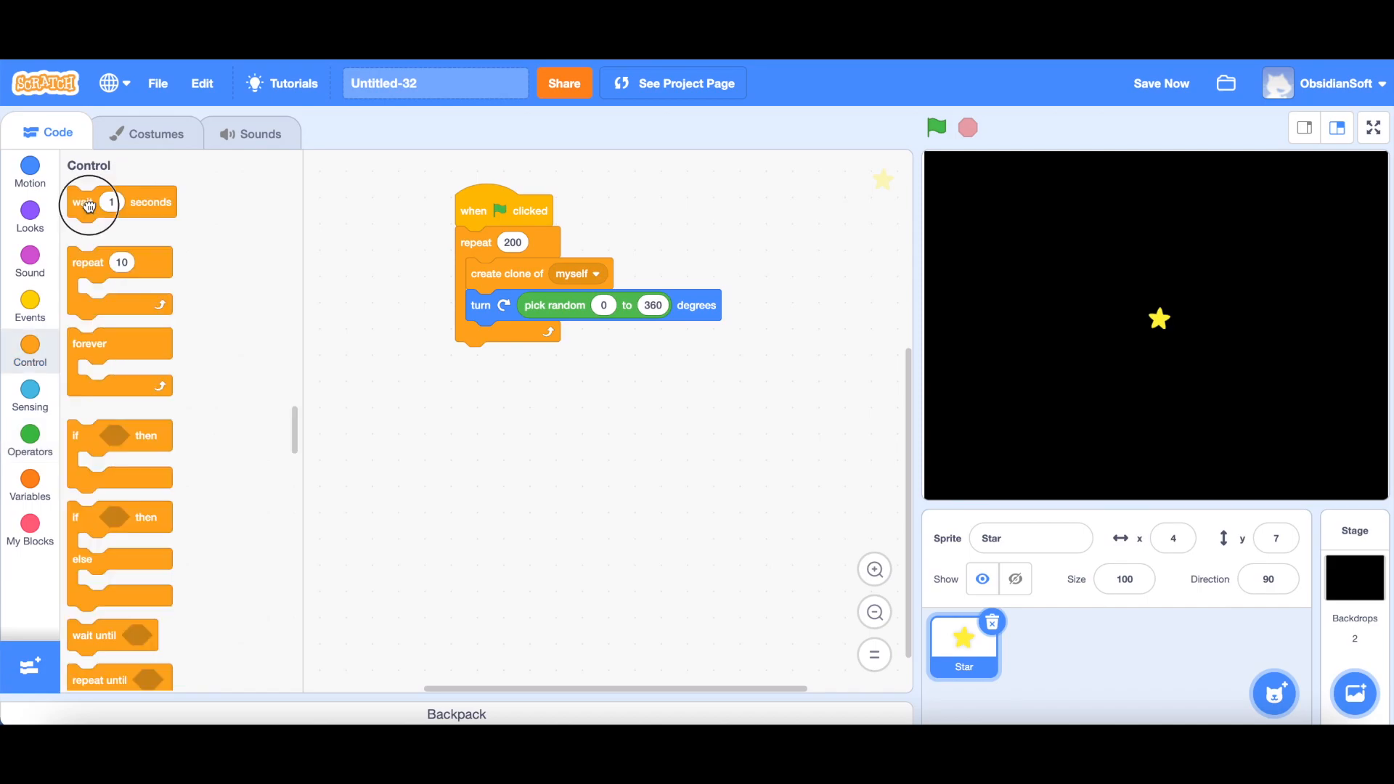
drag(88, 202, 485, 334)
text(0.01)
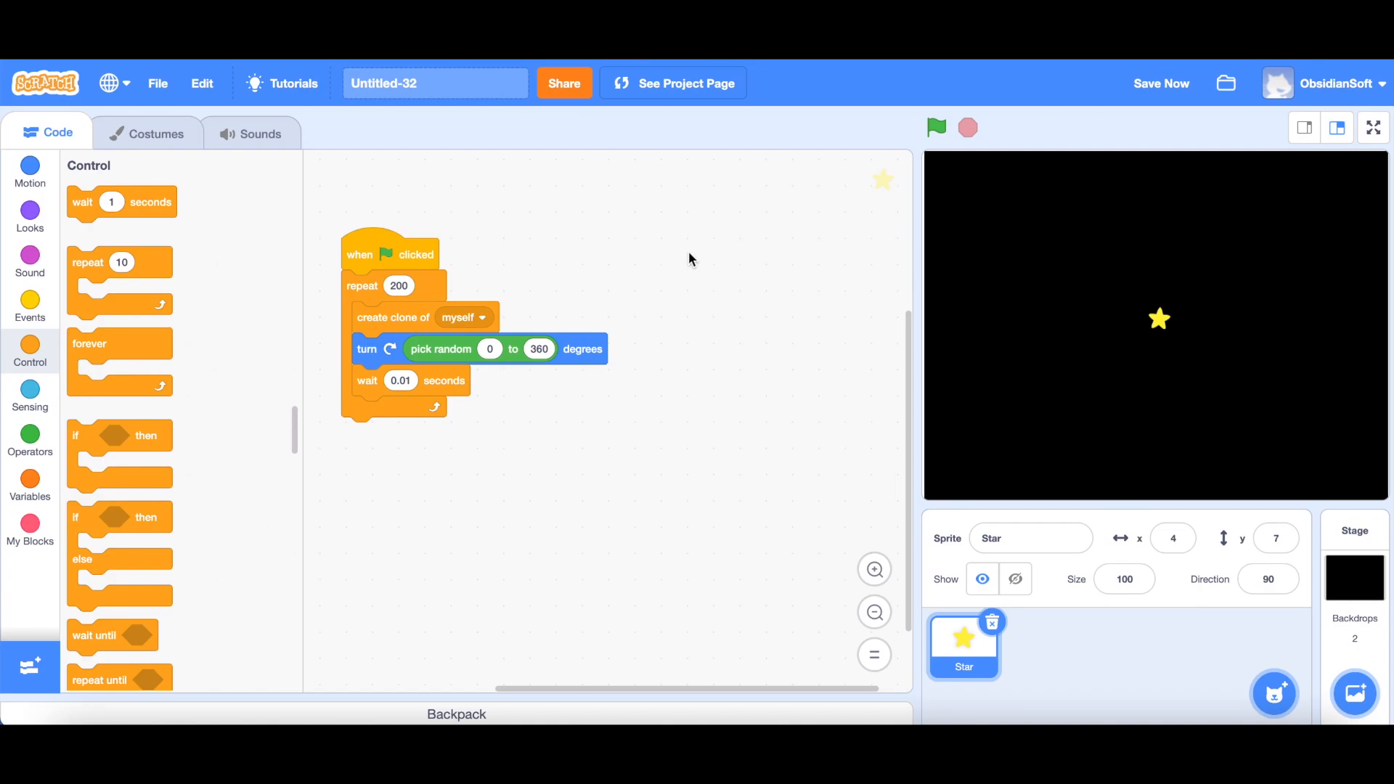
mouse_move(730, 380)
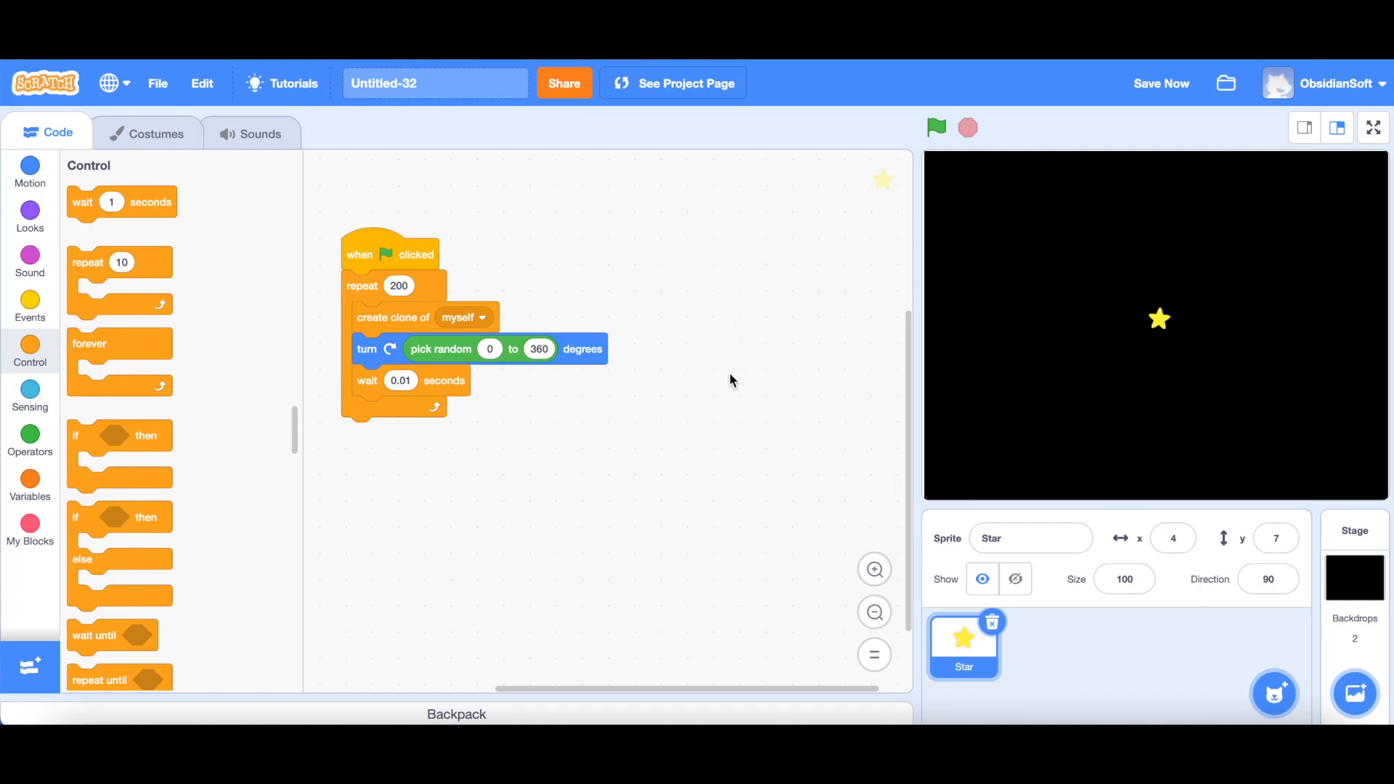
scroll(down, 3)
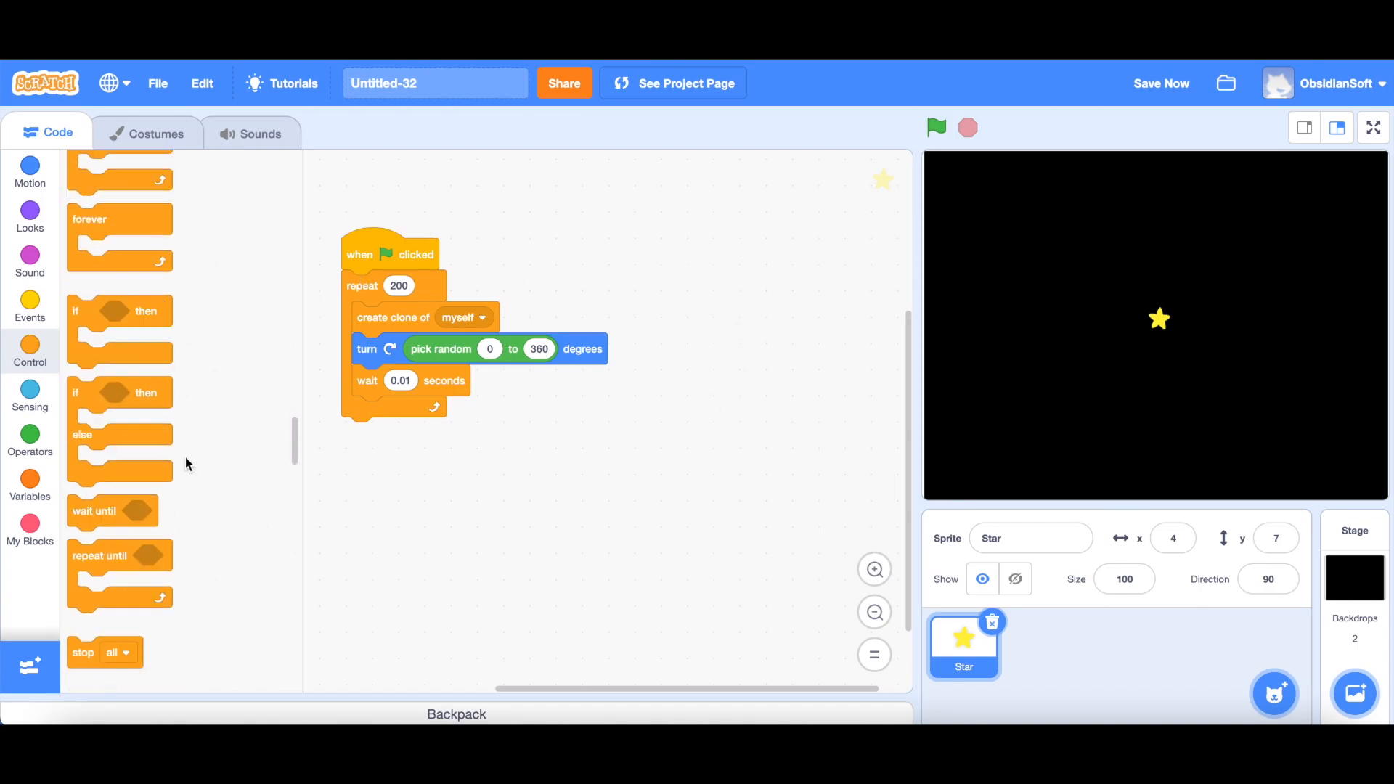
Start a 'when I start as a clone' script containing a repeat 20 loop.
scroll(down, 3)
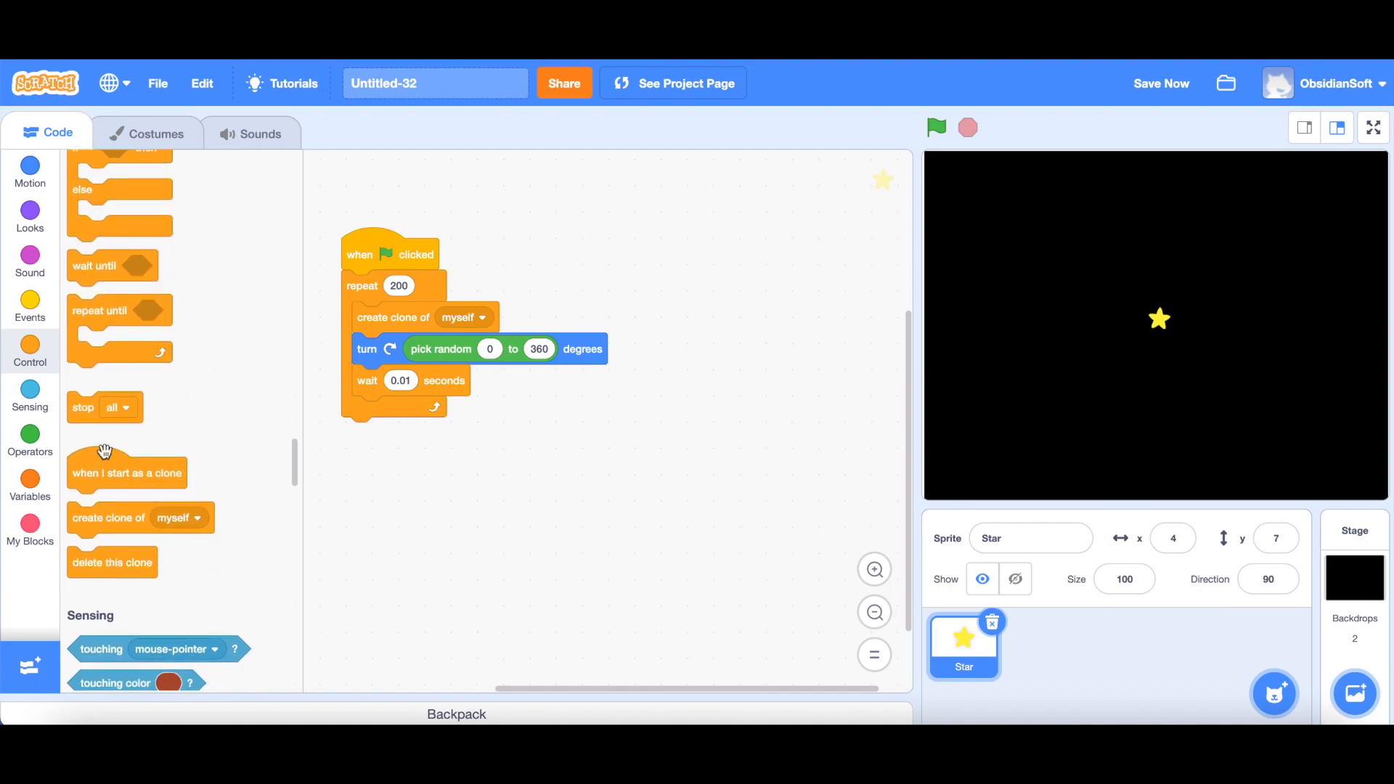
drag(127, 472, 728, 237)
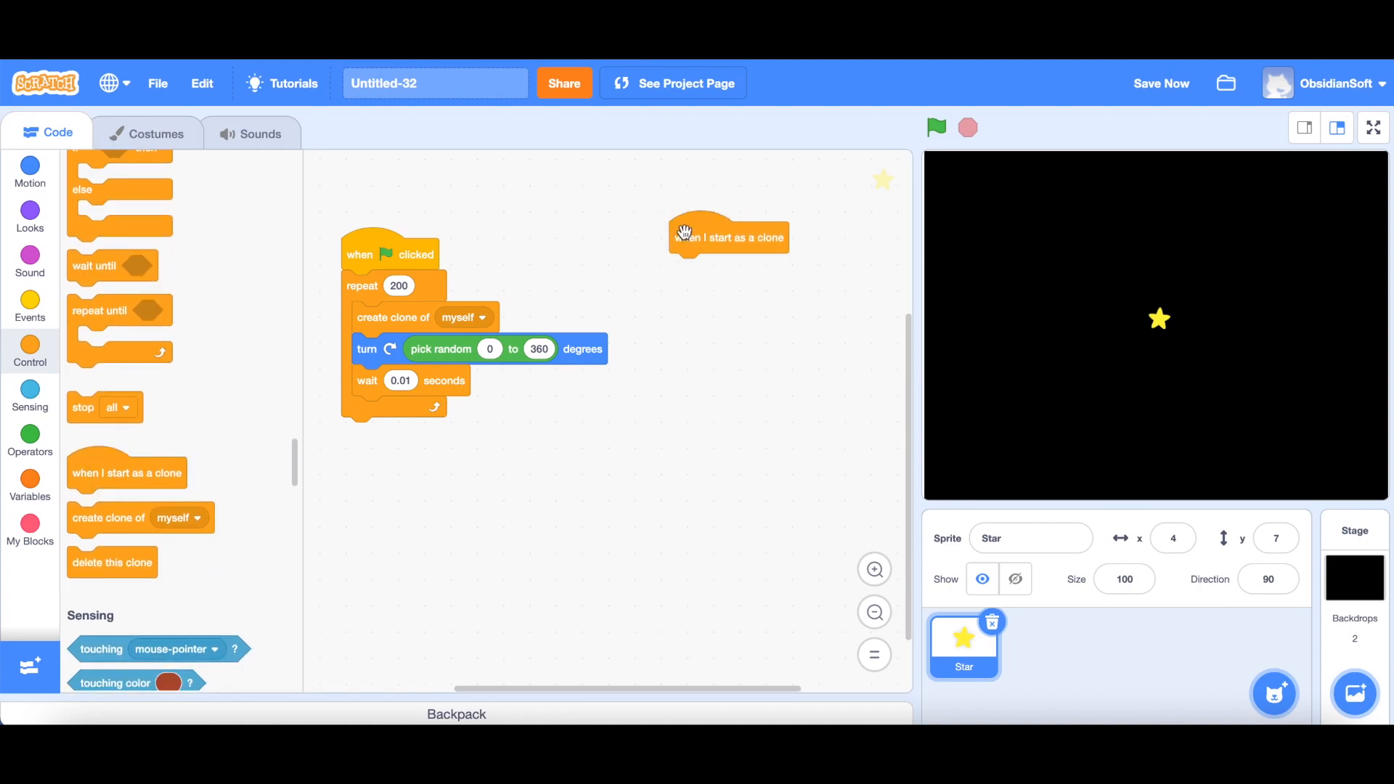
mouse_move(691, 351)
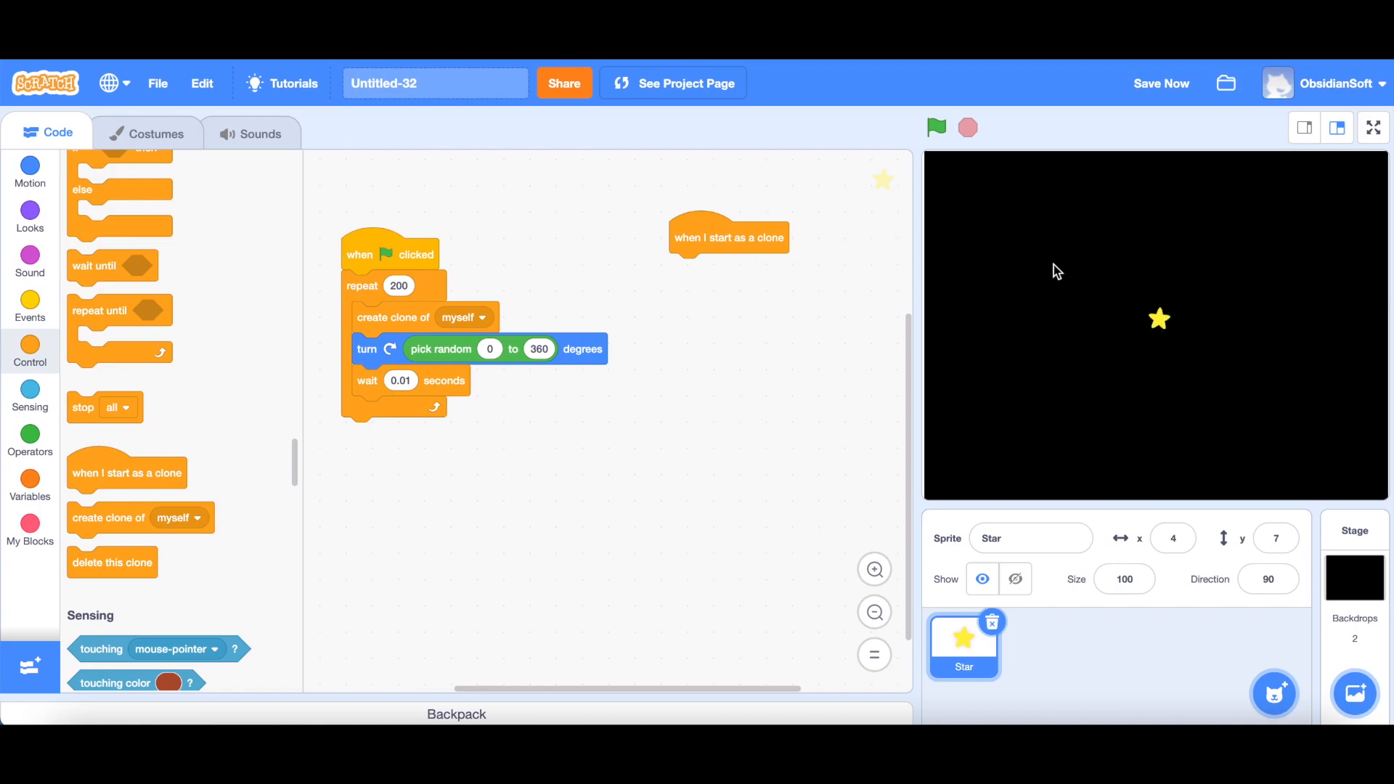
mouse_move(1044, 281)
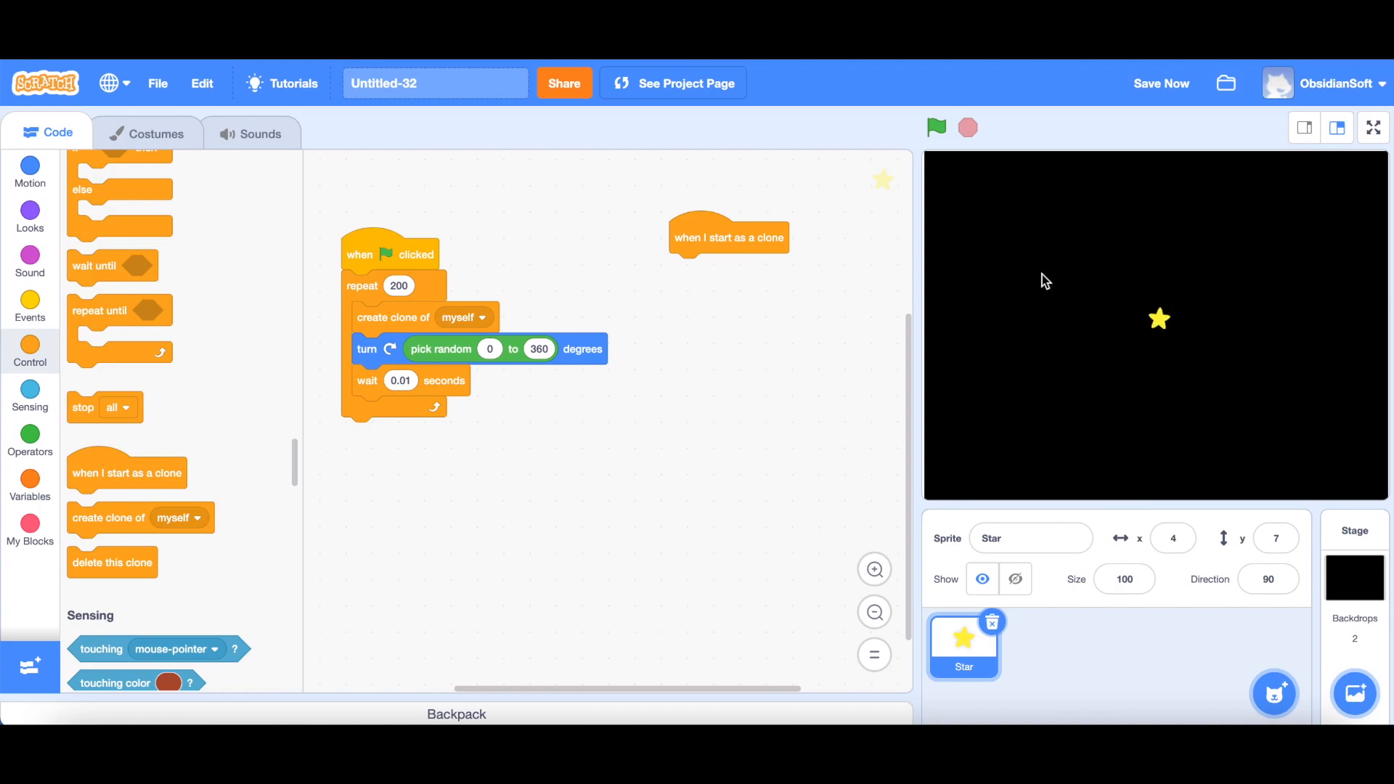
mouse_move(236, 275)
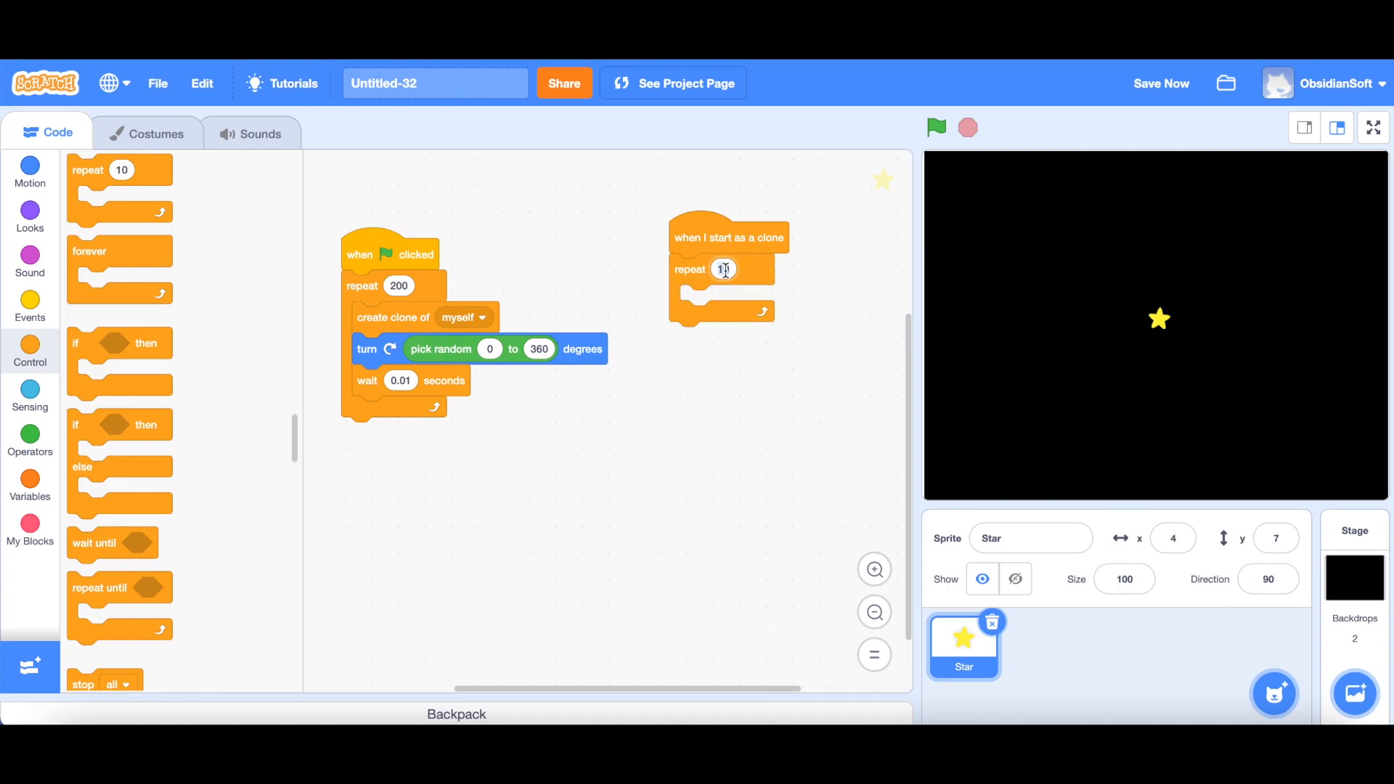
text(20)
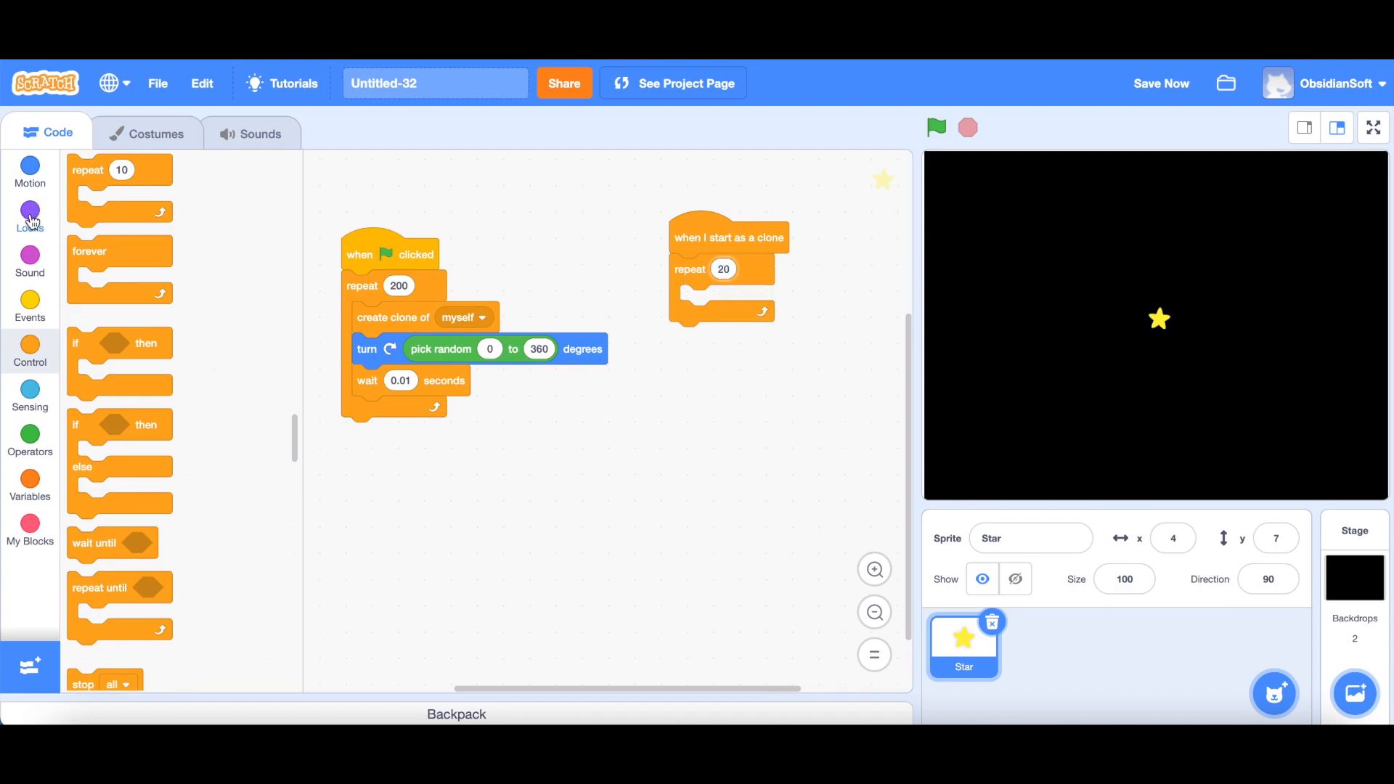
mouse_move(29, 167)
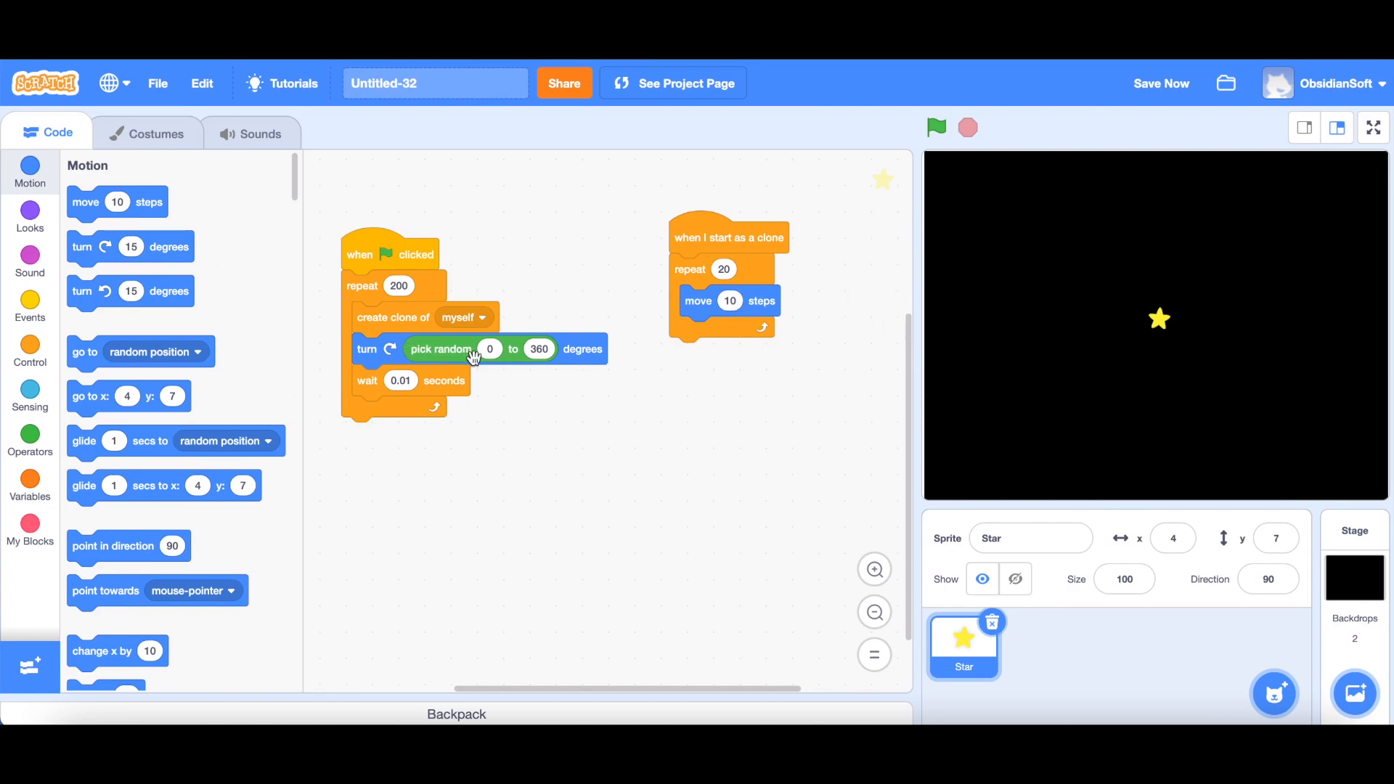
mouse_move(537, 357)
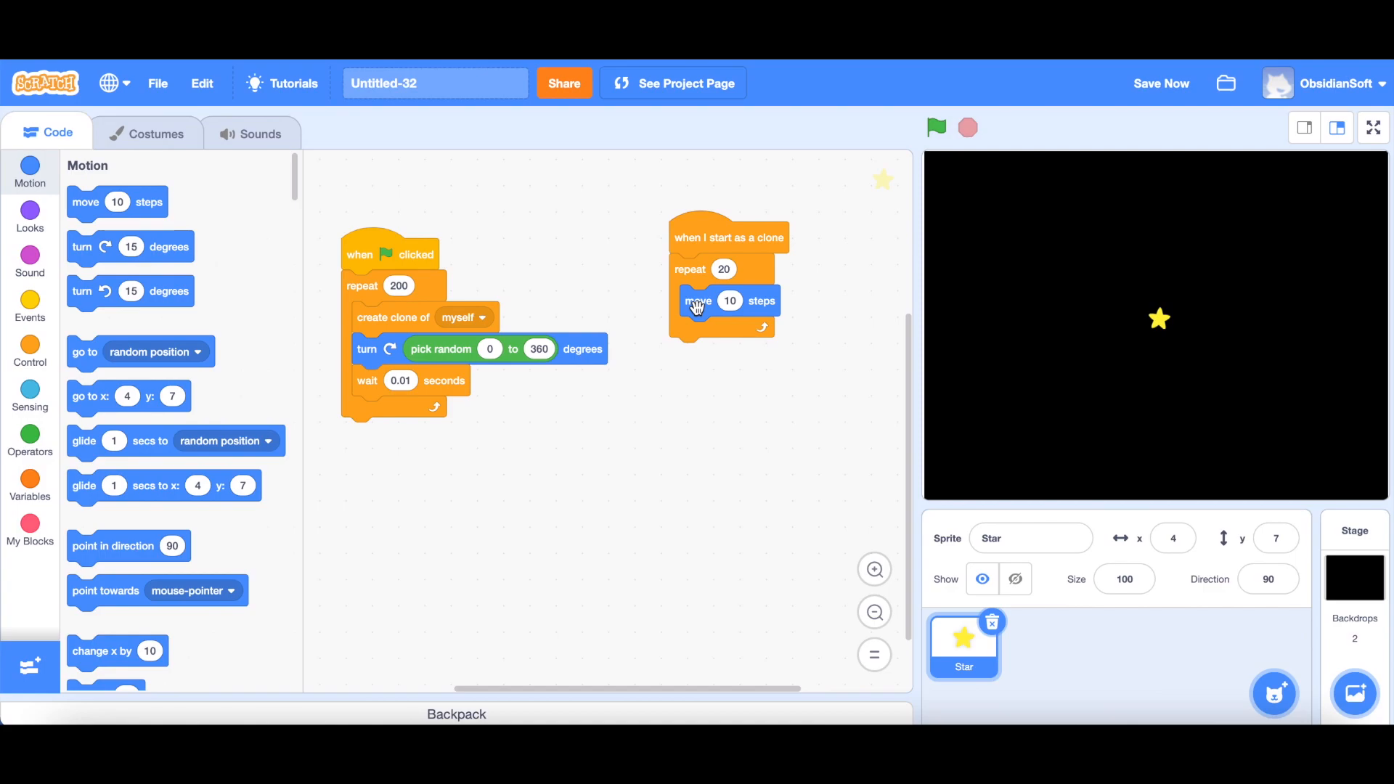
Run the burst several times to watch clones spread into a ring, then save the project.
click(935, 127)
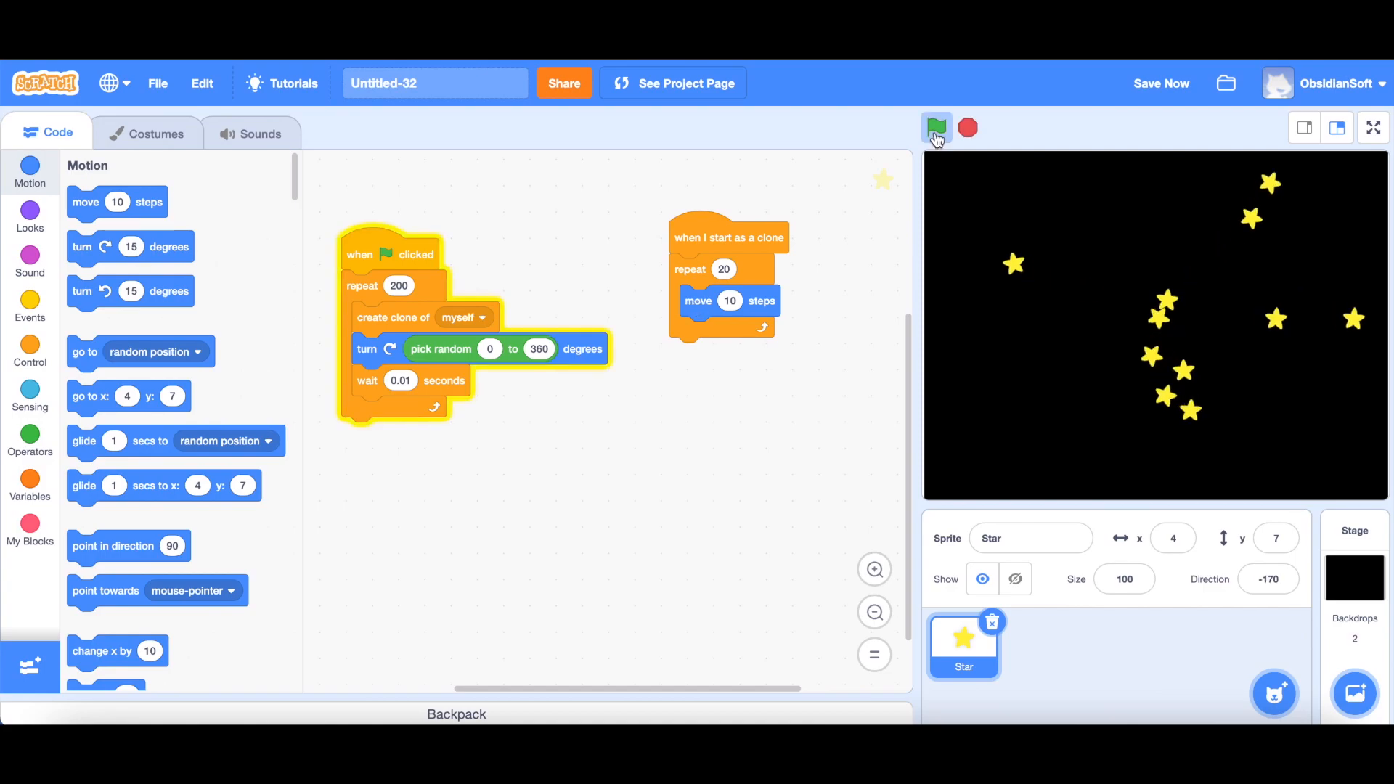
click(937, 128)
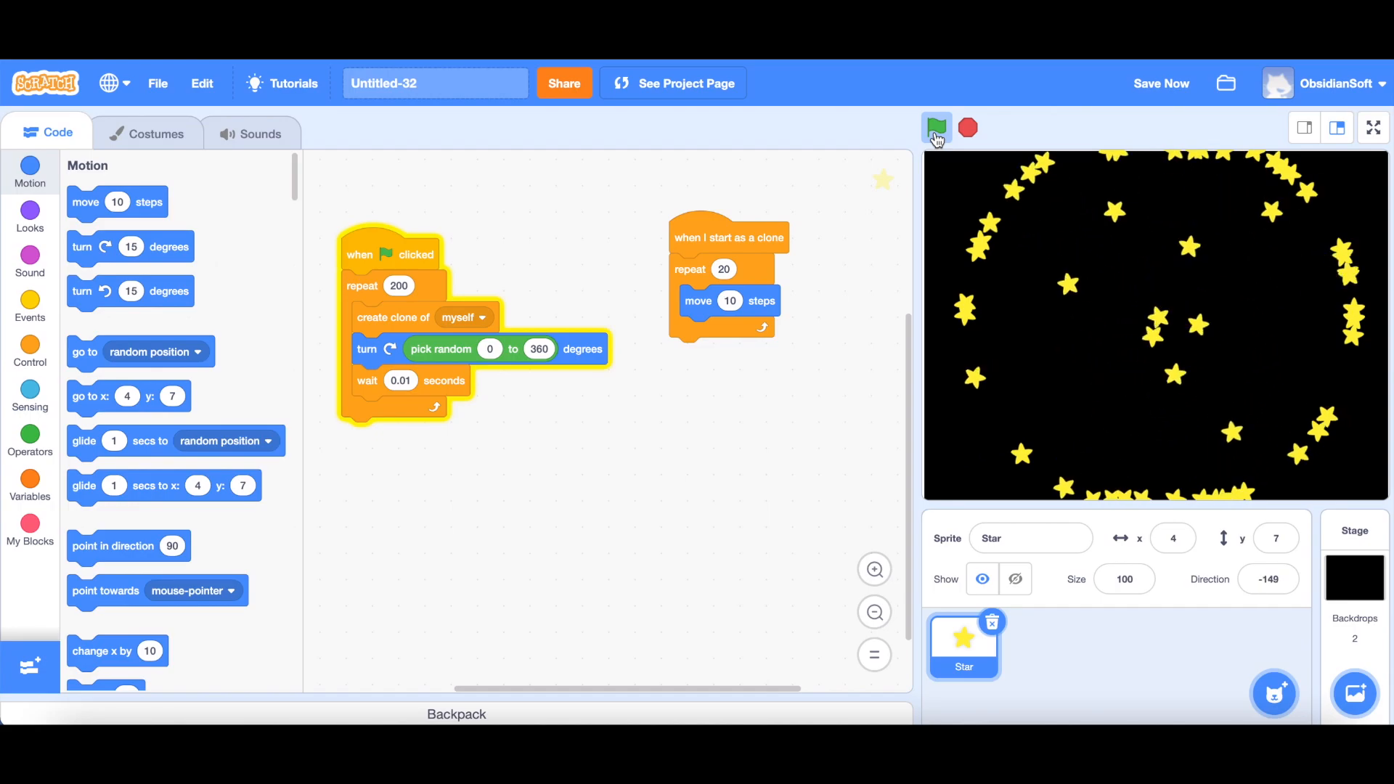
click(936, 128)
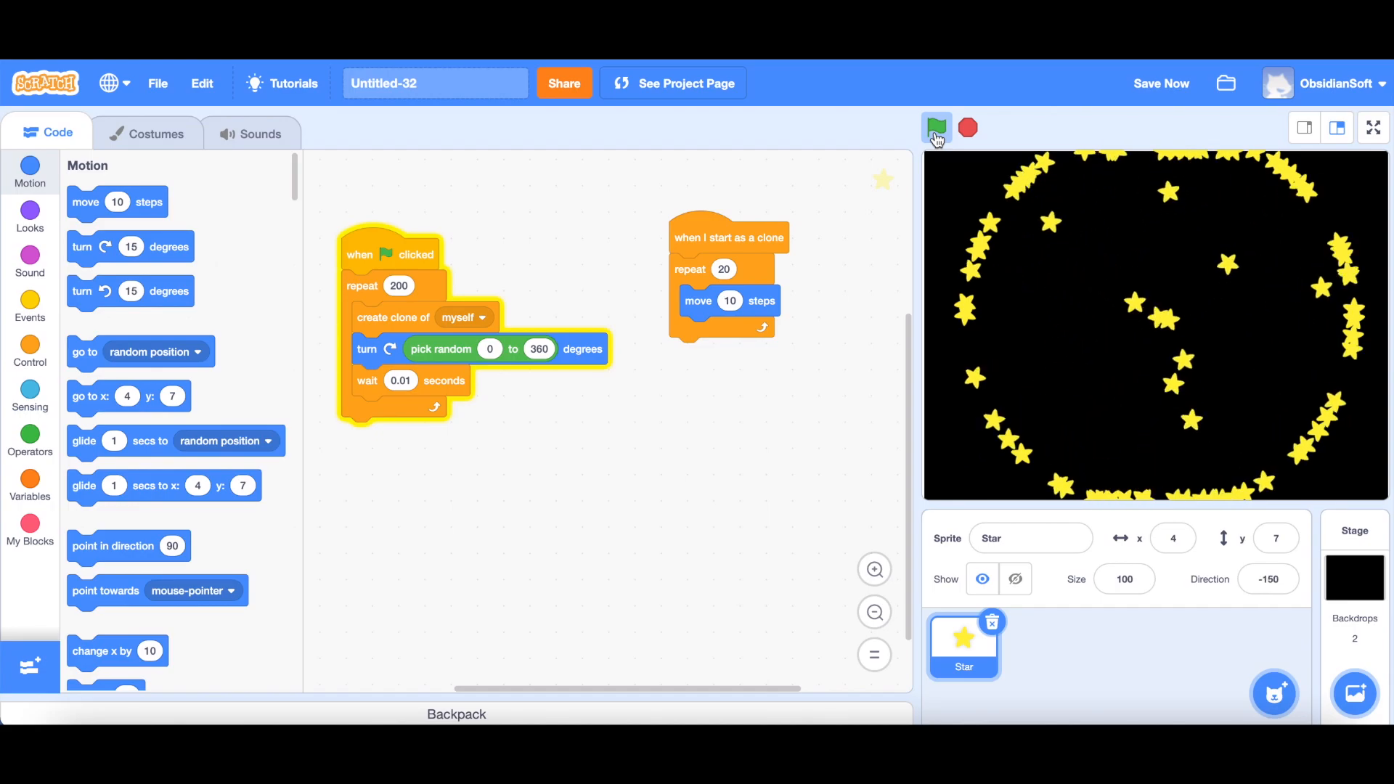
click(936, 127)
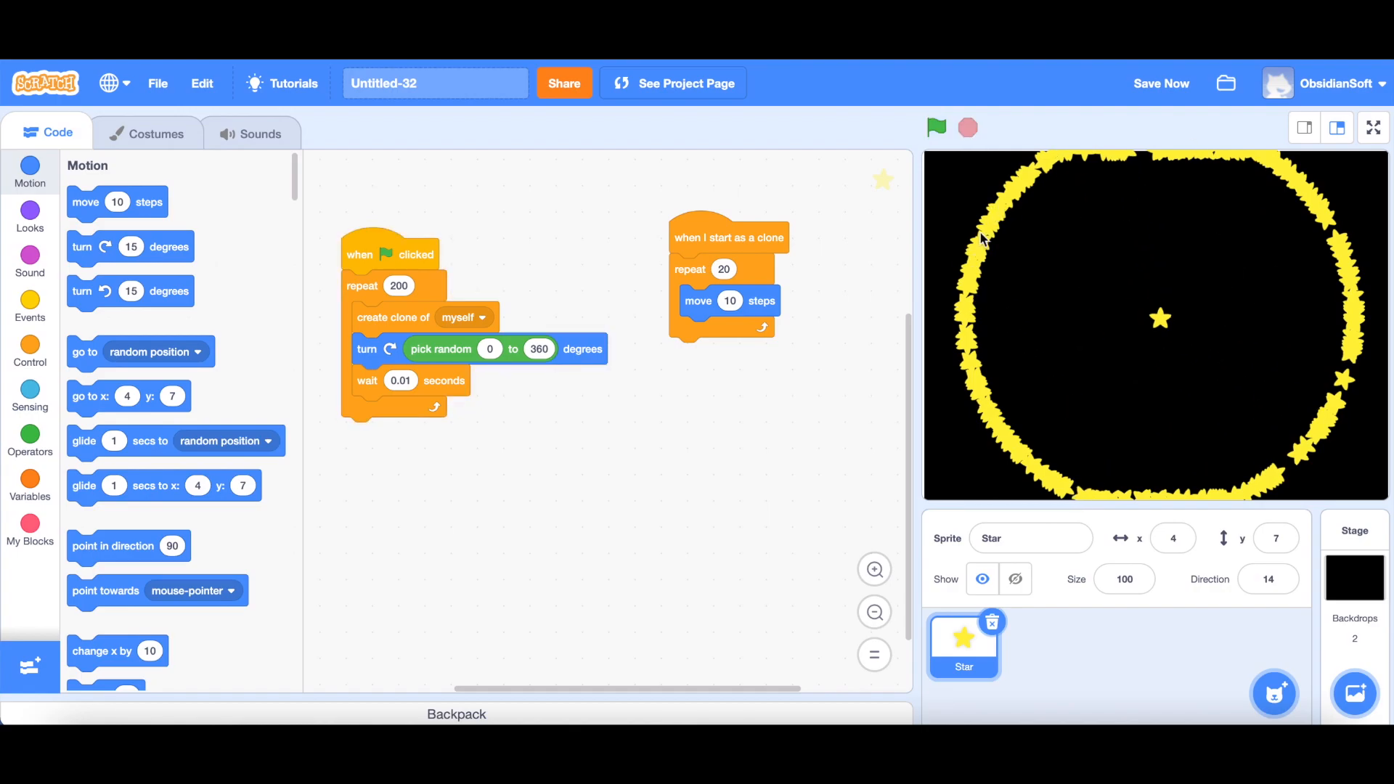
click(1160, 83)
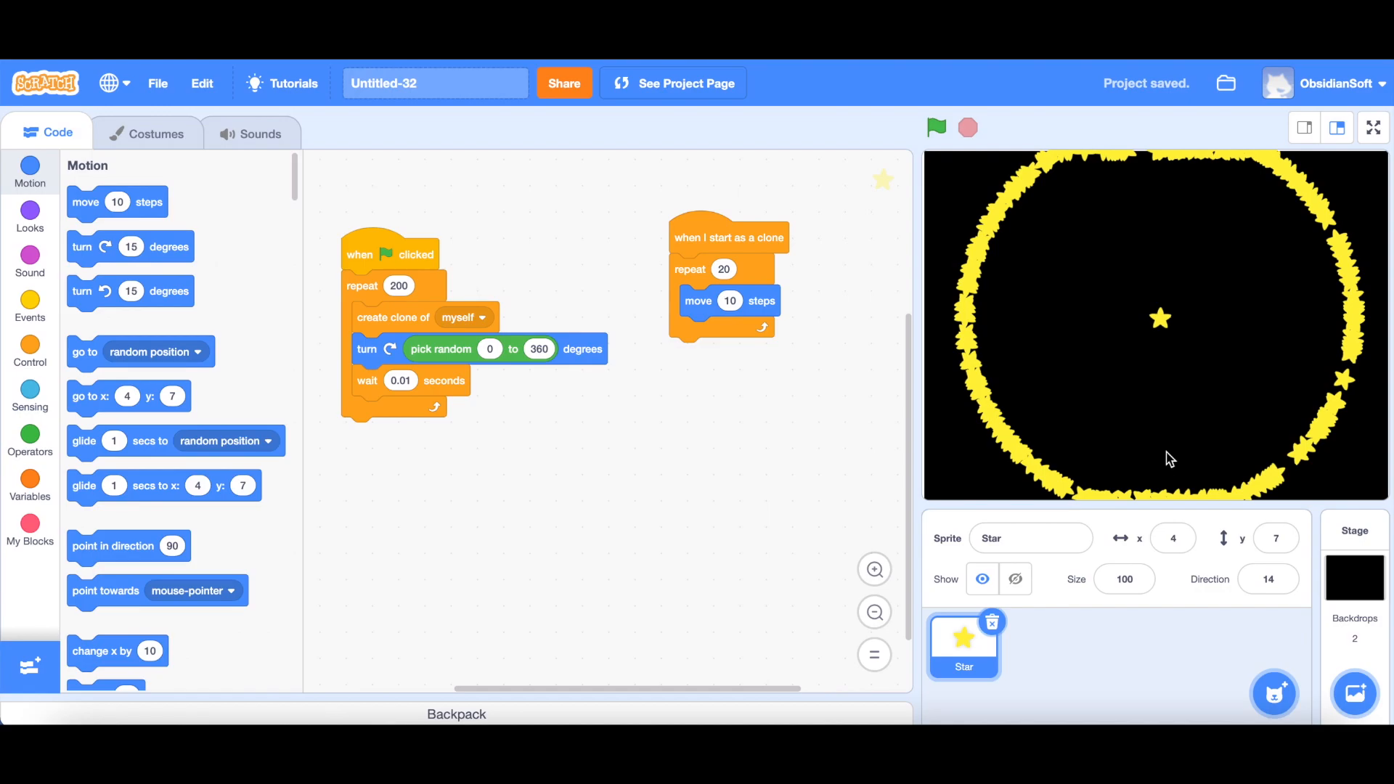
mouse_move(730, 354)
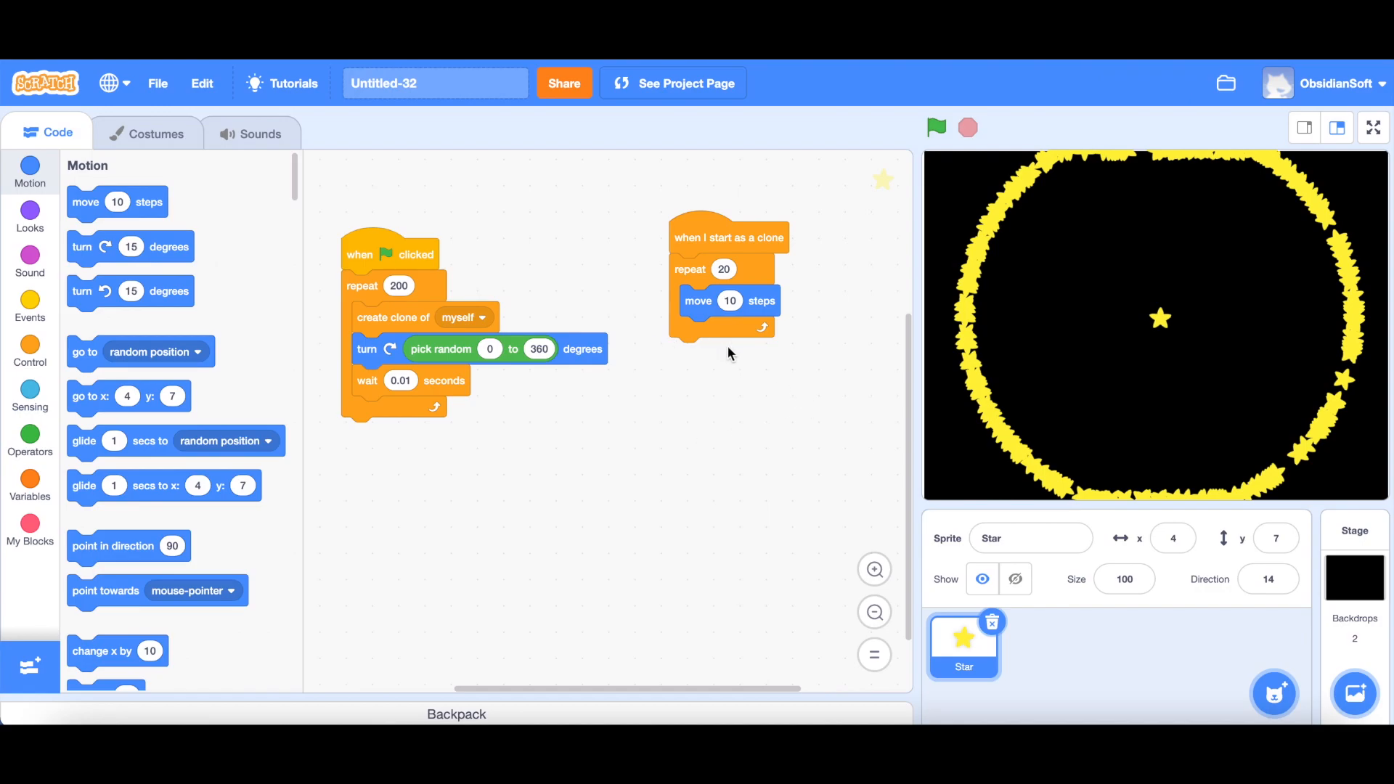
mouse_move(694, 347)
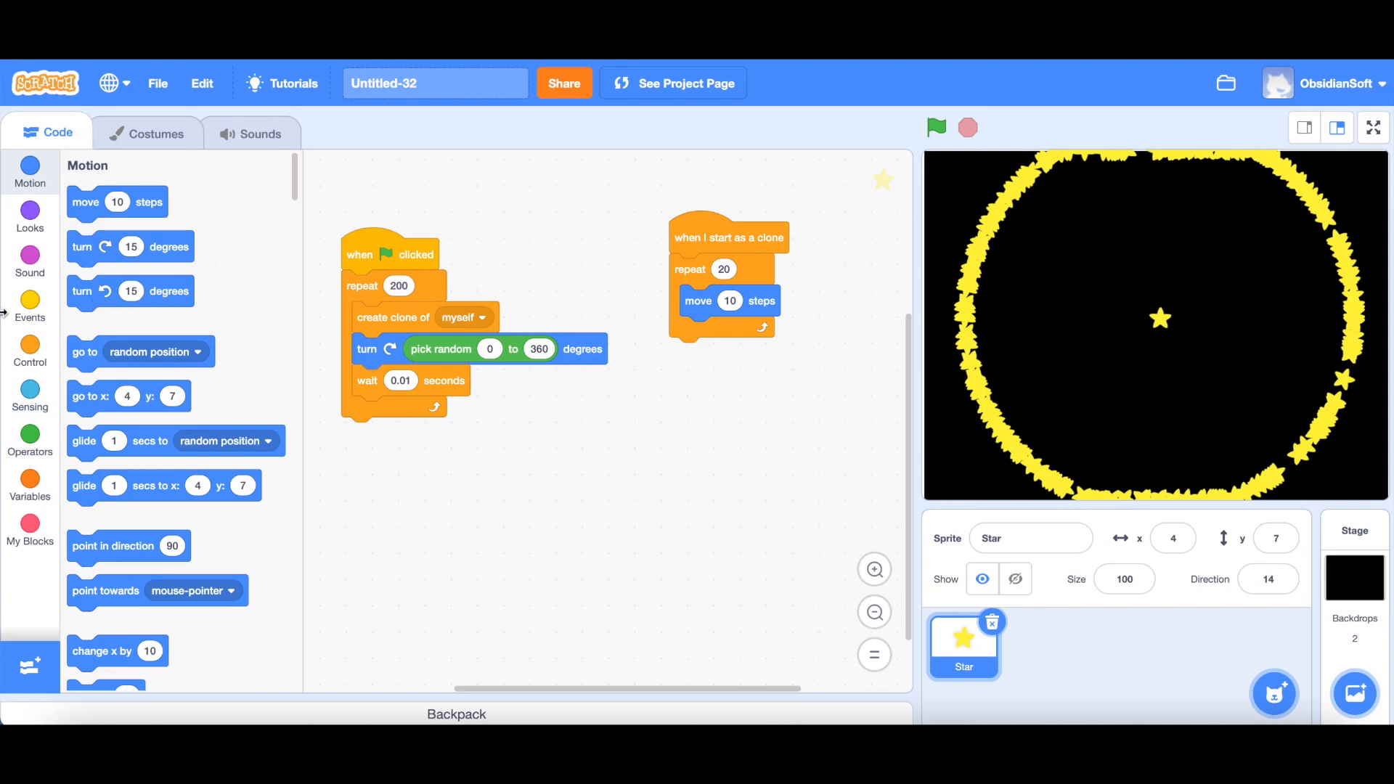
Add 'delete this clone' after the repeat loop, set the spawn wait to 0.001 s, and run.
click(29, 307)
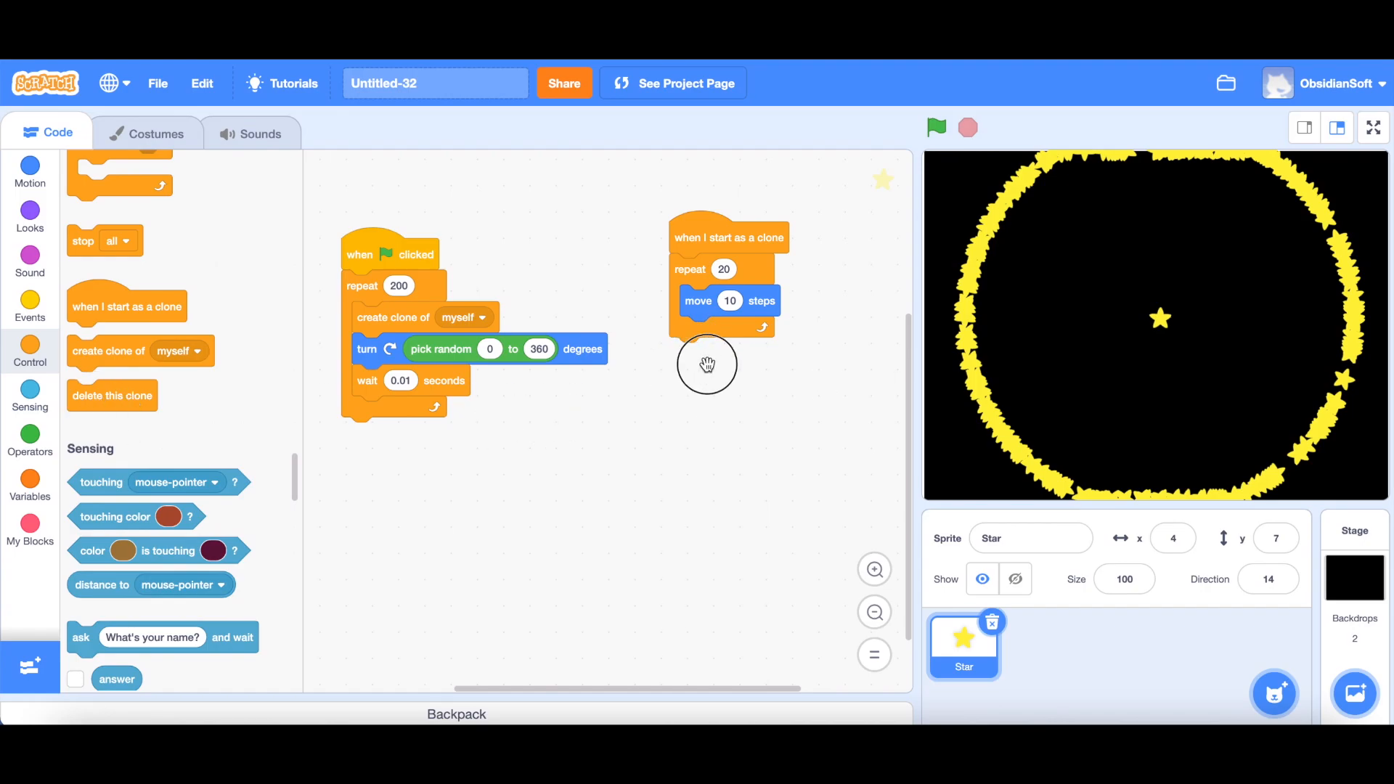
drag(112, 395, 714, 353)
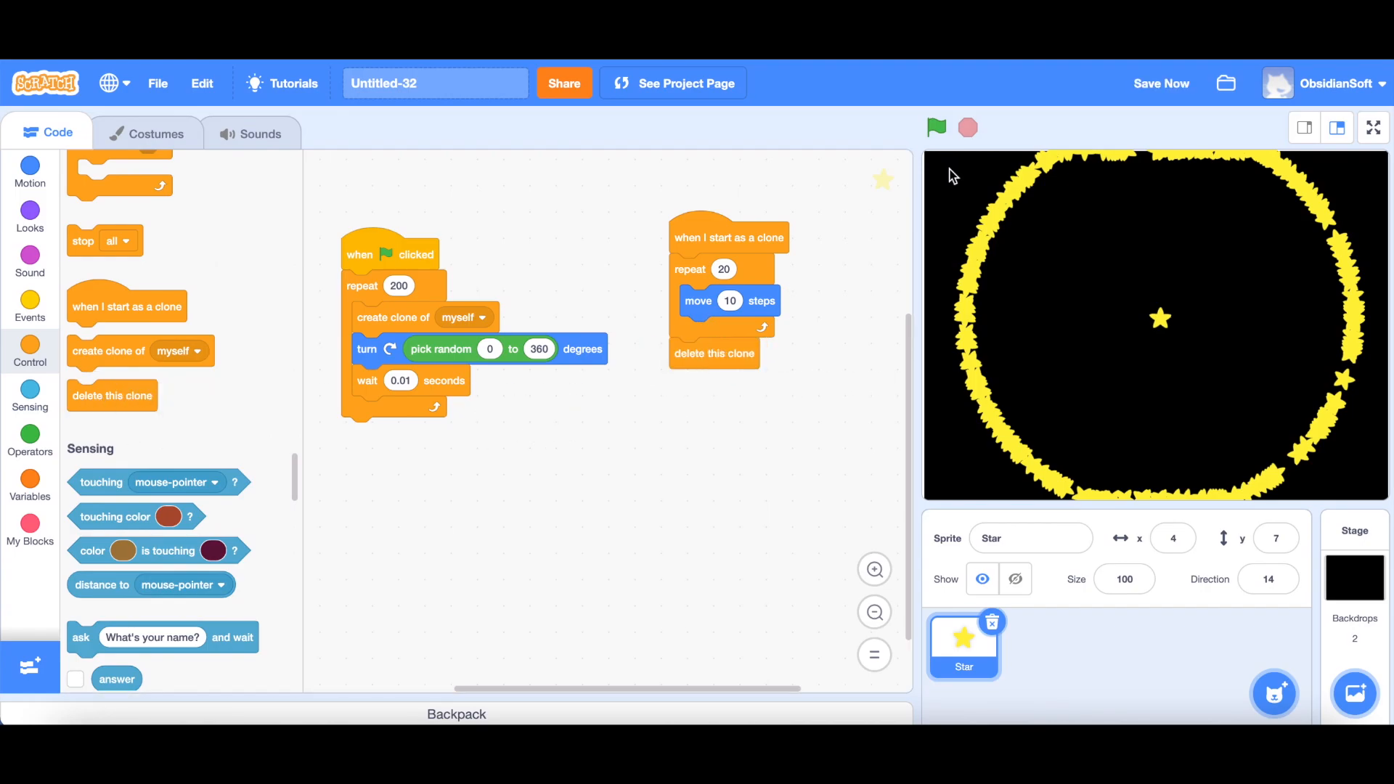
click(935, 128)
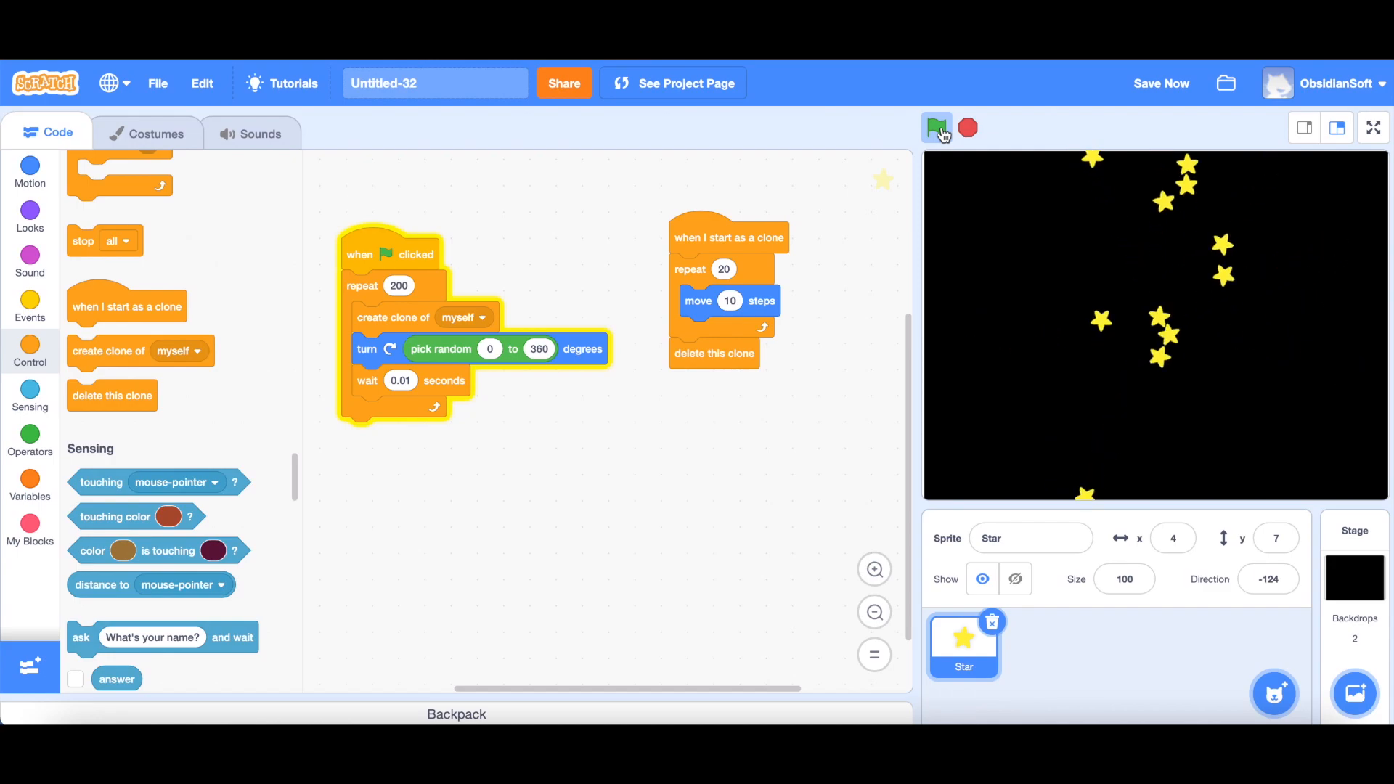
right_click(962, 645)
text(0.001)
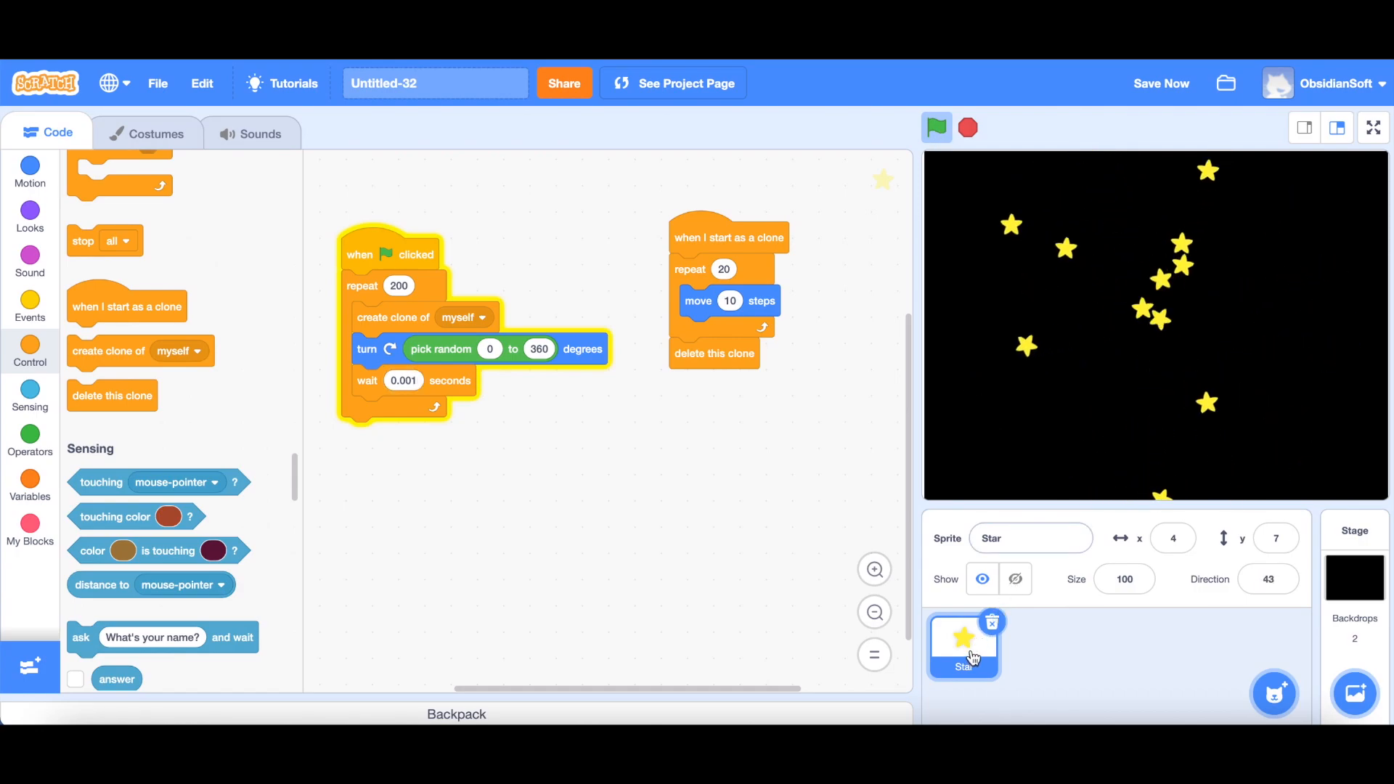
Duplicate the Star sprite as Star2, select it, and run the burst with it.
right_click(962, 644)
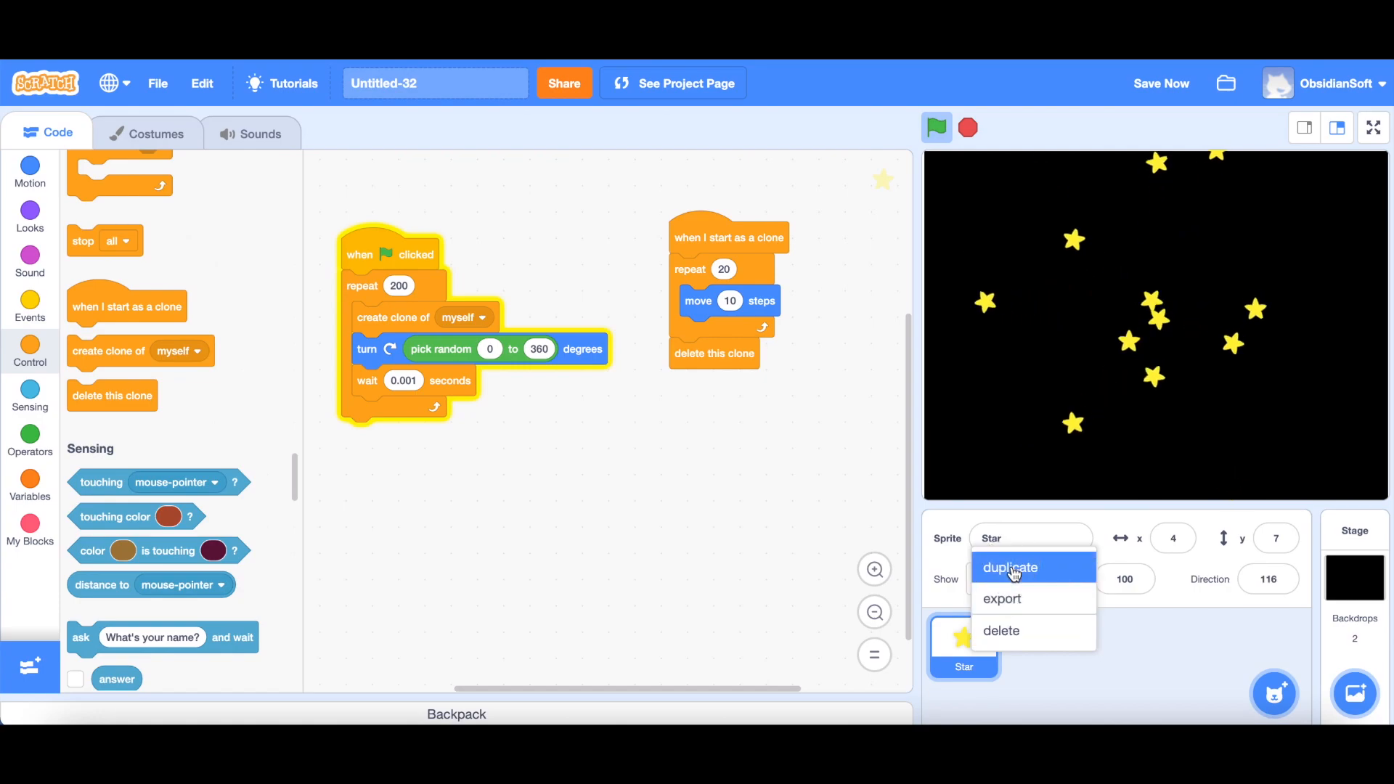
click(1009, 568)
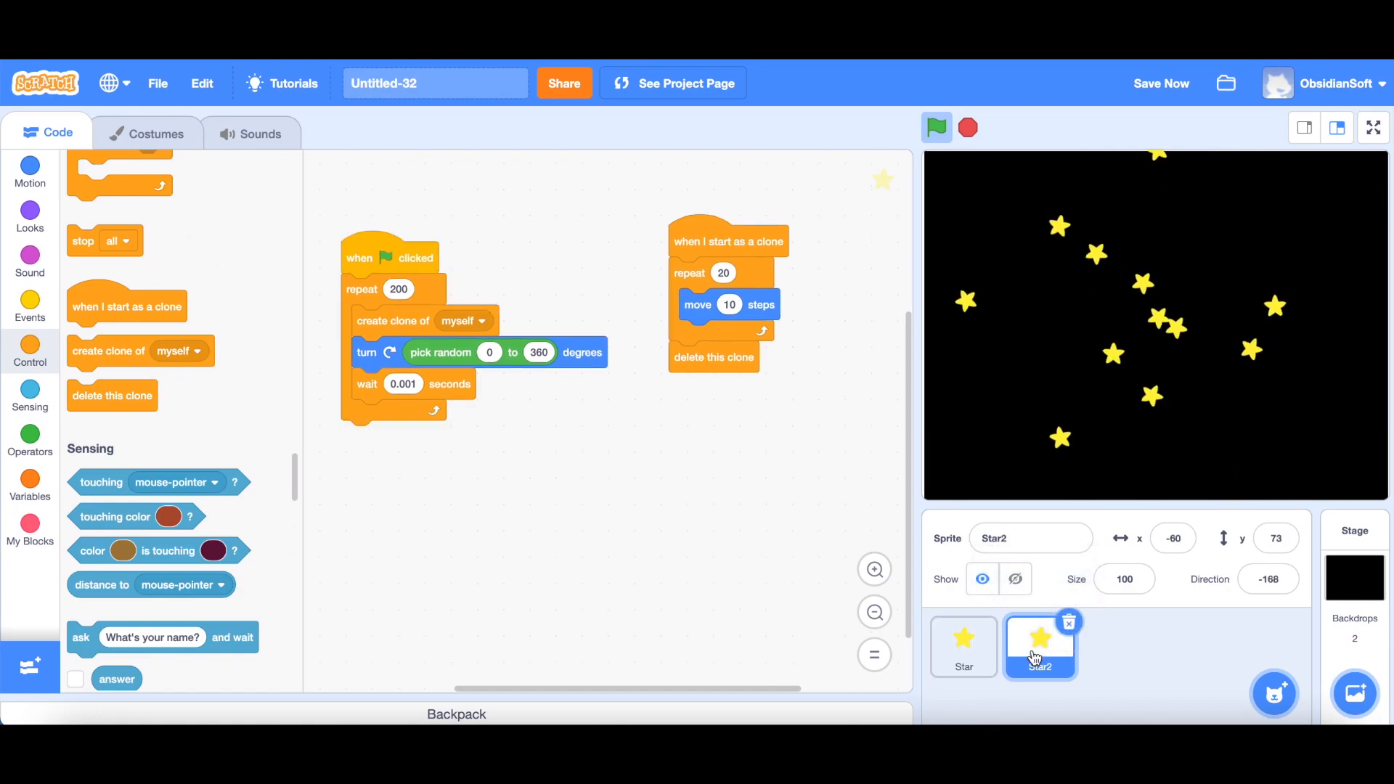
click(935, 127)
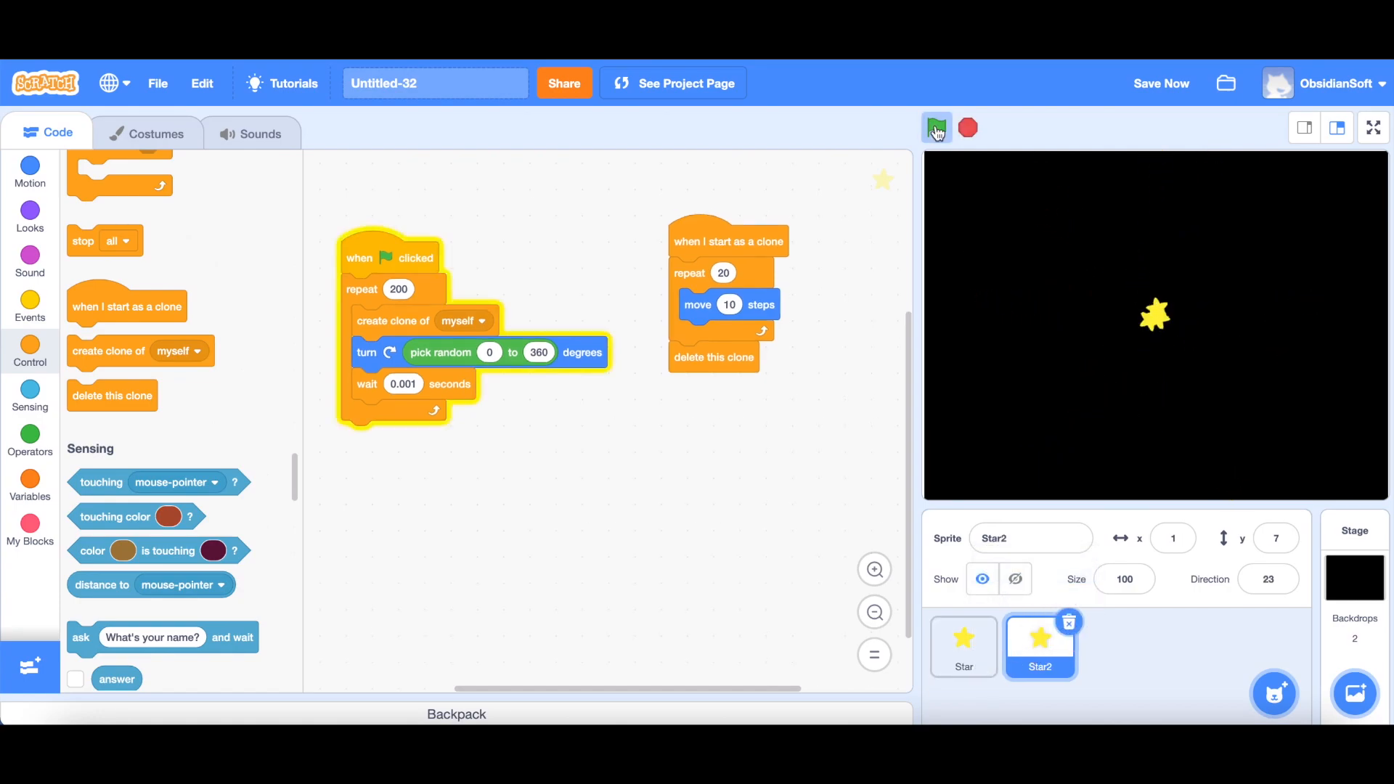
click(967, 127)
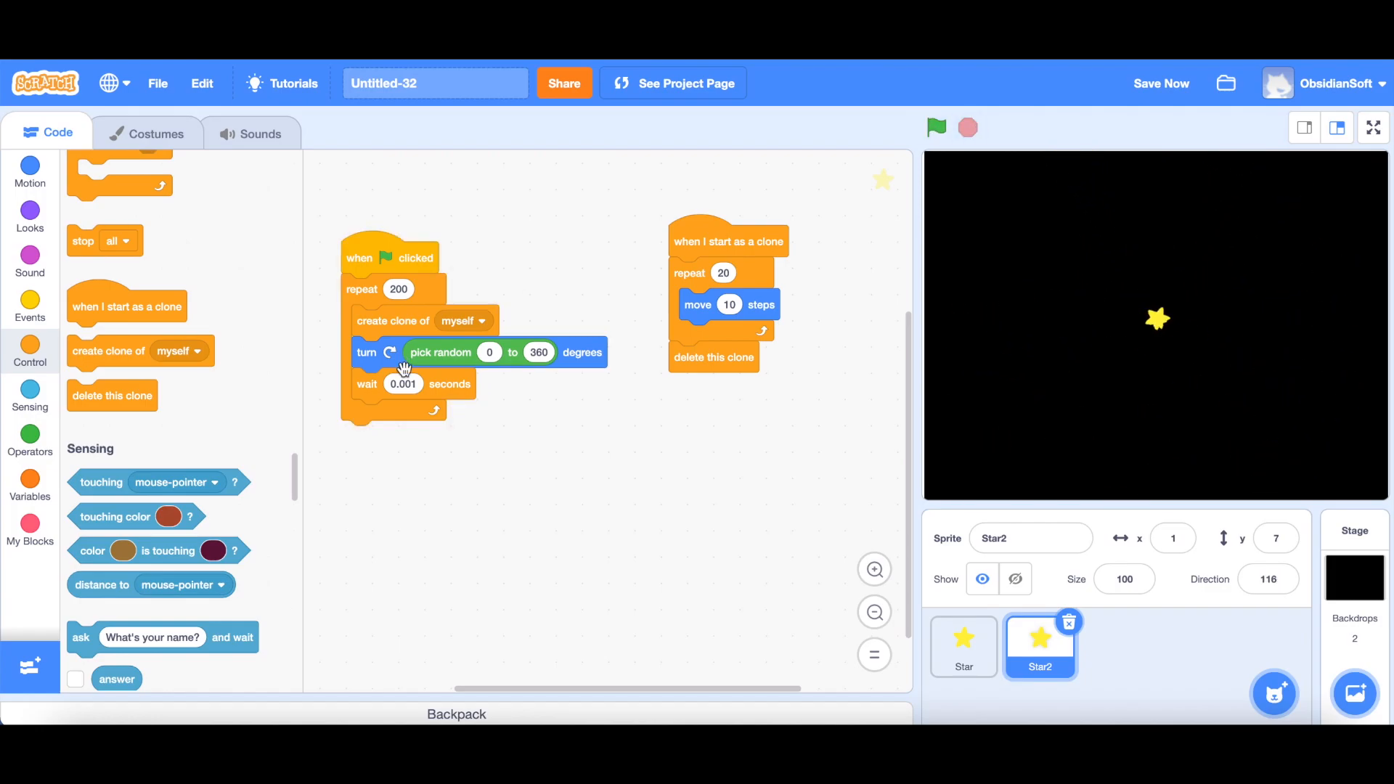
From Looks, add 'change color effect by 10' after the turn block in Star2's spawn loop.
click(29, 216)
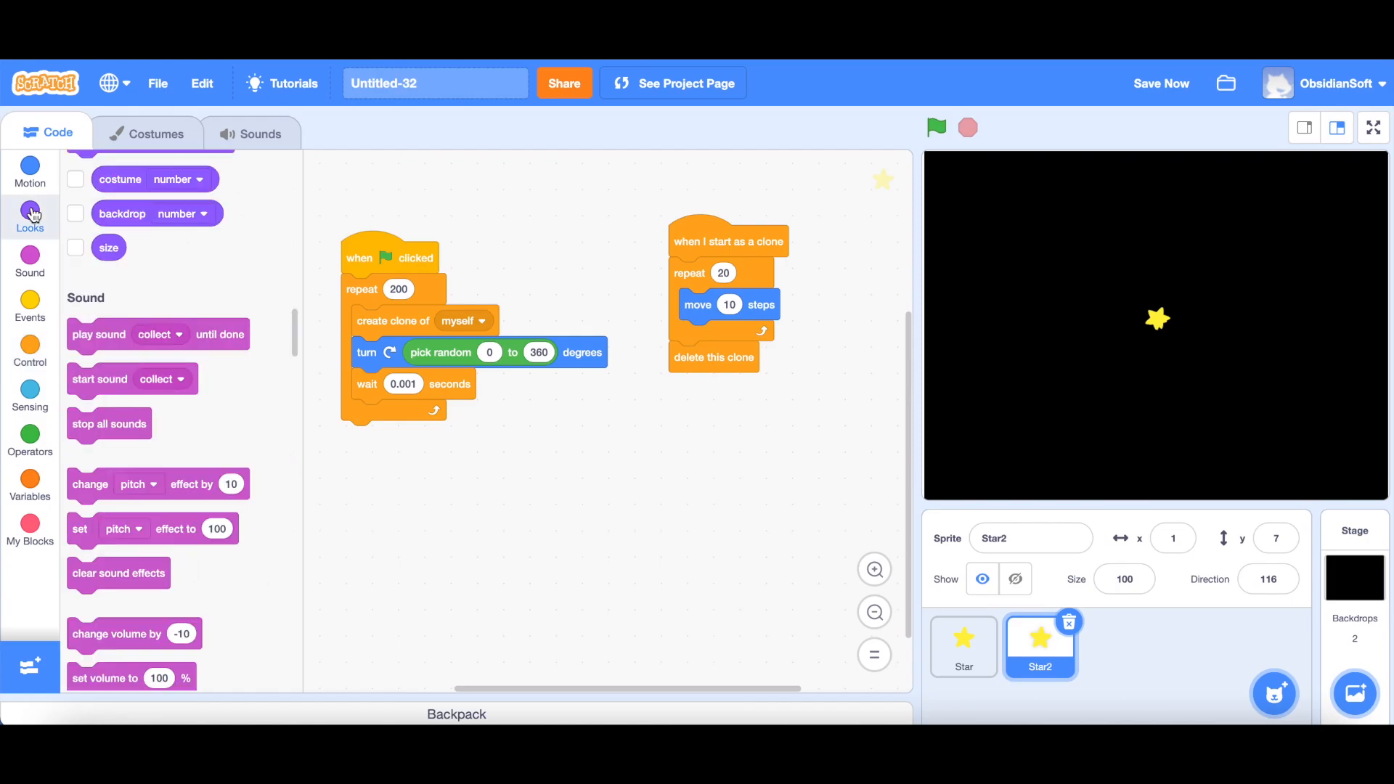
click(29, 216)
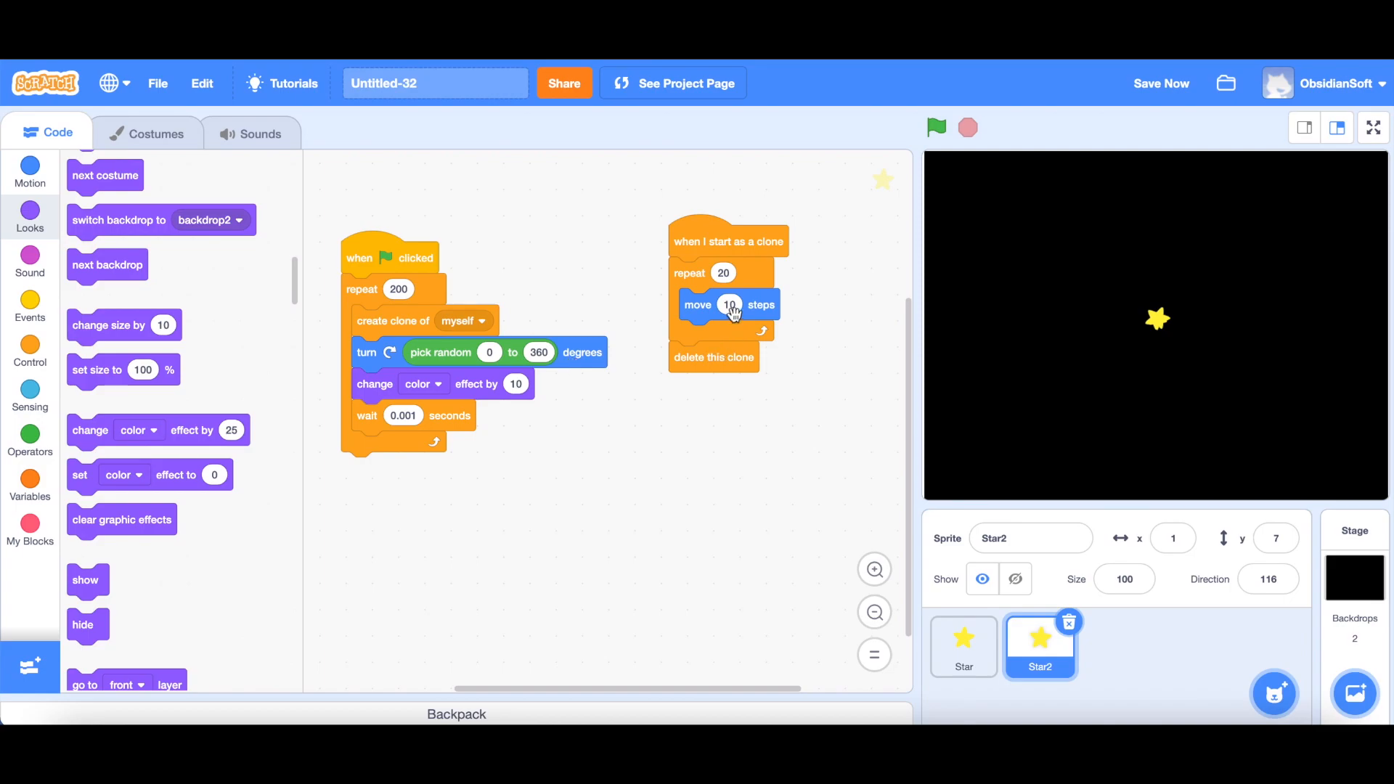
mouse_move(726, 361)
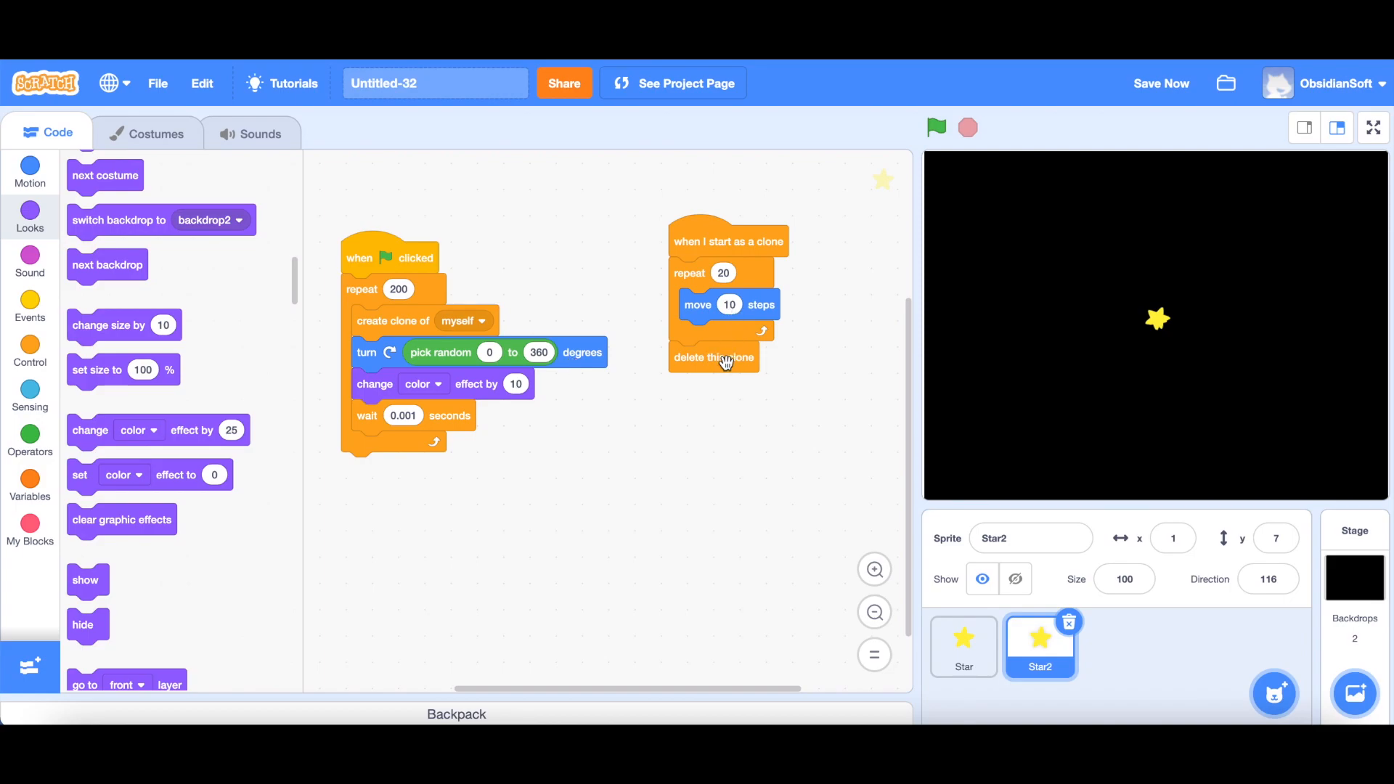
mouse_move(1138, 255)
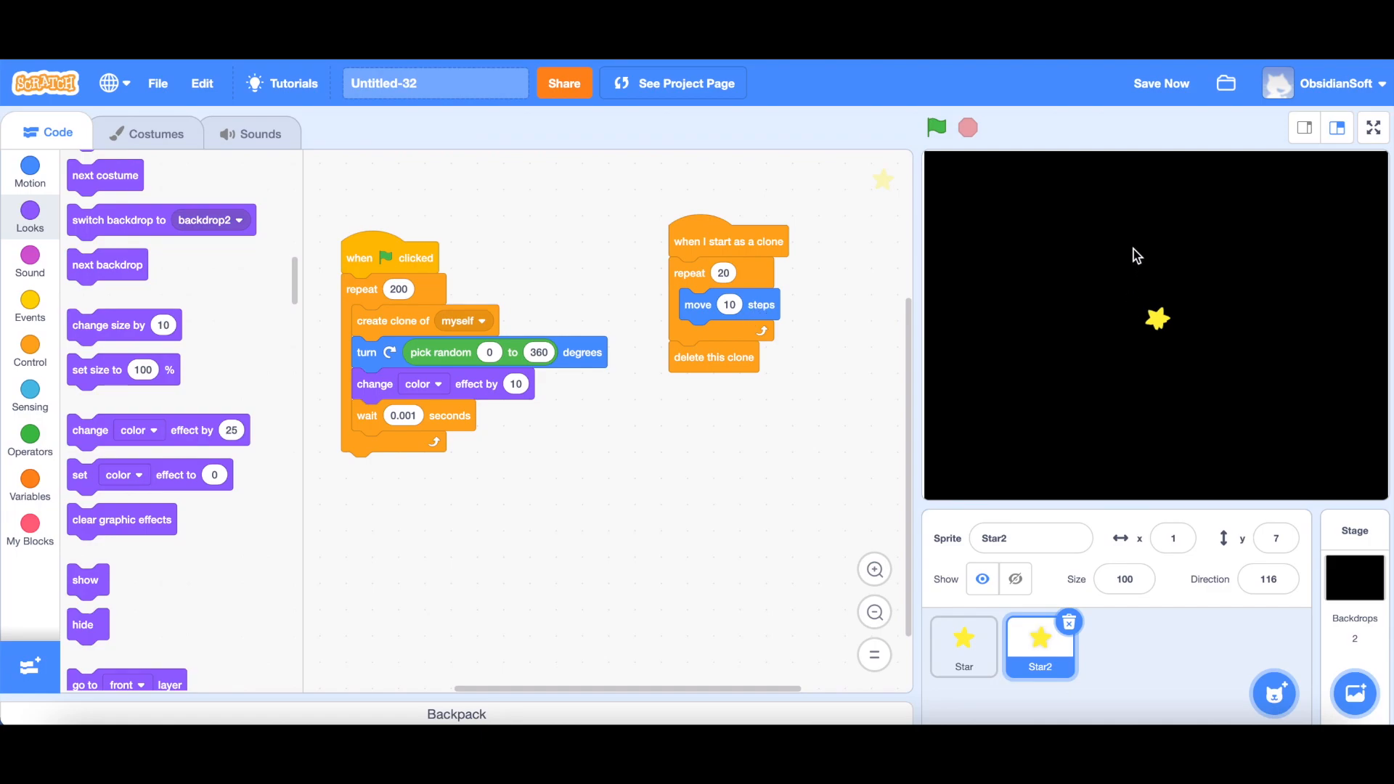
mouse_move(884, 244)
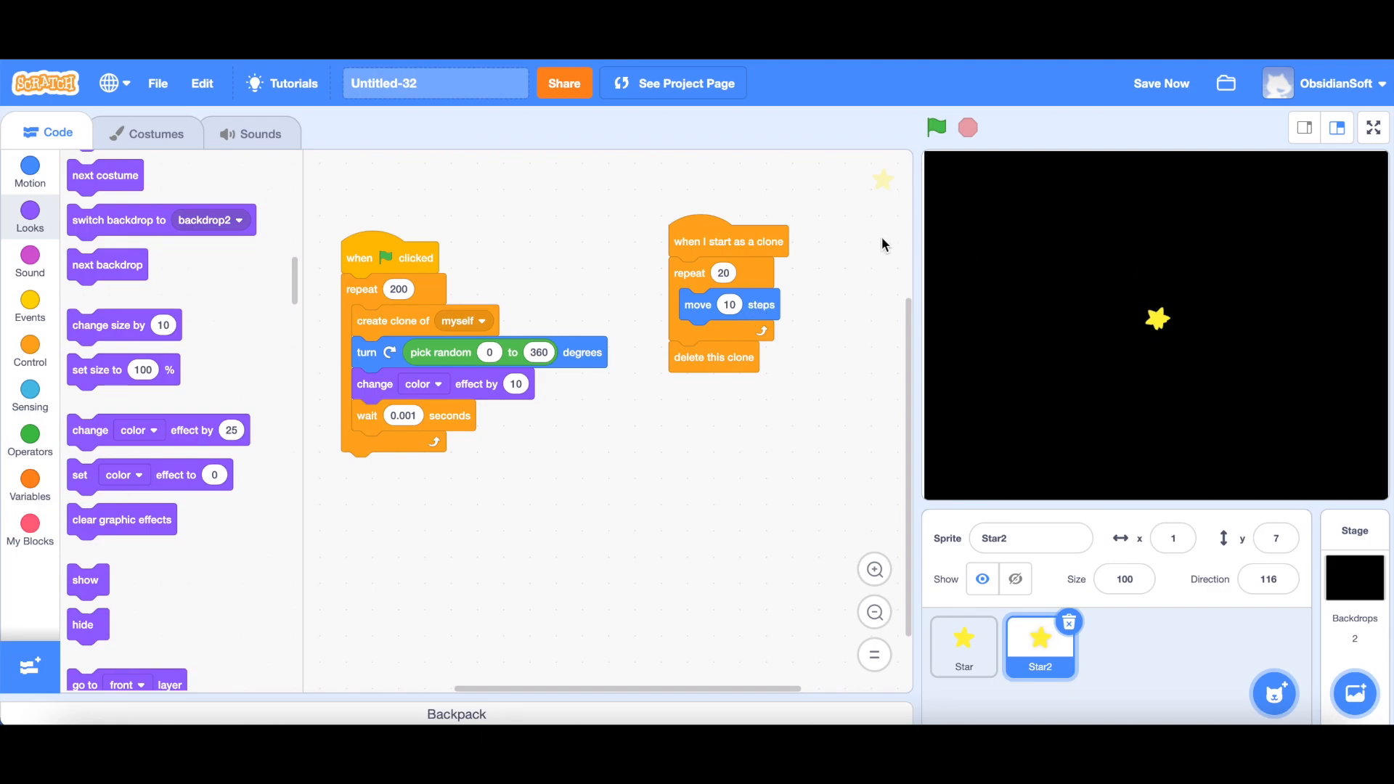
mouse_move(89, 330)
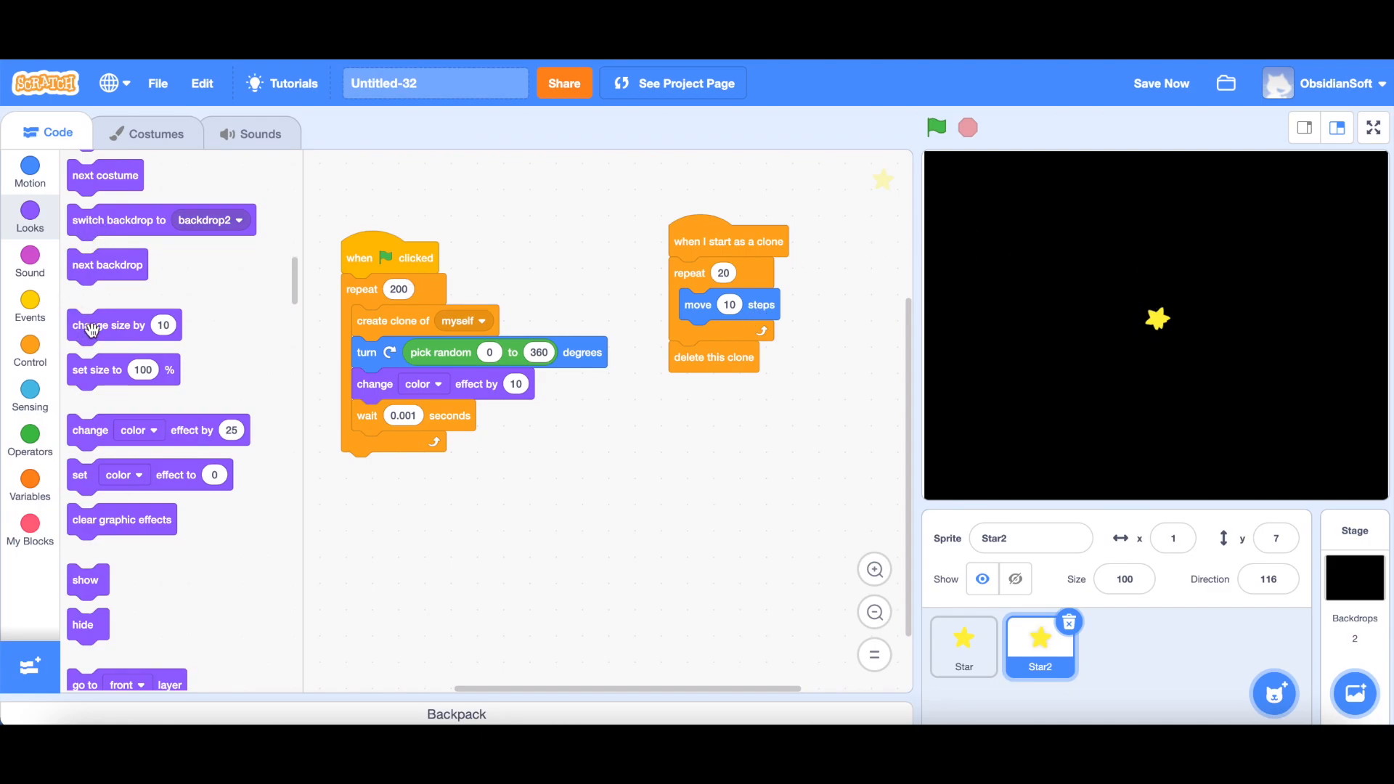
click(29, 173)
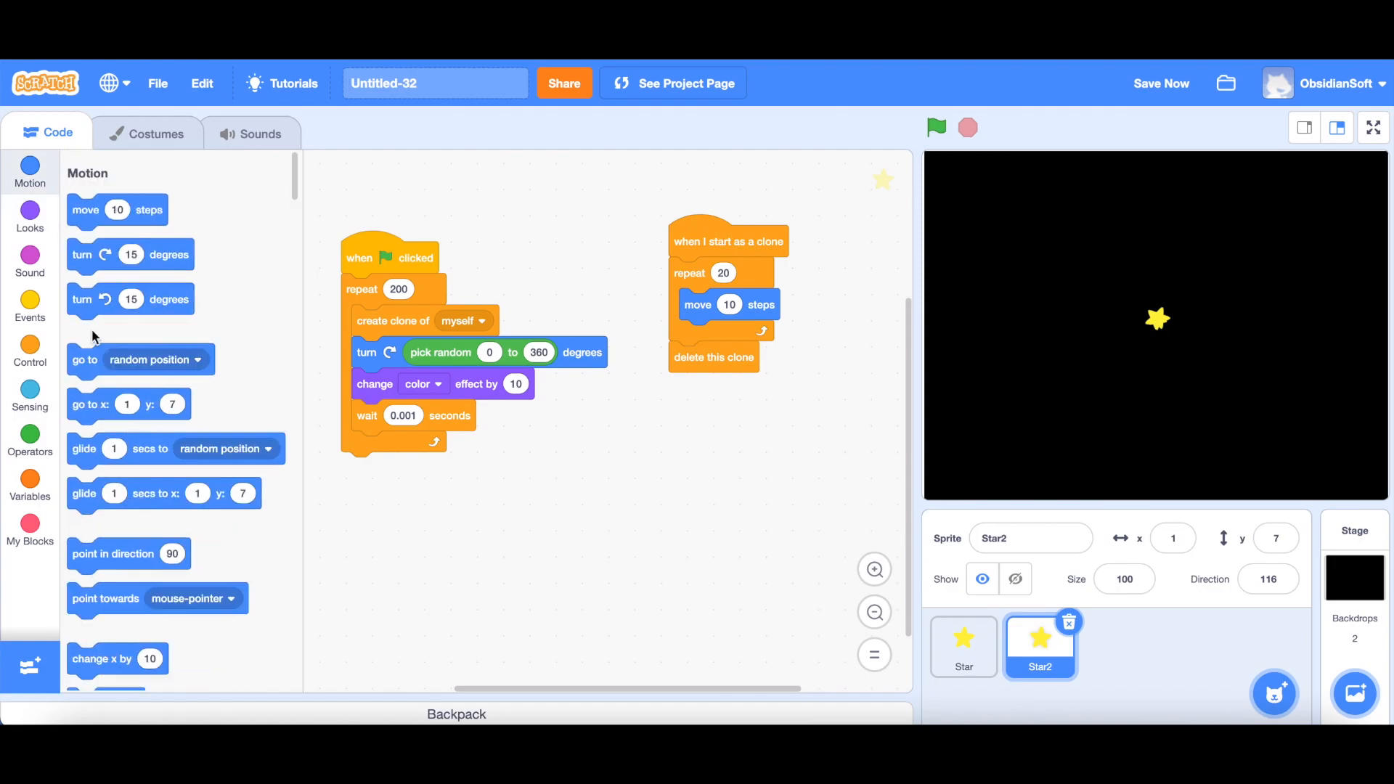
click(29, 216)
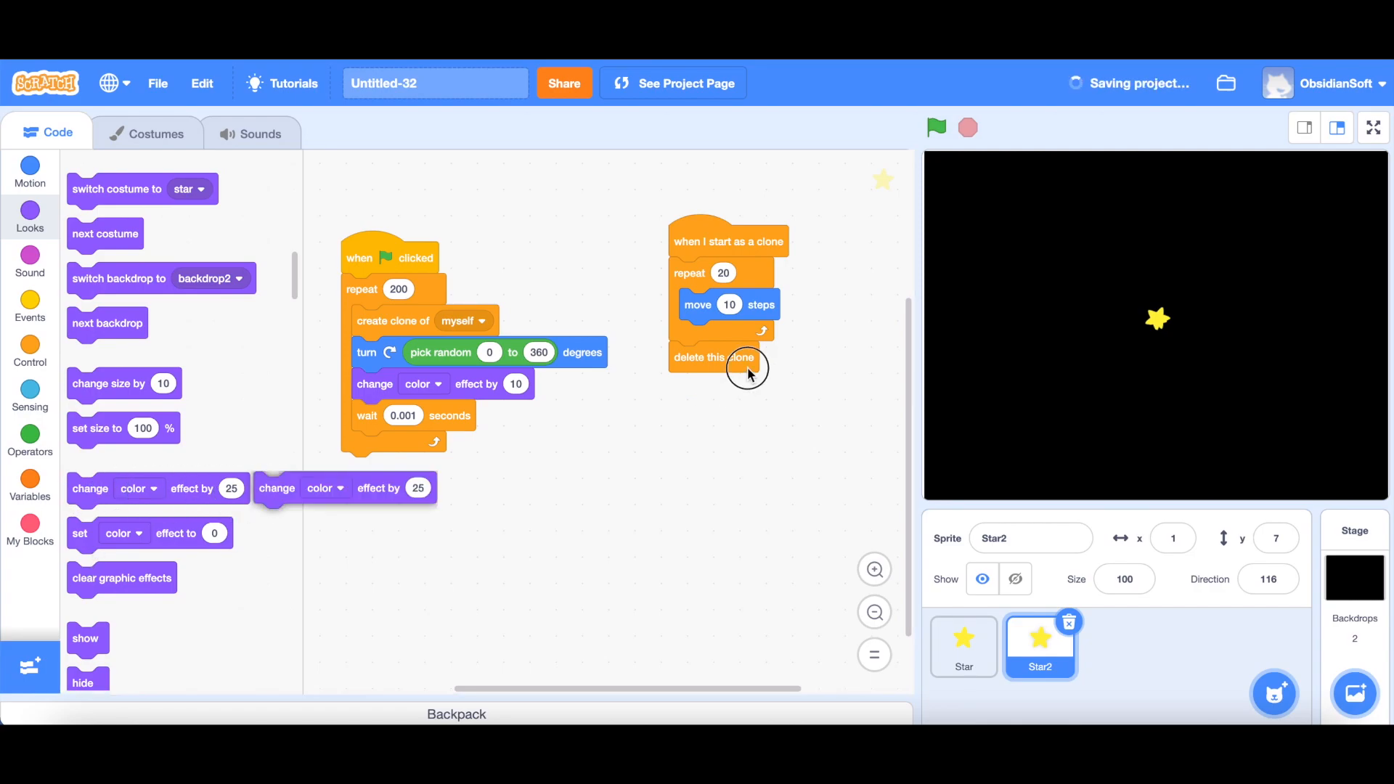
Set the clone loop's effect to ghost by 10, test the fading burst, and save the project.
click(749, 303)
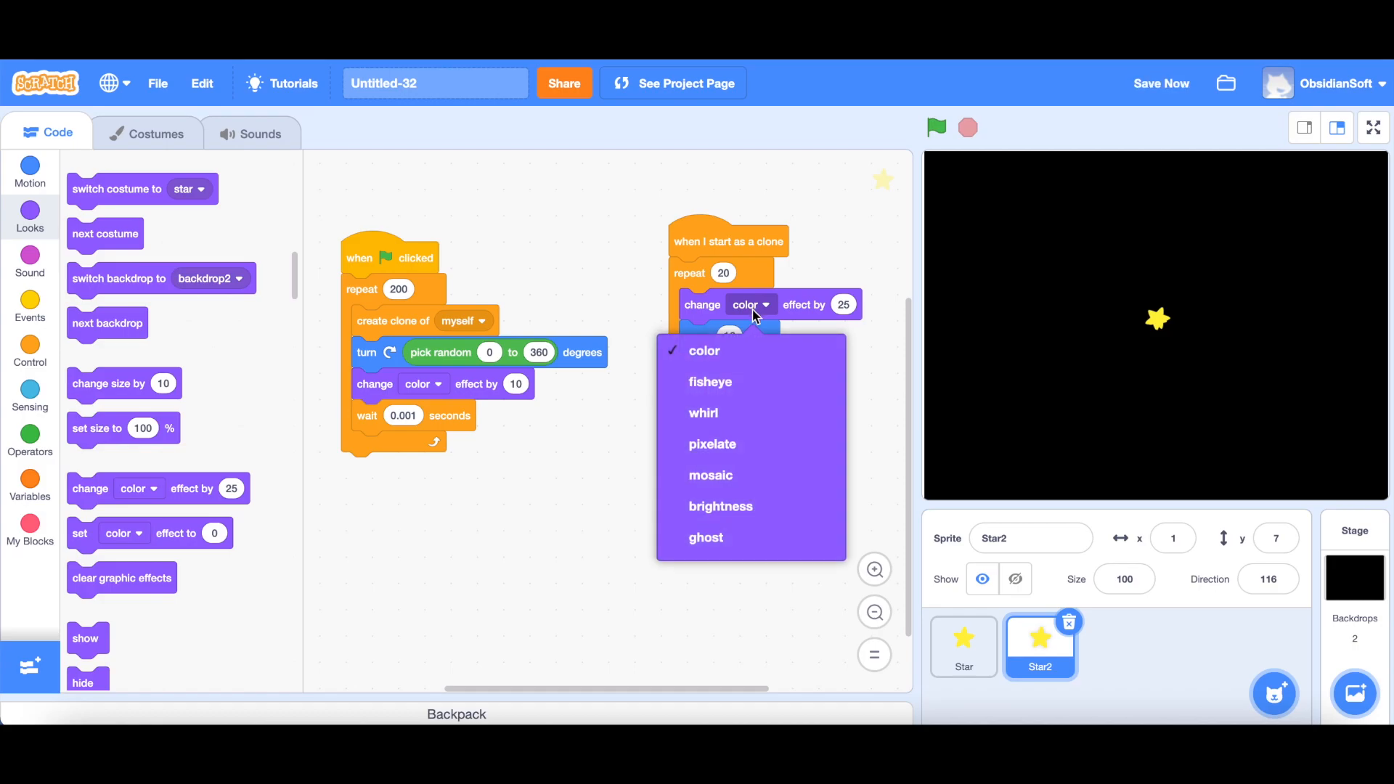
click(706, 537)
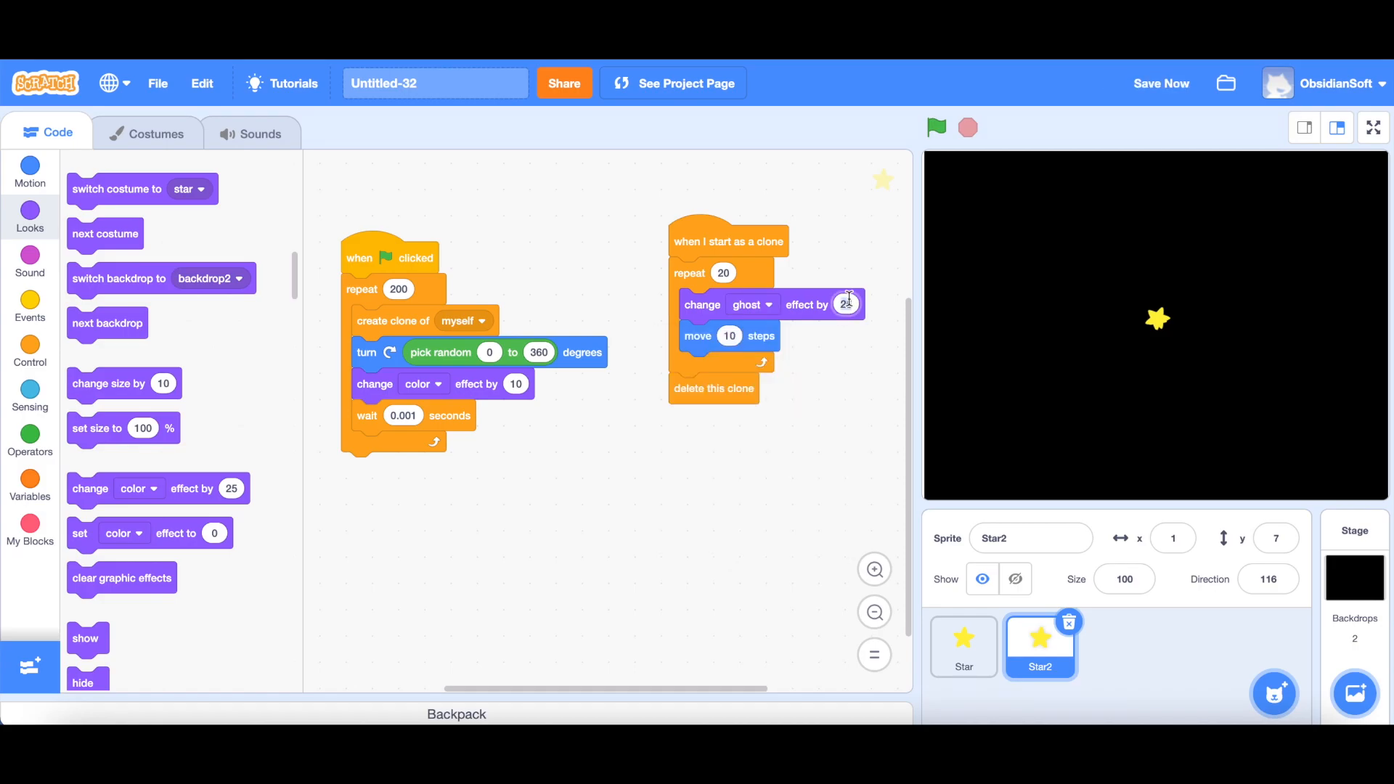
click(935, 128)
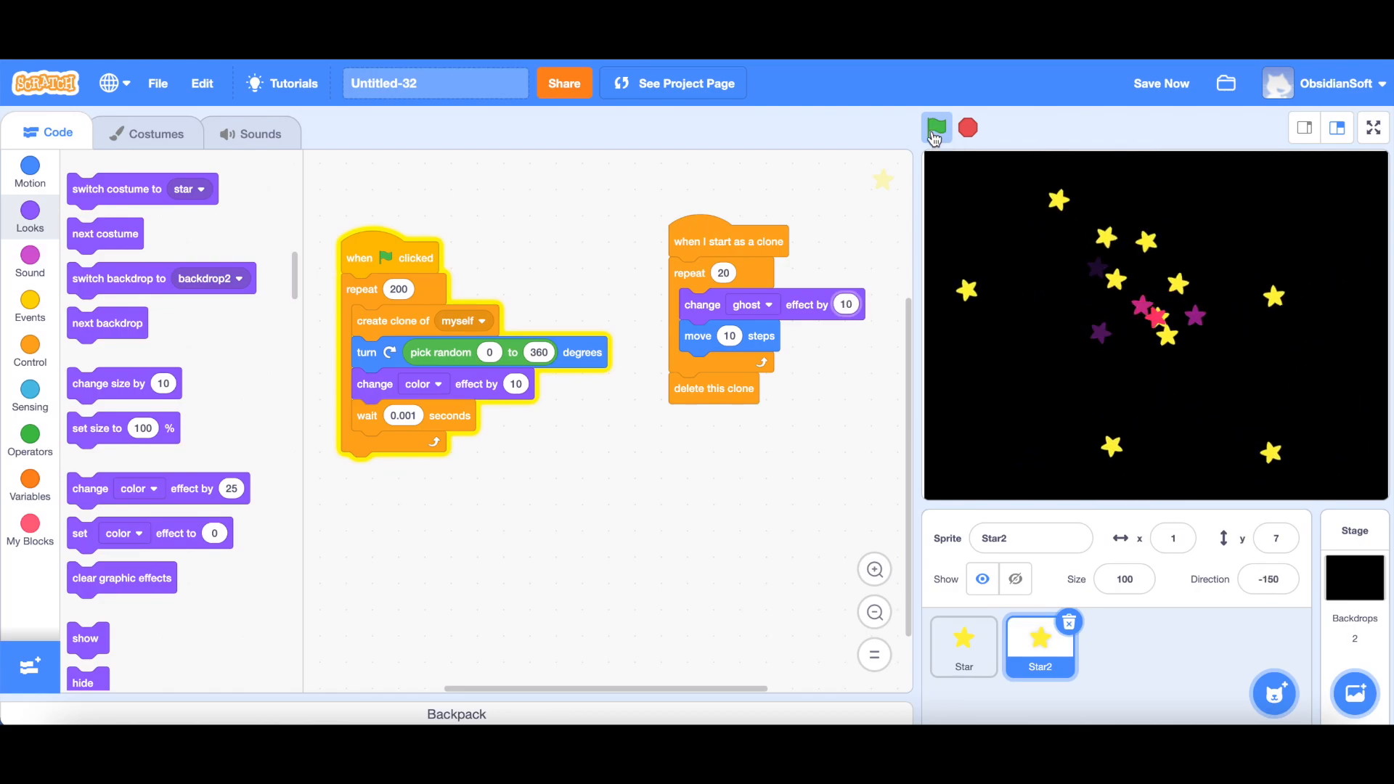
click(1371, 127)
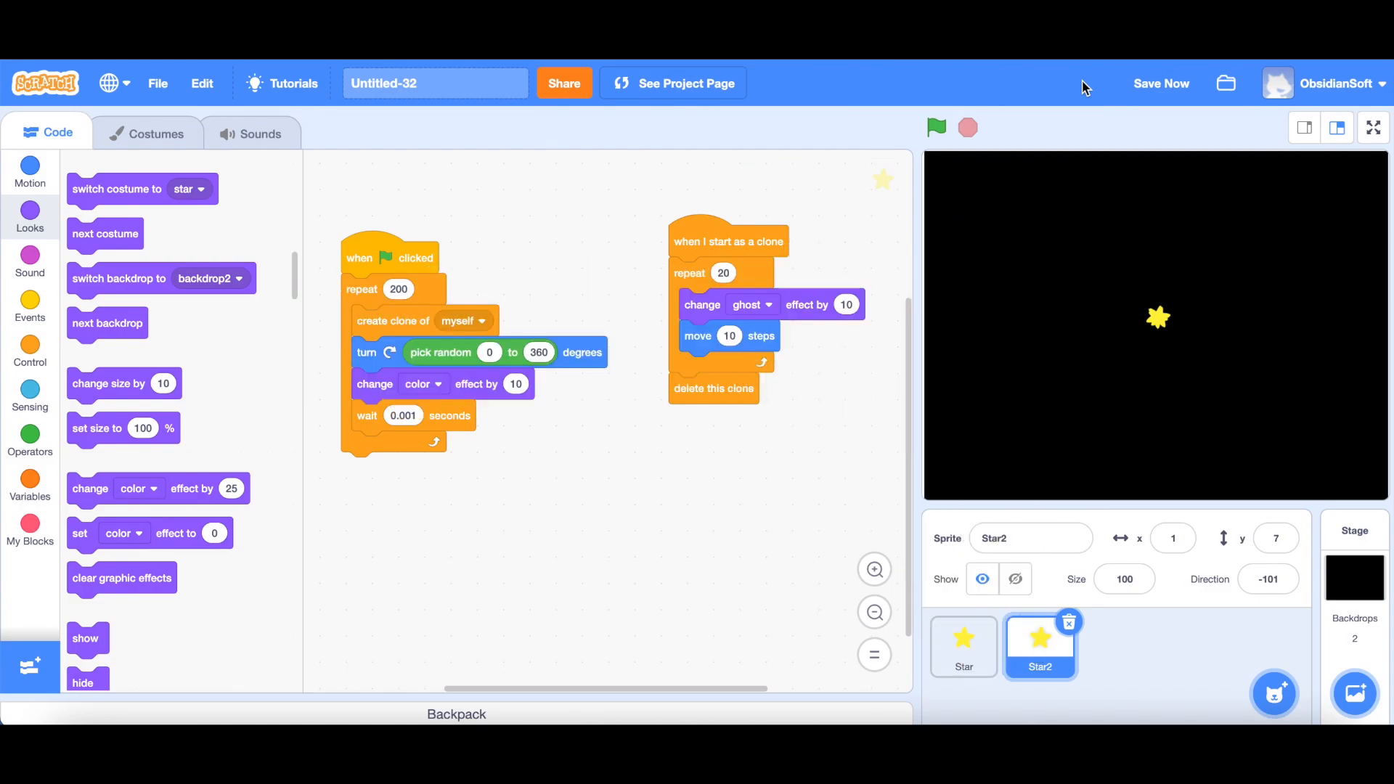
click(1161, 83)
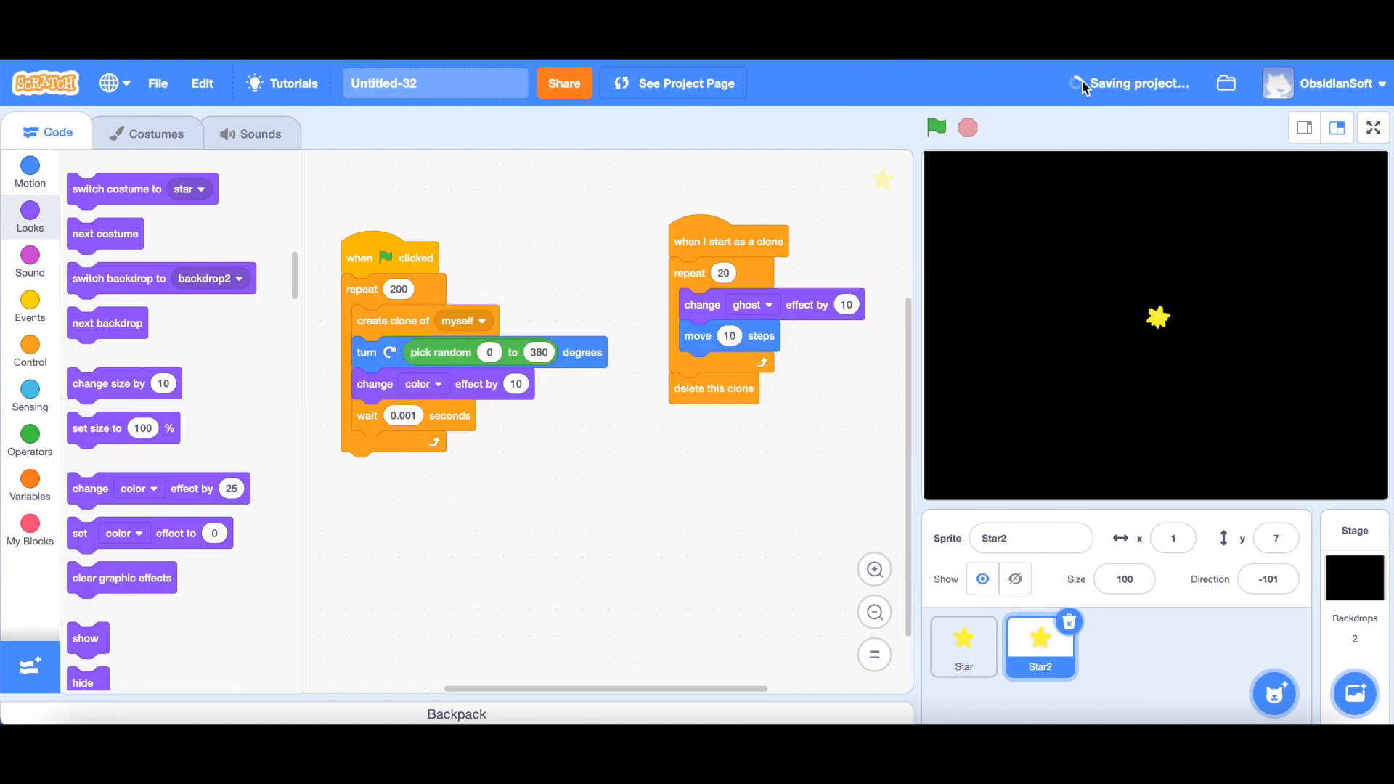